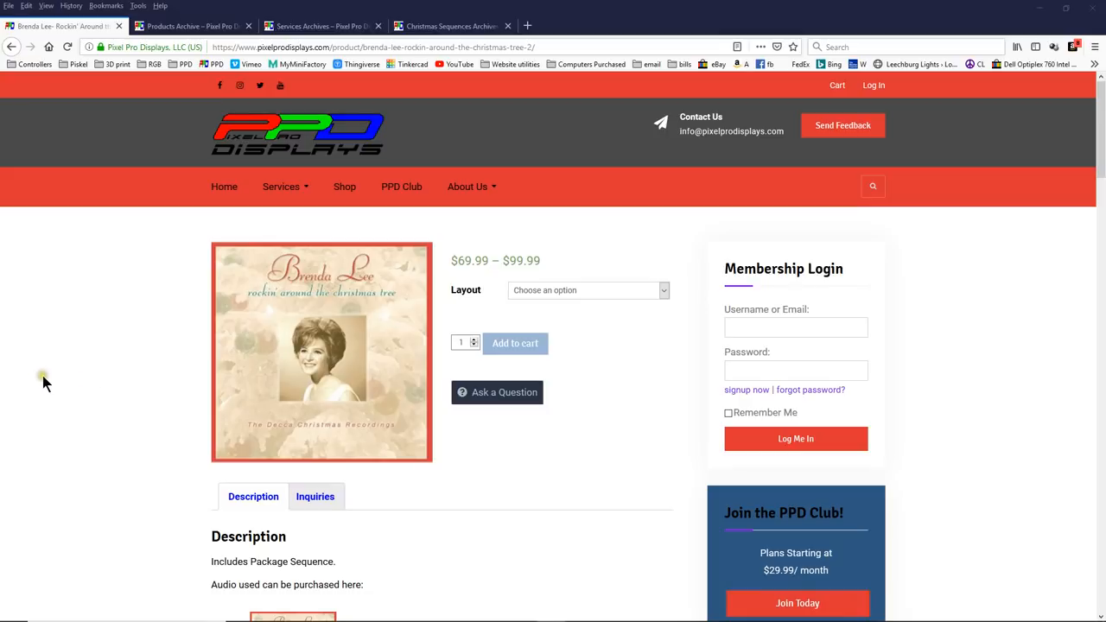
mouse_move(50, 387)
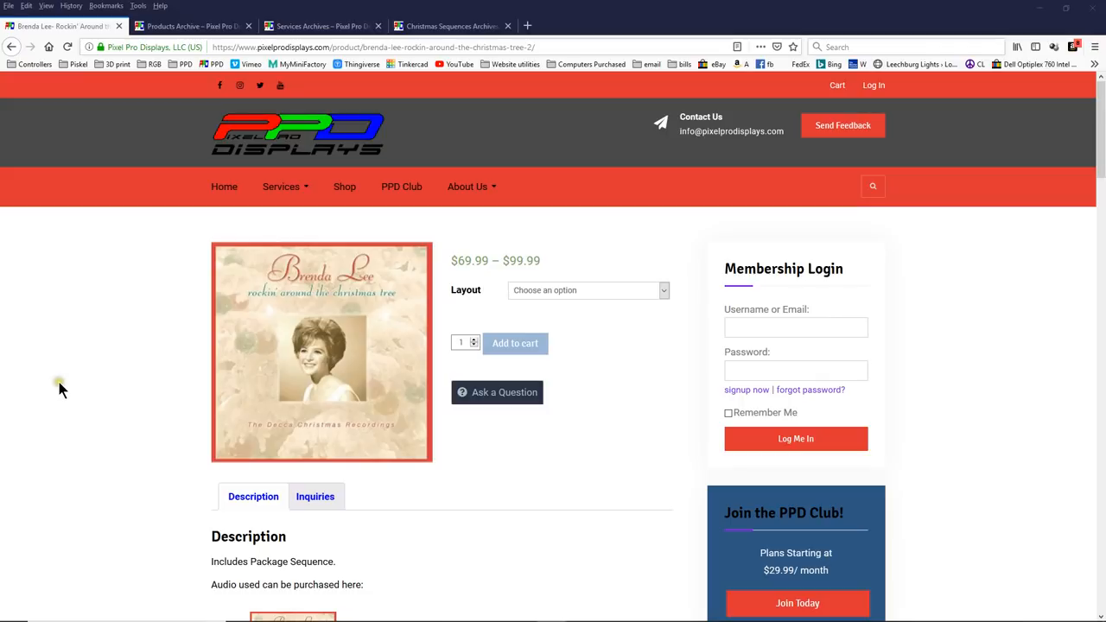
mouse_move(137, 381)
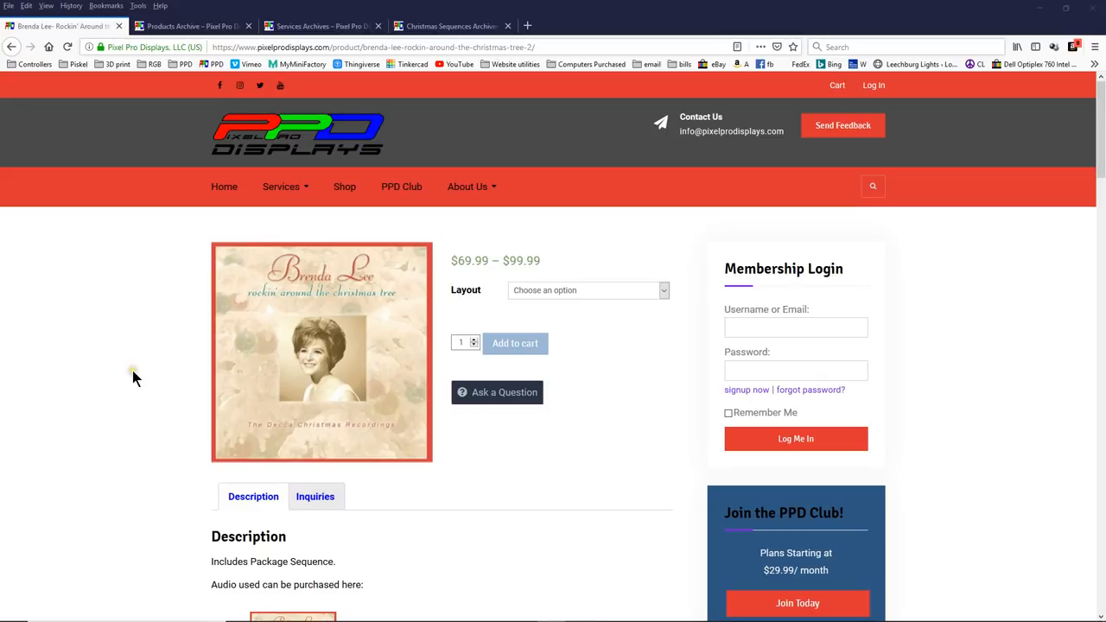
mouse_move(488, 308)
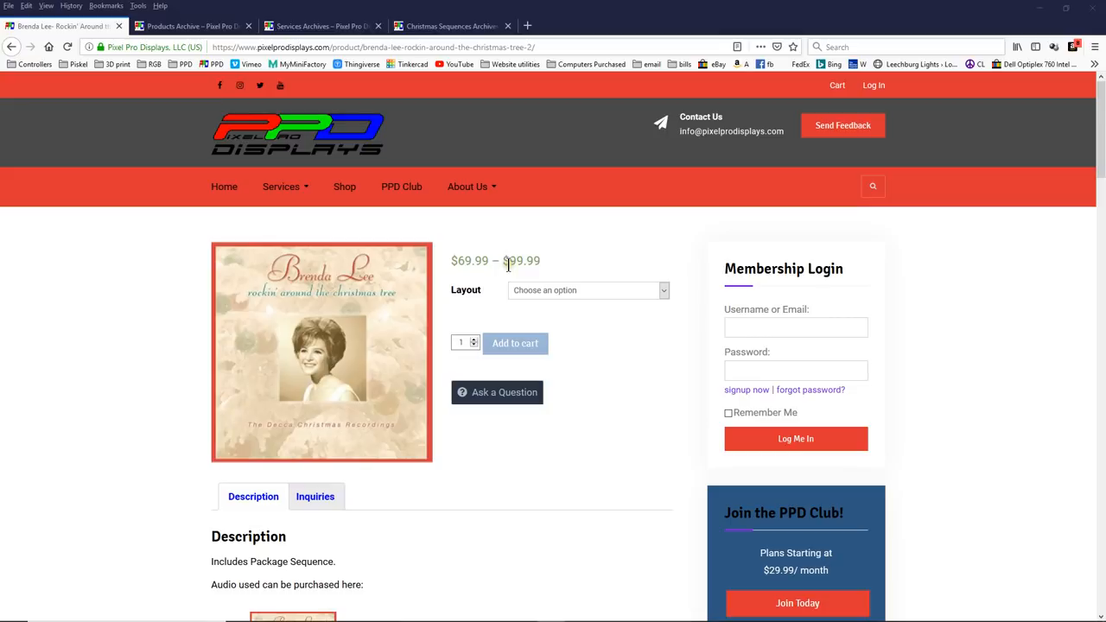
mouse_move(439, 303)
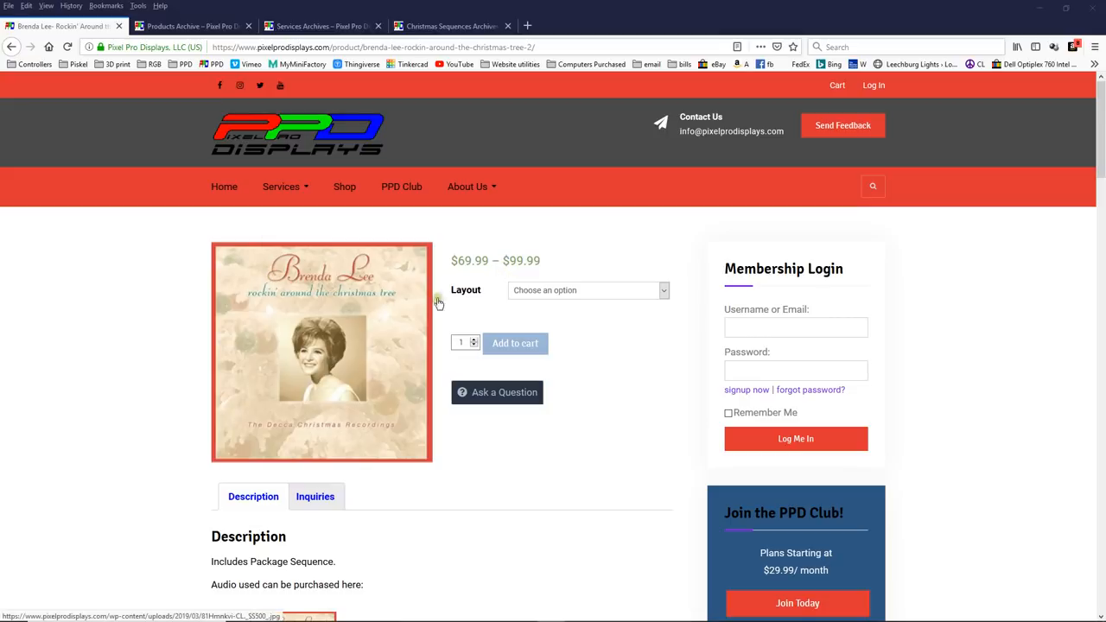
mouse_move(78, 287)
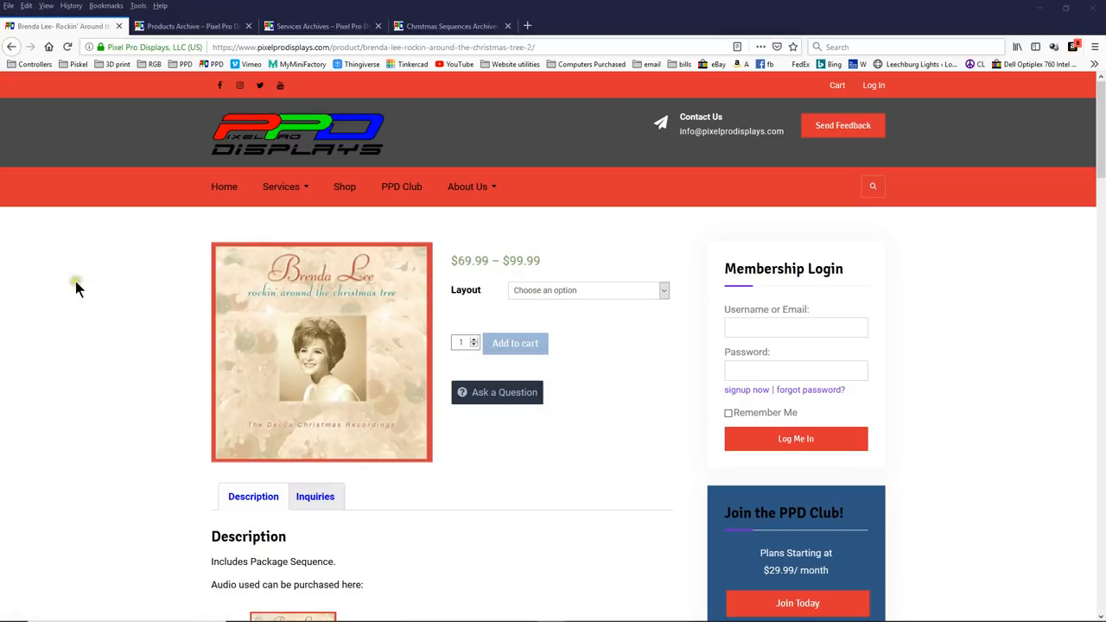
mouse_move(218, 363)
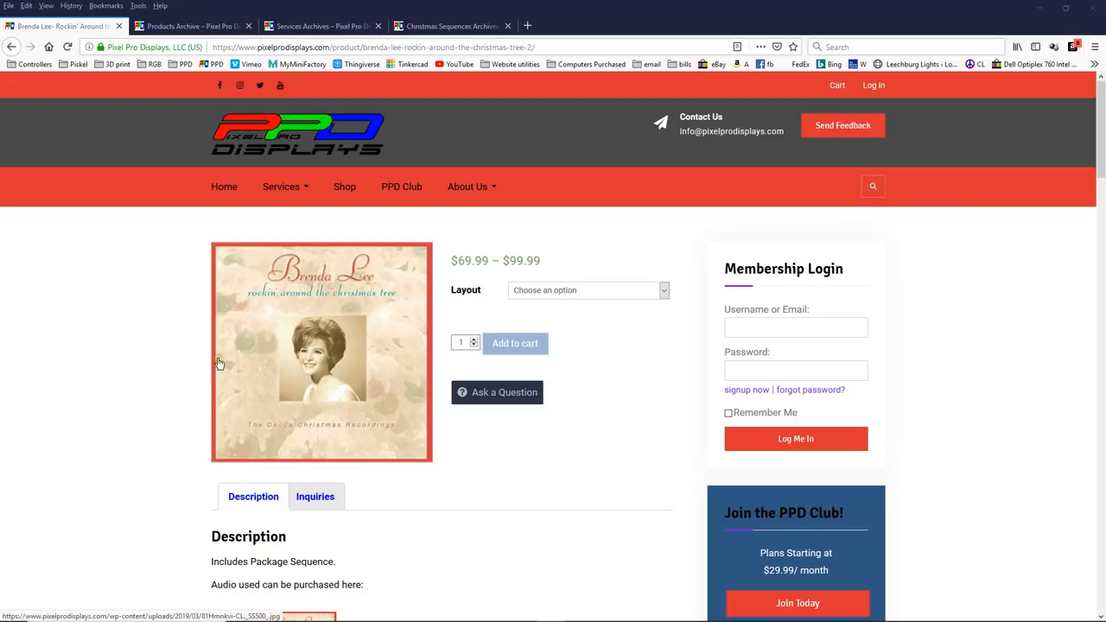
mouse_move(197, 380)
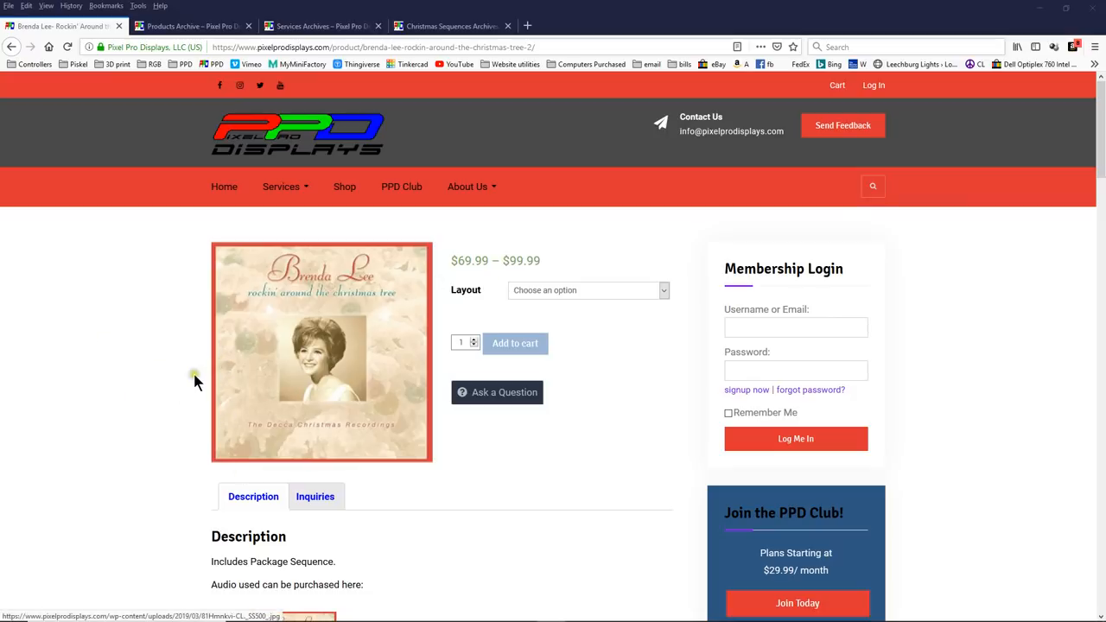
mouse_move(188, 406)
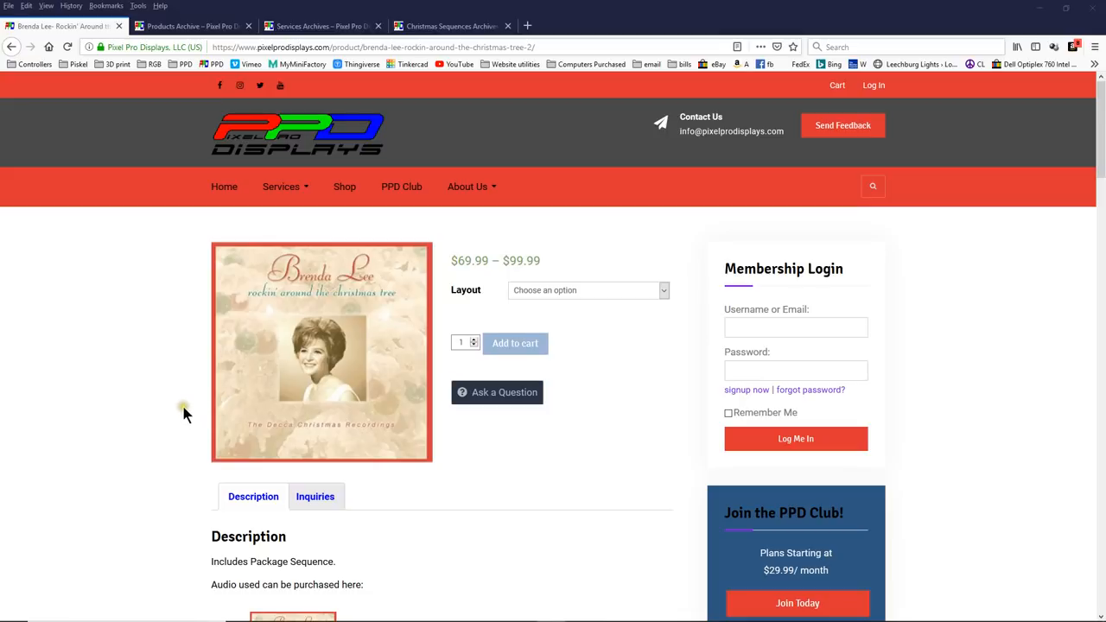
mouse_move(182, 376)
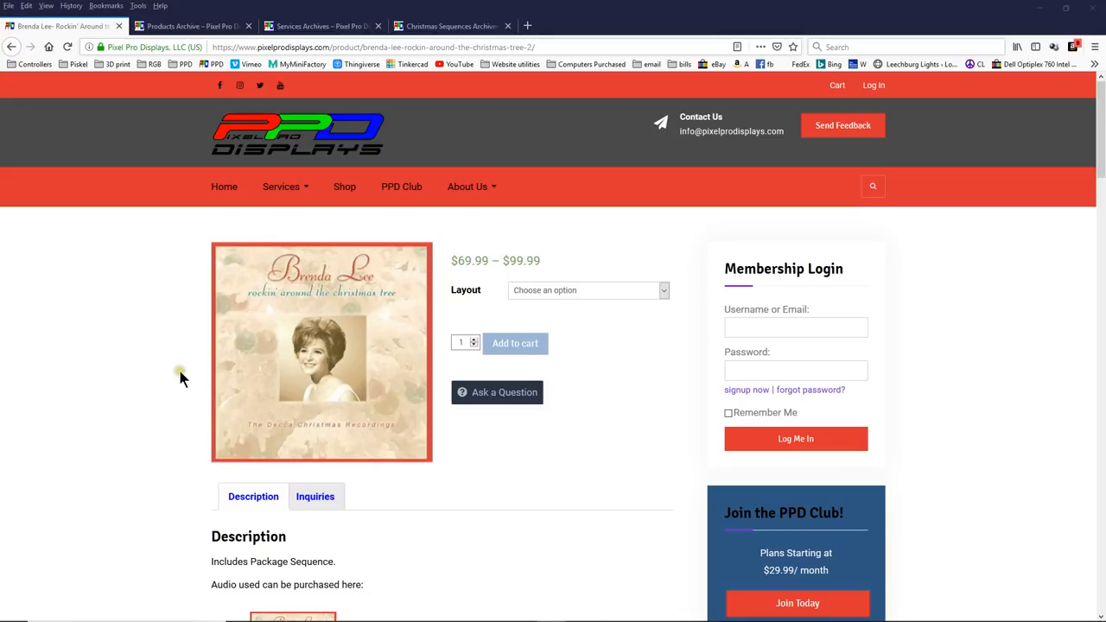
mouse_move(190, 382)
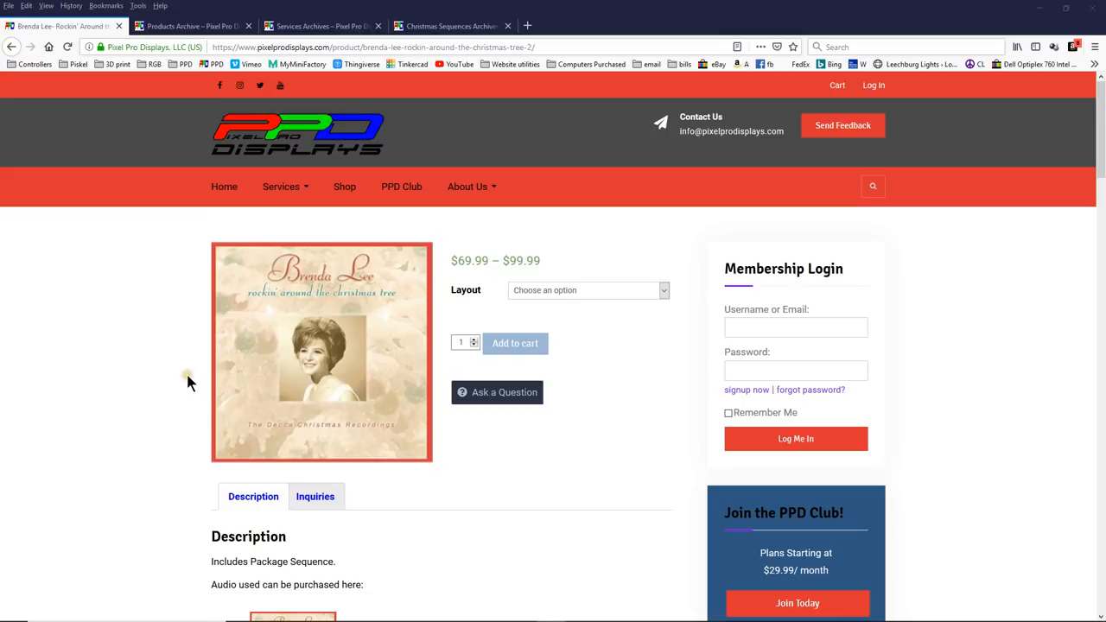
mouse_move(186, 388)
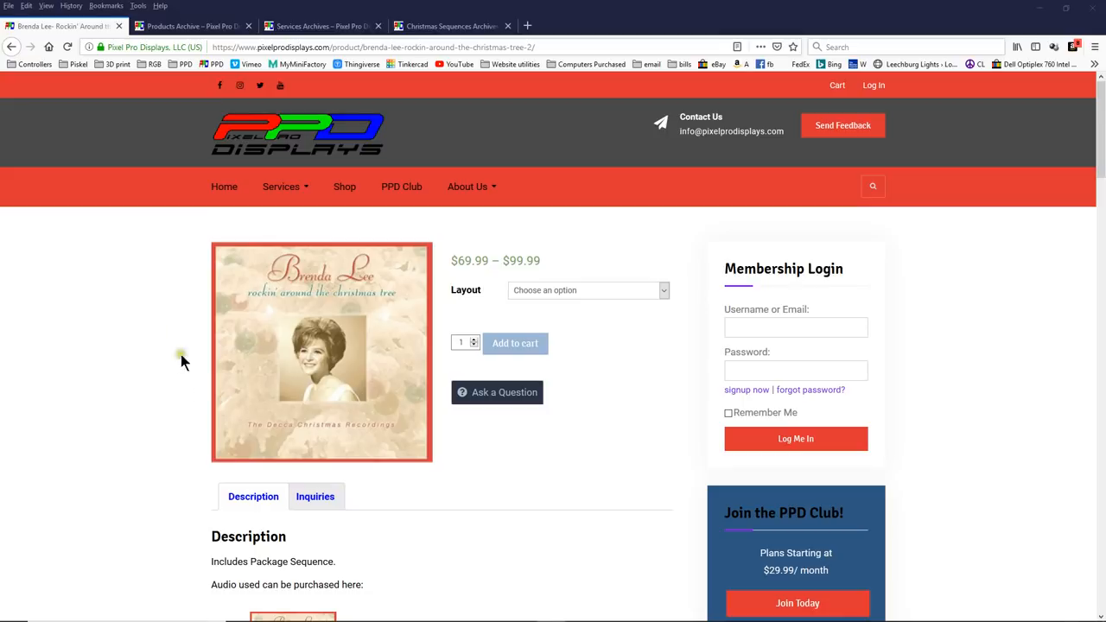
mouse_move(193, 301)
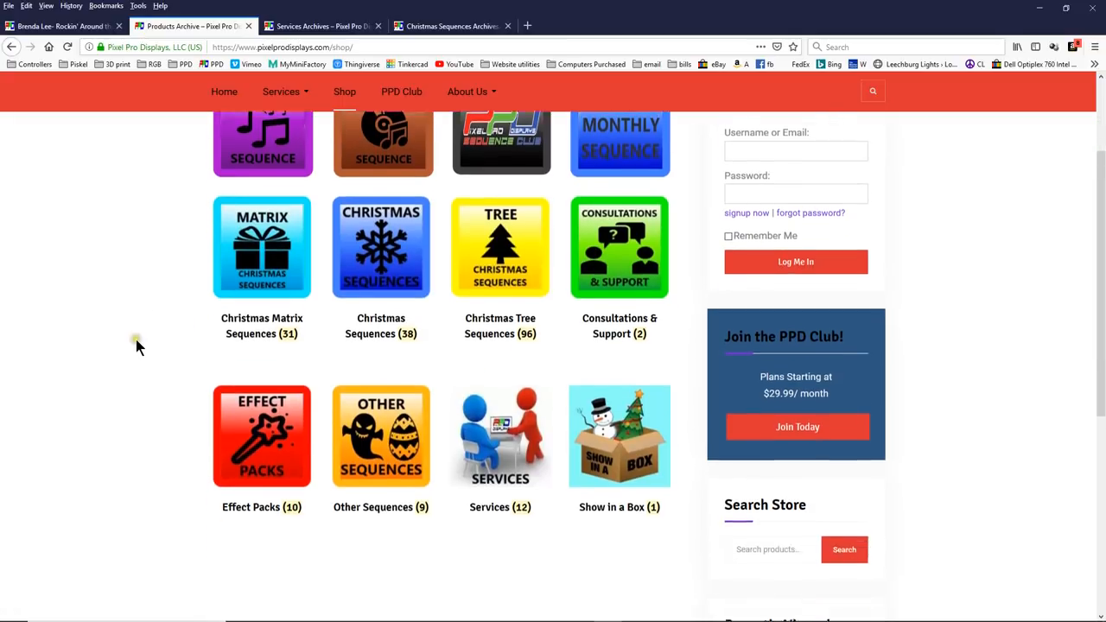
- Scroll the Services archive to the PPD Group Setup, Sequence Mapping and Wiring Diagram listings
scroll(down, 3)
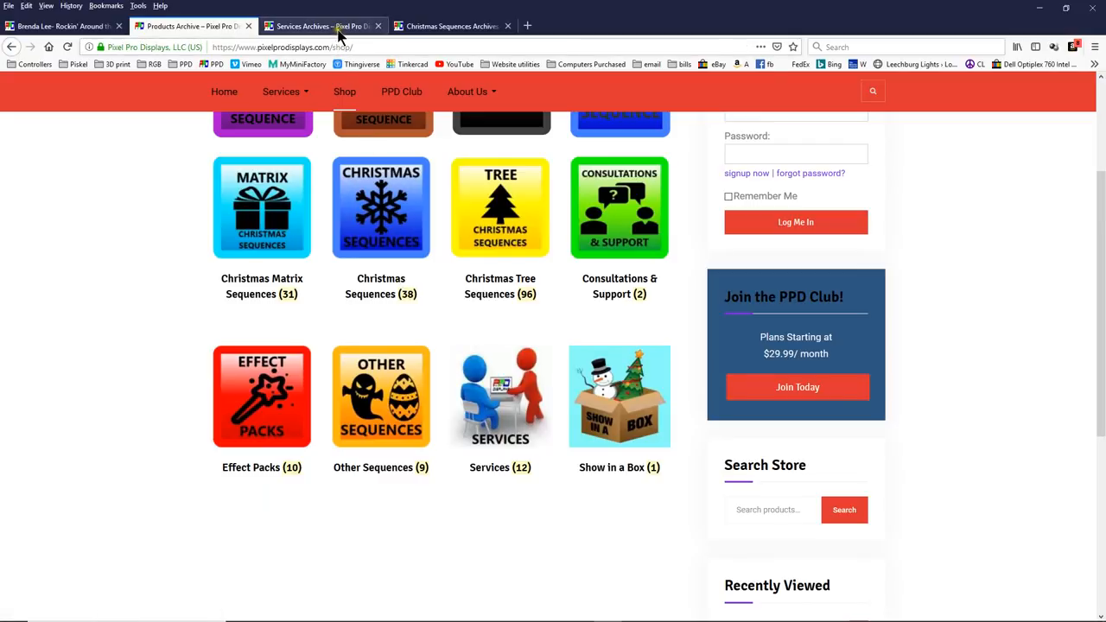
scroll(up, 3)
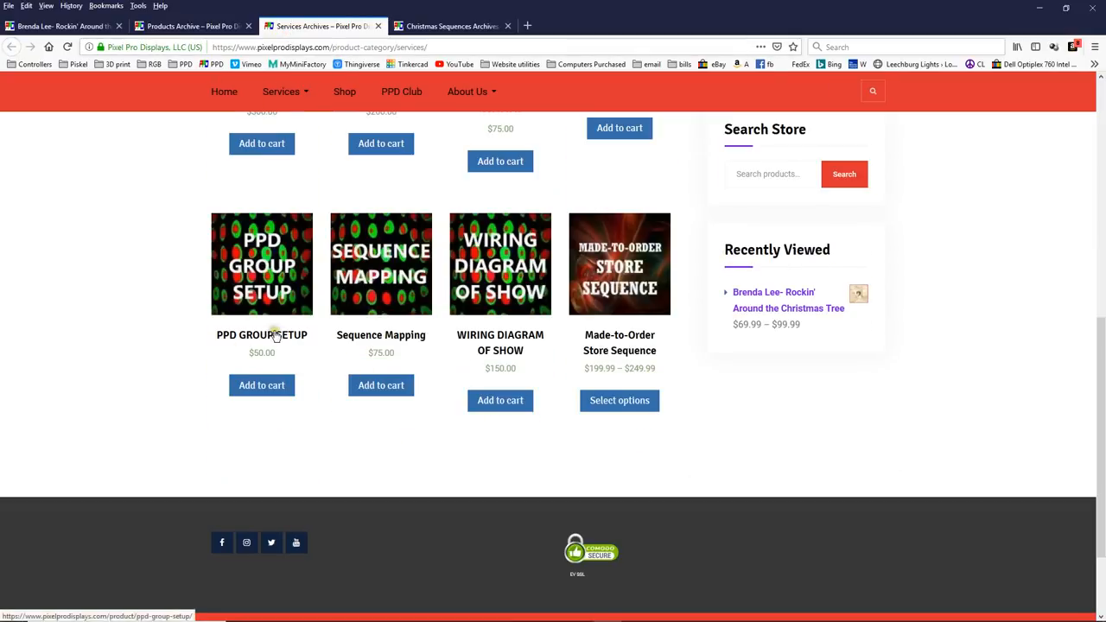
mouse_move(223, 335)
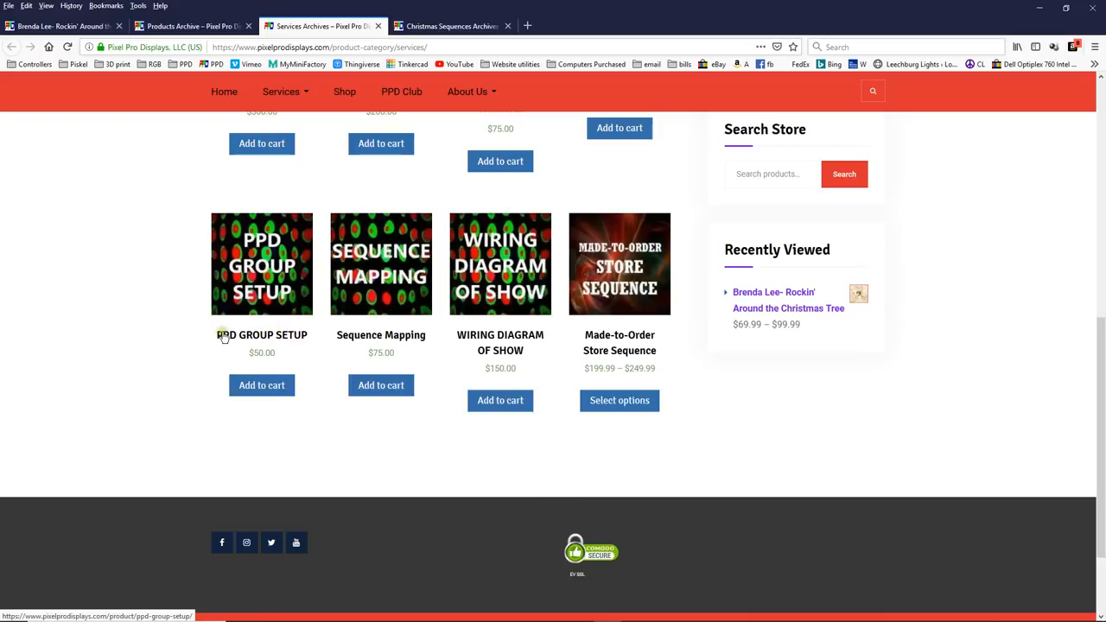
mouse_move(251, 339)
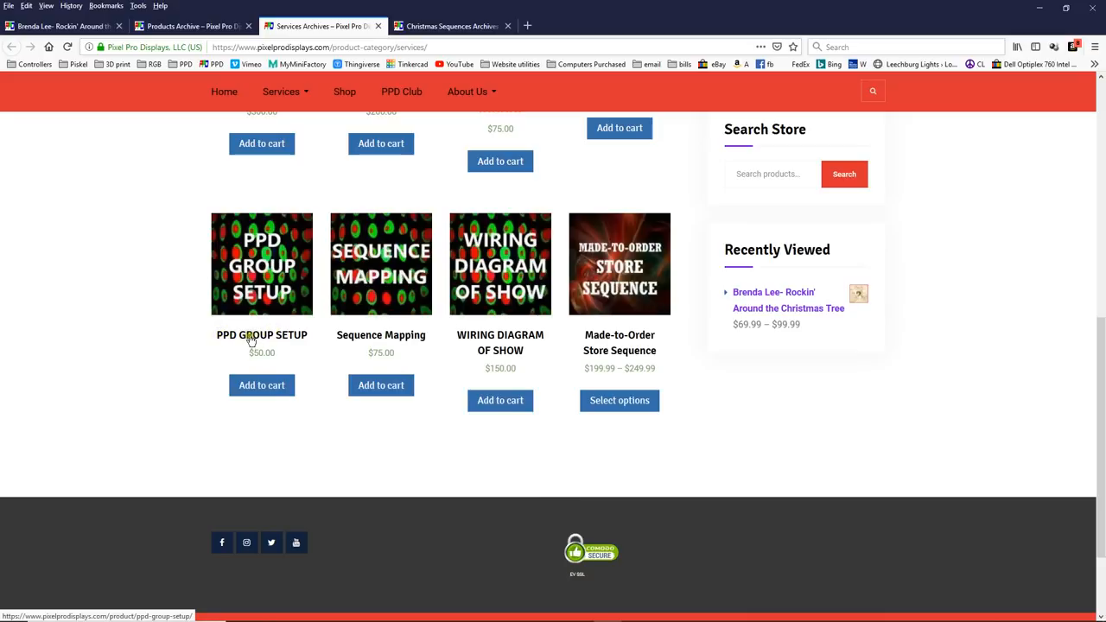
mouse_move(279, 346)
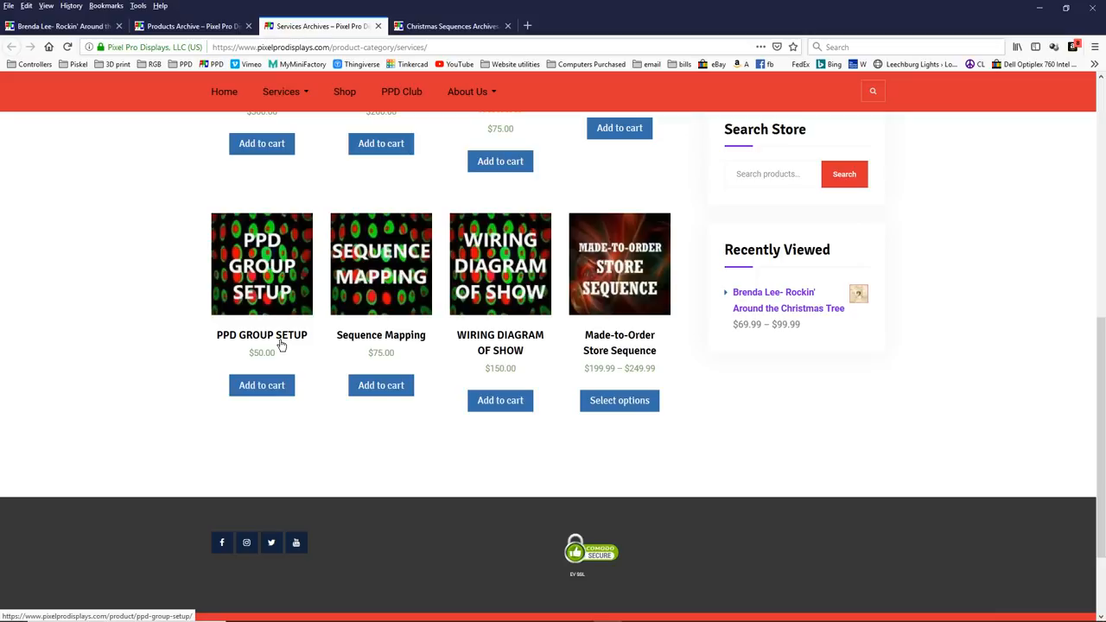
mouse_move(342, 347)
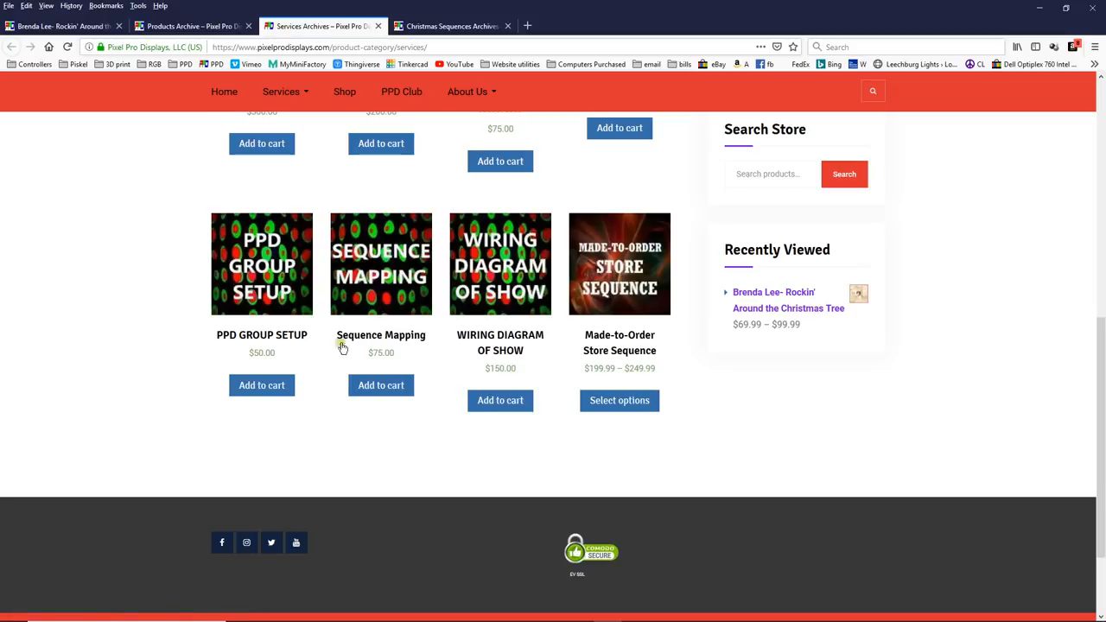
mouse_move(351, 330)
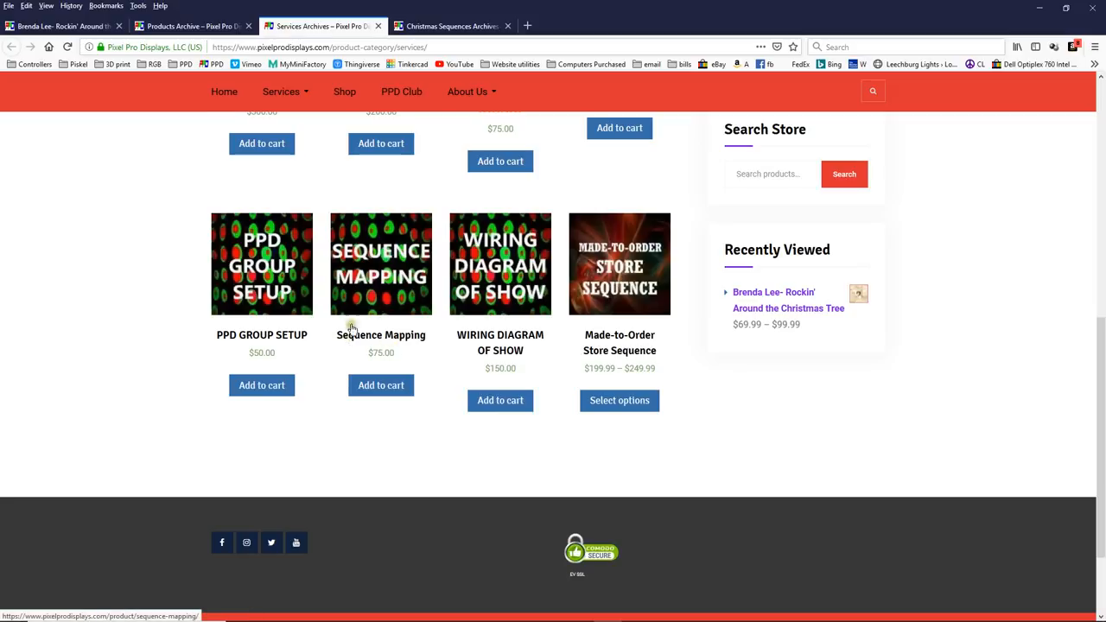
mouse_move(301, 335)
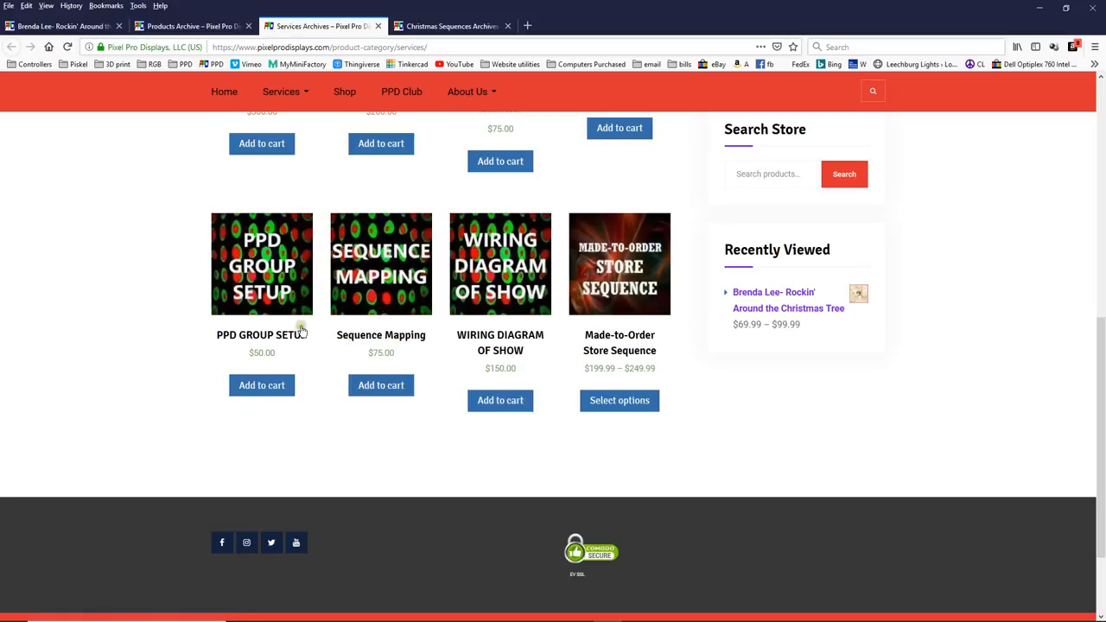
mouse_move(218, 349)
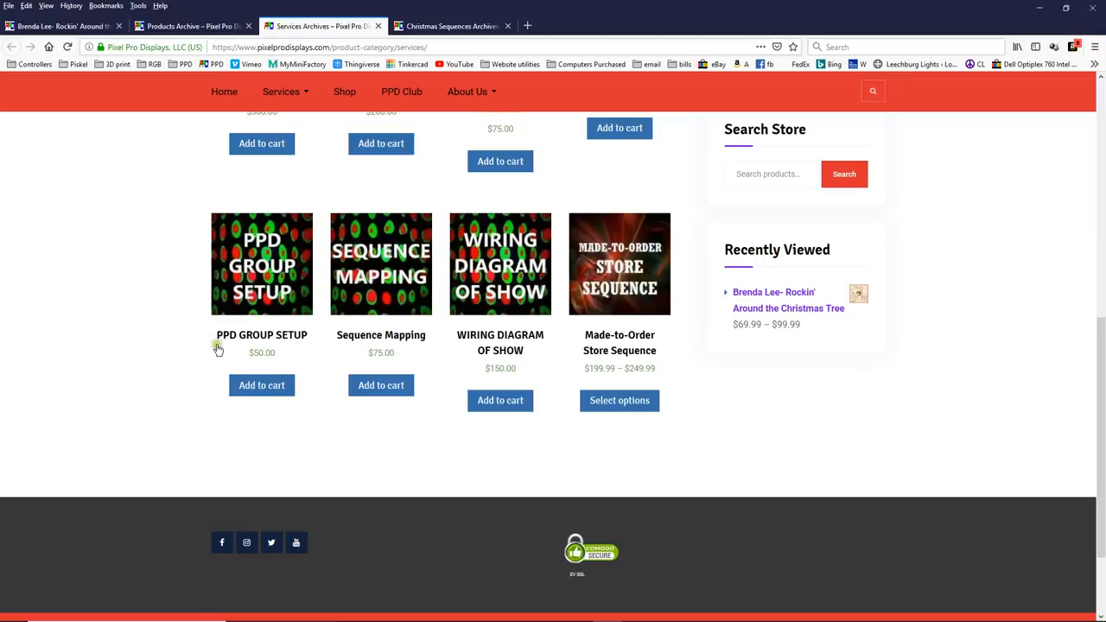
mouse_move(287, 335)
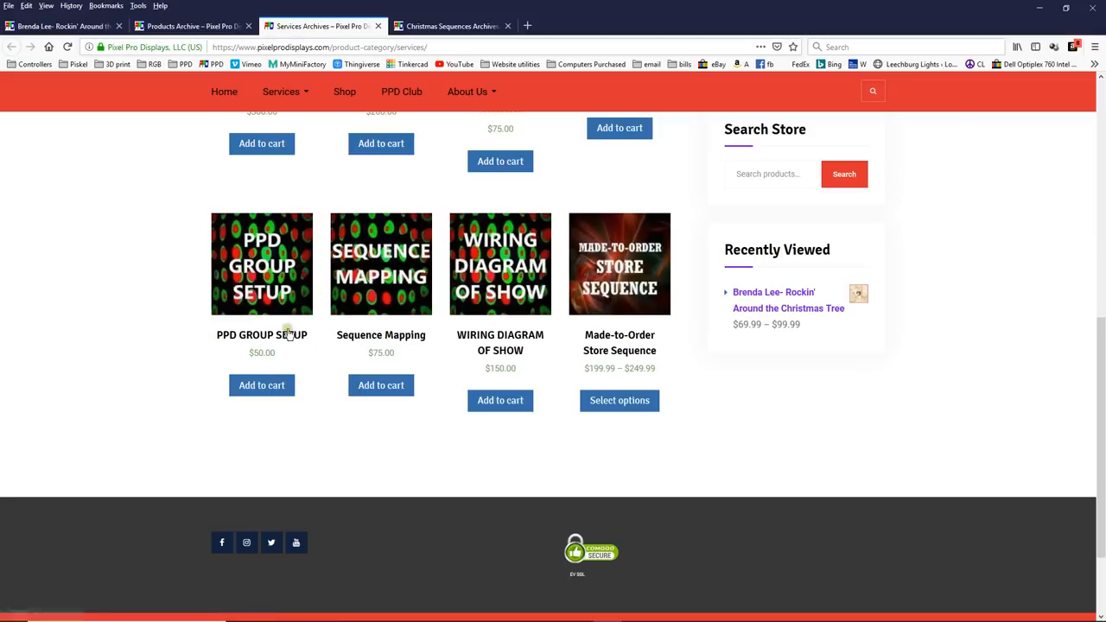
mouse_move(294, 284)
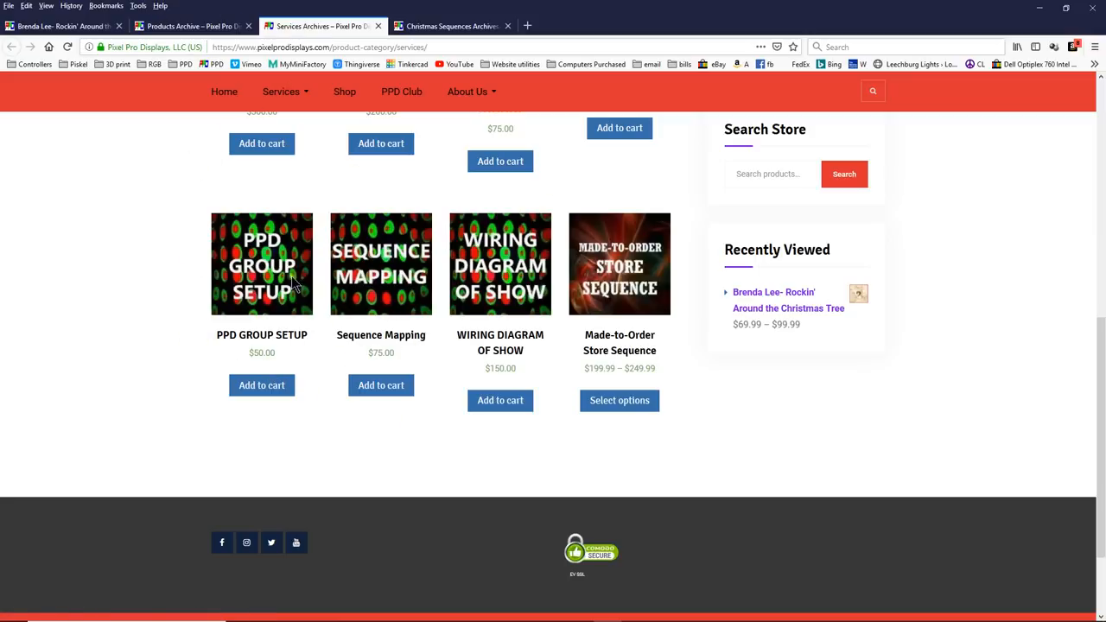
mouse_move(216, 311)
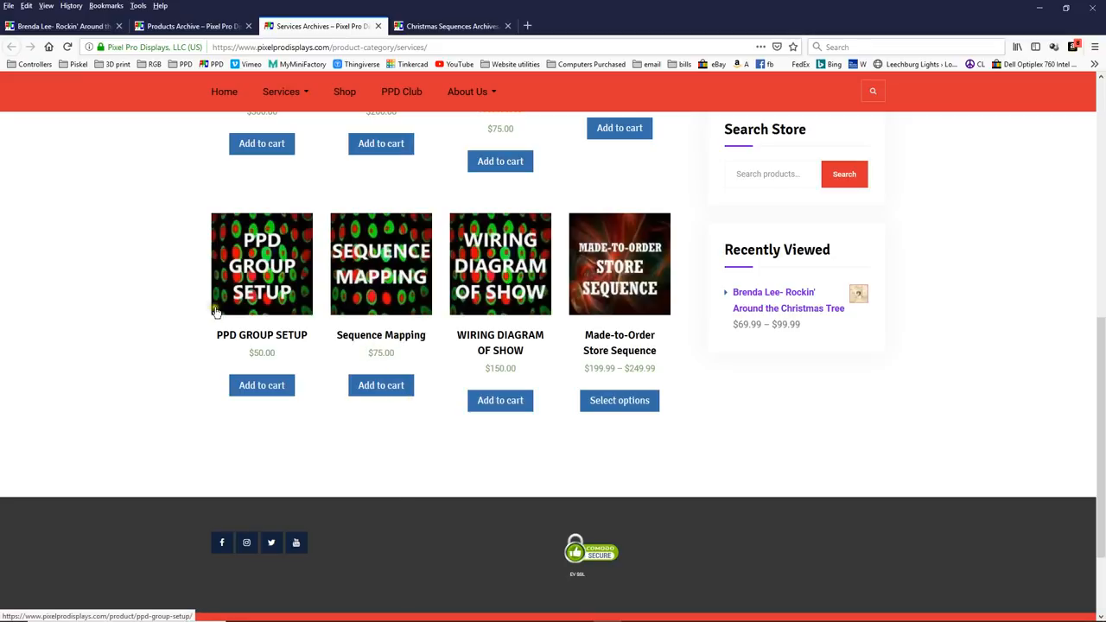
mouse_move(313, 214)
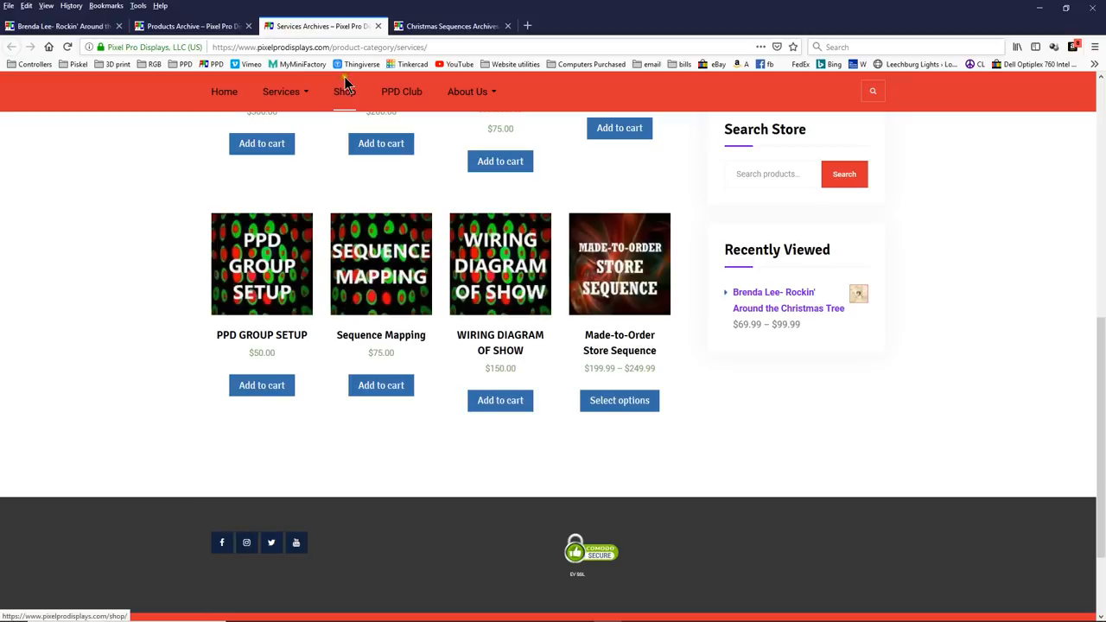
- Go from the Christmas Sequences listing back to the Shop category tiles (Custom, Matrix, Christmas, Tree)
click(450, 26)
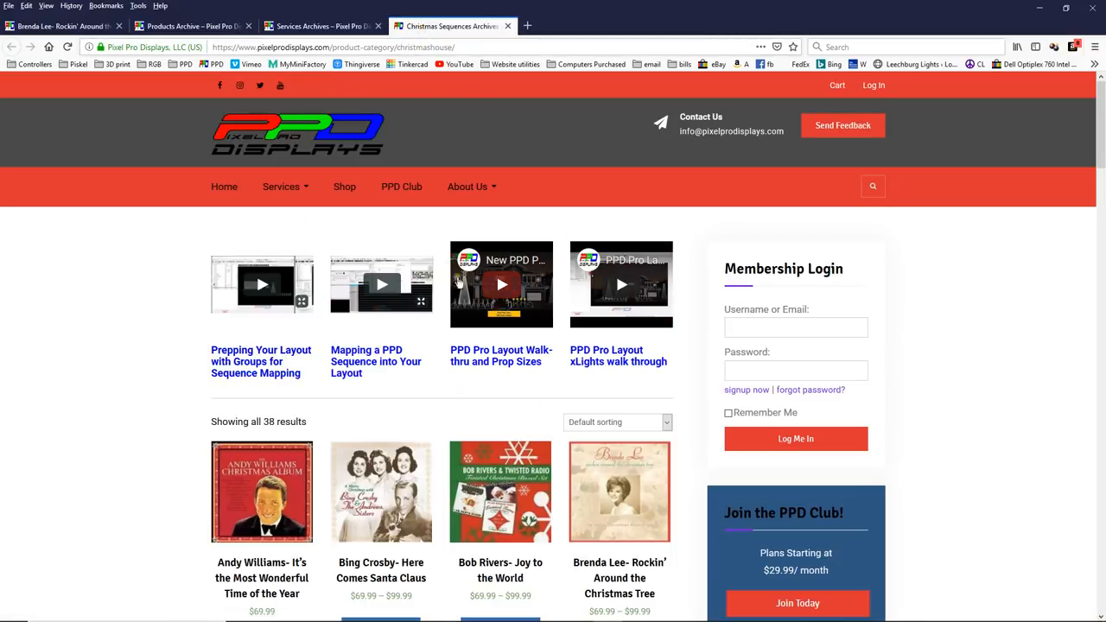
mouse_move(449, 242)
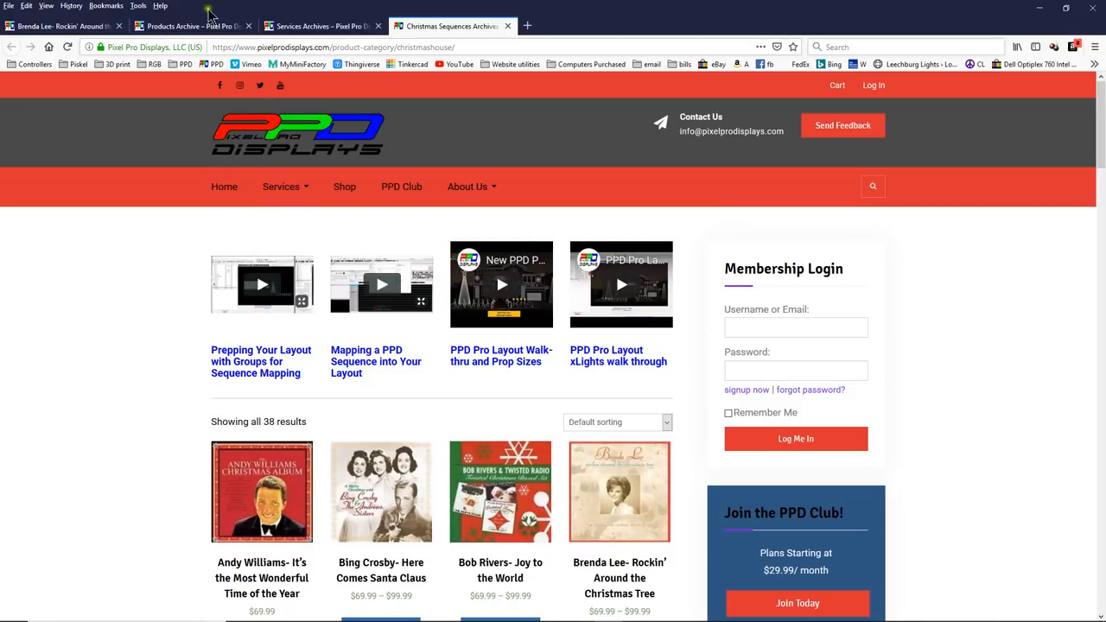
click(344, 187)
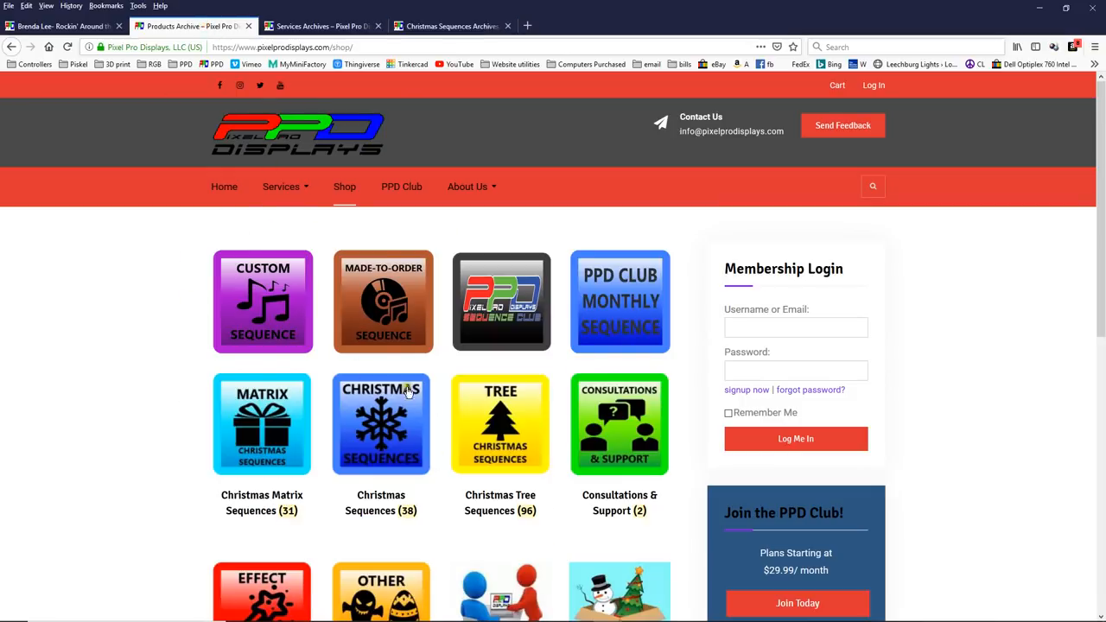
mouse_move(391, 574)
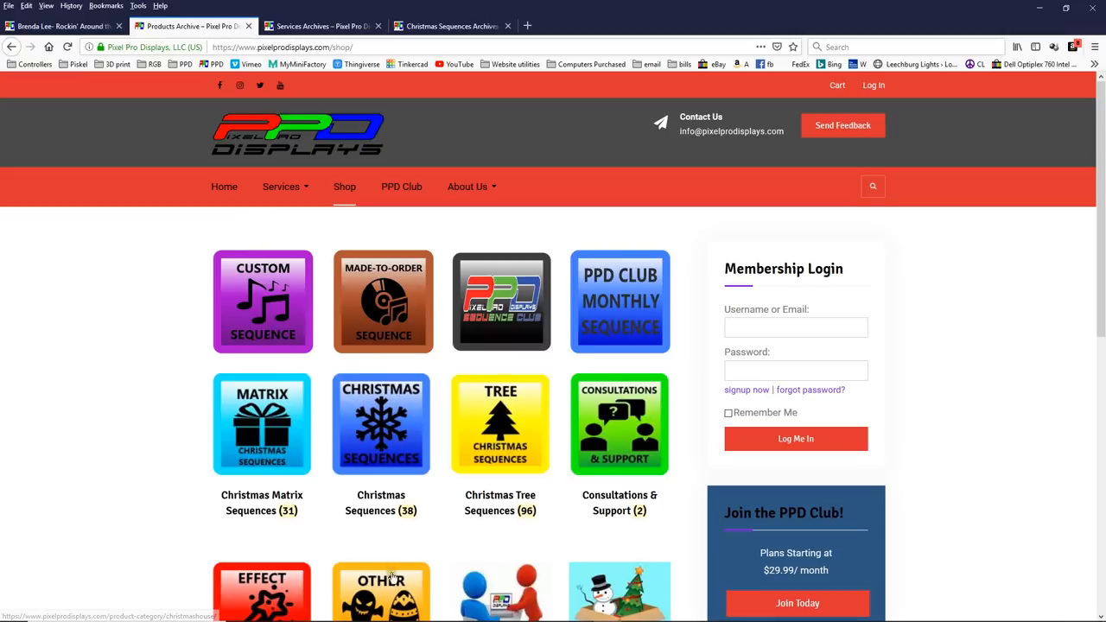
mouse_move(449, 26)
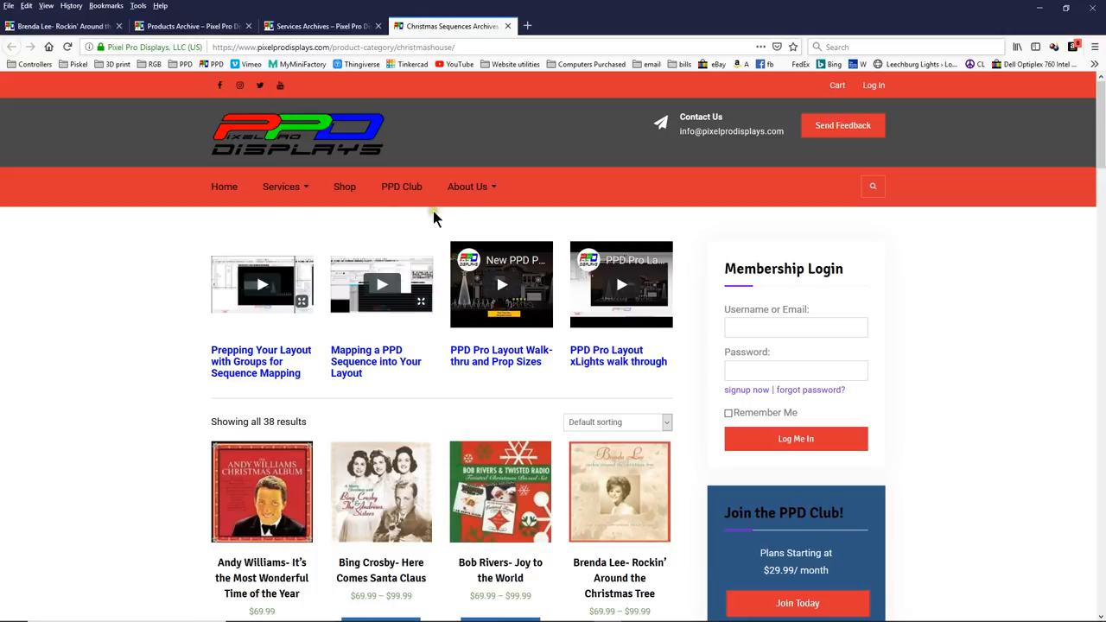
mouse_move(501, 283)
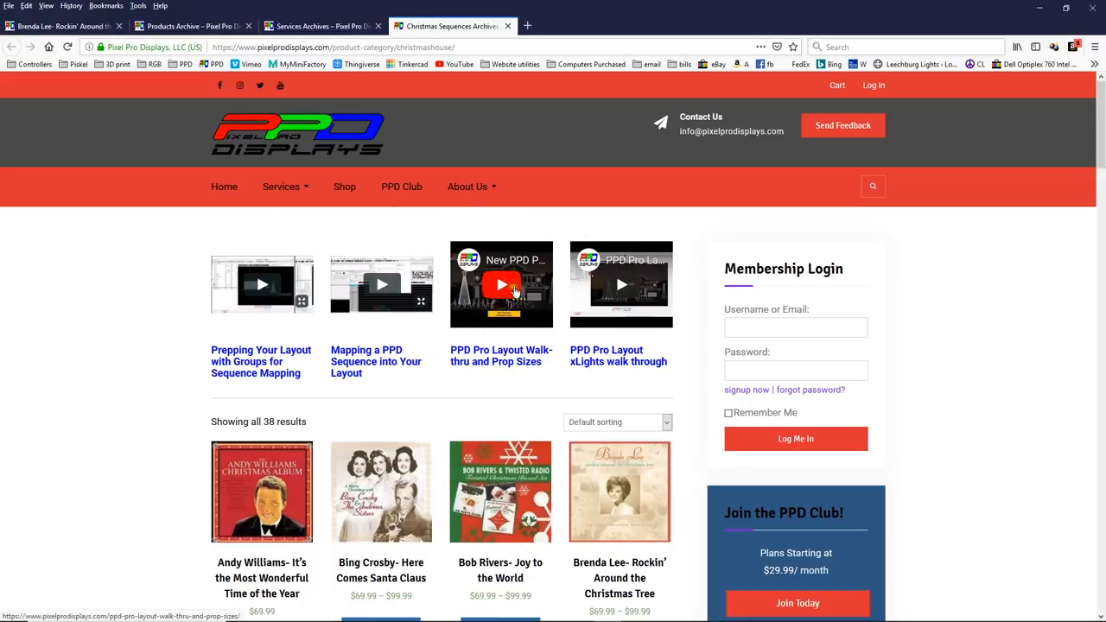
mouse_move(578, 321)
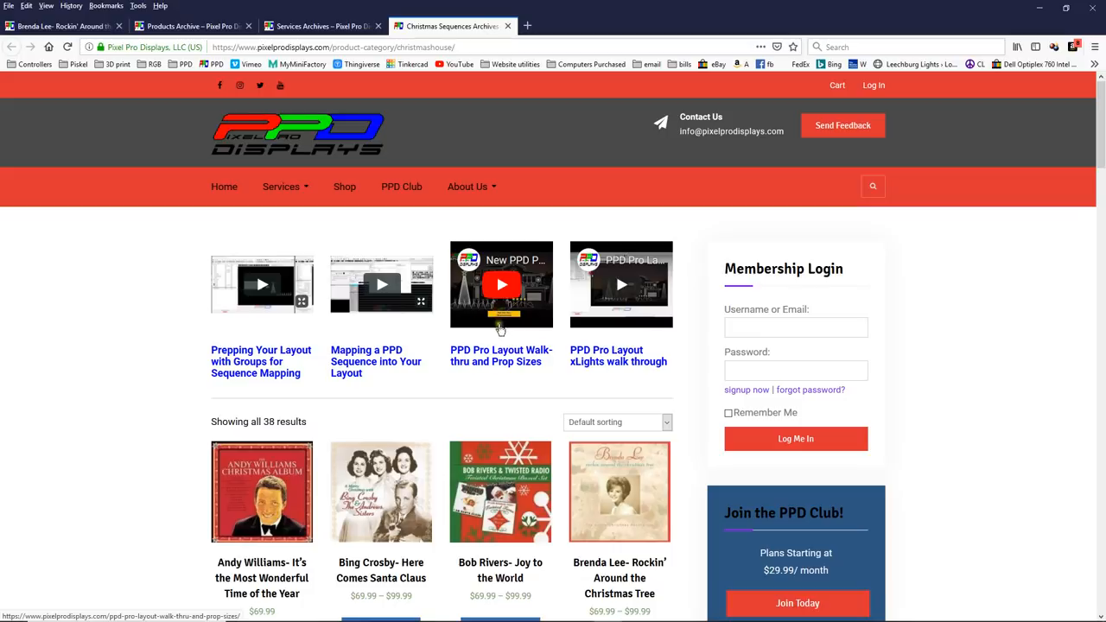
mouse_move(650, 335)
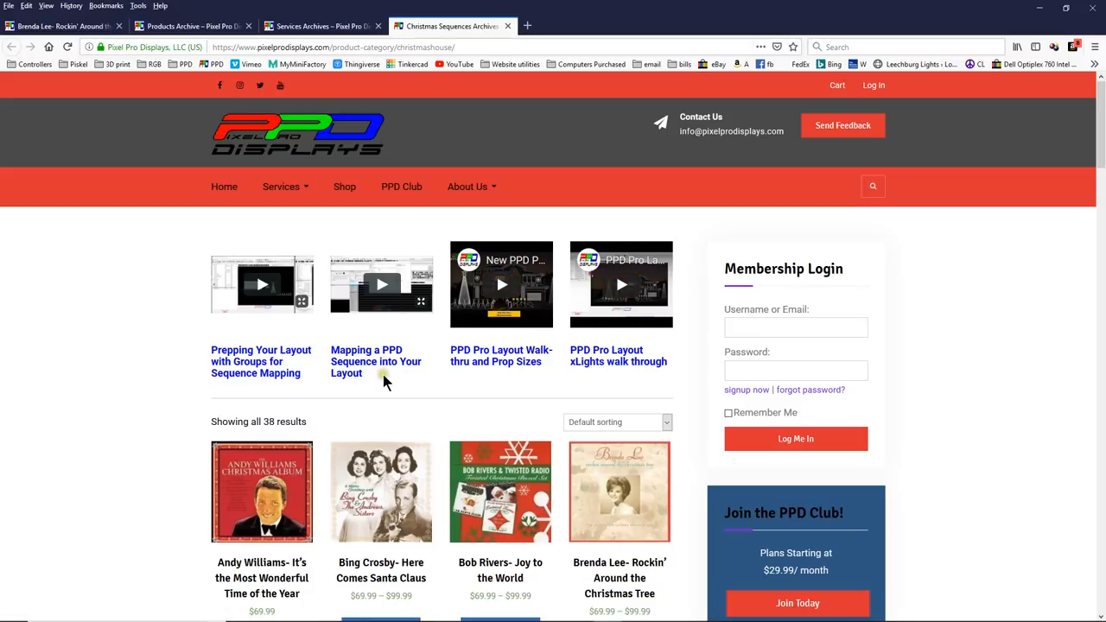
mouse_move(467, 411)
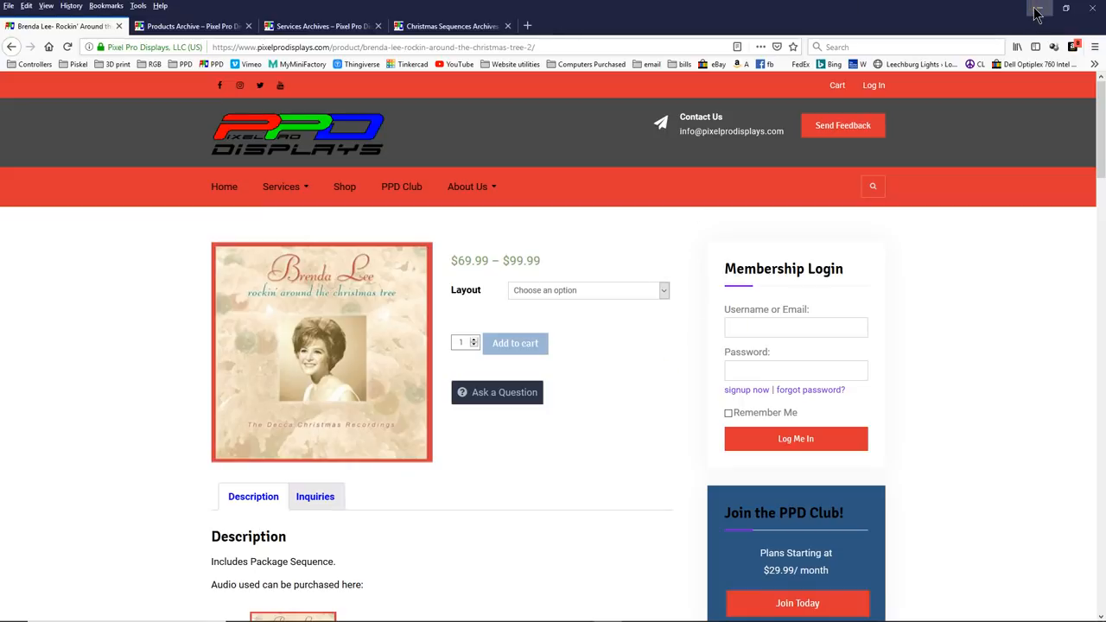
mouse_move(1038, 9)
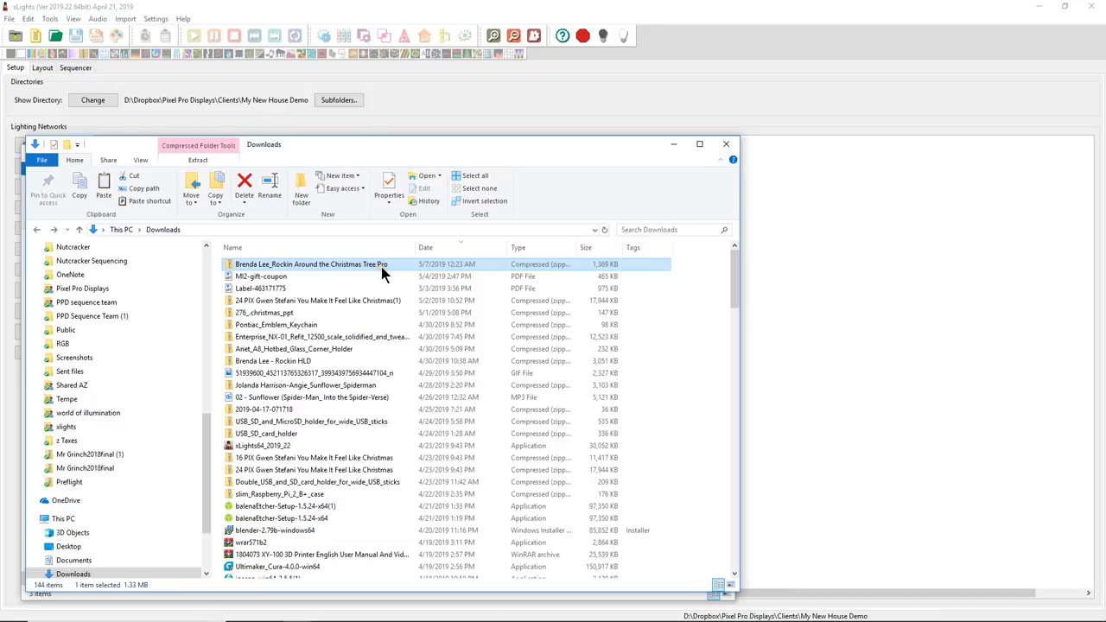
mouse_move(673, 144)
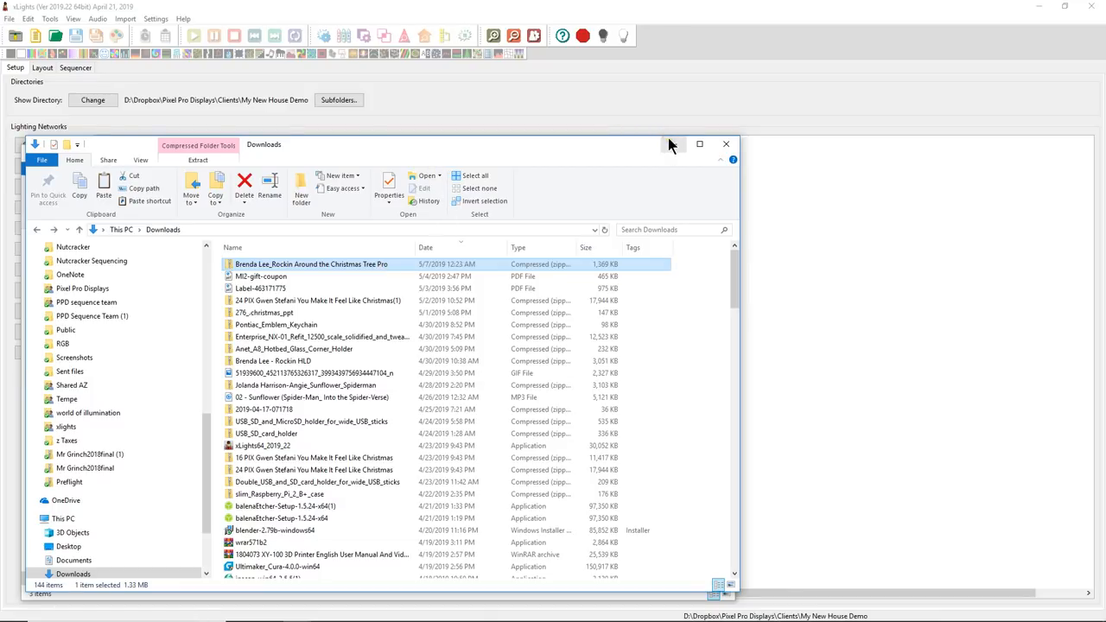
mouse_move(673, 145)
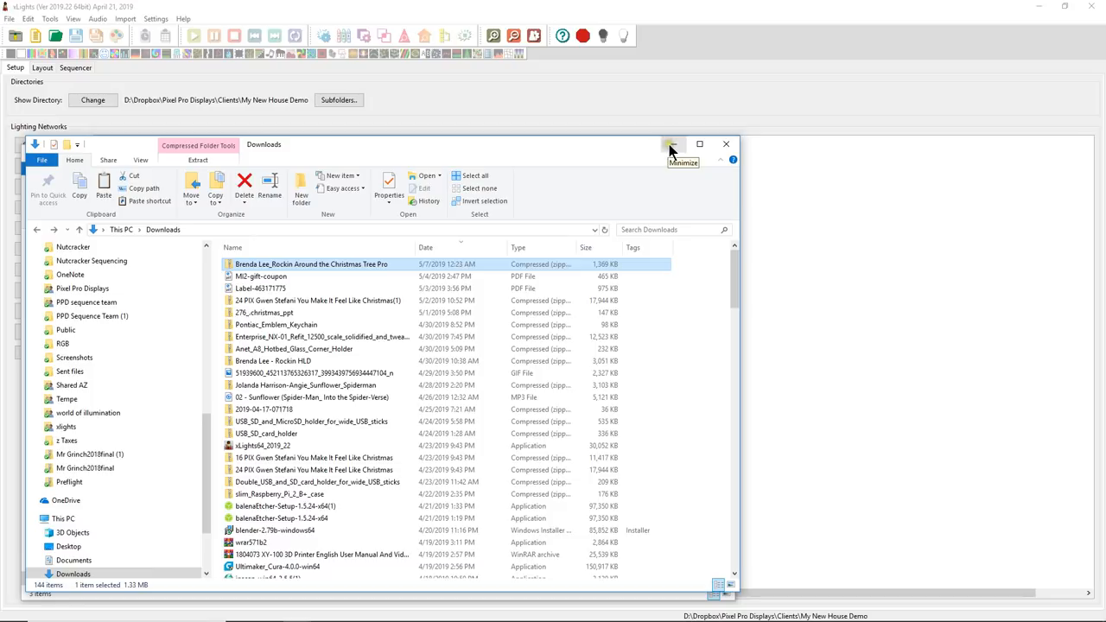
mouse_move(673, 145)
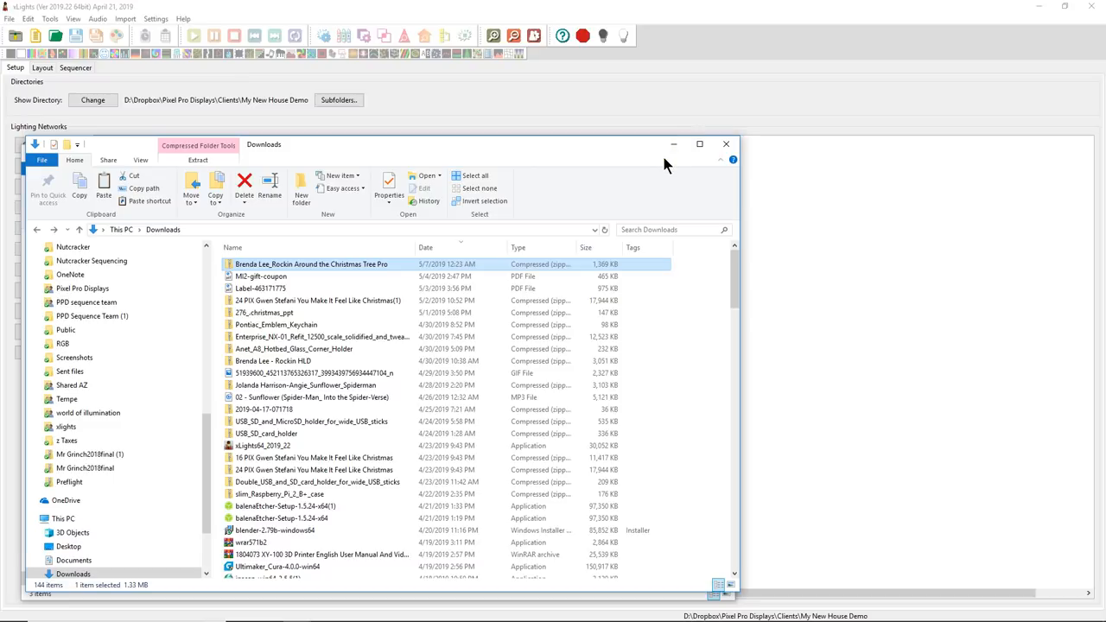
mouse_move(617, 149)
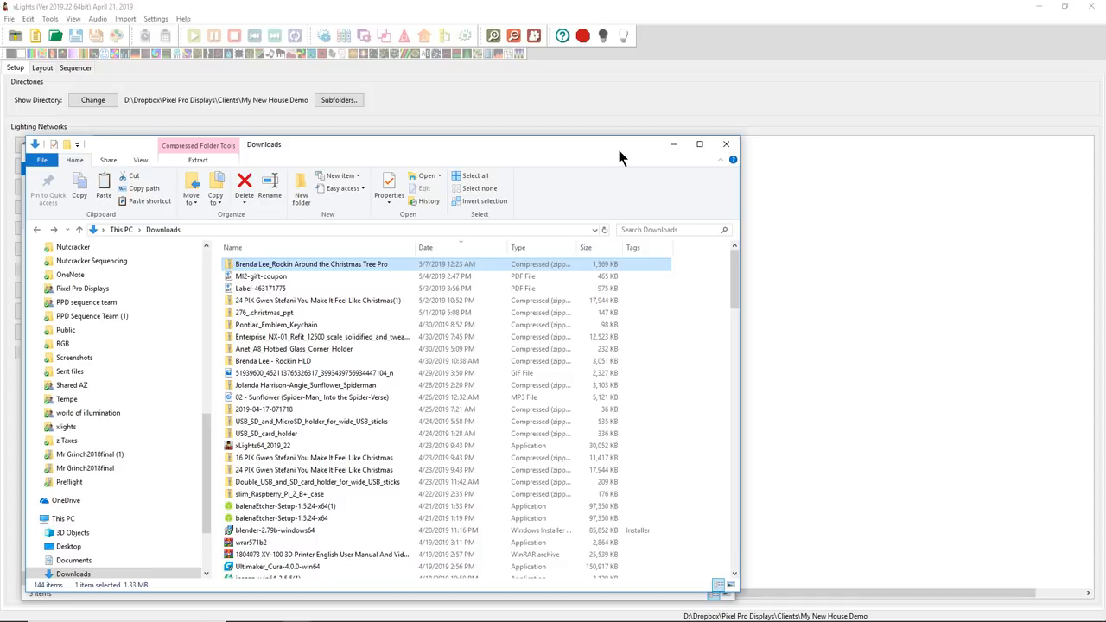
mouse_move(653, 161)
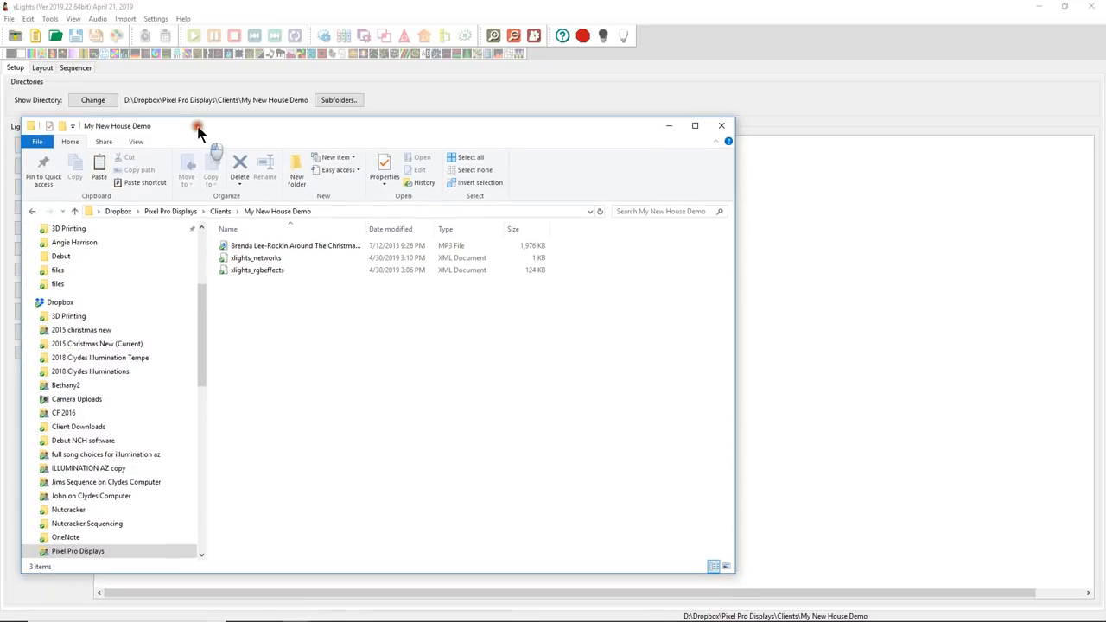
mouse_move(297, 612)
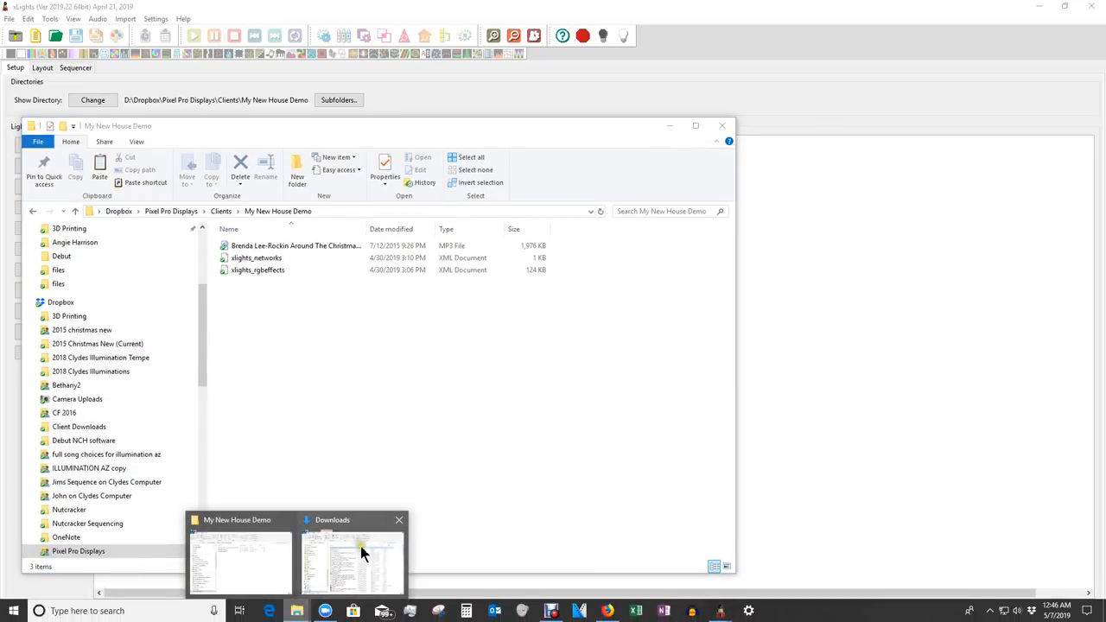
- Bring up the Downloads window and the My New House Demo folder side by side
click(353, 562)
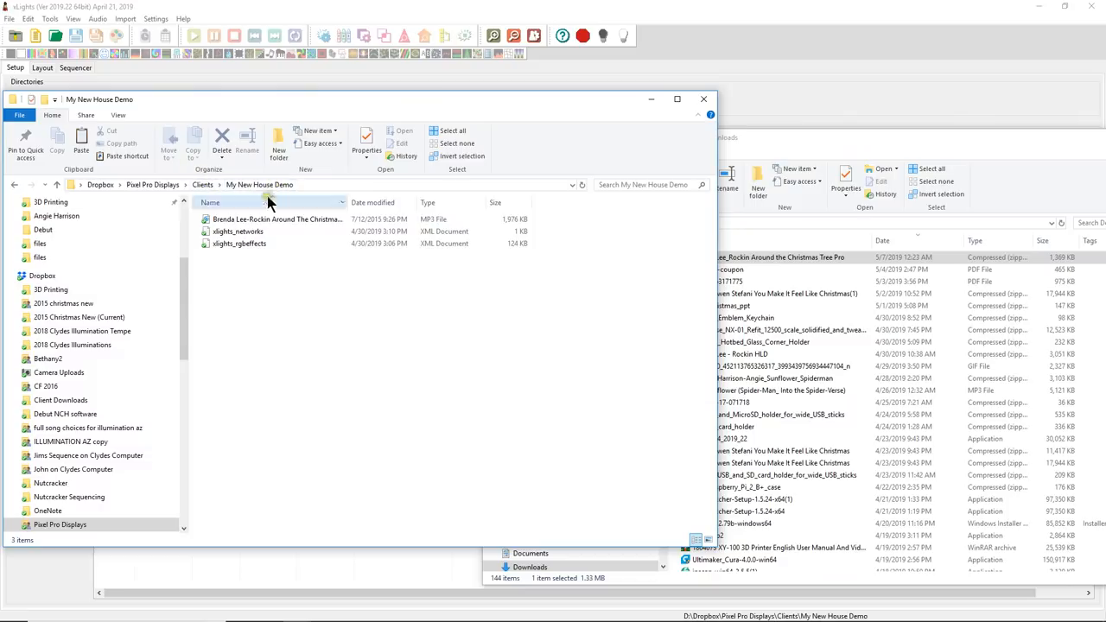
mouse_move(301, 190)
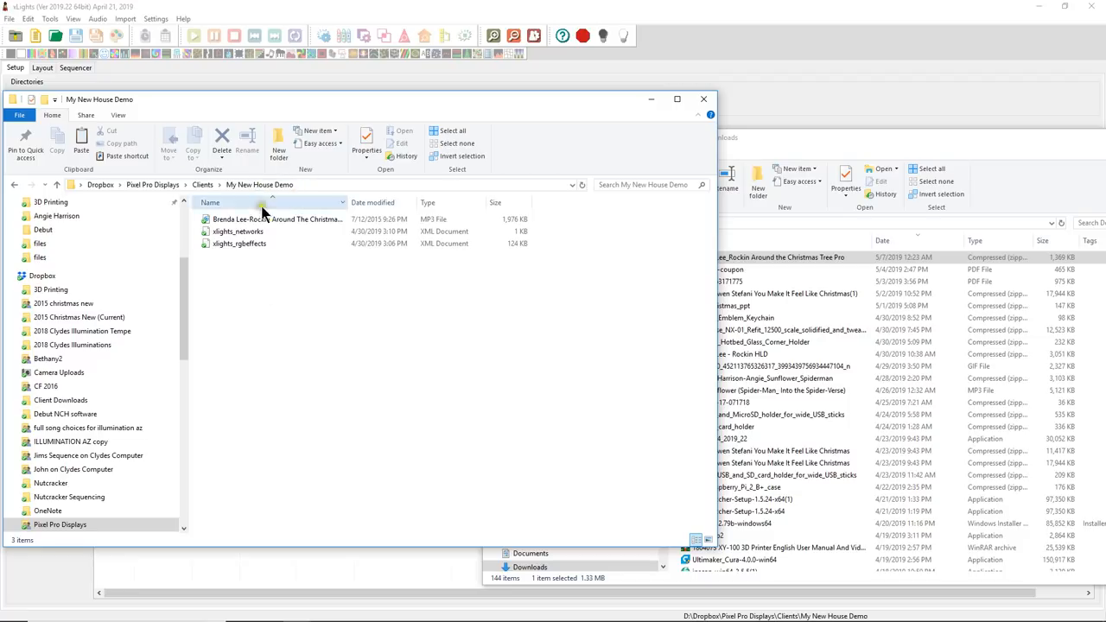
mouse_move(277, 231)
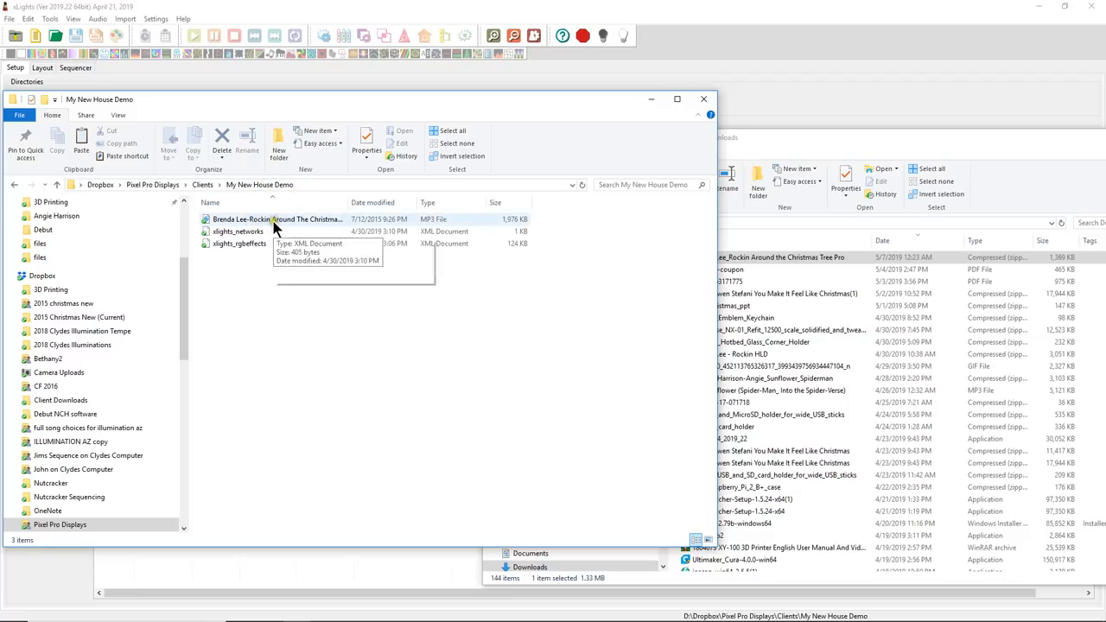
mouse_move(273, 218)
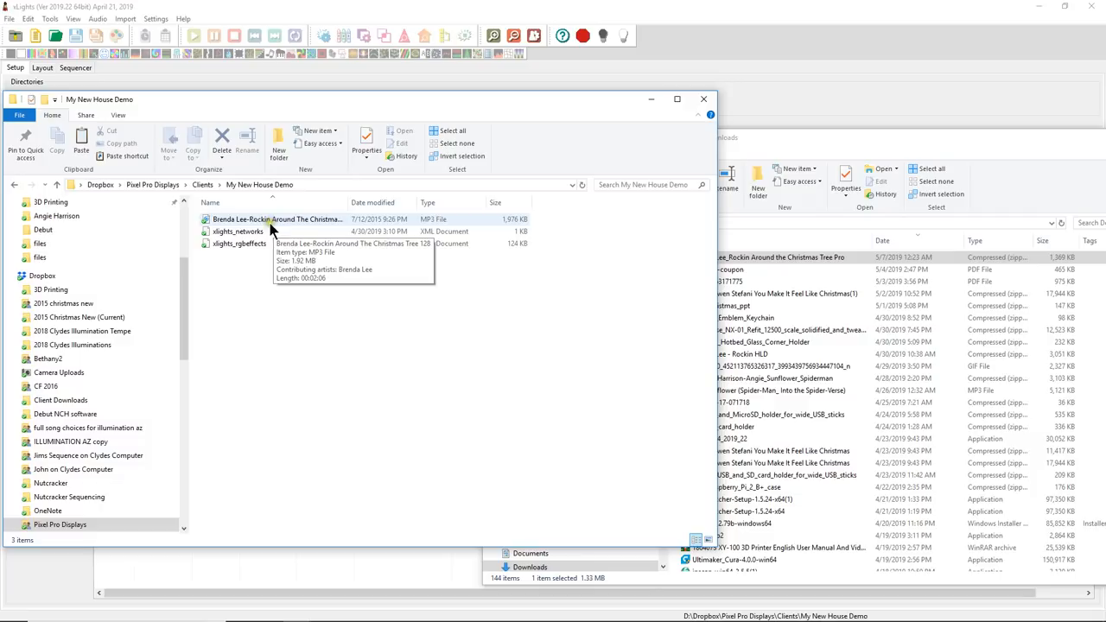
mouse_move(274, 232)
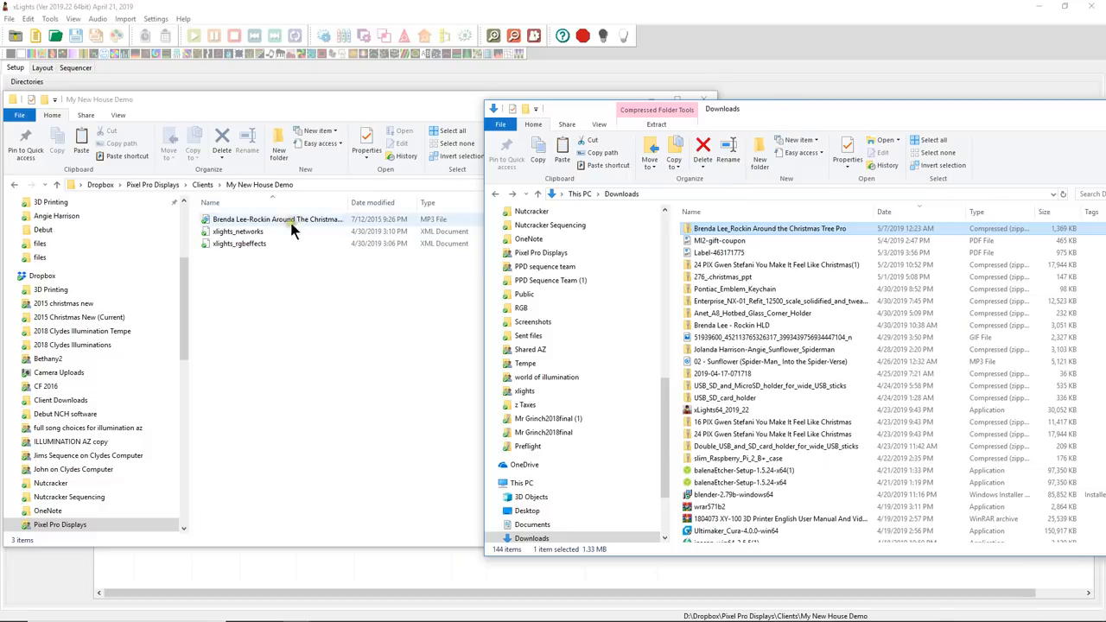
click(272, 308)
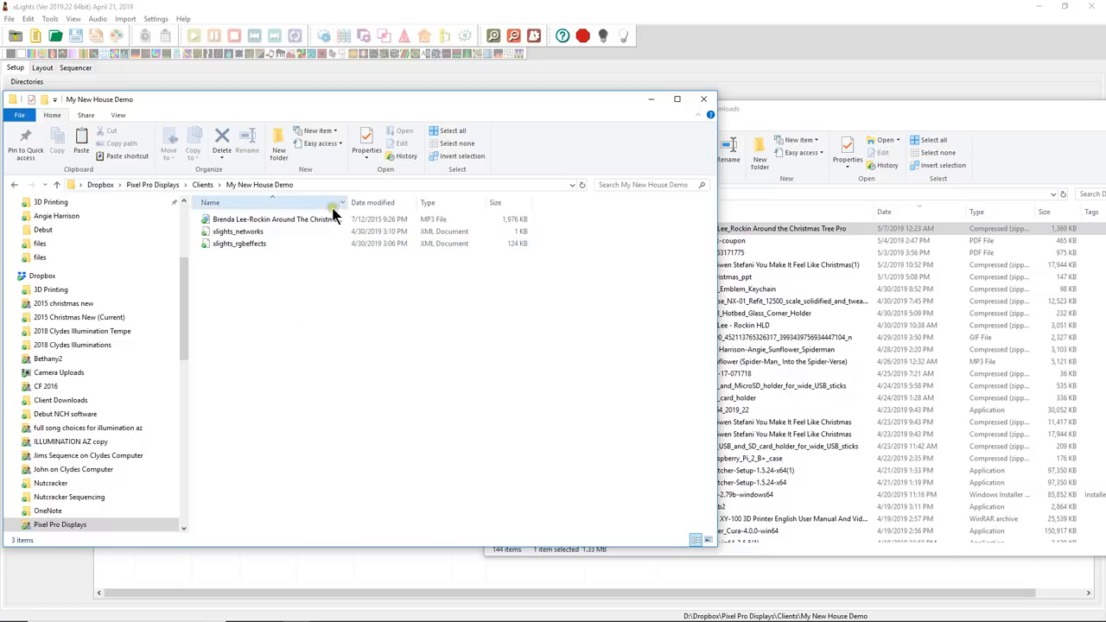
mouse_move(397, 320)
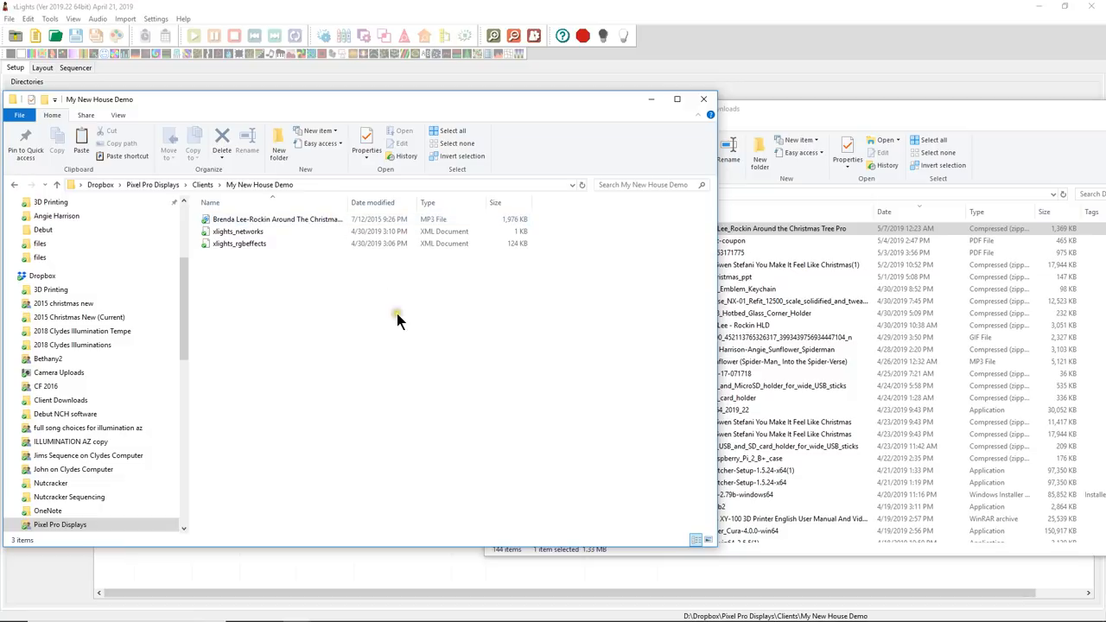
mouse_move(278, 146)
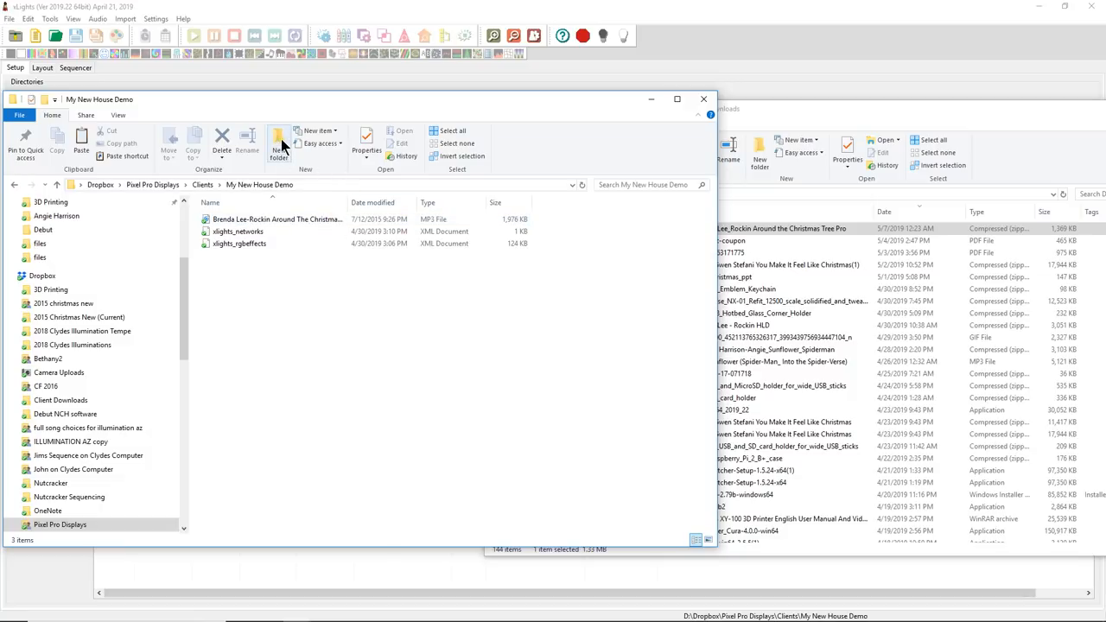
- Create a new folder named Import inside My New House Demo
right_click(280, 309)
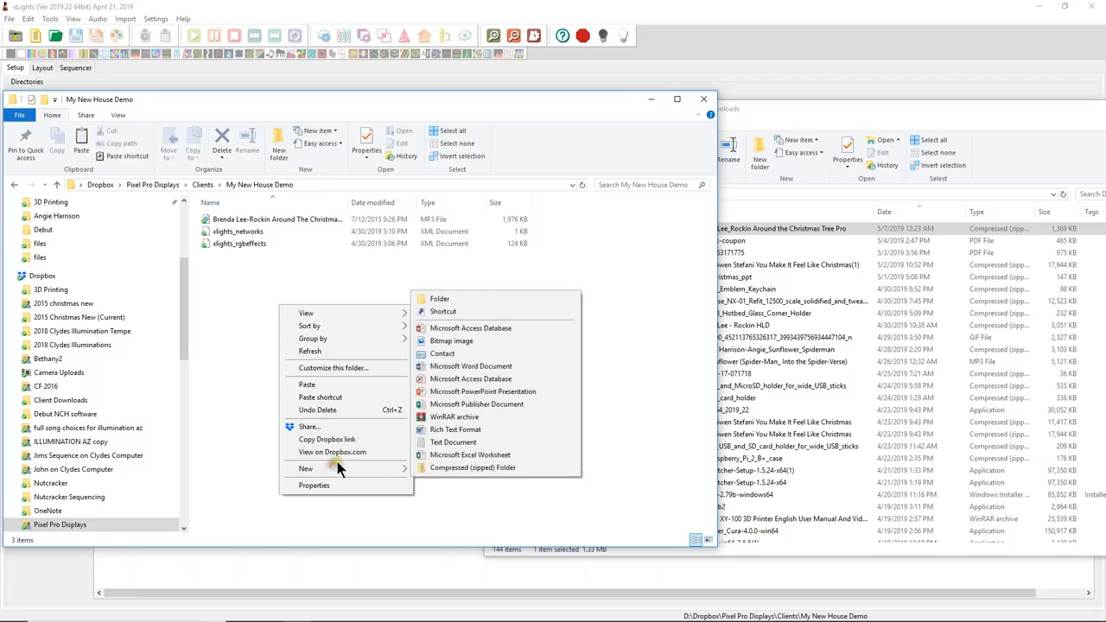
click(439, 297)
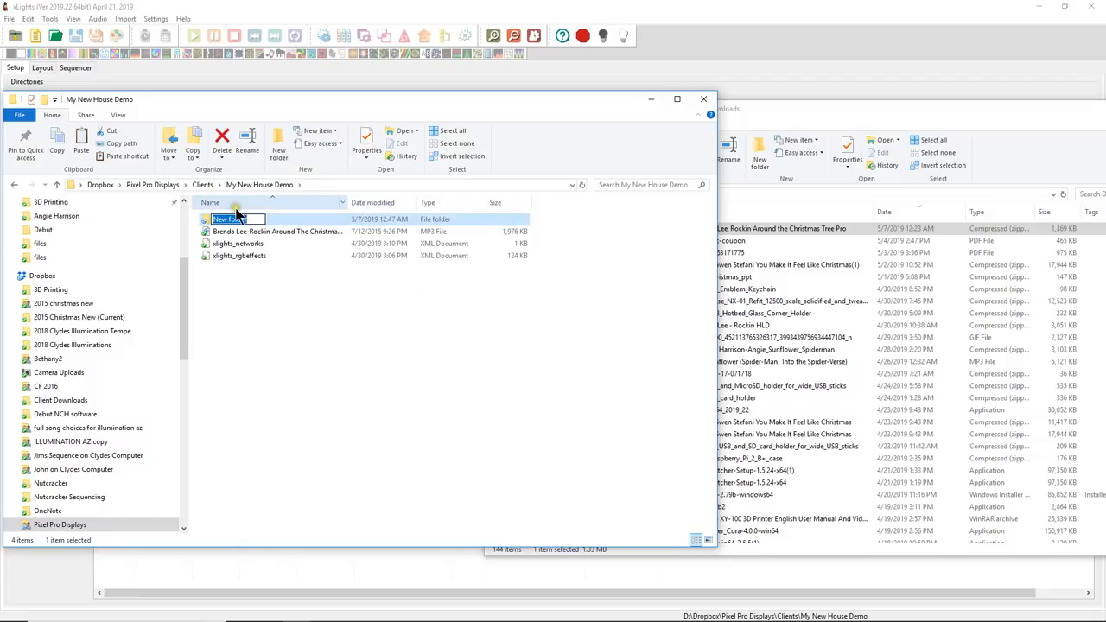
mouse_move(389, 458)
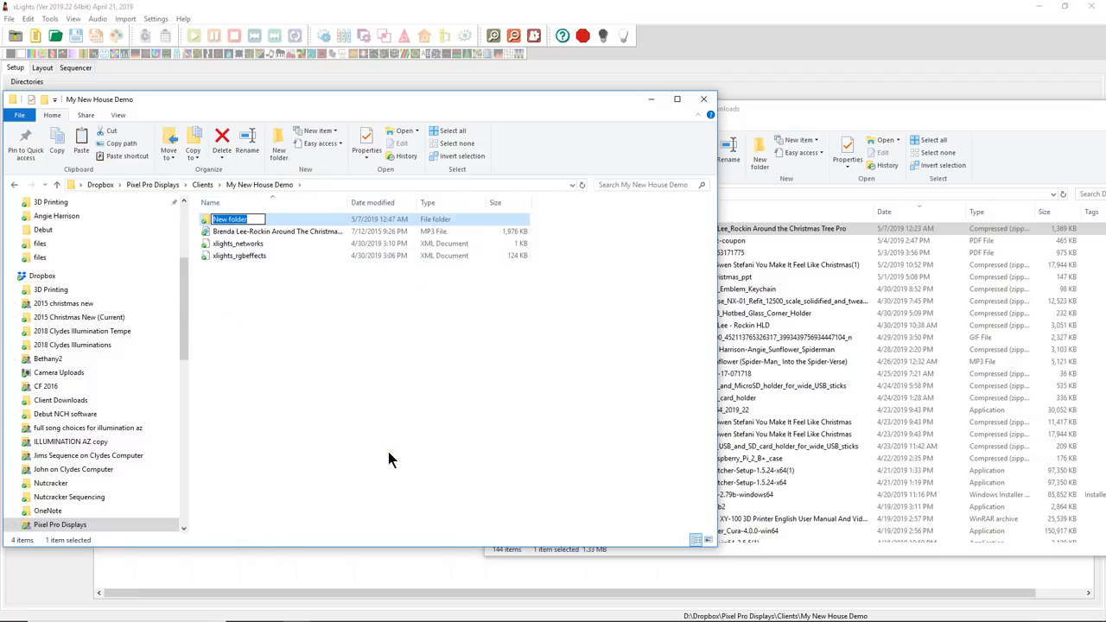
text(Impor)
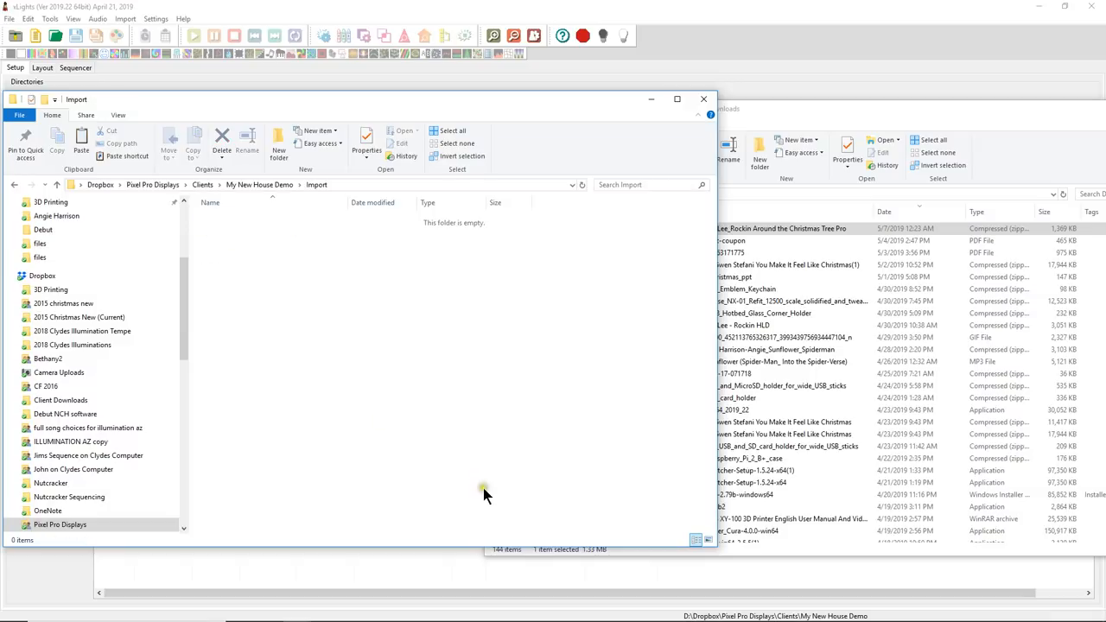
mouse_move(346, 189)
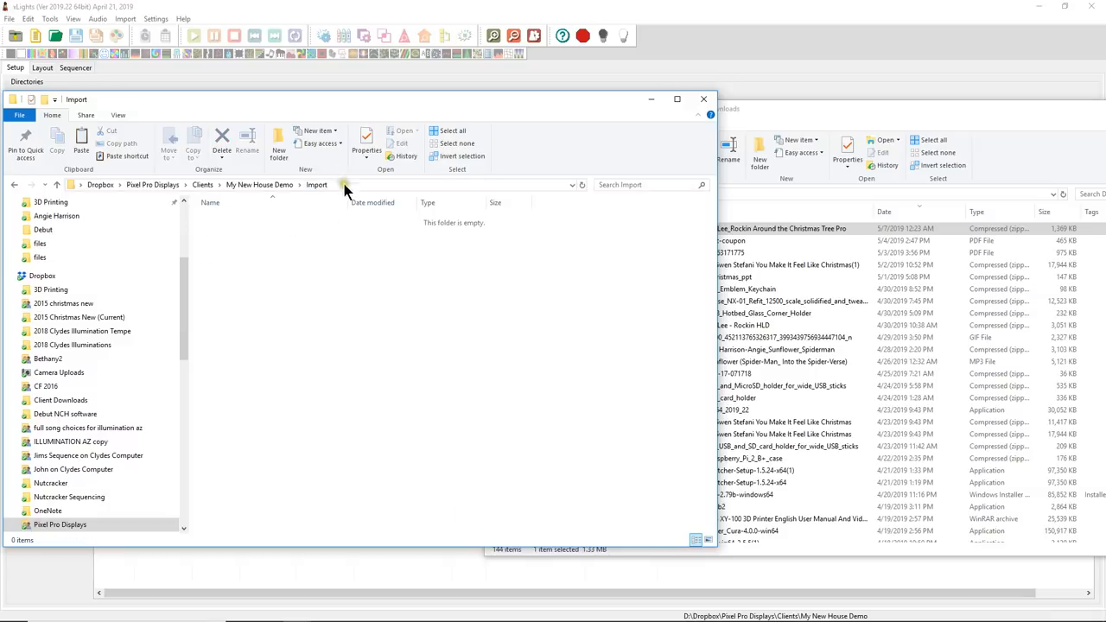
mouse_move(245, 263)
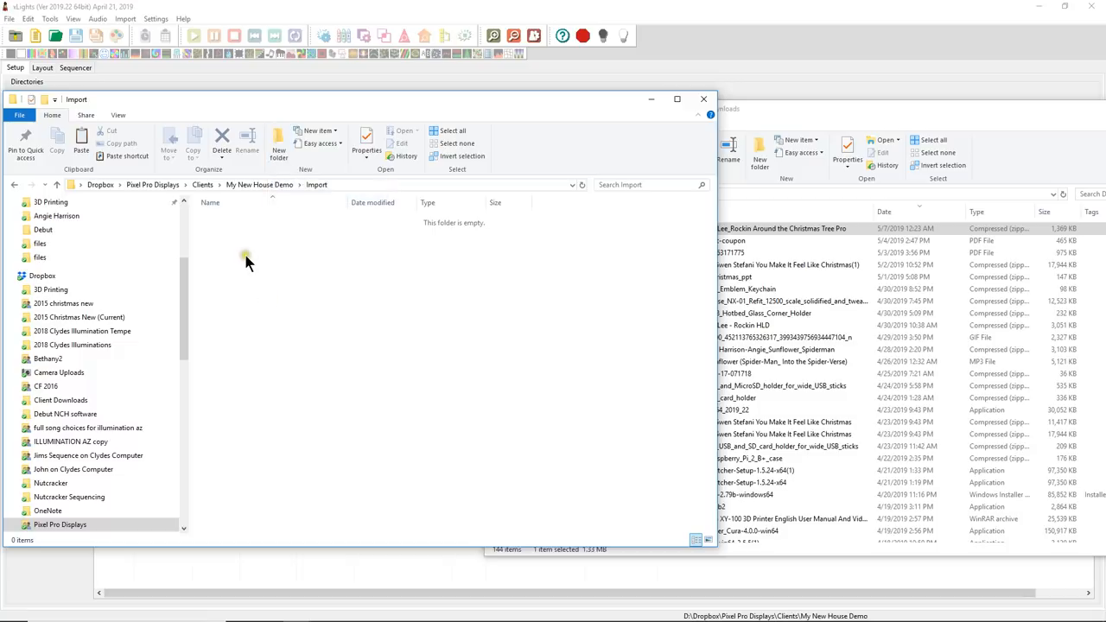
- Create a new folder named Pixel Pro Displays inside the empty Import folder
right_click(247, 261)
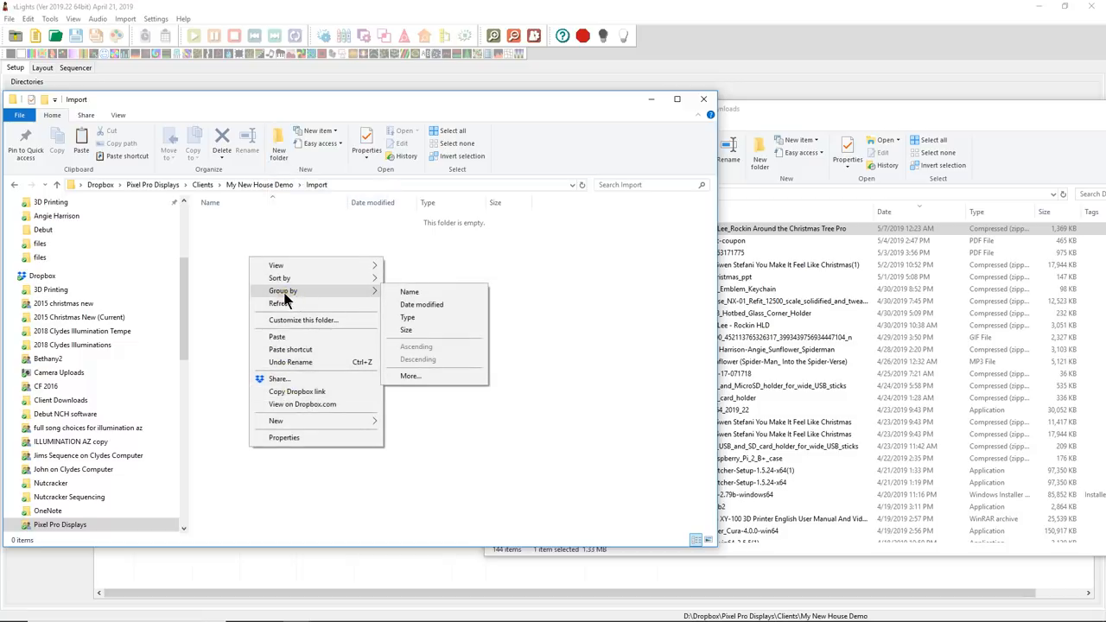
mouse_move(302, 320)
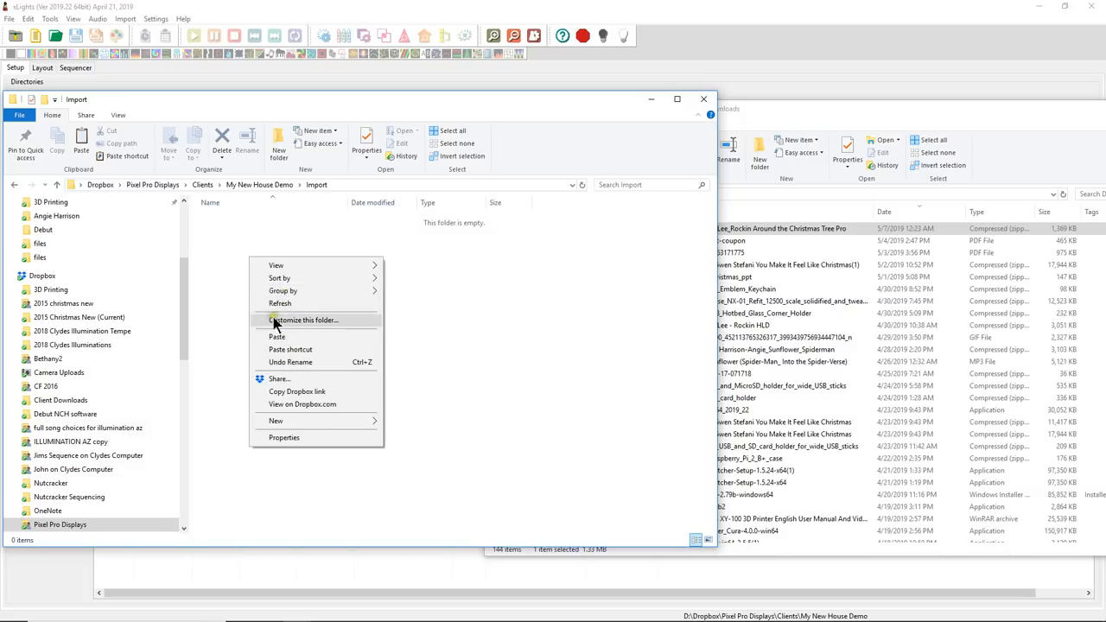
mouse_move(350, 187)
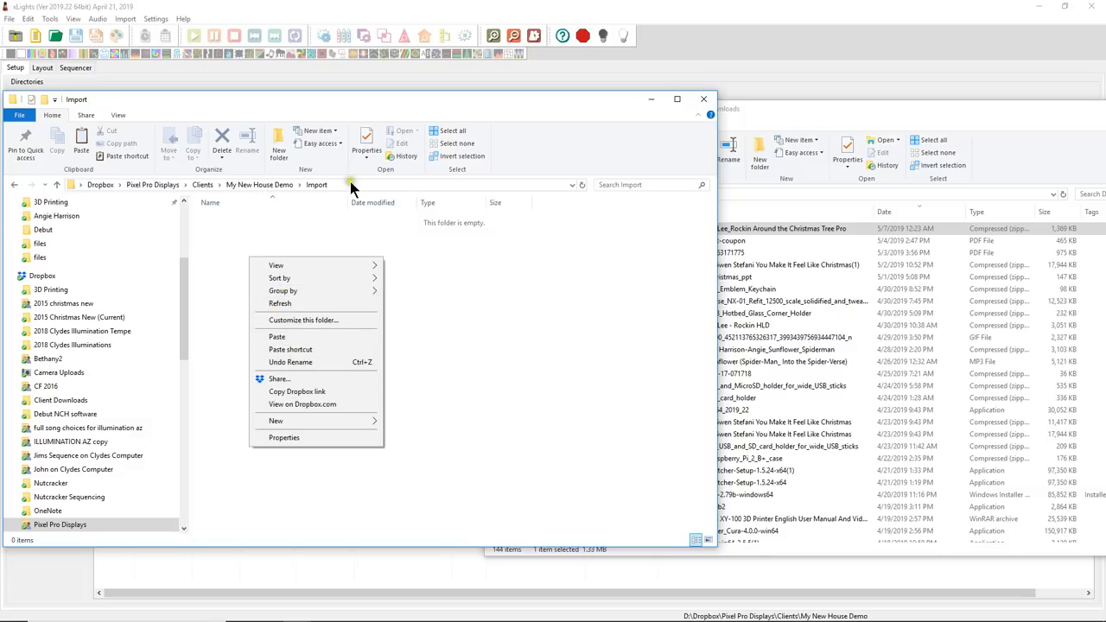
mouse_move(276, 421)
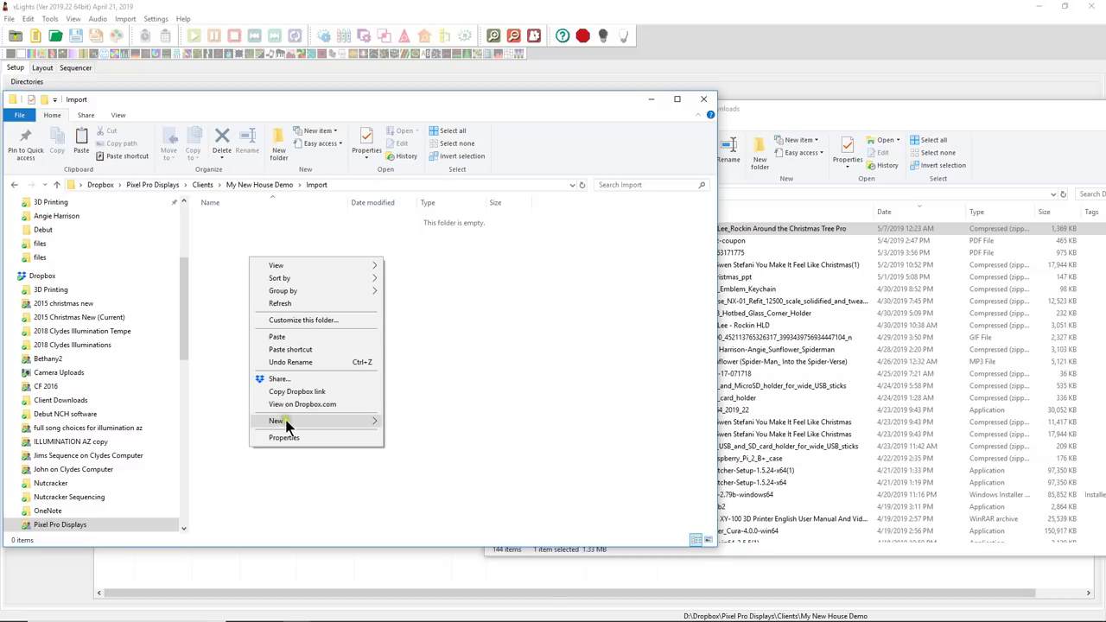
click(277, 422)
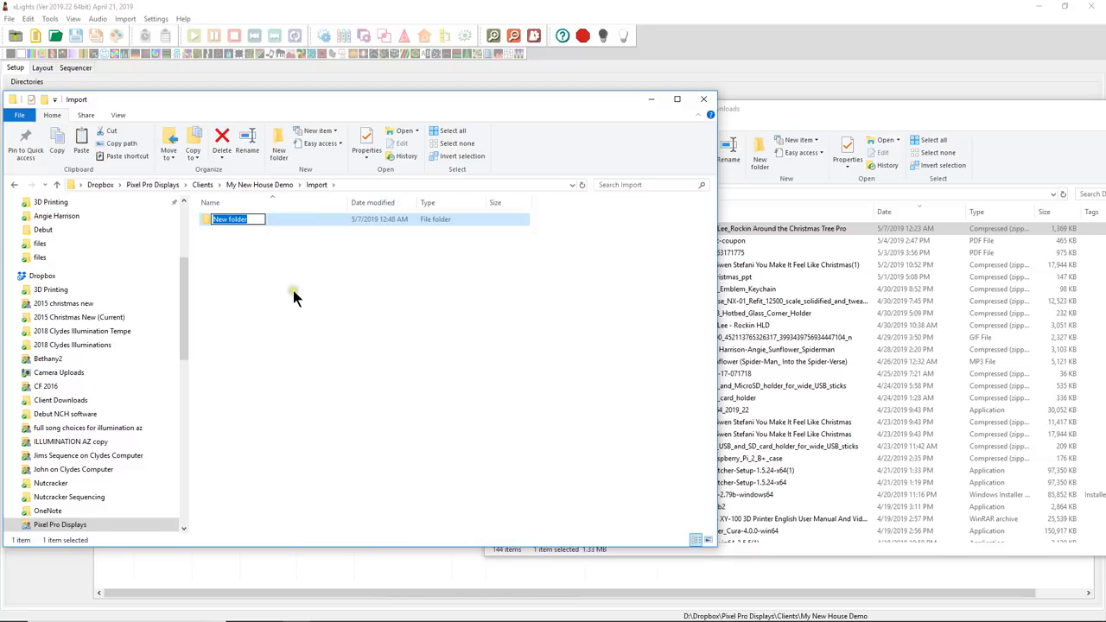
text(Pixel Pro Displays)
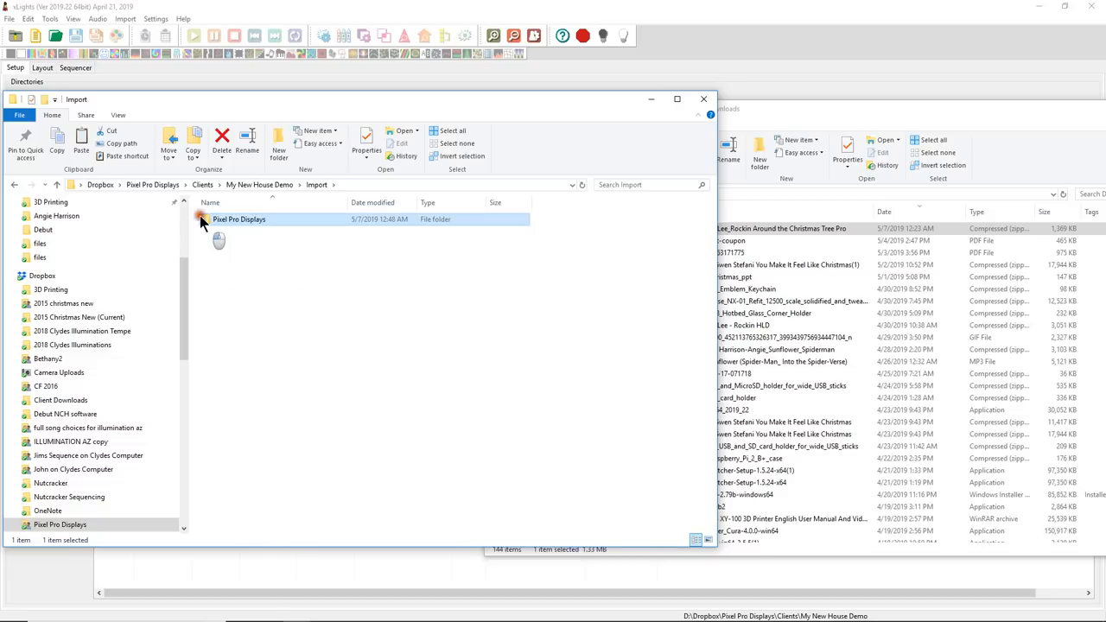
- Inside Pixel Pro Displays, create and enter a folder named Brenda Lee Rockin Around the Christmas Tree
double_click(239, 218)
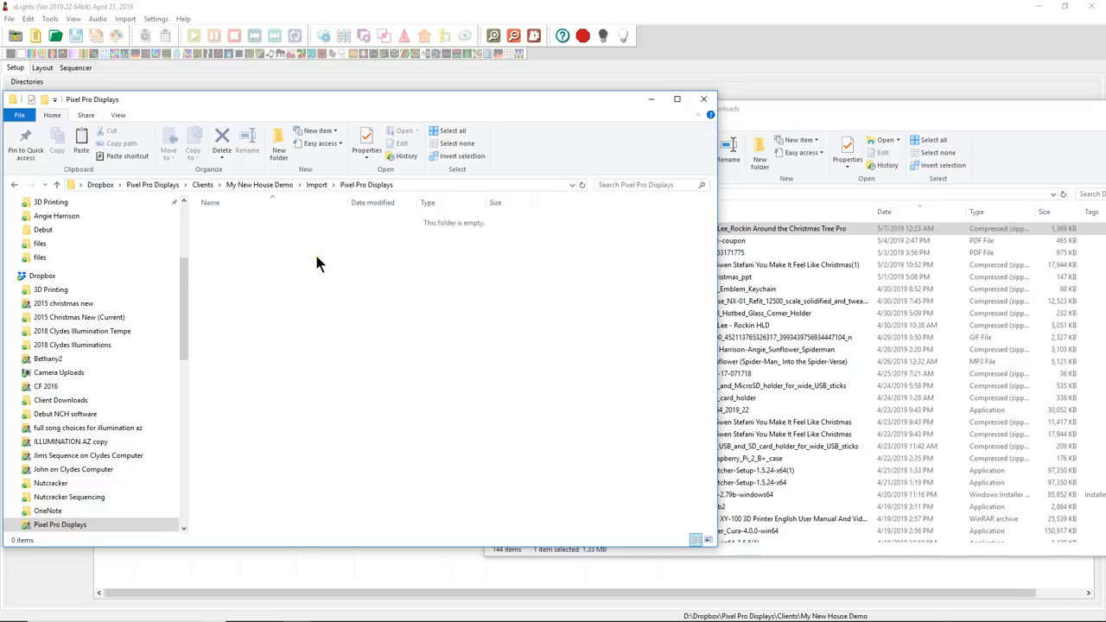
mouse_move(325, 258)
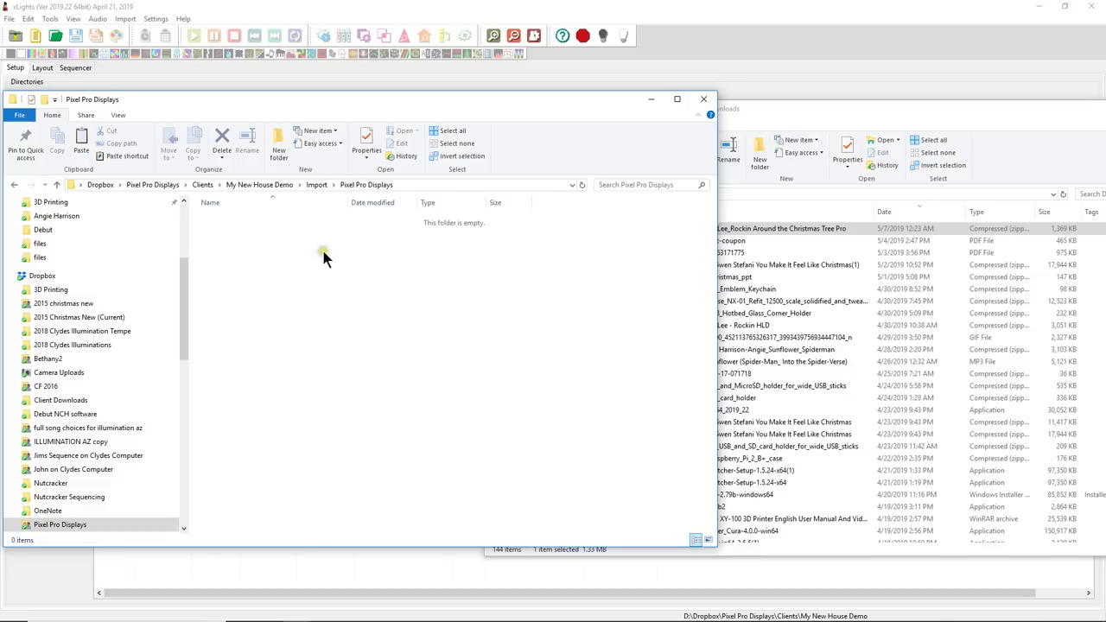
right_click(325, 255)
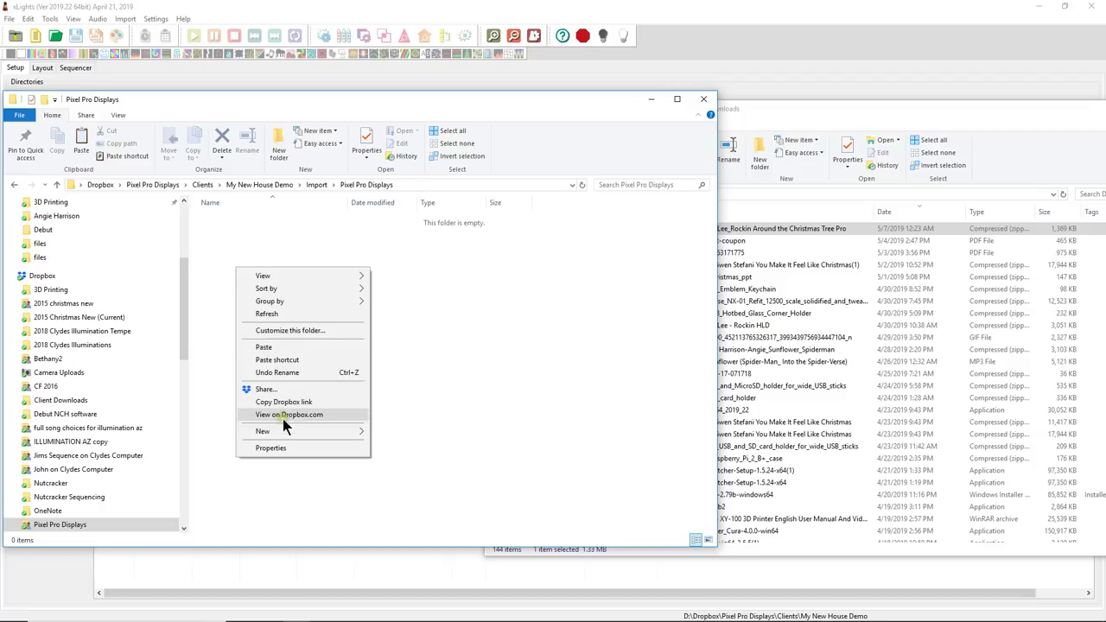
click(262, 430)
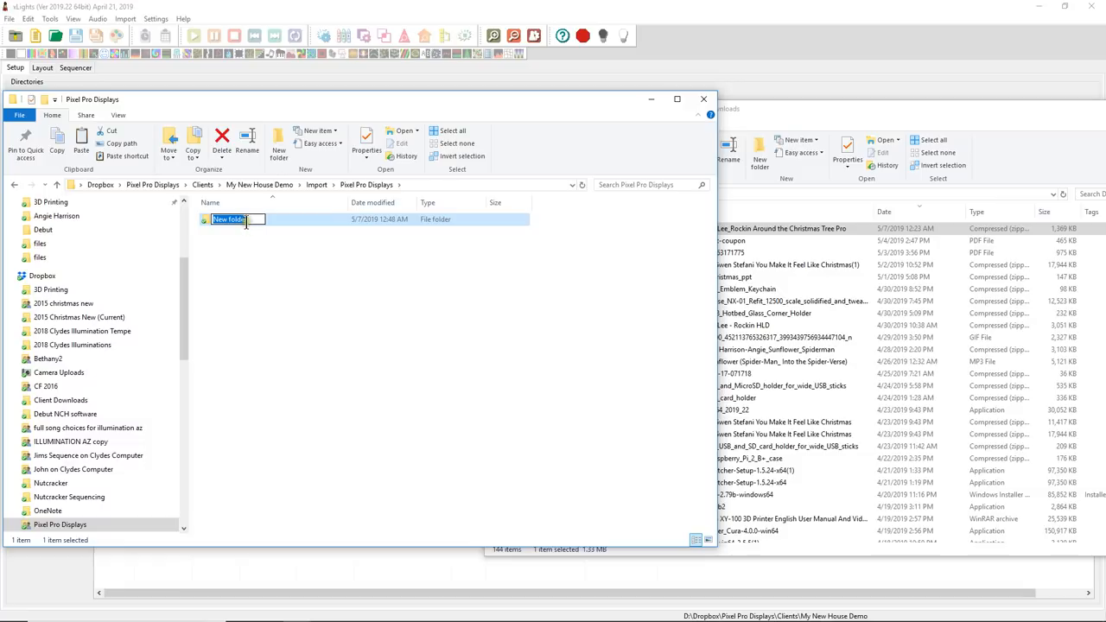
mouse_move(297, 235)
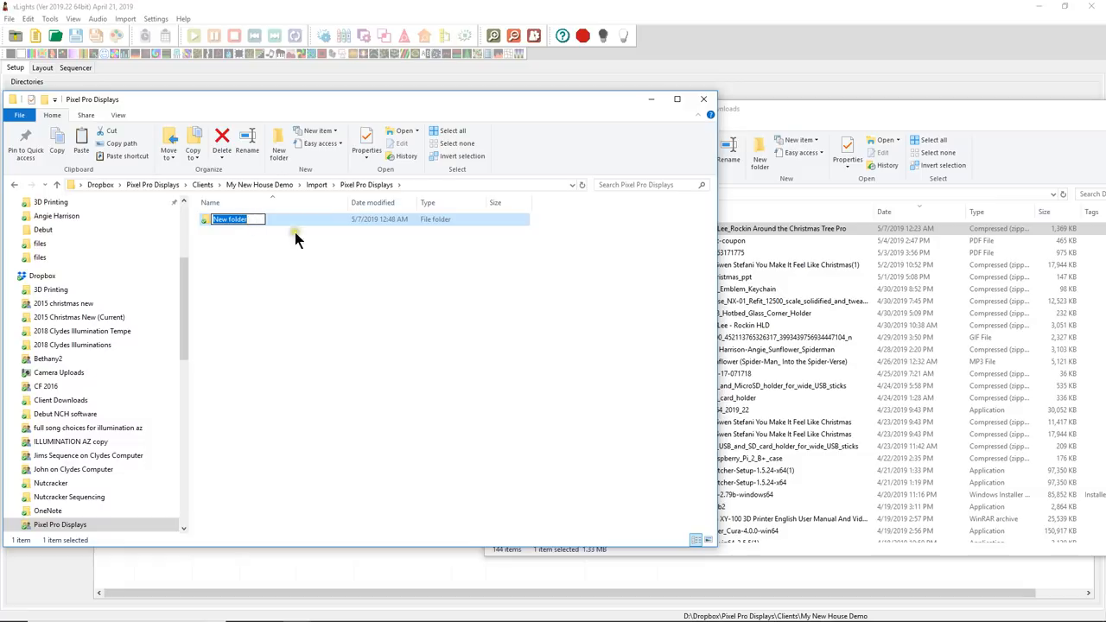
mouse_move(332, 235)
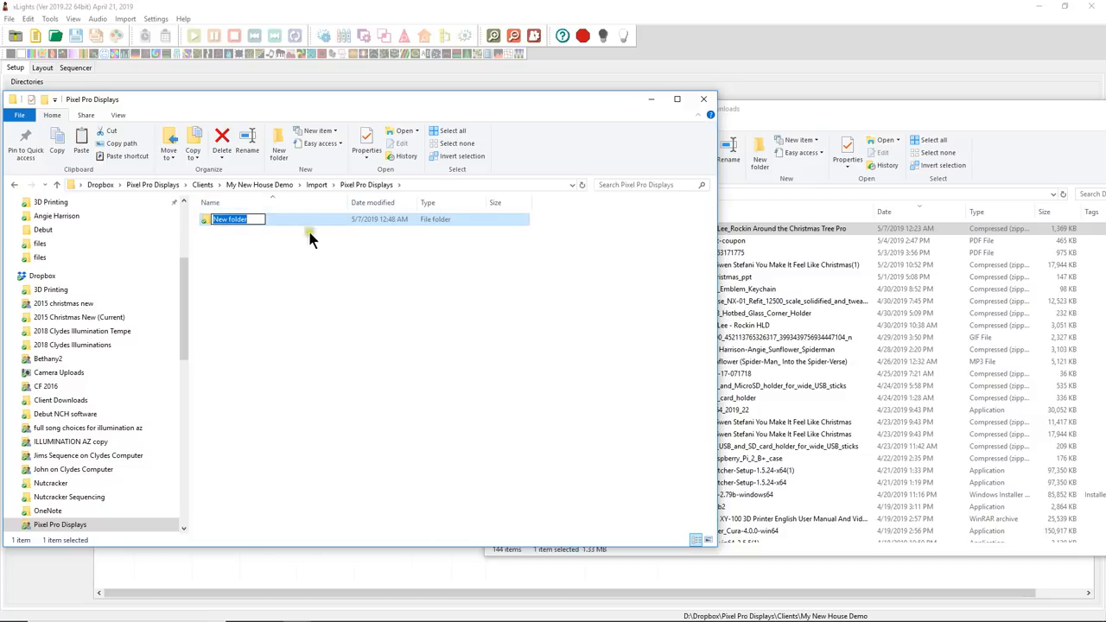
mouse_move(386, 363)
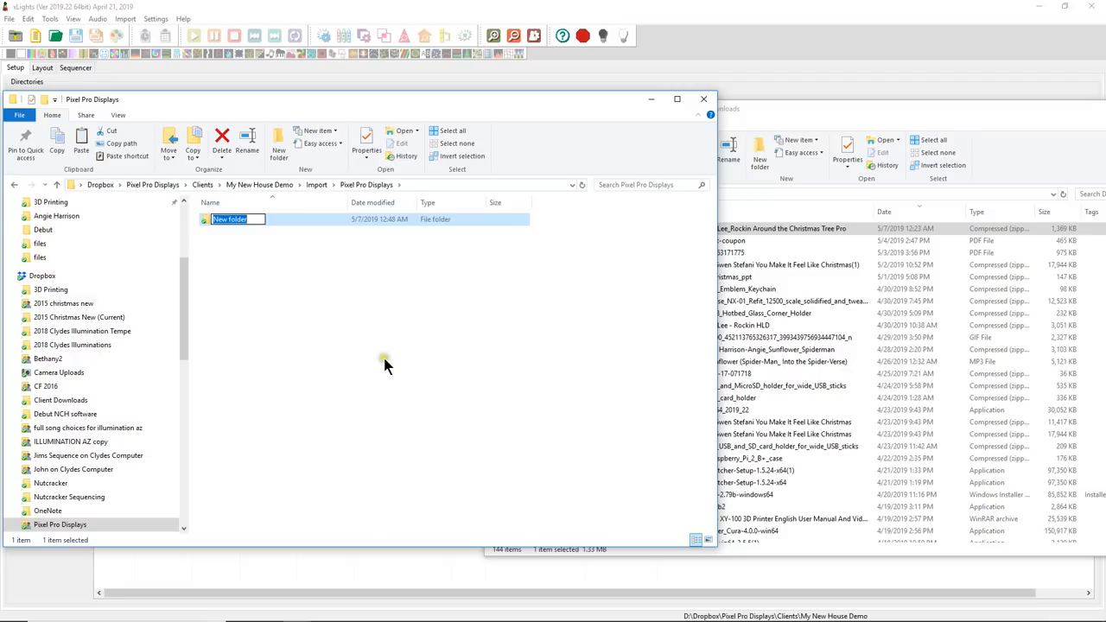
mouse_move(331, 349)
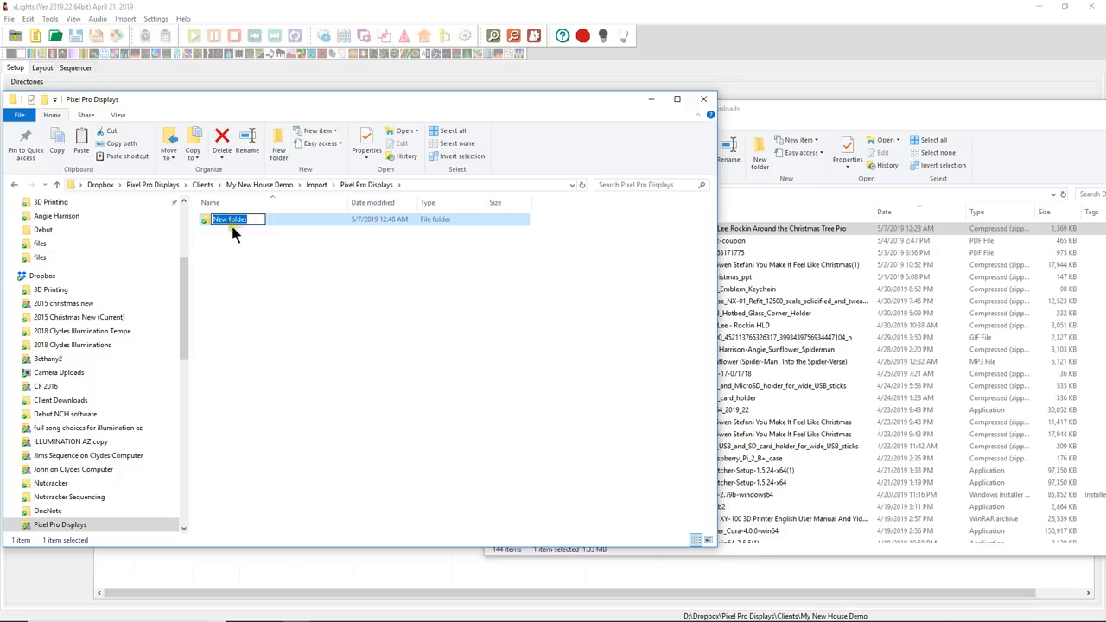
mouse_move(211, 238)
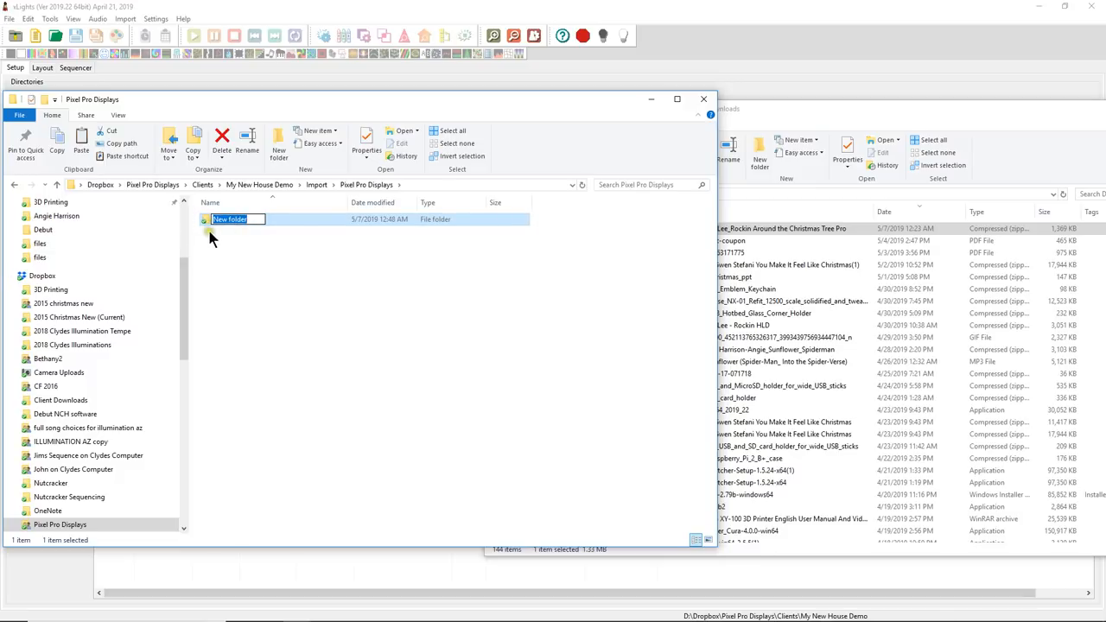
mouse_move(215, 246)
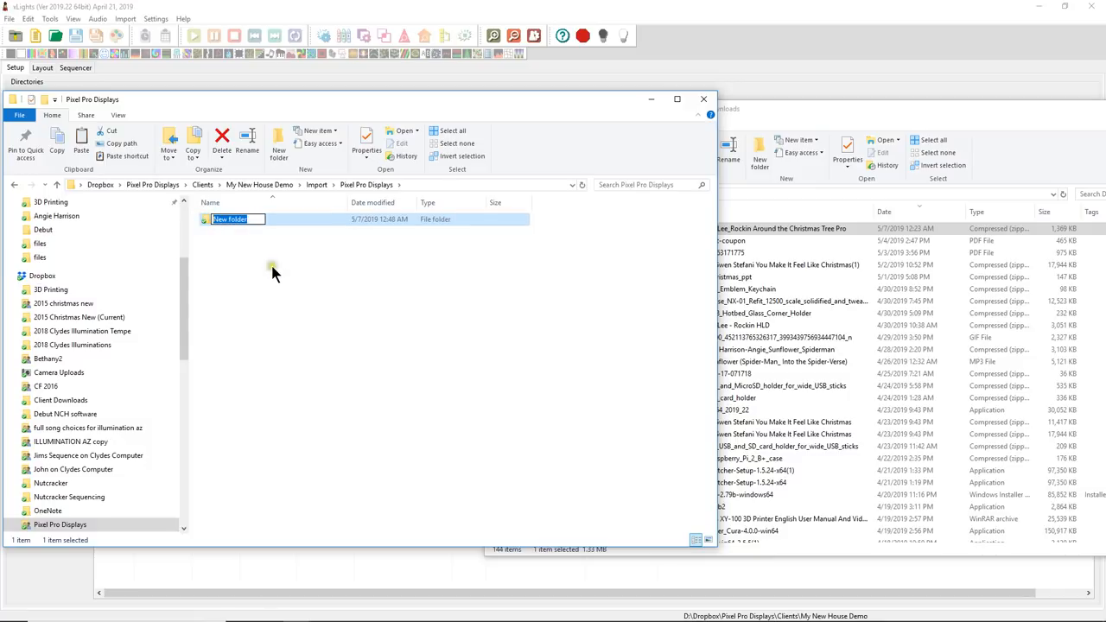
text(Brenda Lee Rockin Around t)
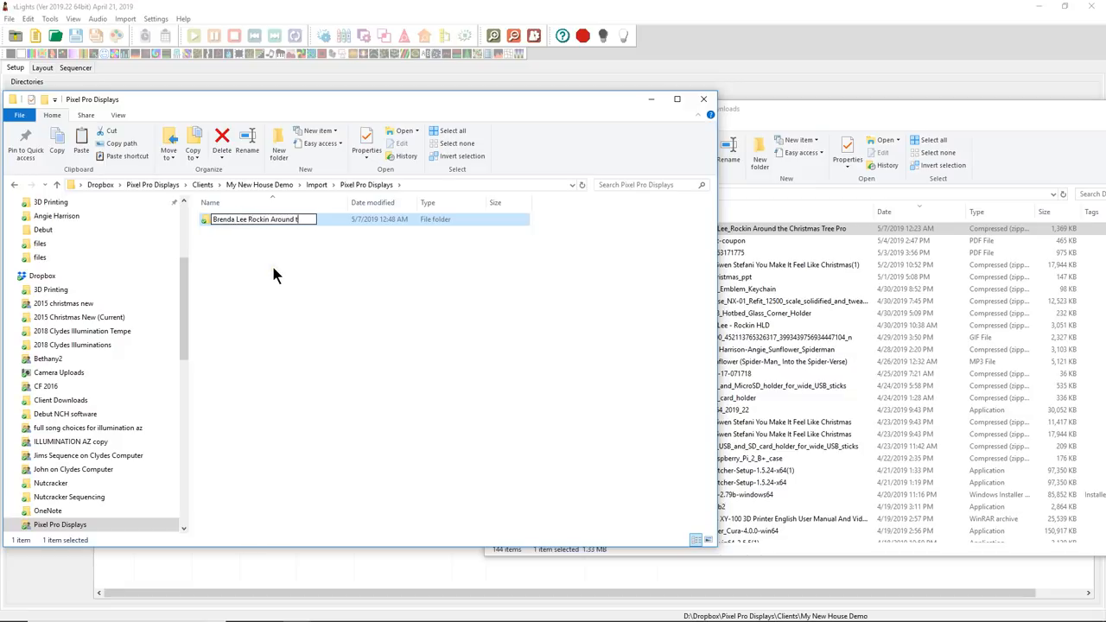
text(he Christmas...)
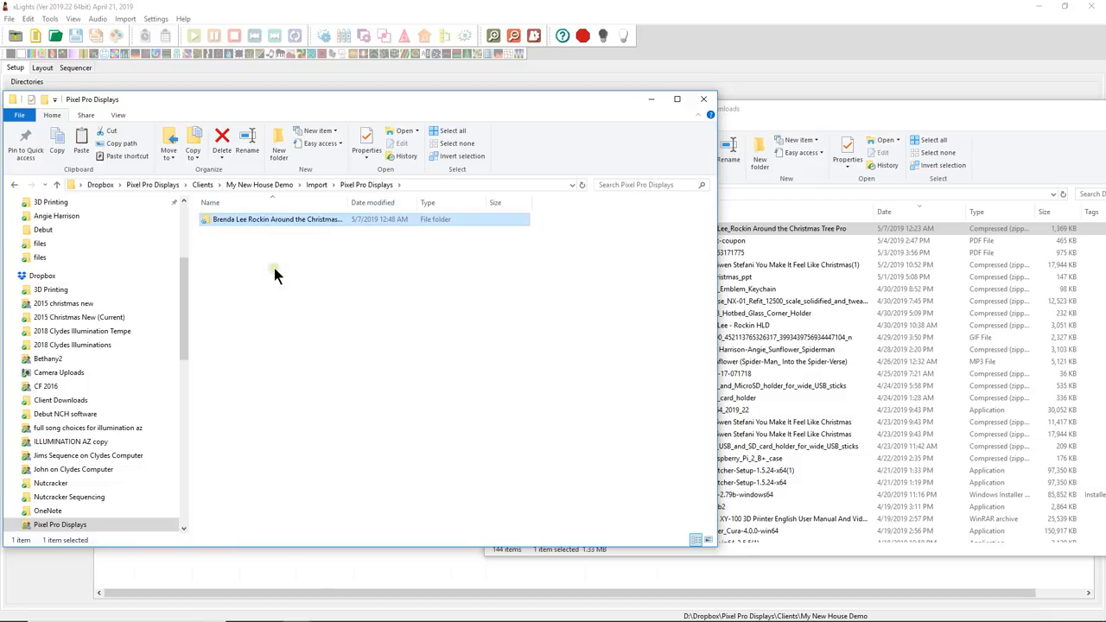
mouse_move(215, 218)
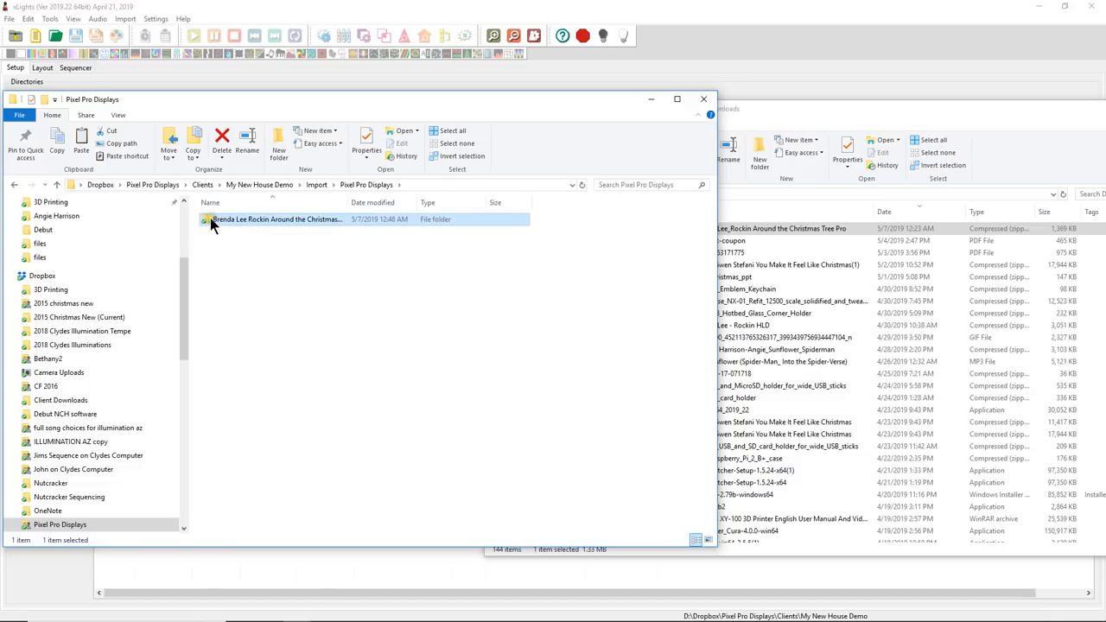
double_click(277, 218)
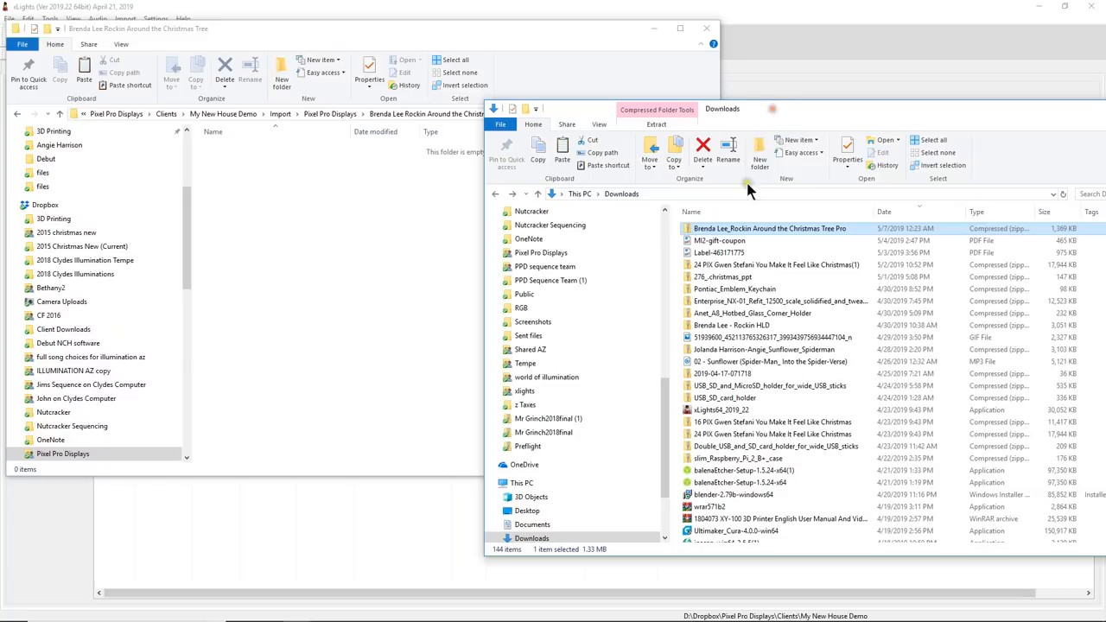
mouse_move(720, 240)
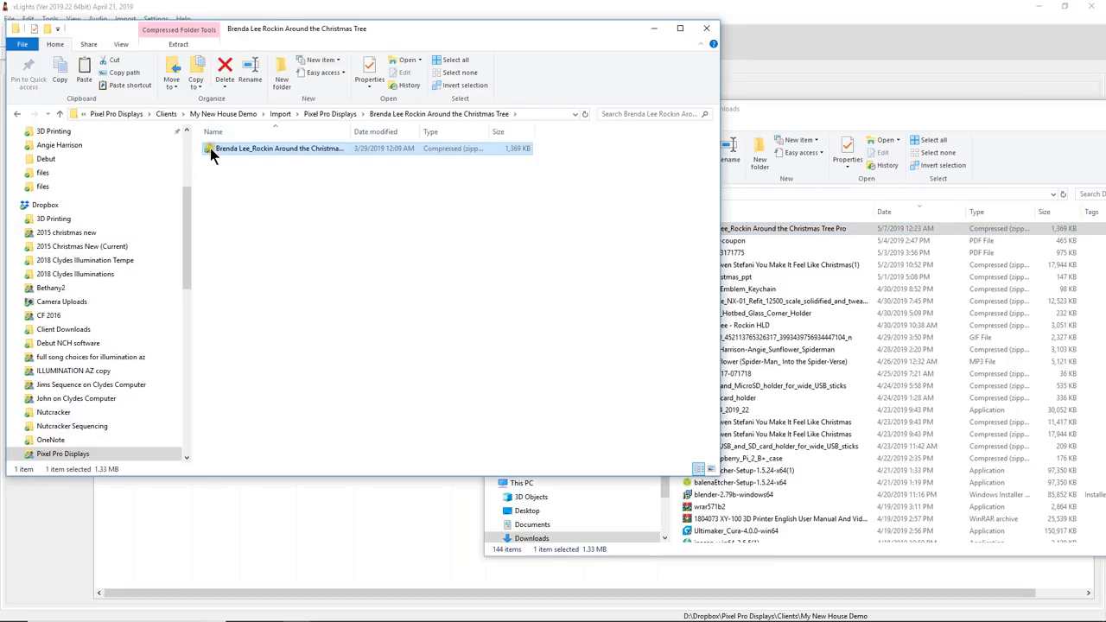
mouse_move(211, 148)
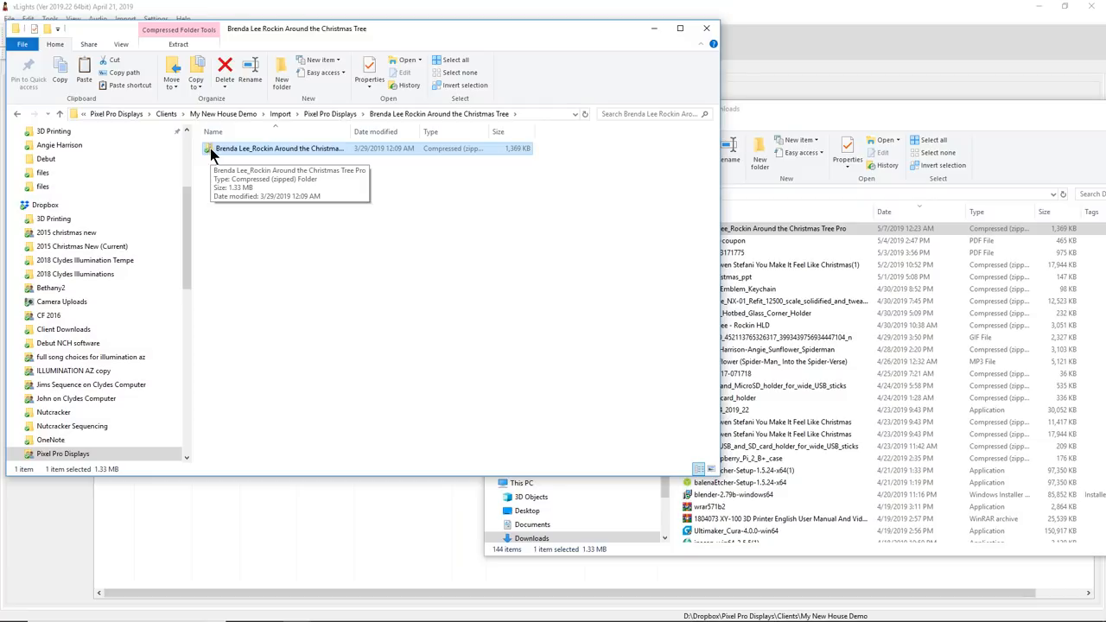
mouse_move(241, 161)
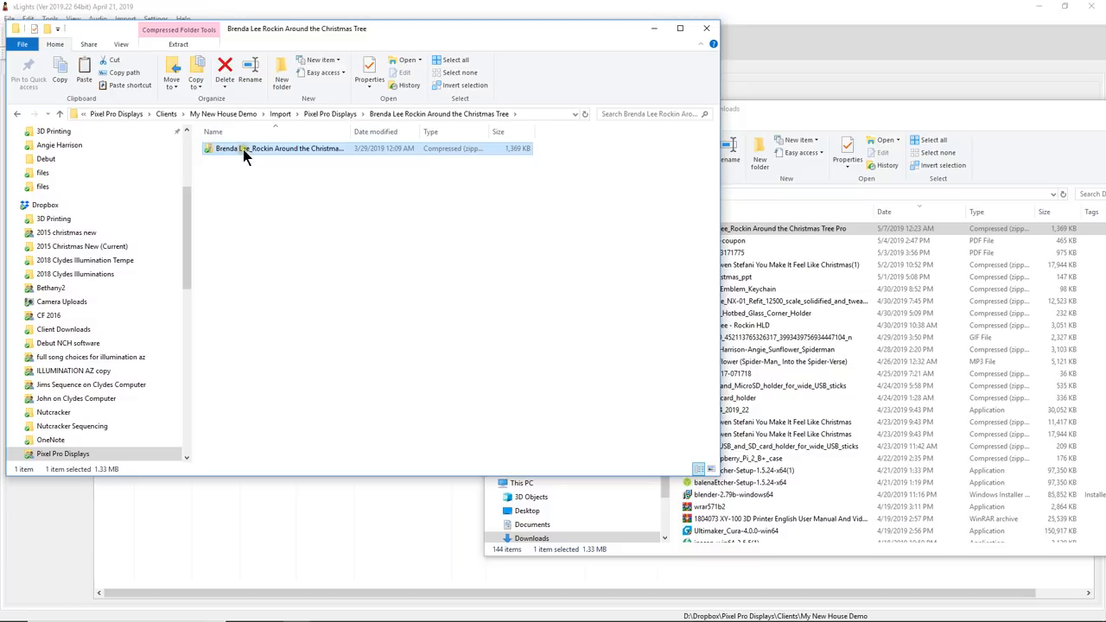
mouse_move(245, 149)
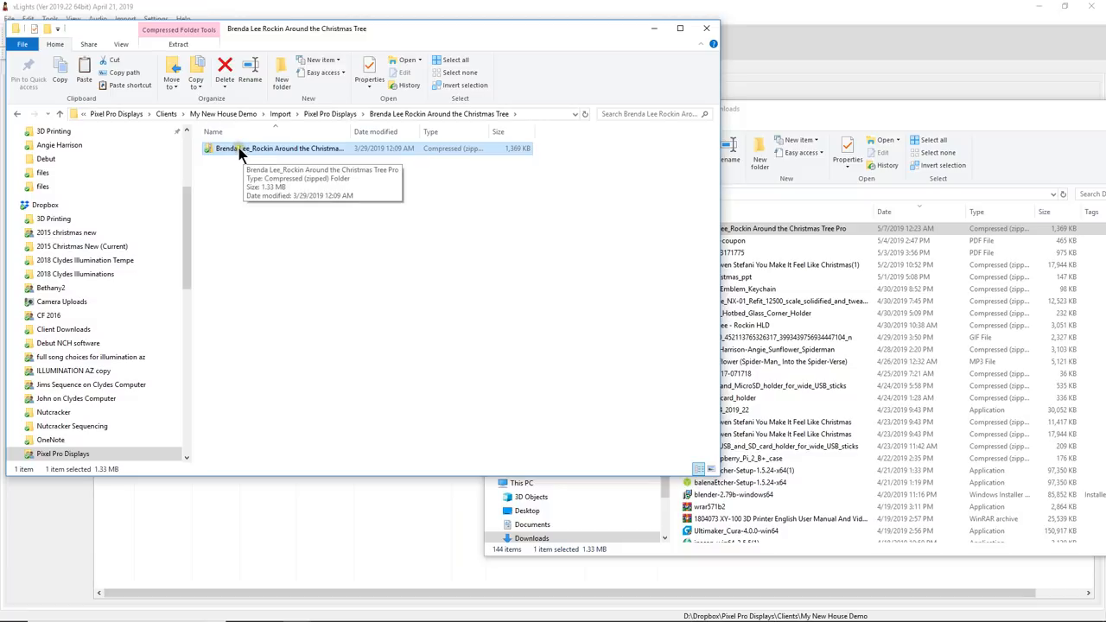
mouse_move(308, 149)
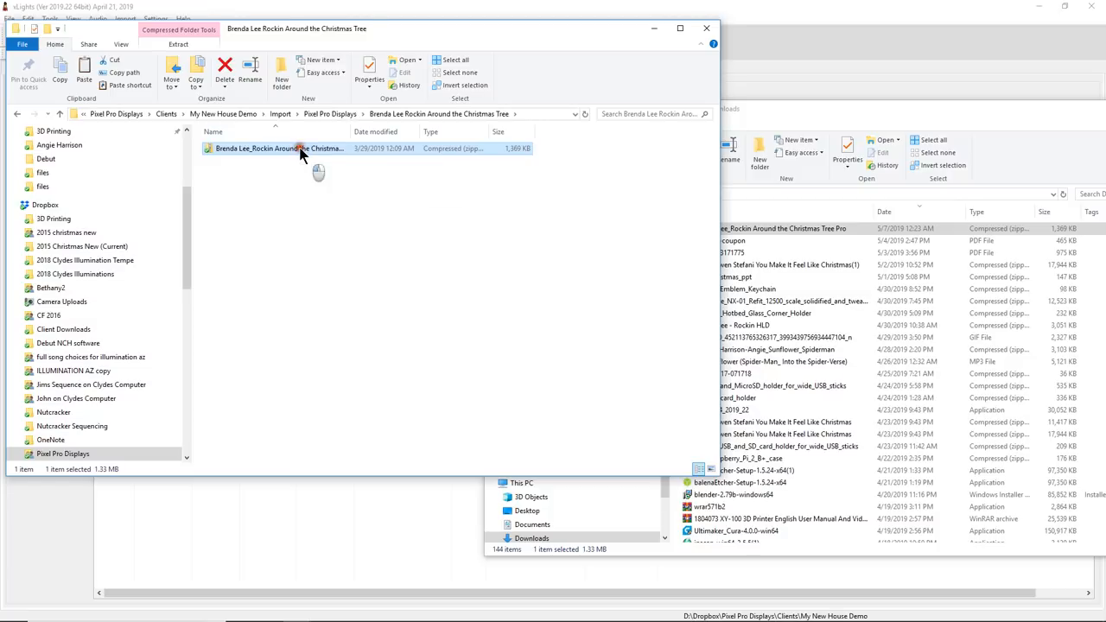
- Open the Brenda Lee Rockin Around the Christmas Tree Pro zip to reveal its Pro Layout folder
double_click(276, 149)
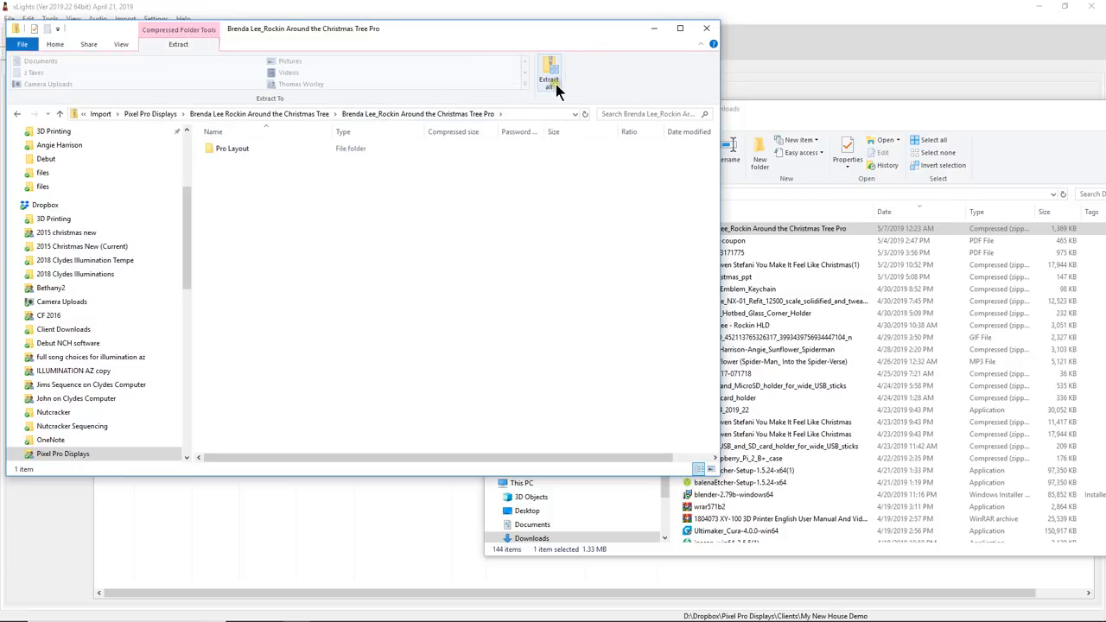
mouse_move(539, 162)
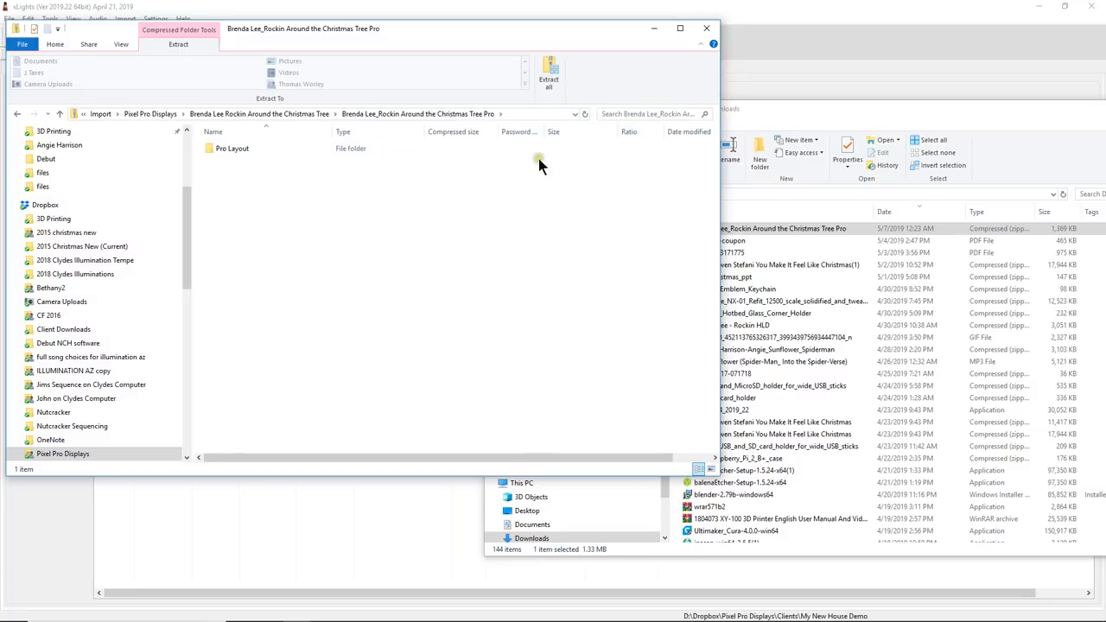
- Extract all of the Brenda Lee Pro zip into a same-named folder in the song folder
click(550, 78)
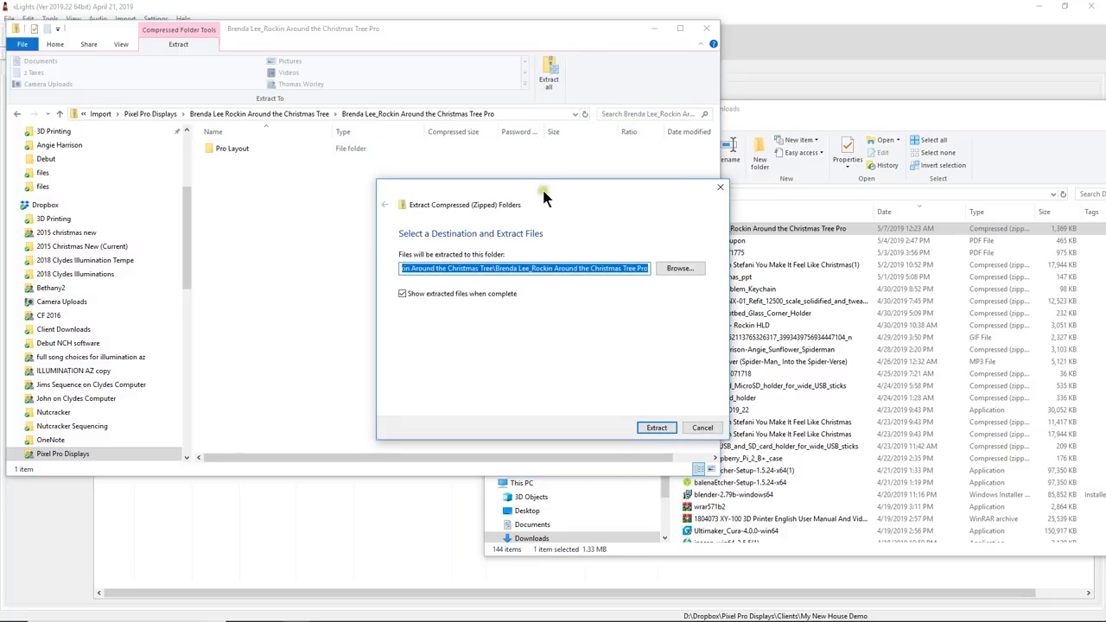
mouse_move(441, 214)
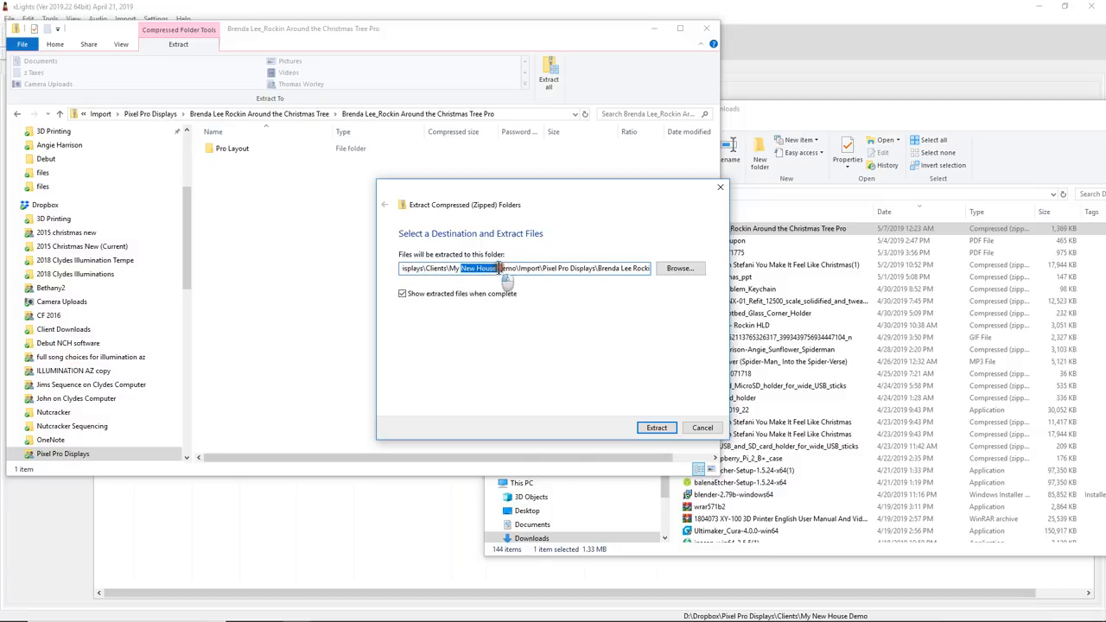
double_click(529, 268)
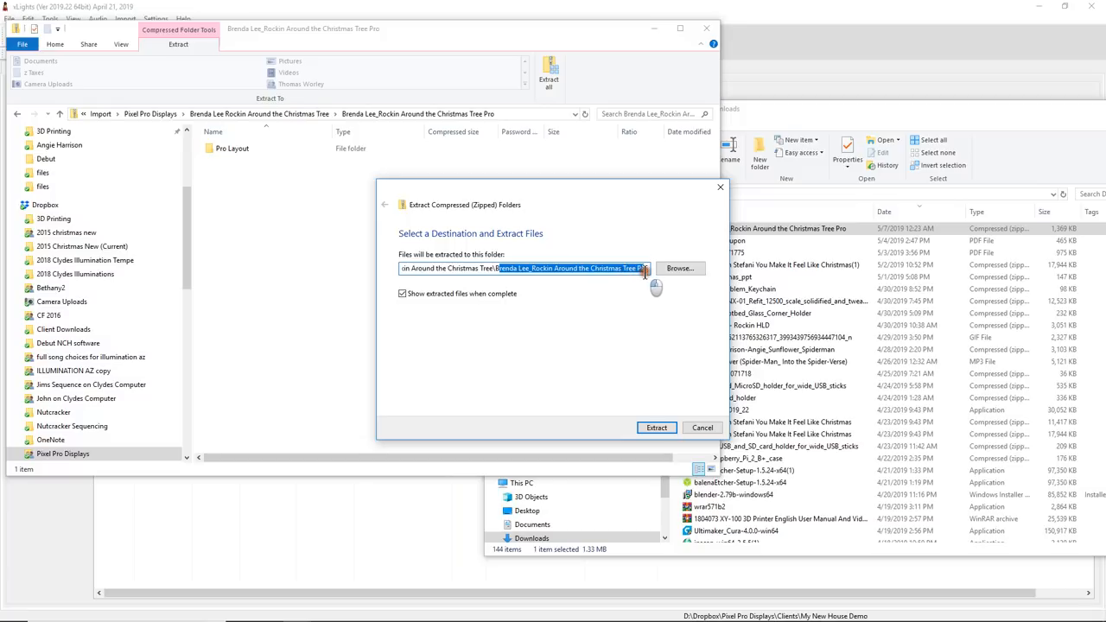
mouse_move(228, 156)
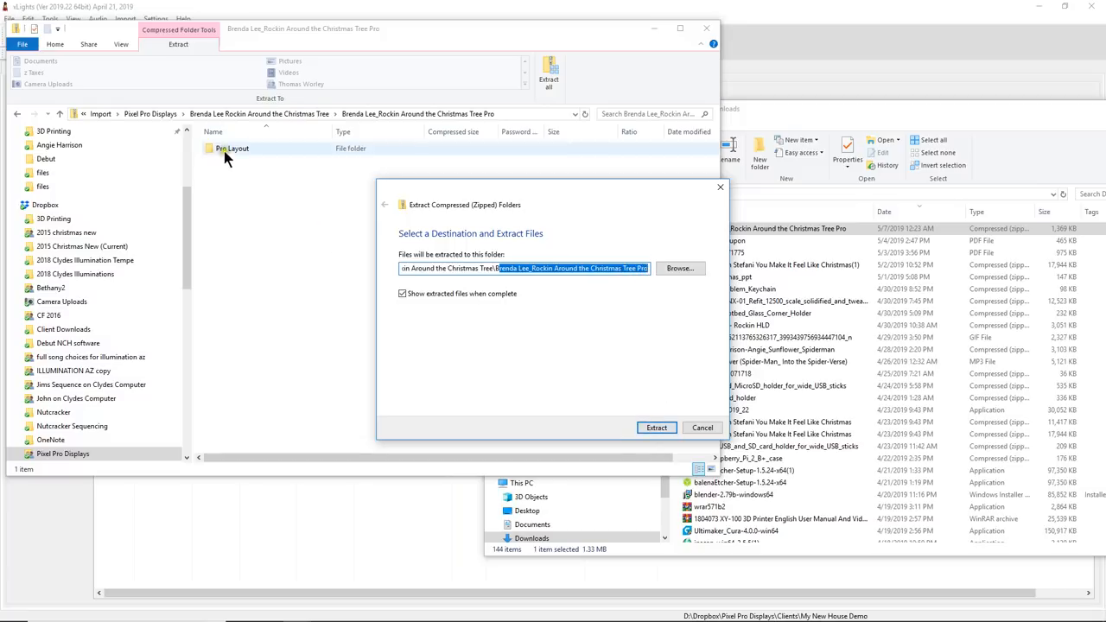
click(657, 429)
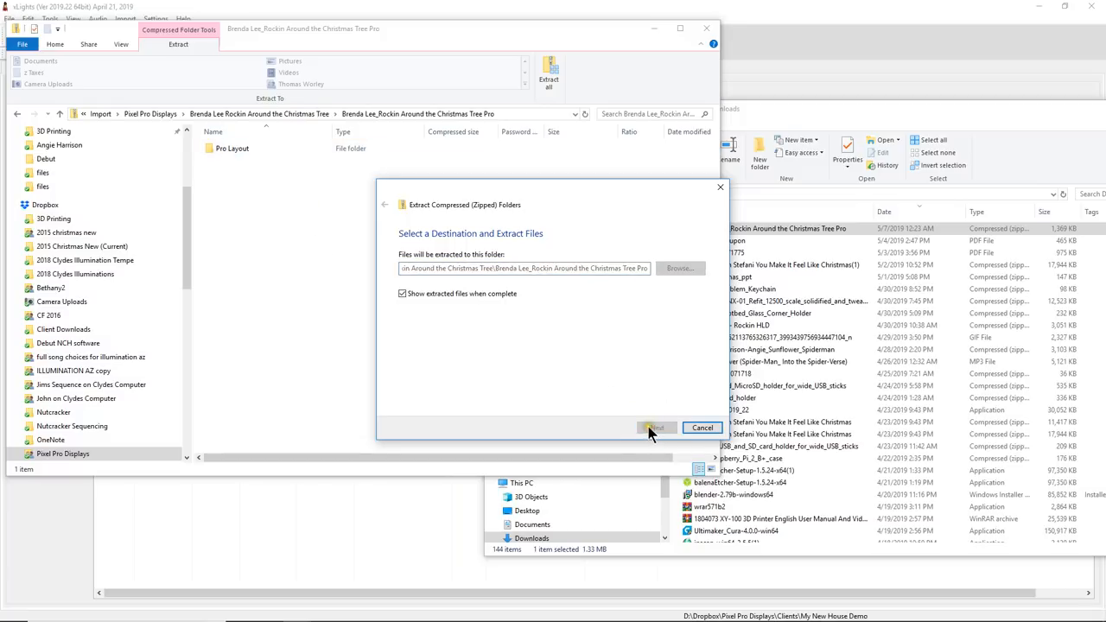
click(655, 429)
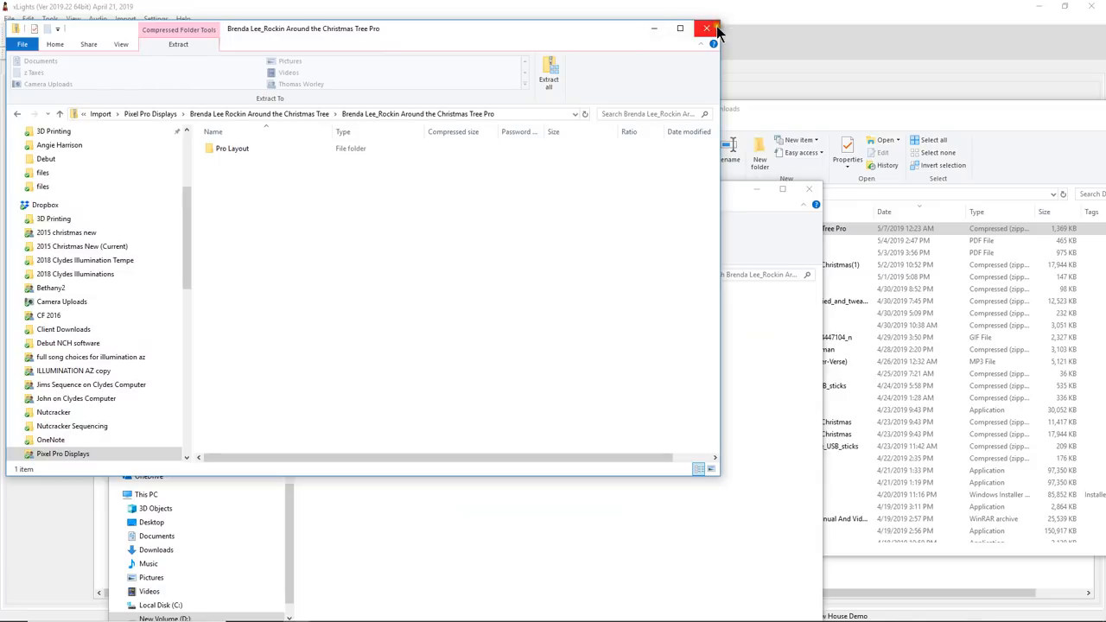
- Navigate through Pixel Pro Displays, Brenda Lee and Tree Pro folders into the extracted Pro Layout folder
click(707, 28)
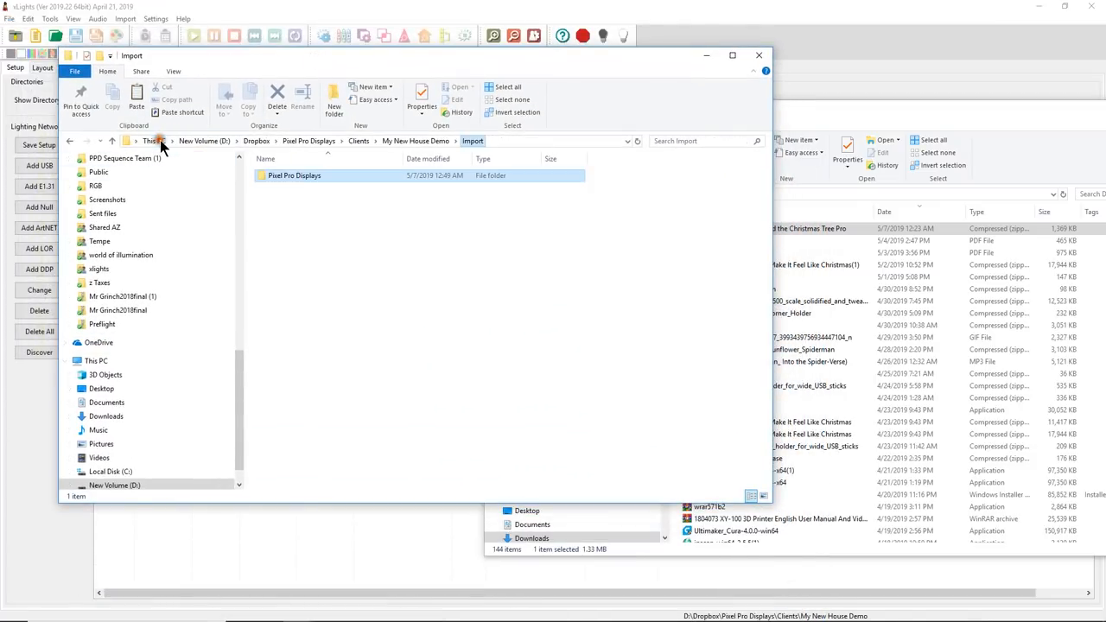
double_click(294, 176)
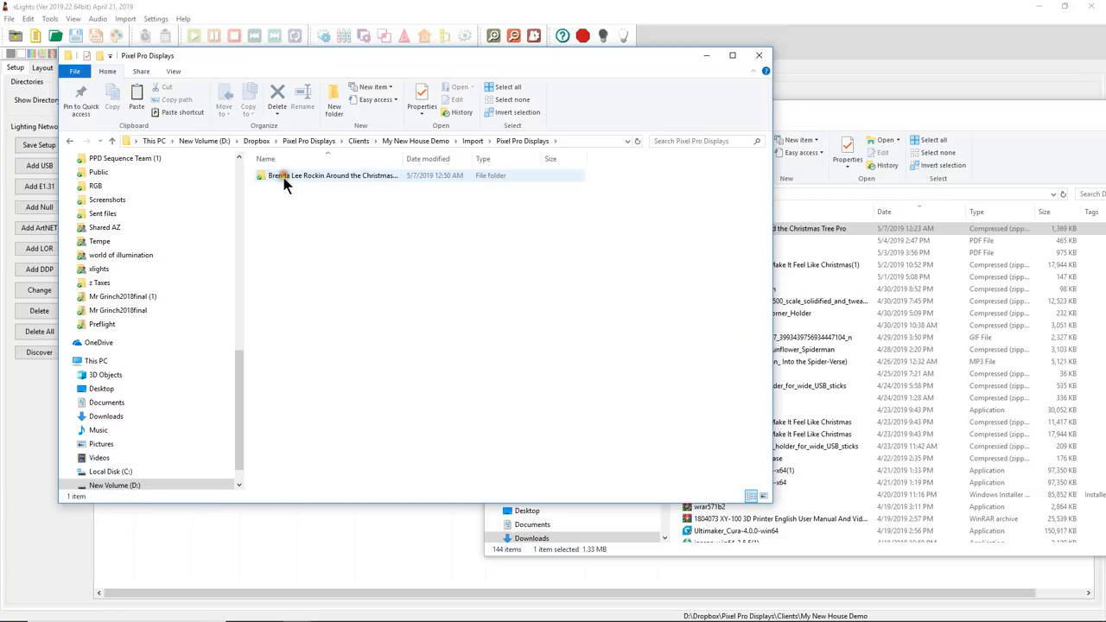
double_click(332, 177)
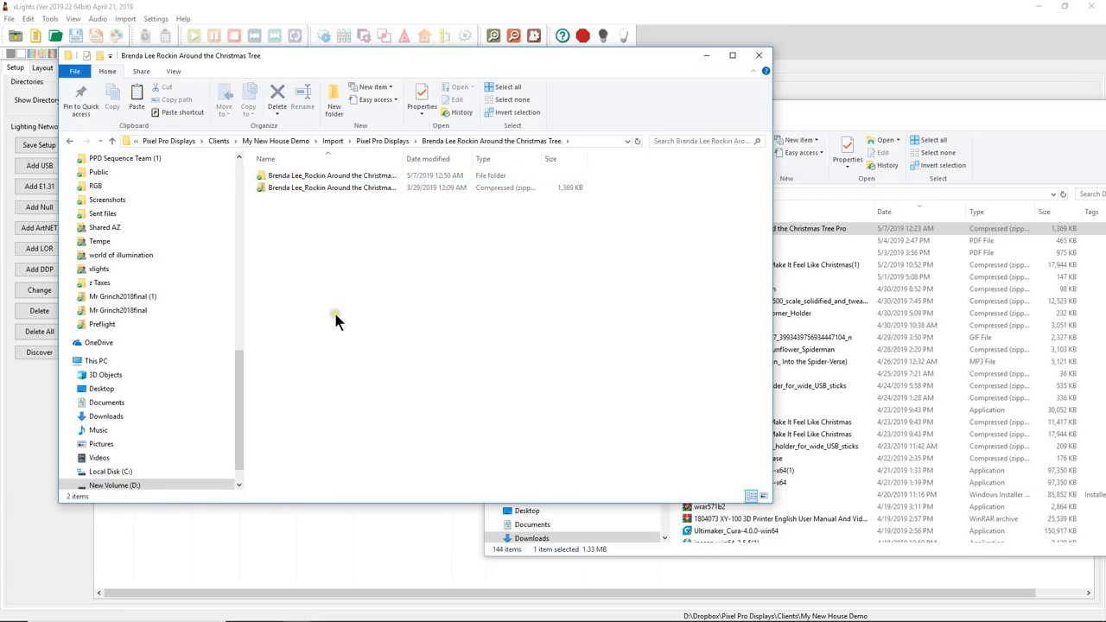
click(332, 177)
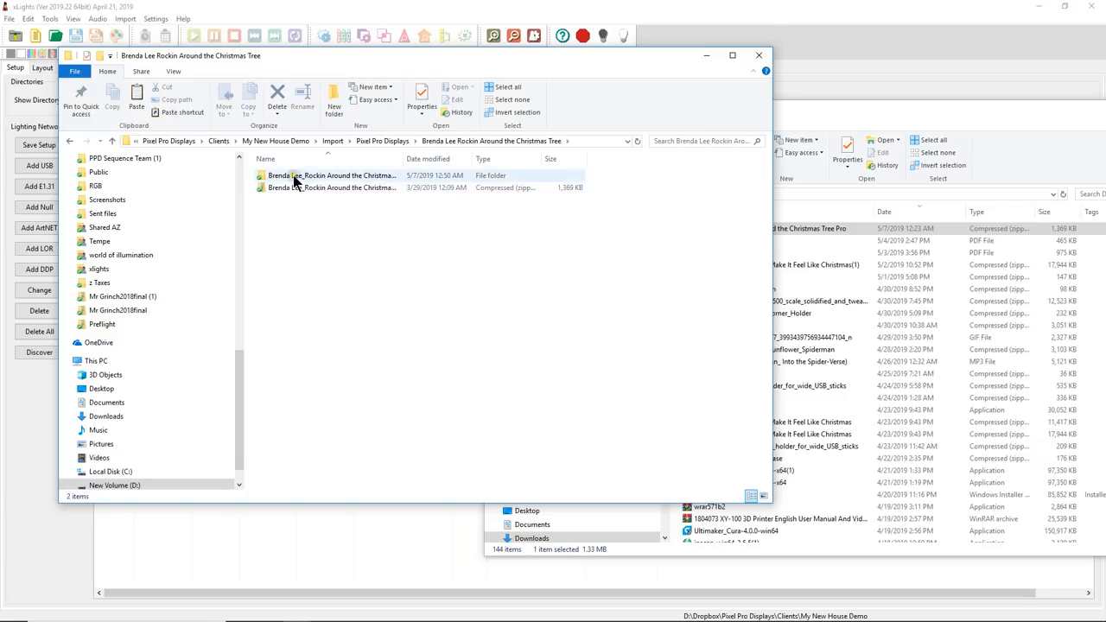
double_click(332, 177)
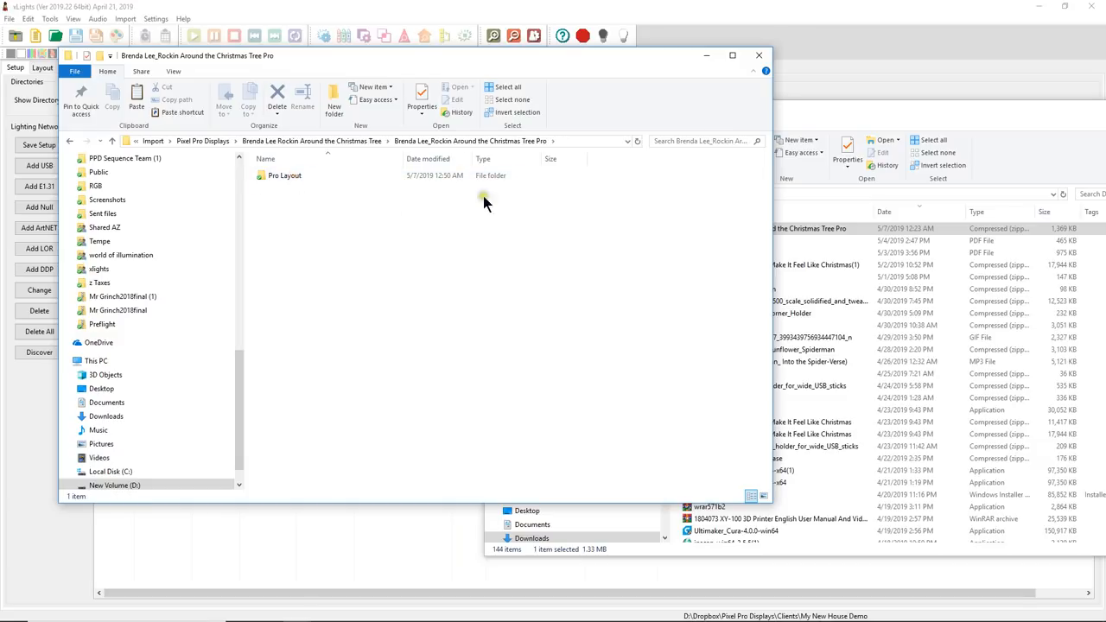
click(286, 177)
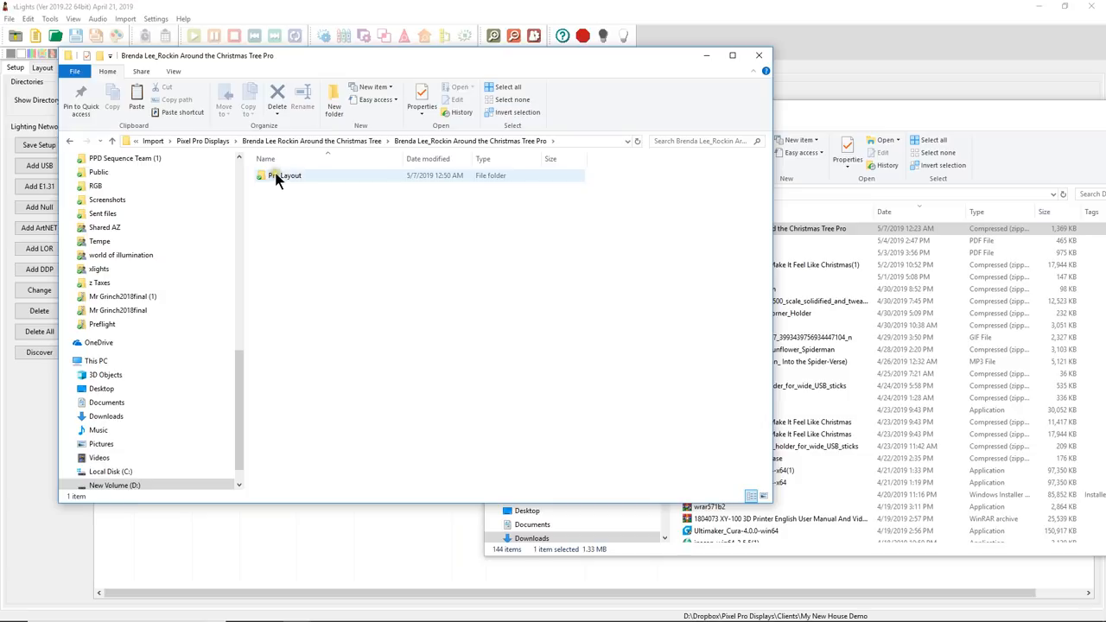
double_click(285, 177)
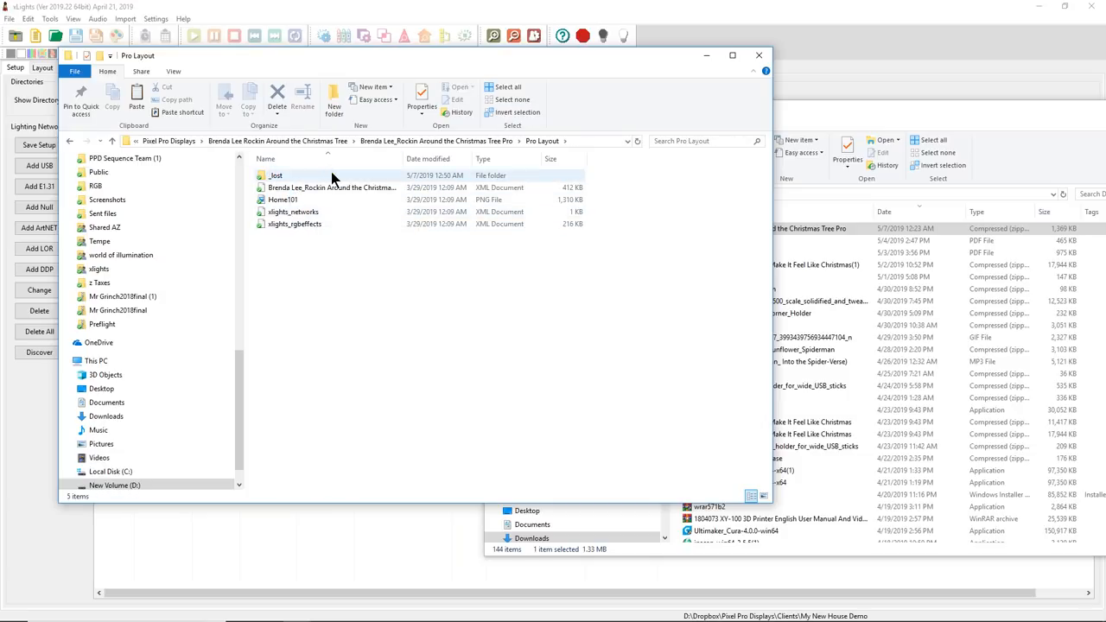
mouse_move(332, 187)
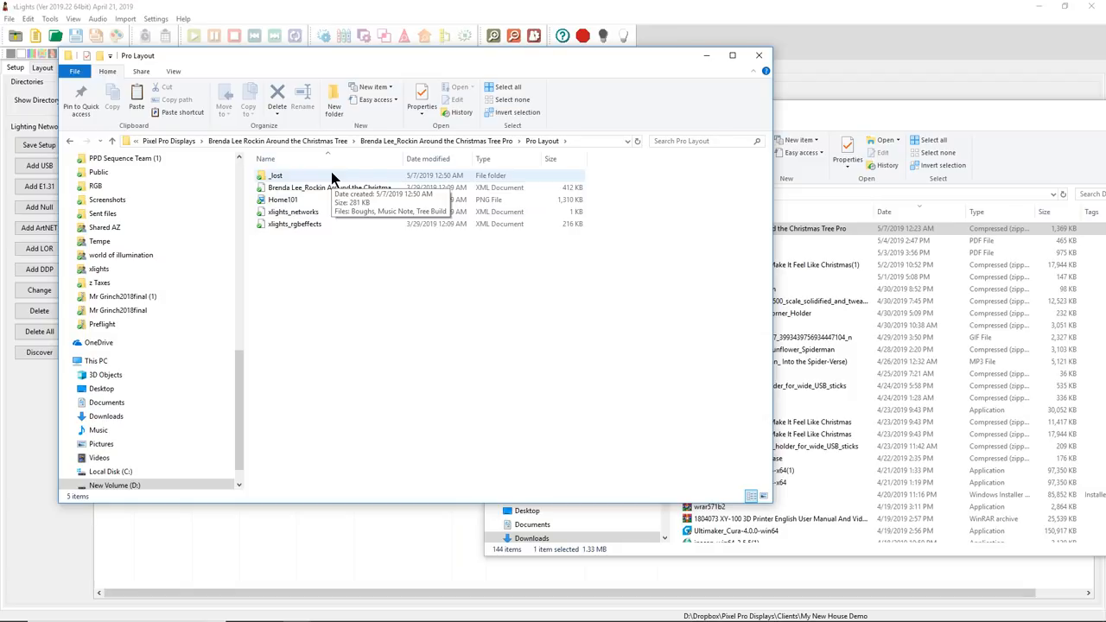
mouse_move(337, 178)
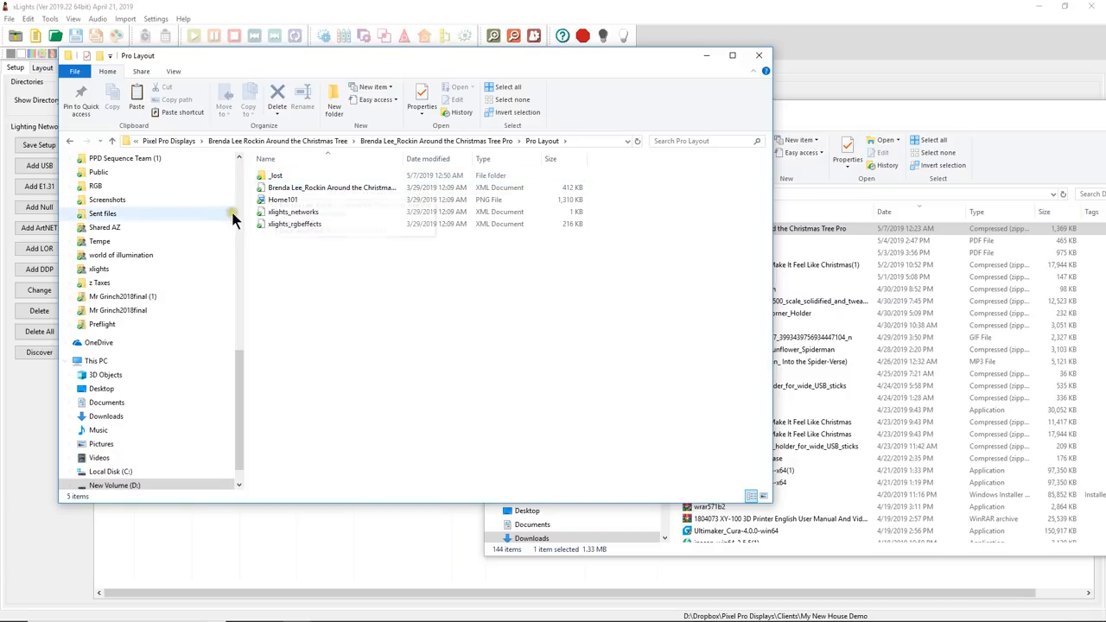
mouse_move(394, 21)
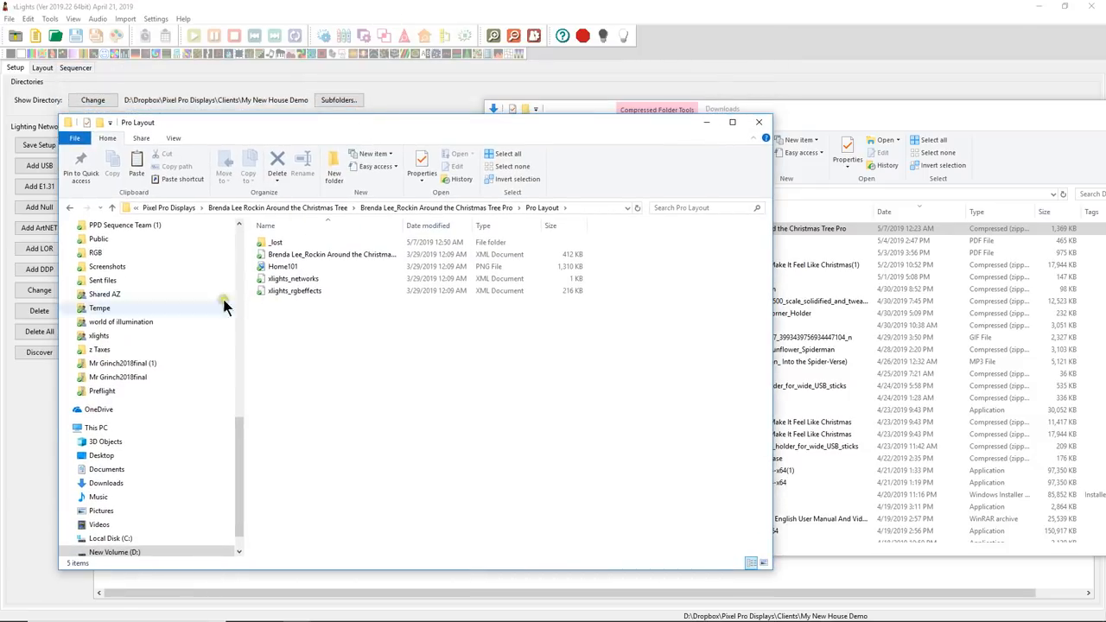
mouse_move(294, 290)
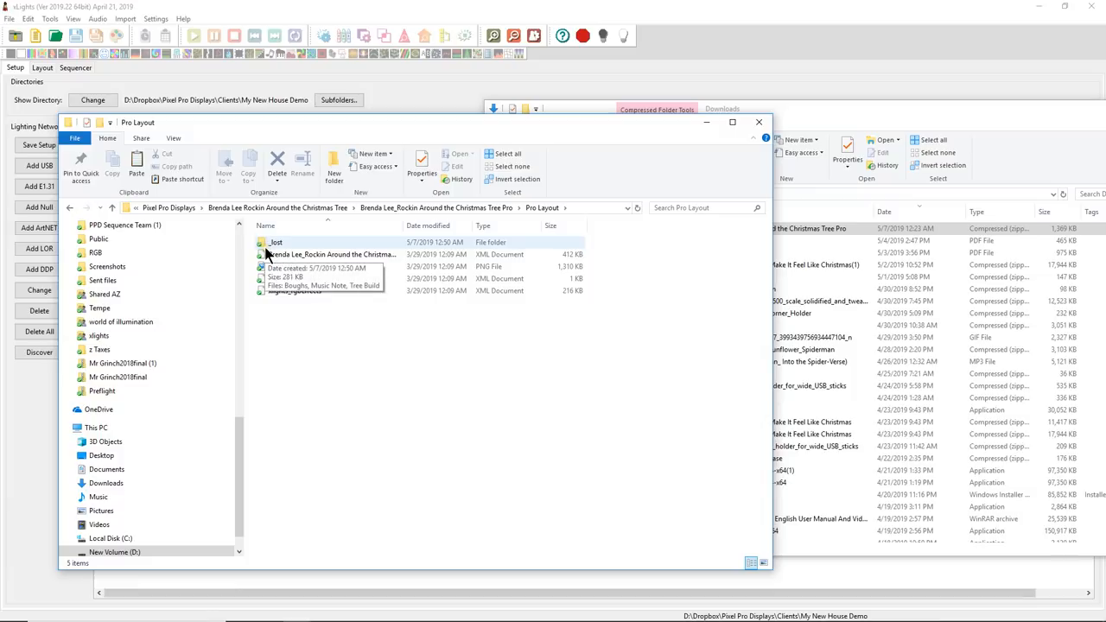
mouse_move(285, 266)
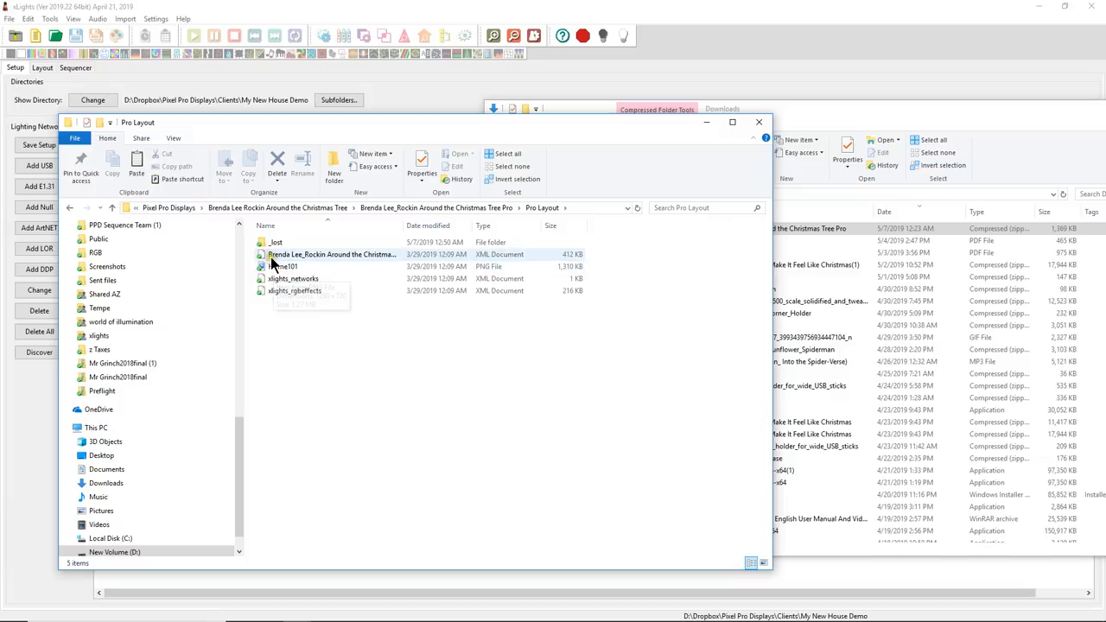
mouse_move(286, 266)
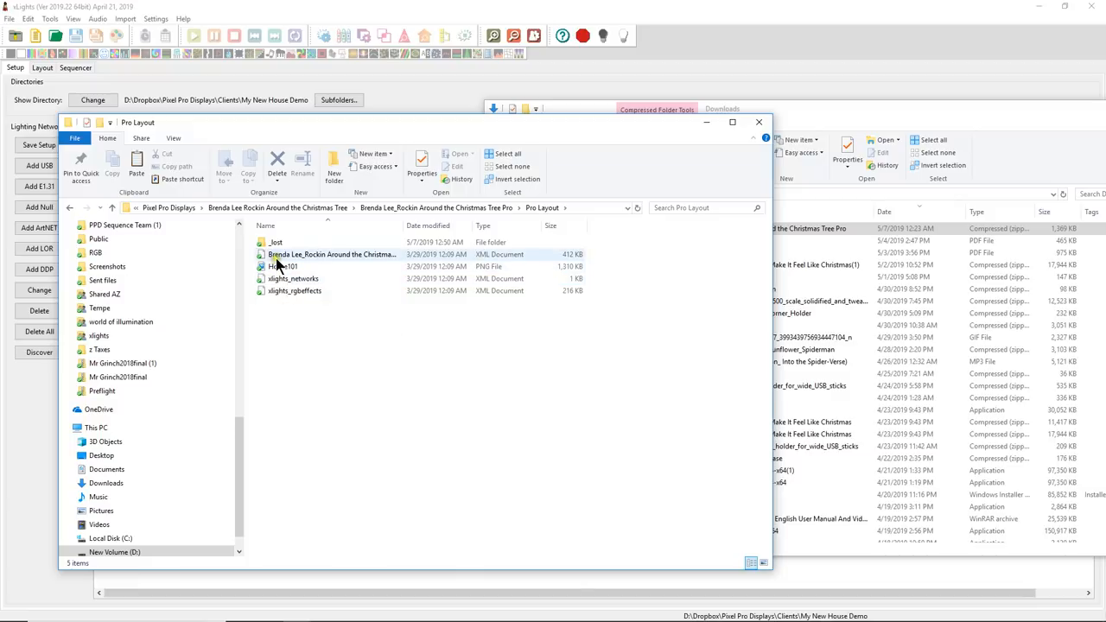
click(332, 255)
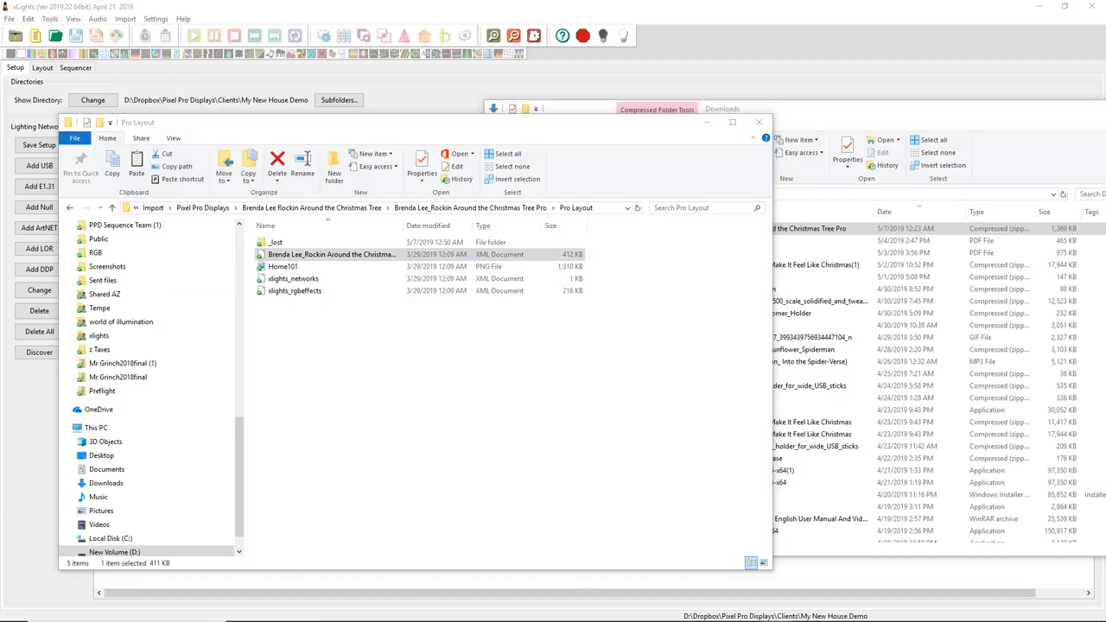
double_click(332, 254)
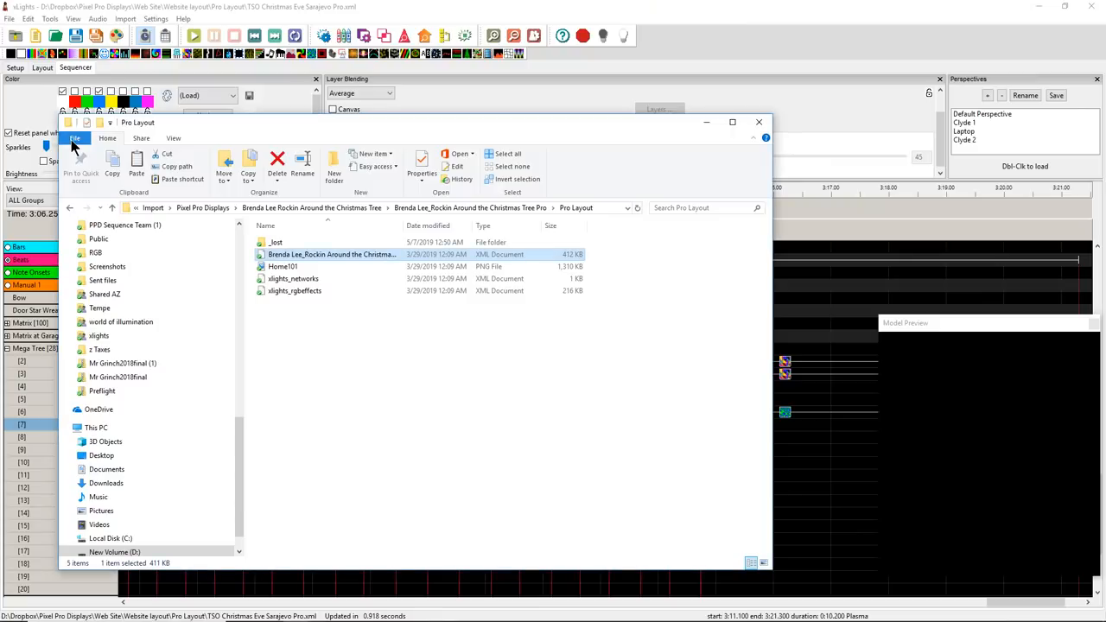
mouse_move(332, 254)
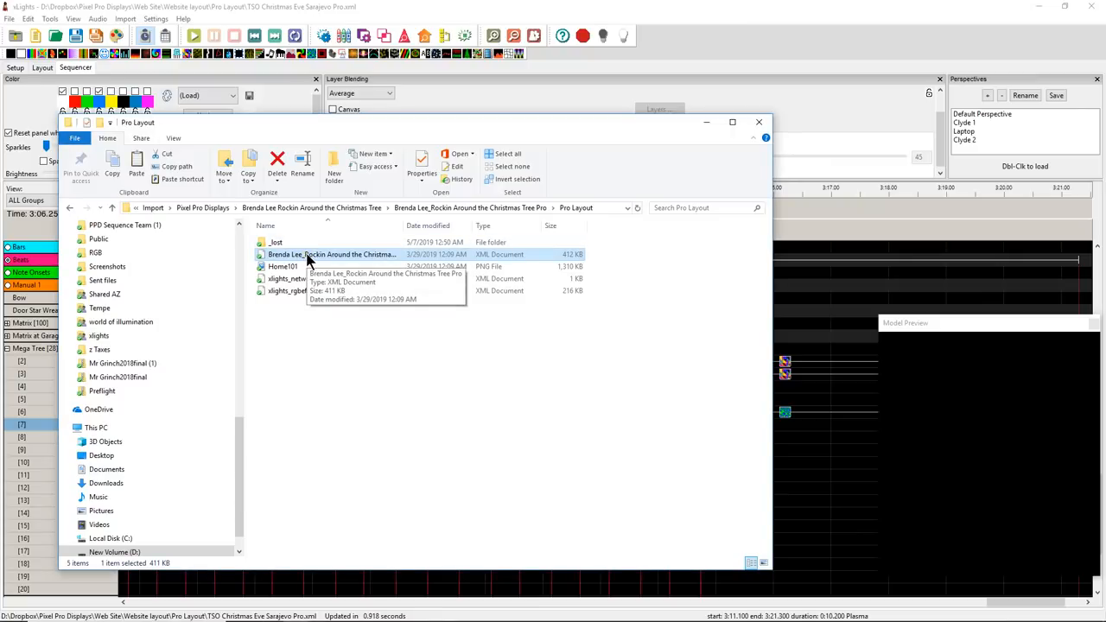
mouse_move(249, 197)
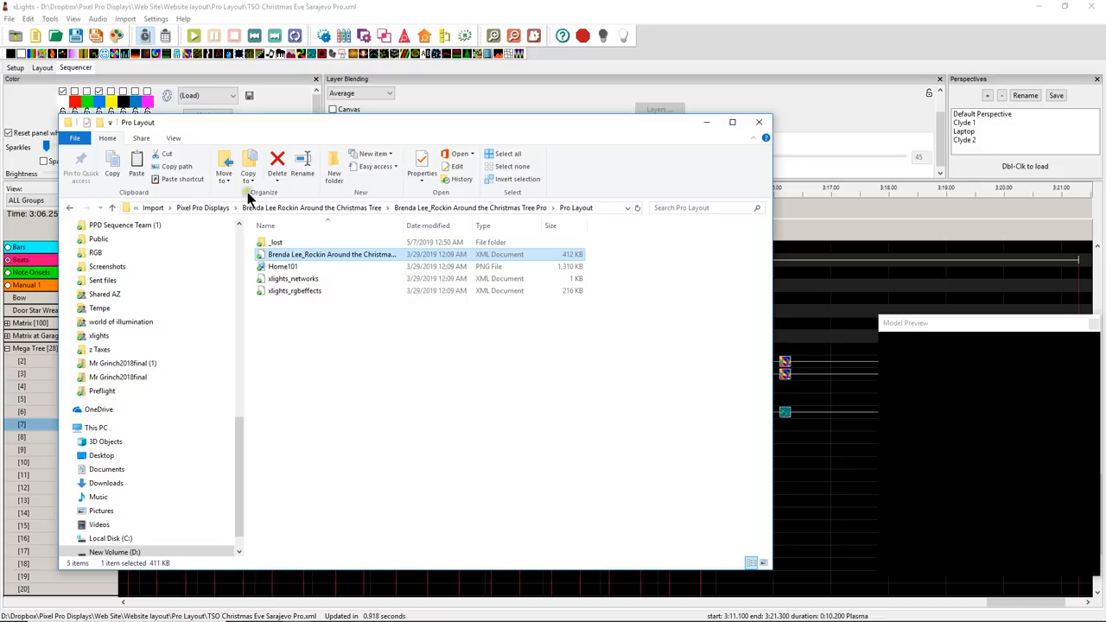
double_click(277, 242)
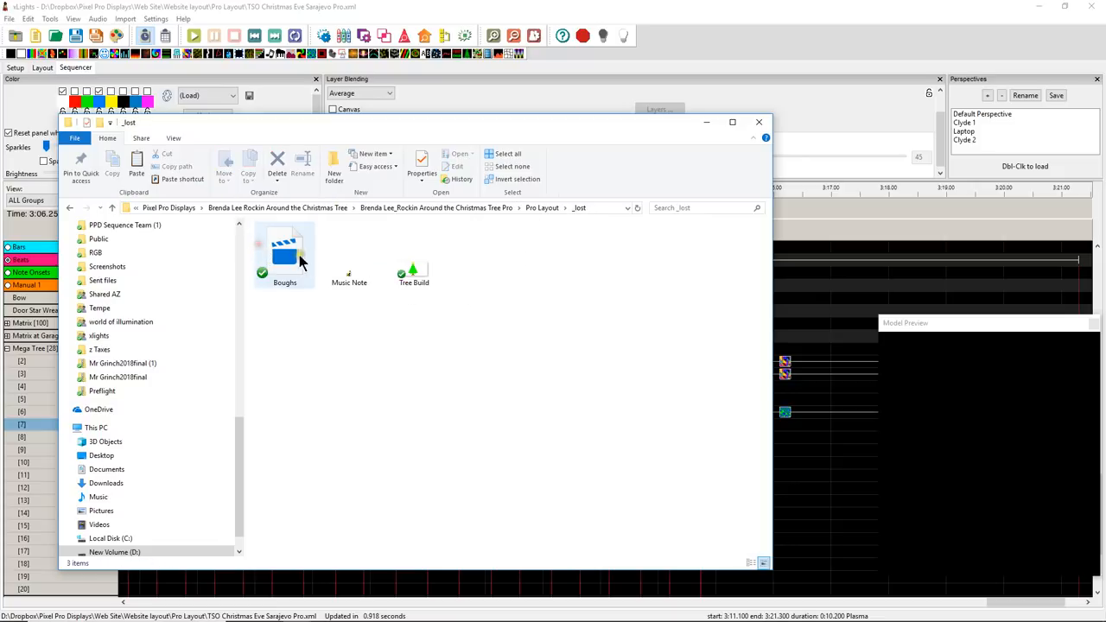
click(414, 256)
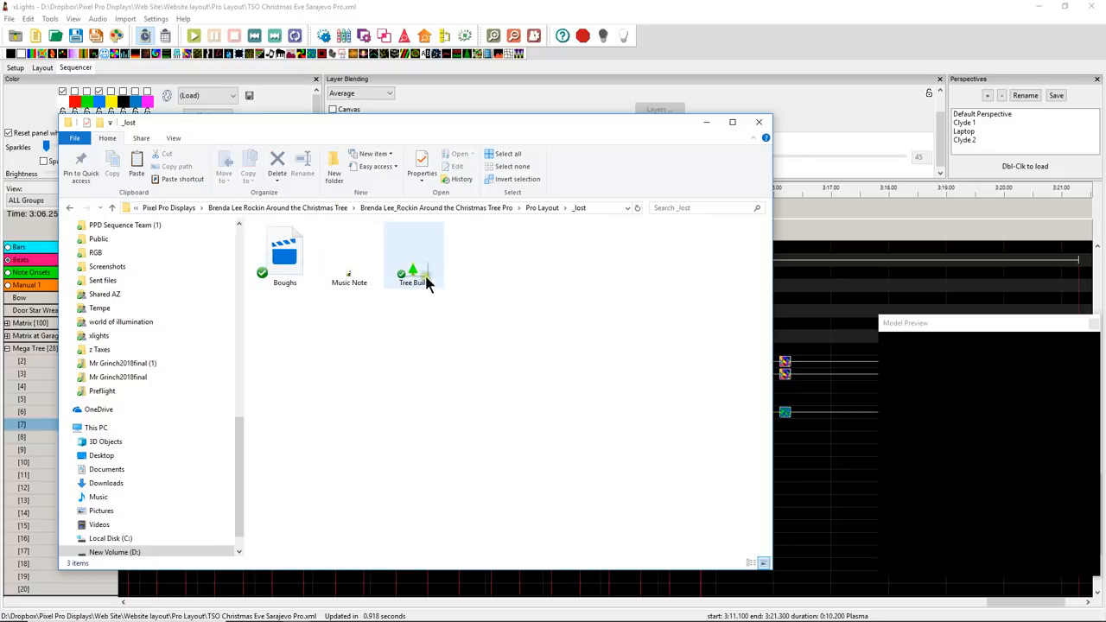
click(283, 251)
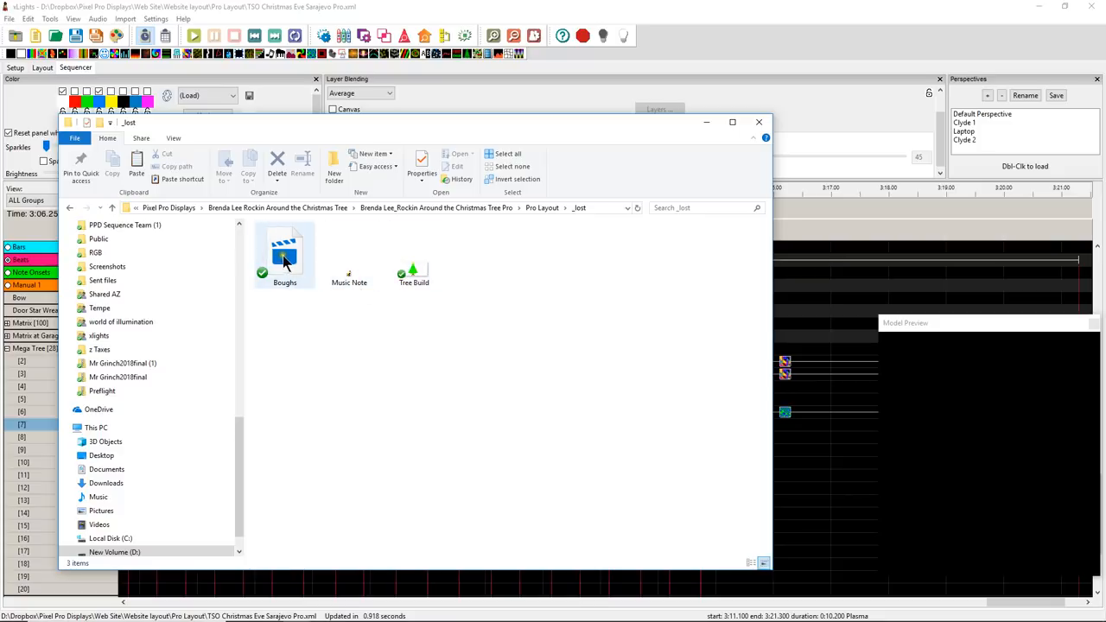
mouse_move(314, 329)
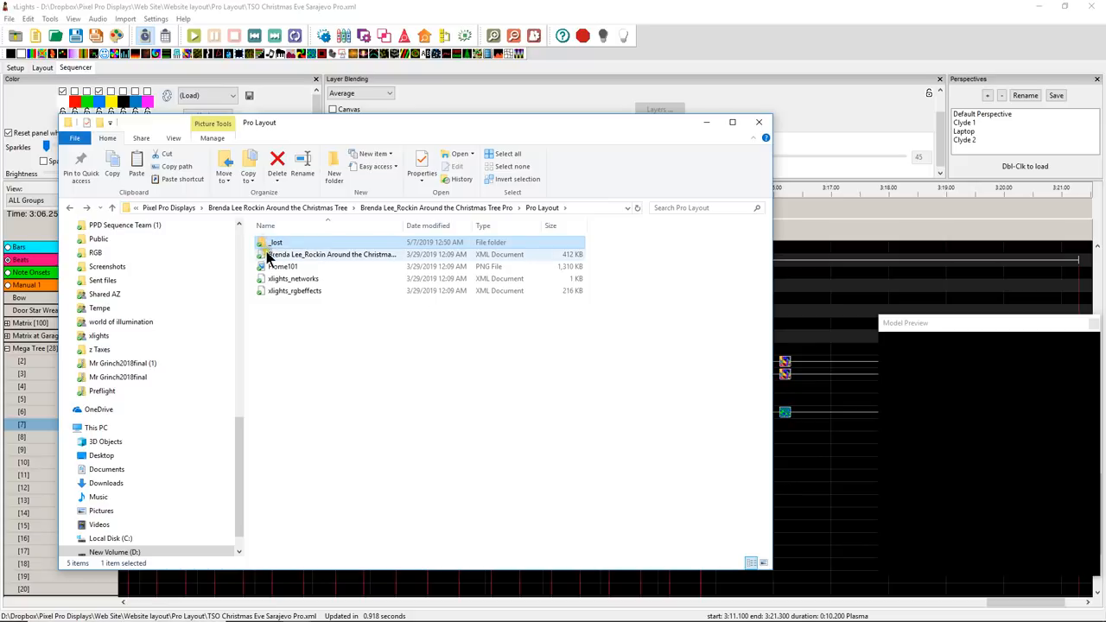
click(288, 328)
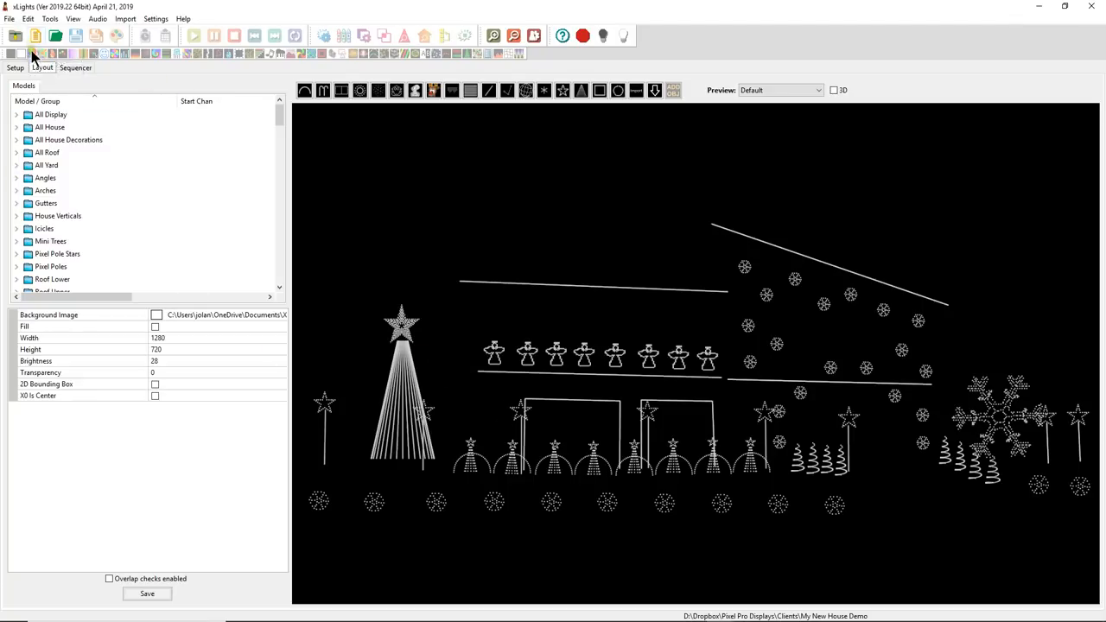
- Go to the xLights Setup area to change the show directory
click(14, 68)
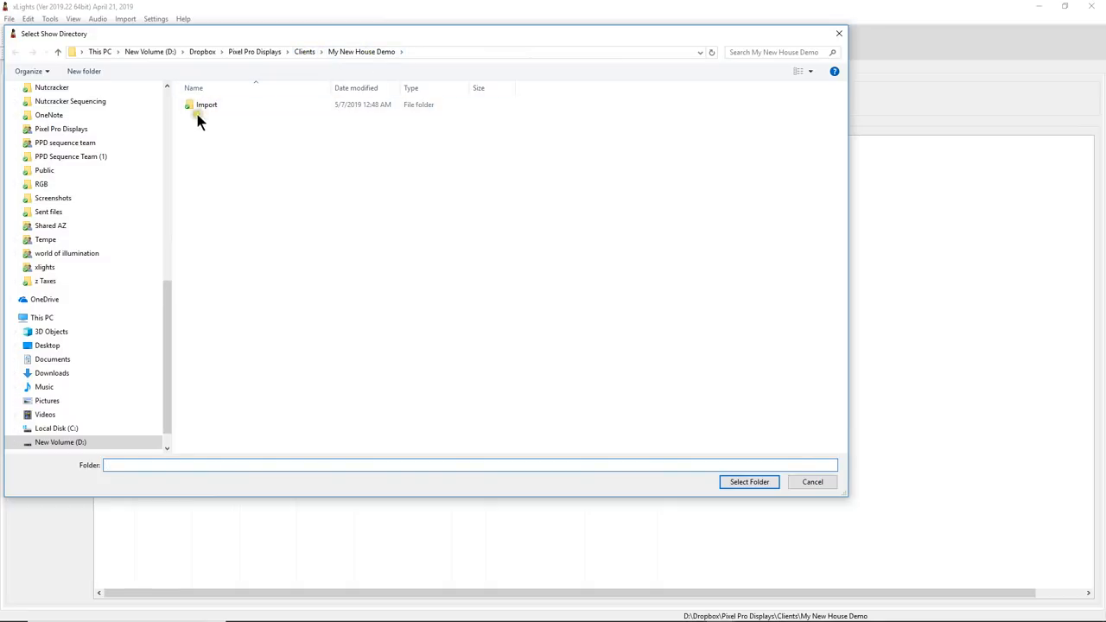
- Choose Import > Brenda Lee > Pro Layout as the show directory and dismiss the file-copy error
click(207, 105)
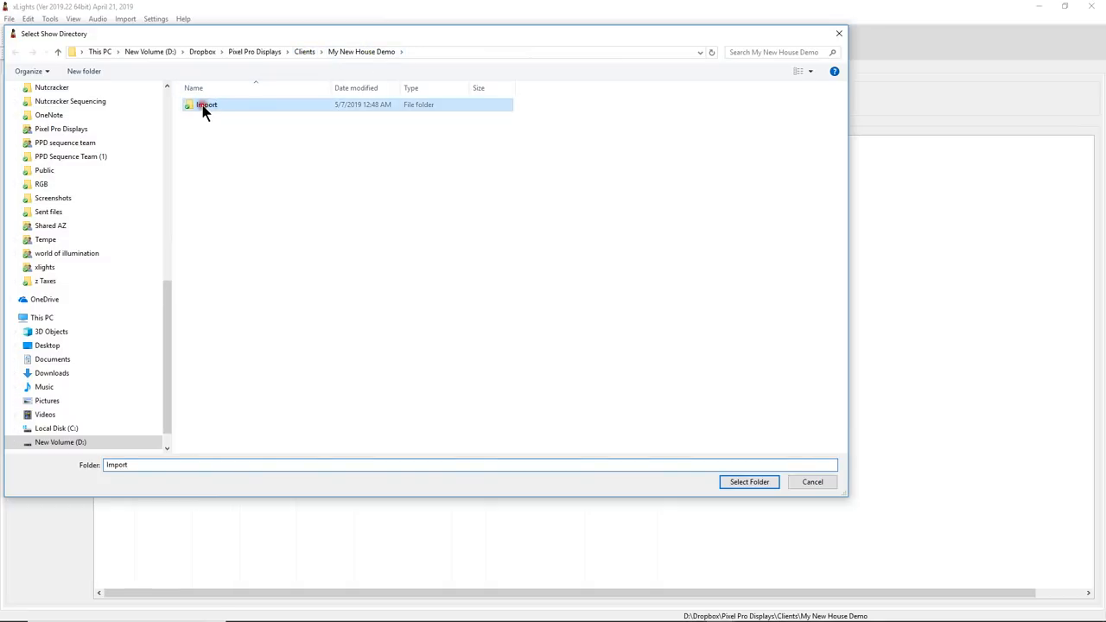
double_click(207, 105)
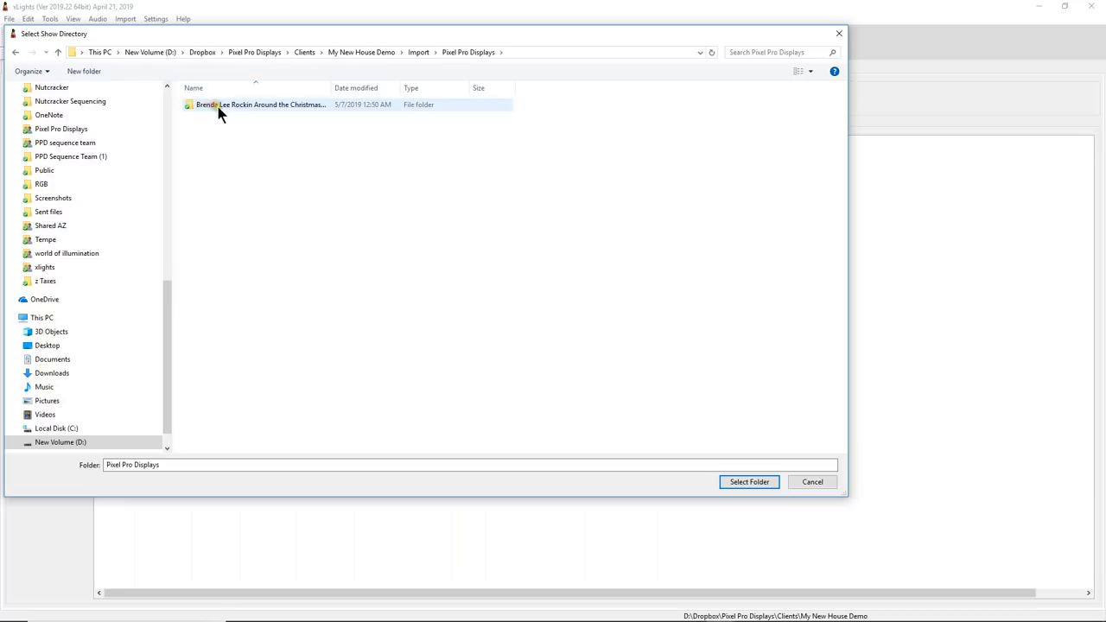
double_click(260, 105)
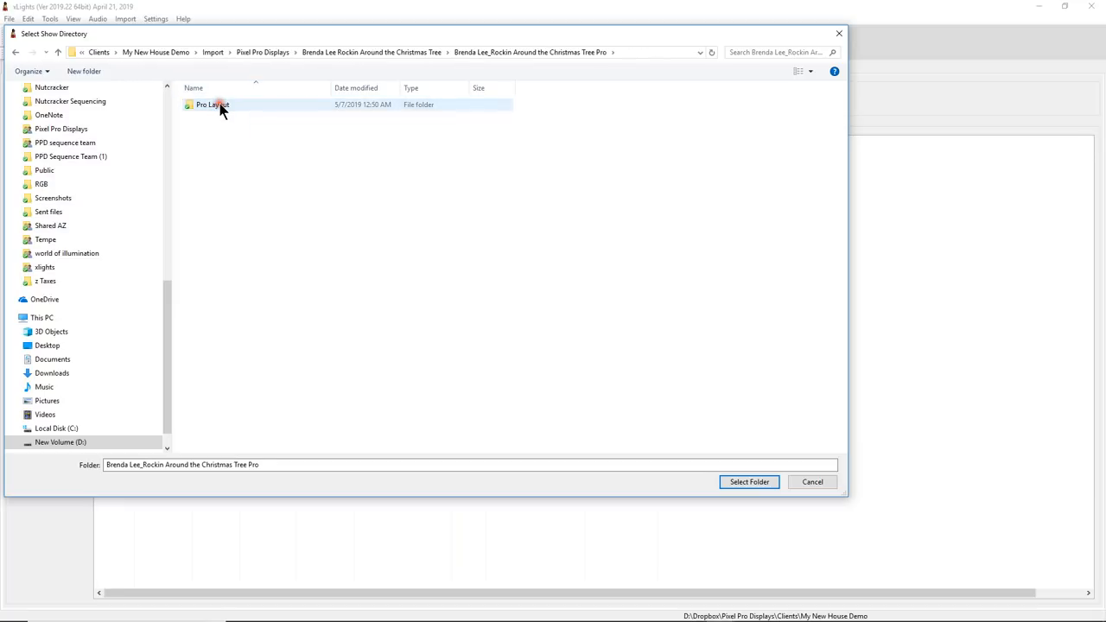
double_click(213, 105)
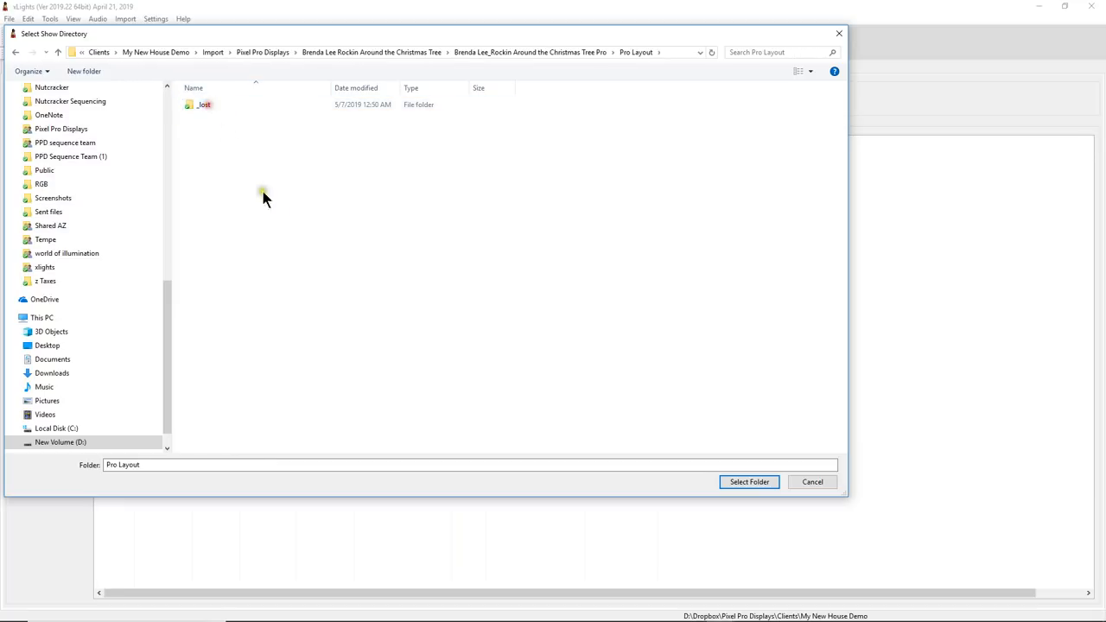
mouse_move(519, 239)
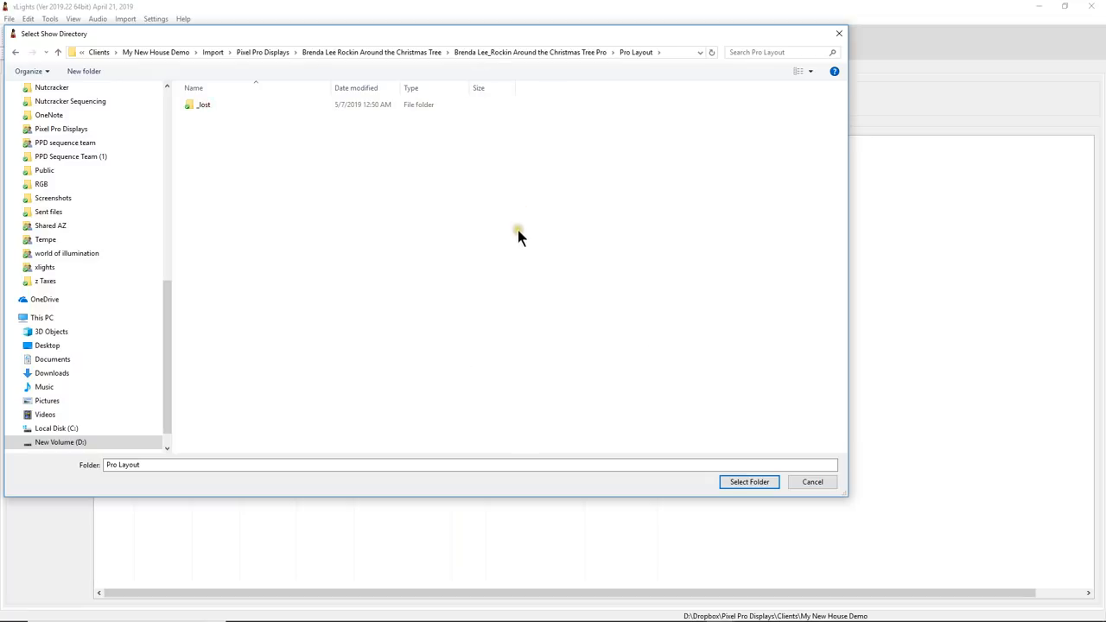
mouse_move(524, 434)
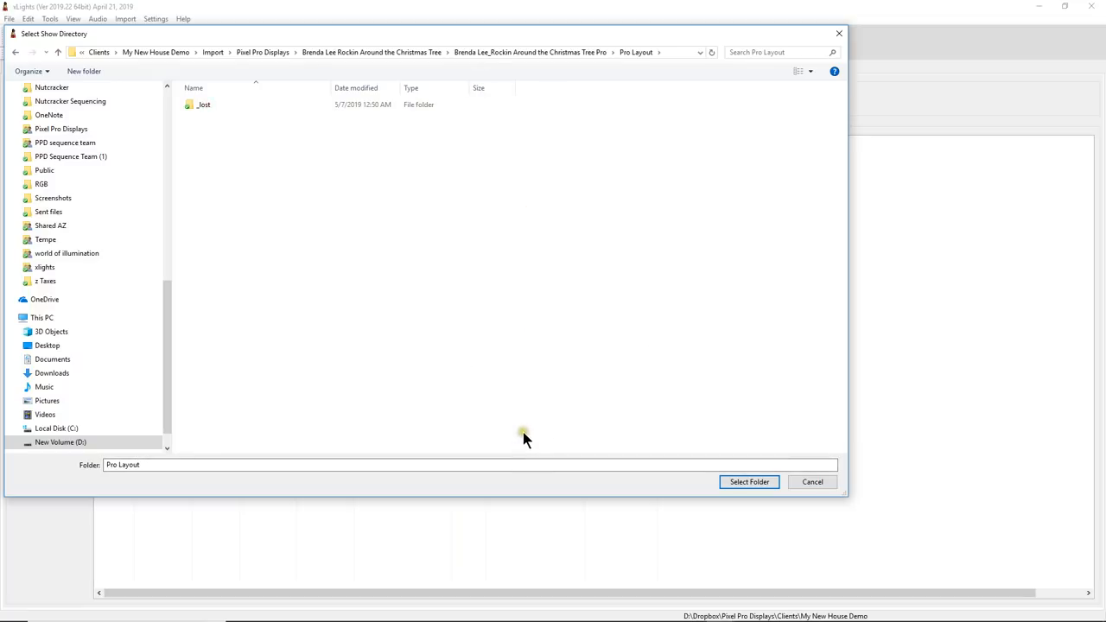
mouse_move(748, 481)
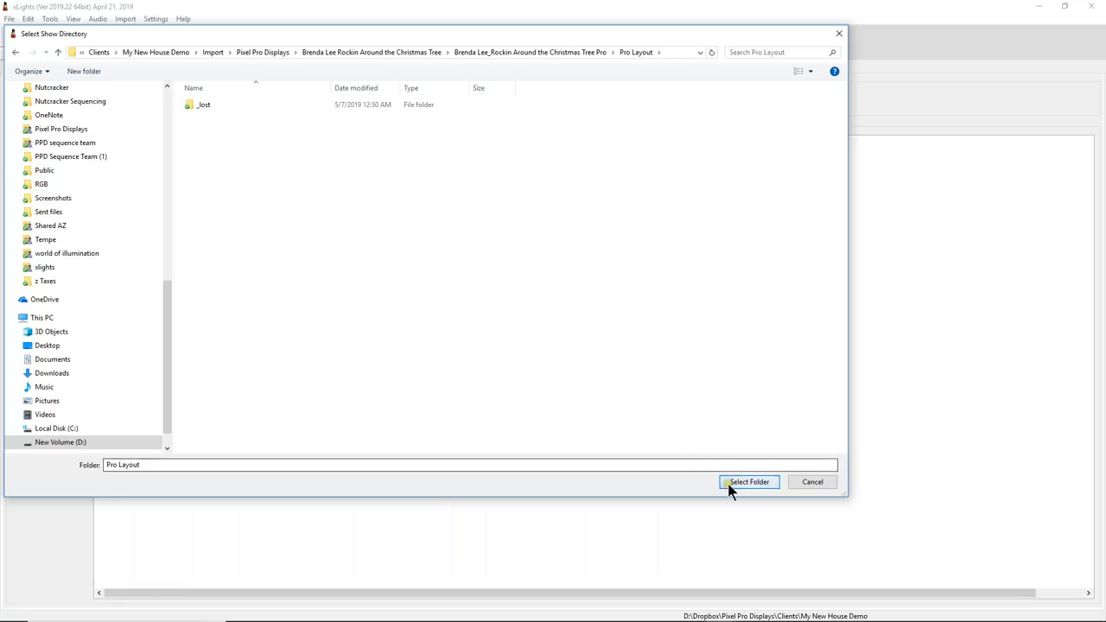
click(749, 481)
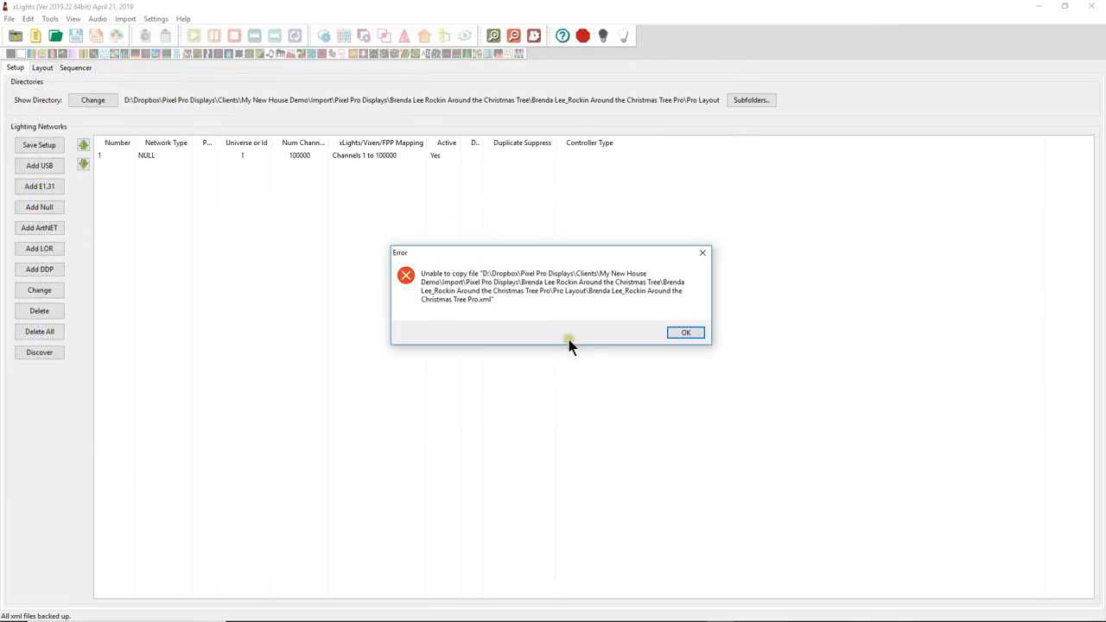
click(684, 332)
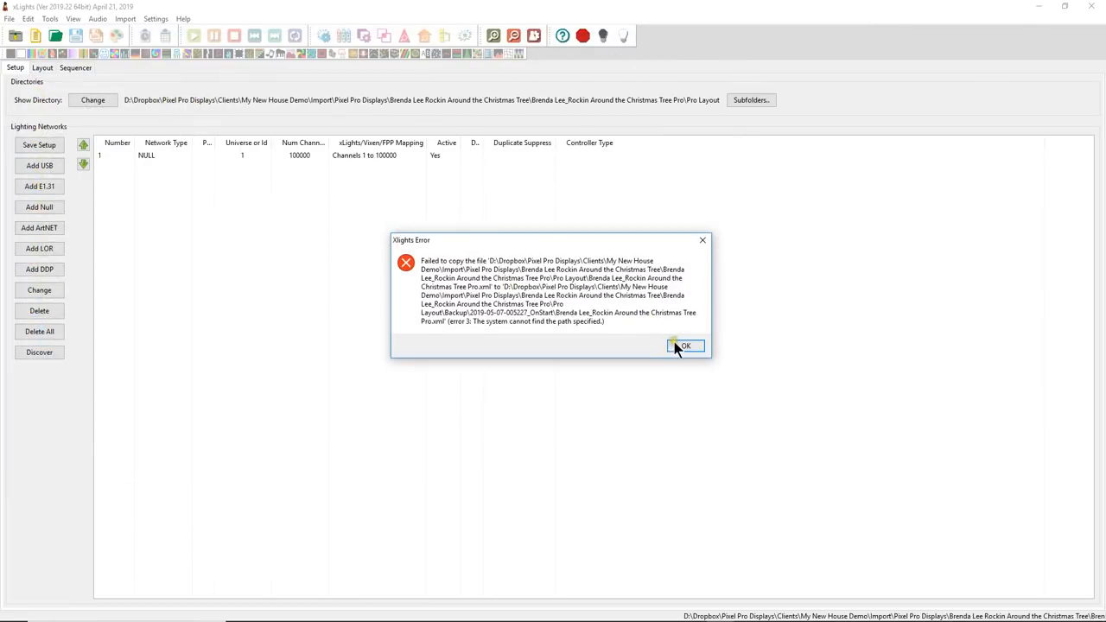
click(685, 345)
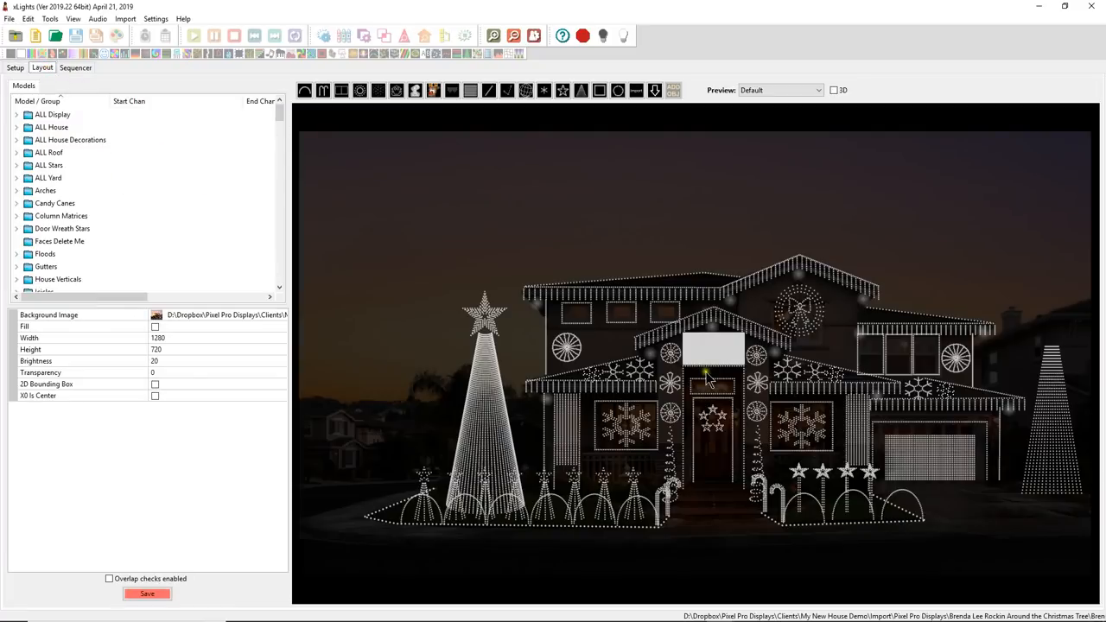
mouse_move(979, 387)
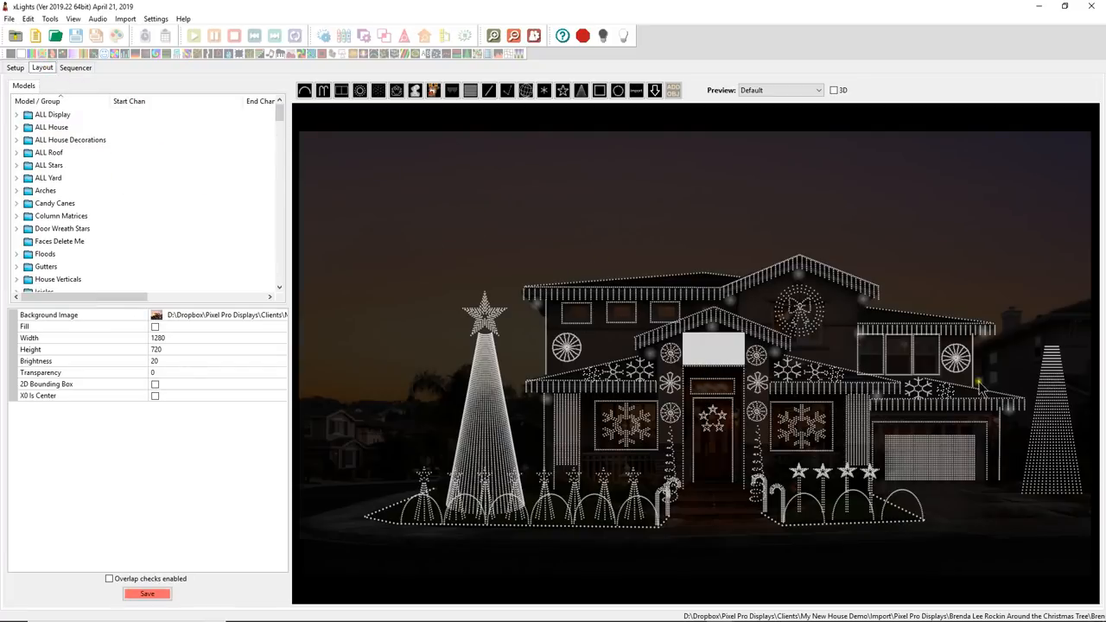
- Save the Pro Layout house preview layout from the Layout panel
click(147, 594)
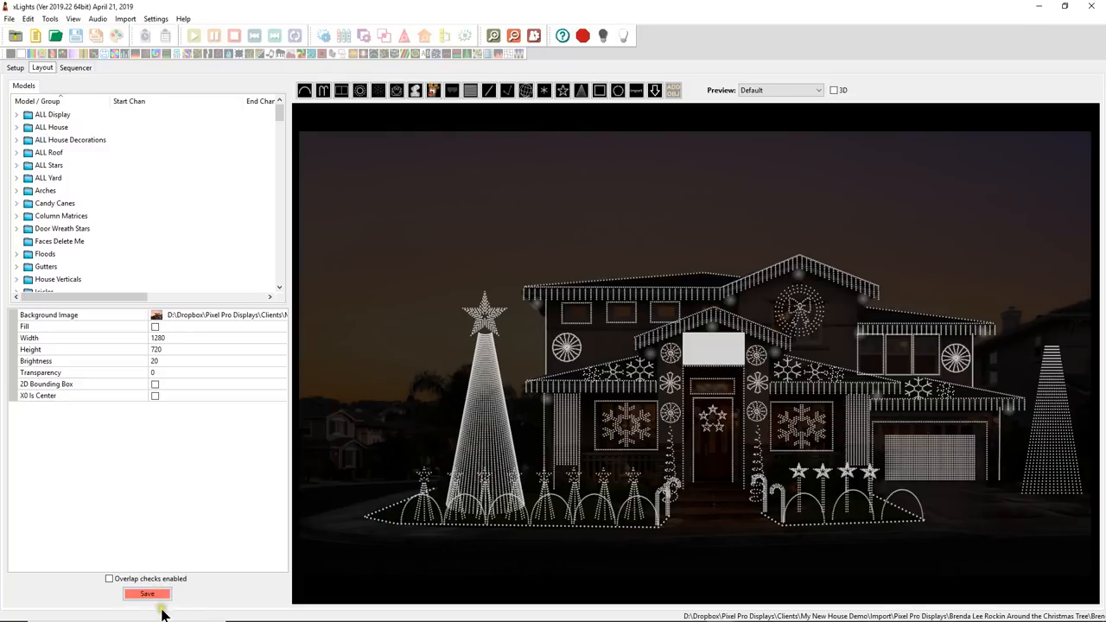
click(147, 595)
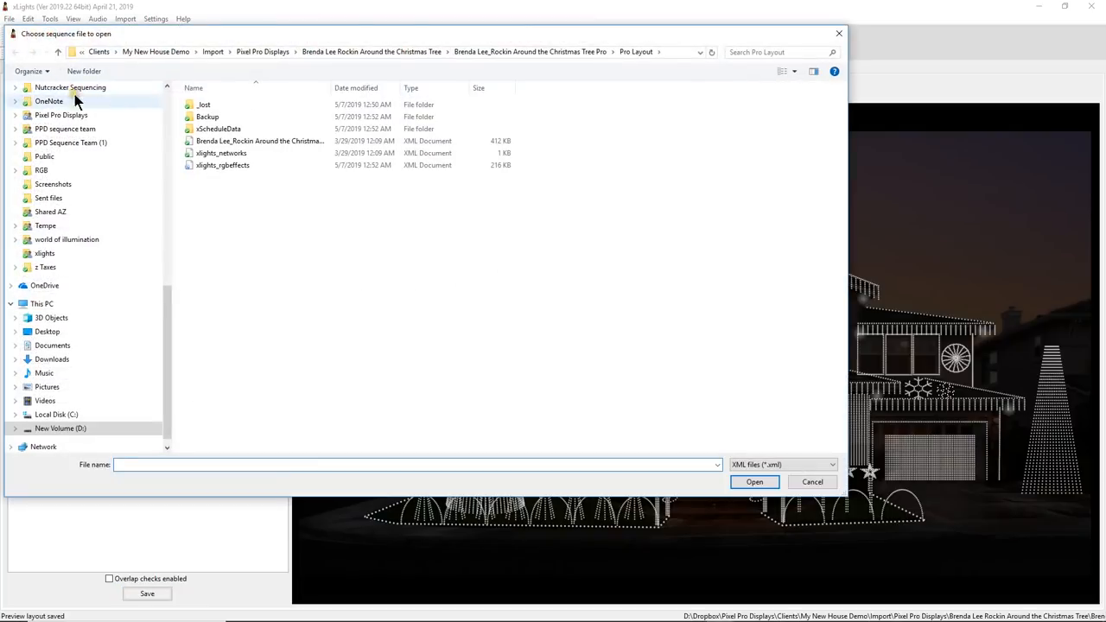
- Open the Brenda Lee Pro sequence xml and dismiss the render cache error
click(260, 142)
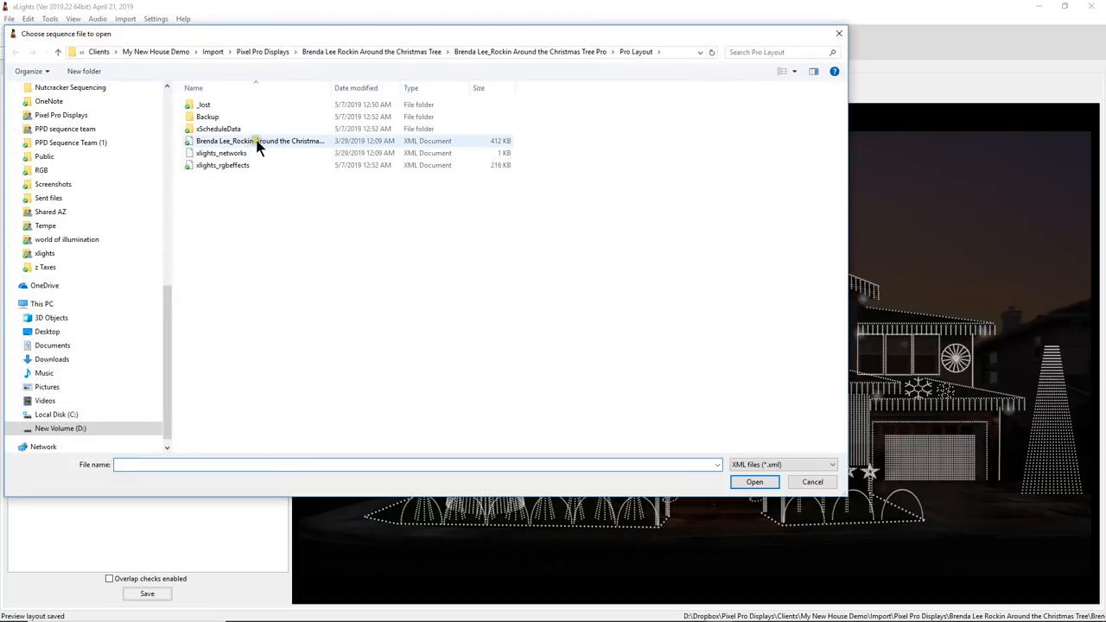
click(259, 142)
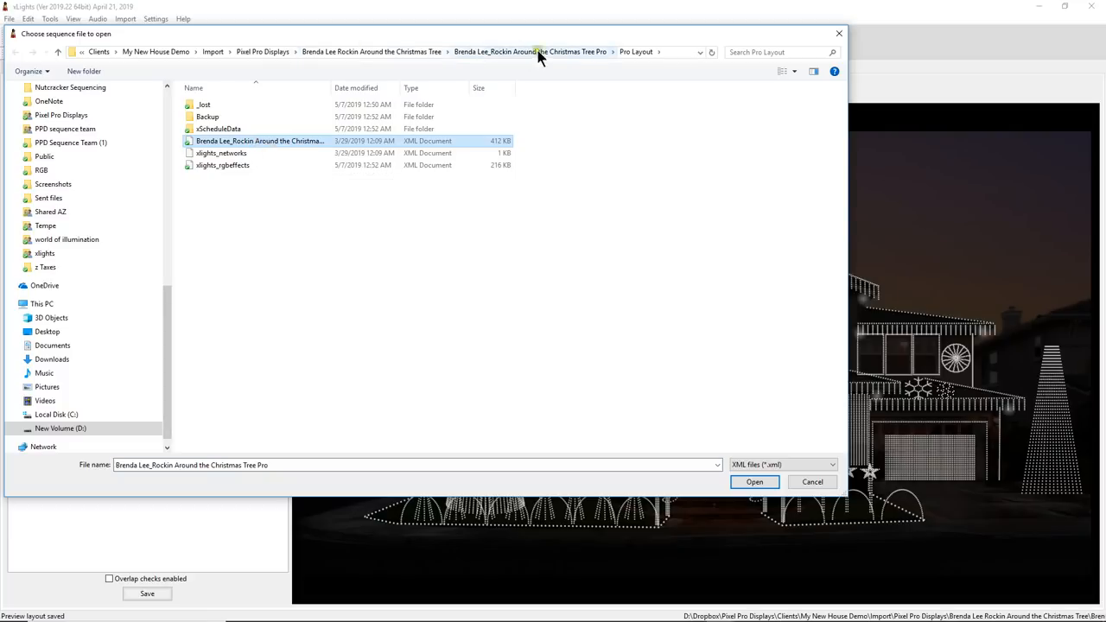
mouse_move(754, 481)
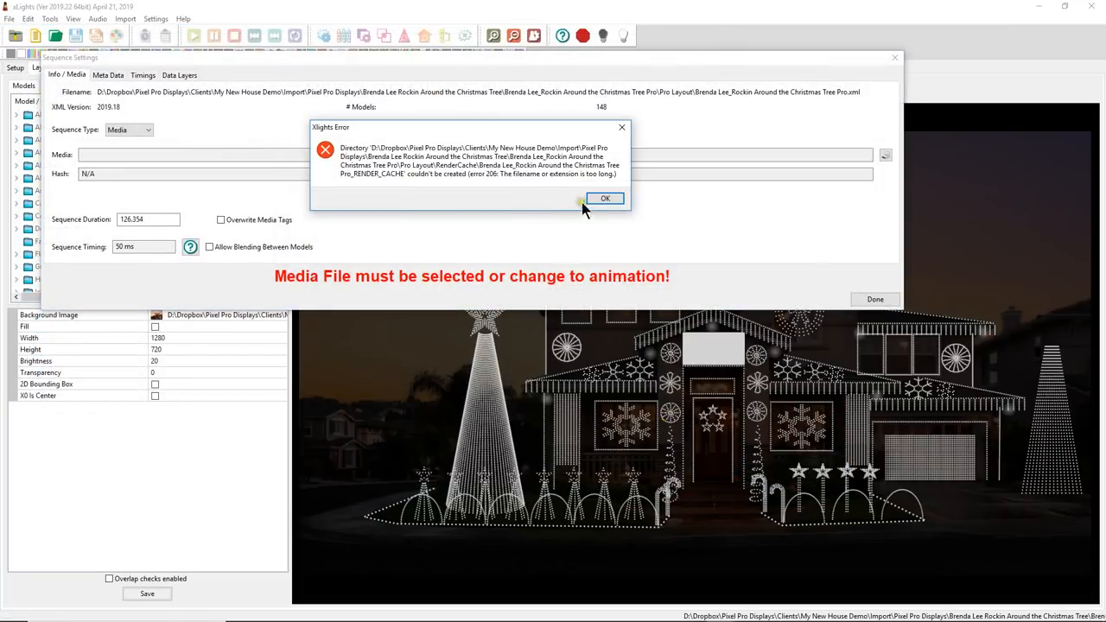
click(605, 197)
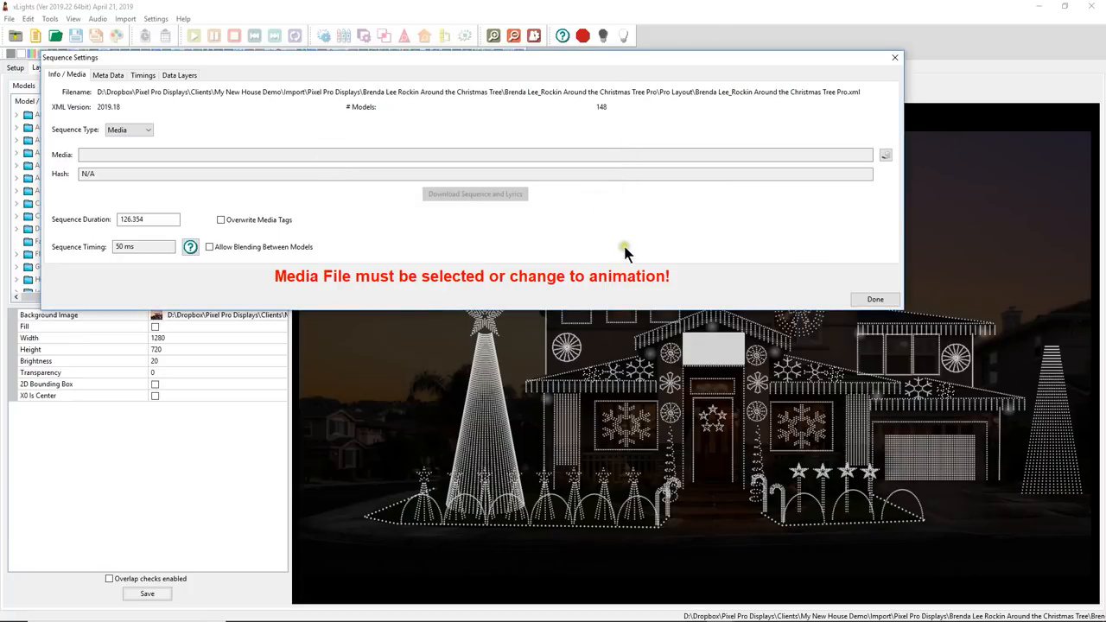
- Attach the Brenda Lee Rockin Around The Christmas Tree 128 mp3 from My New House Demo as media
click(885, 155)
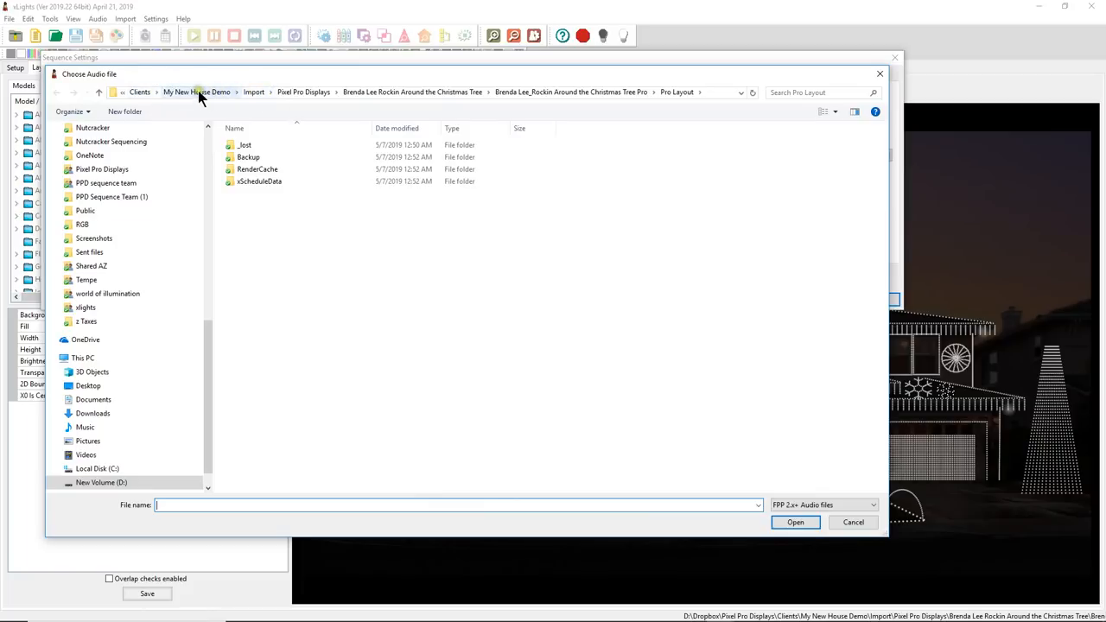
click(197, 91)
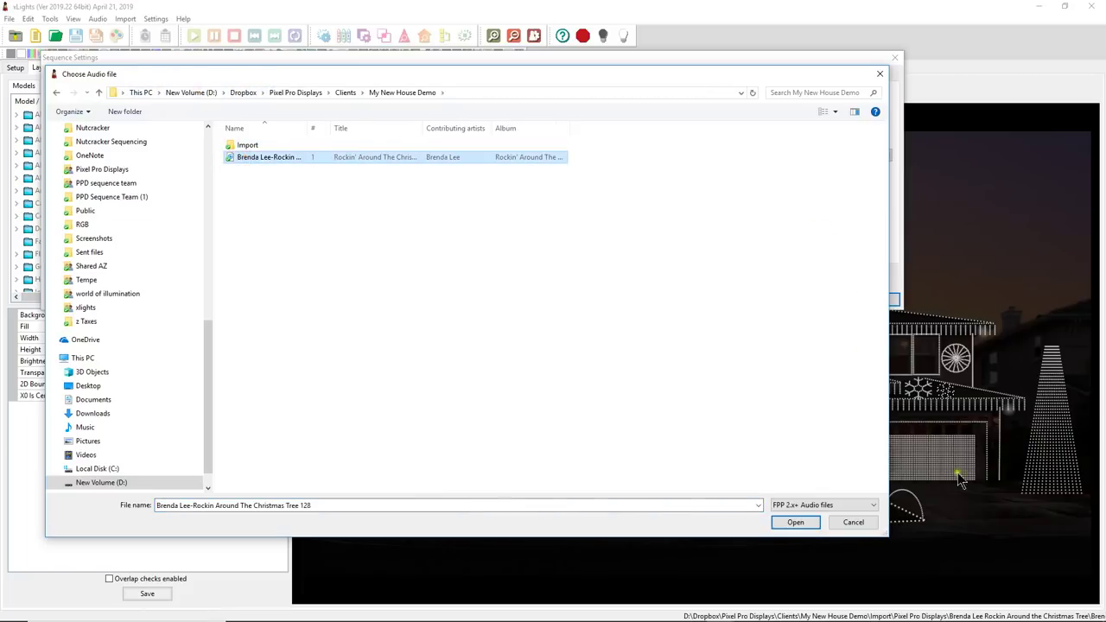
click(795, 522)
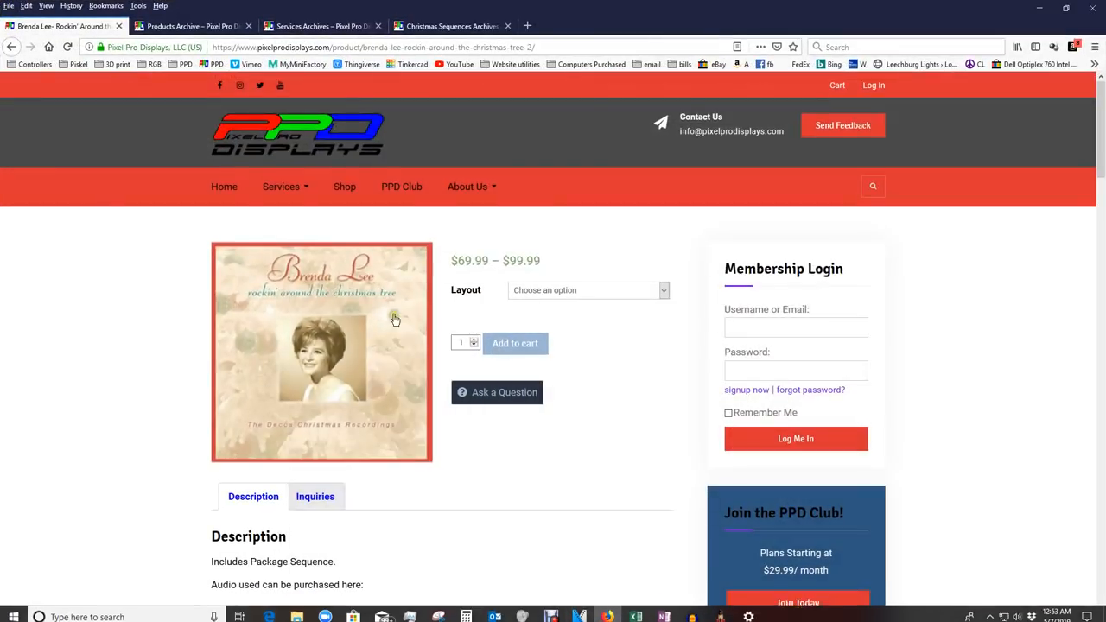
- Review the PPD product page, finish Sequence Settings with the mp3 and show the Sequencer timeline
scroll(down, 3)
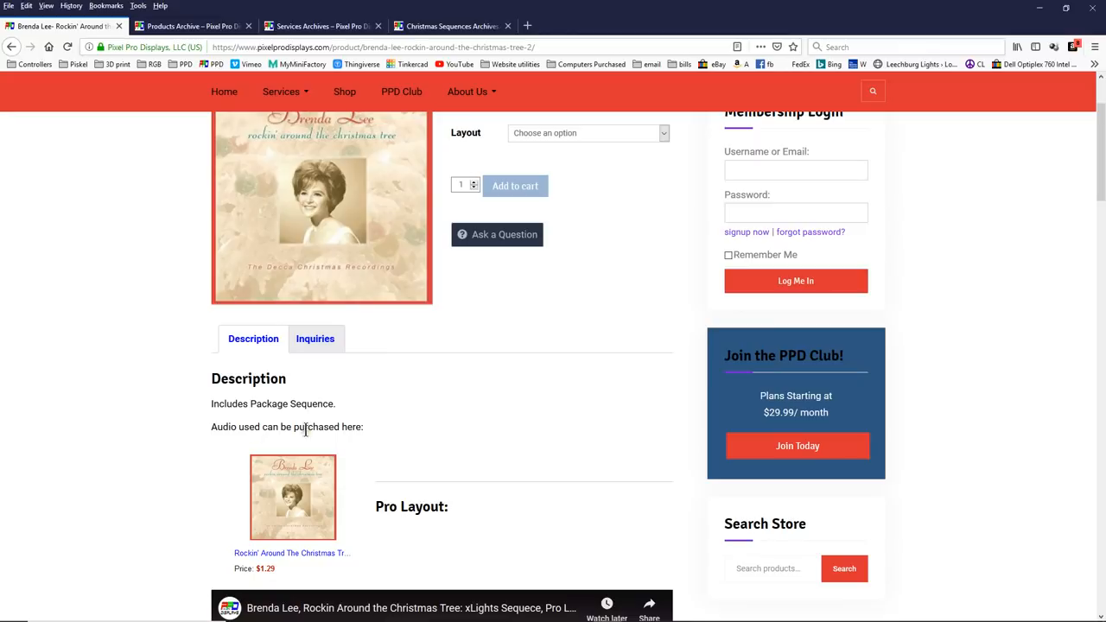
mouse_move(996, 7)
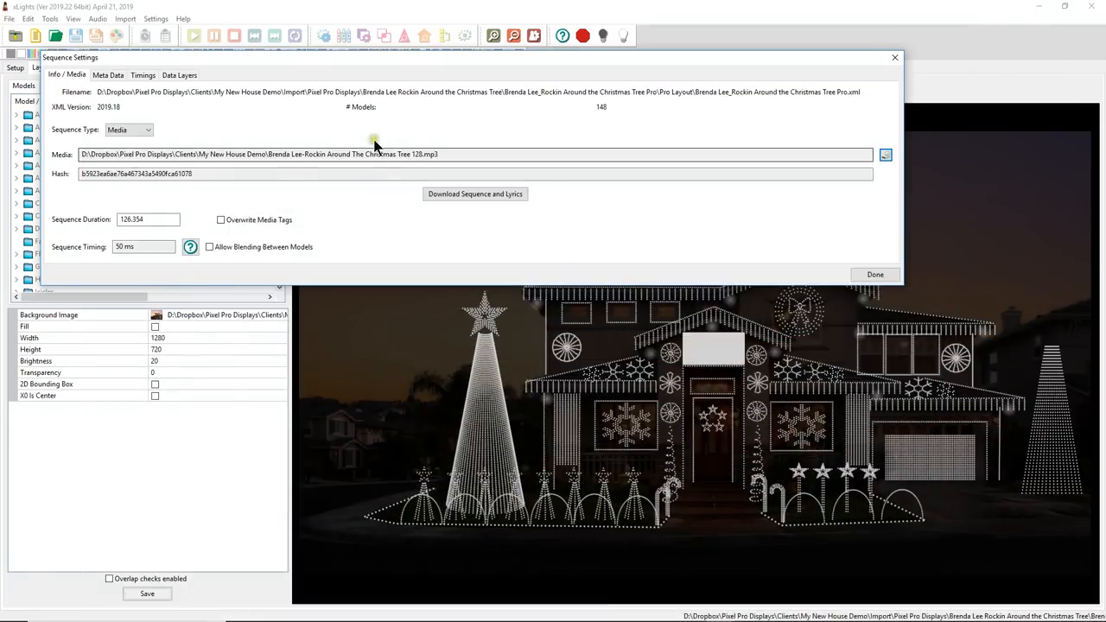
click(875, 274)
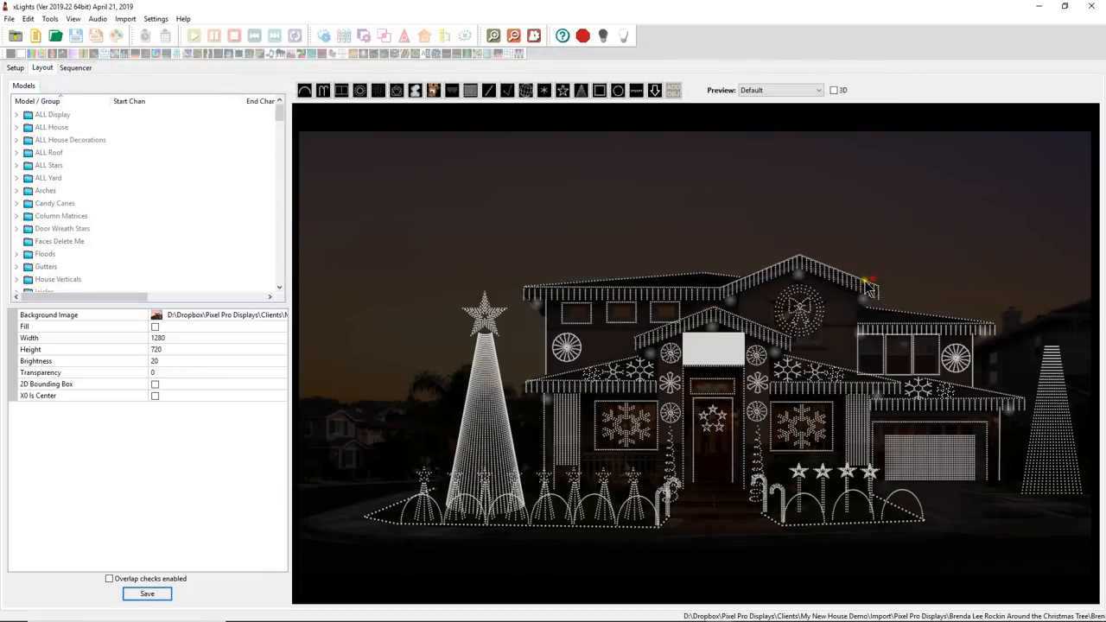
click(76, 68)
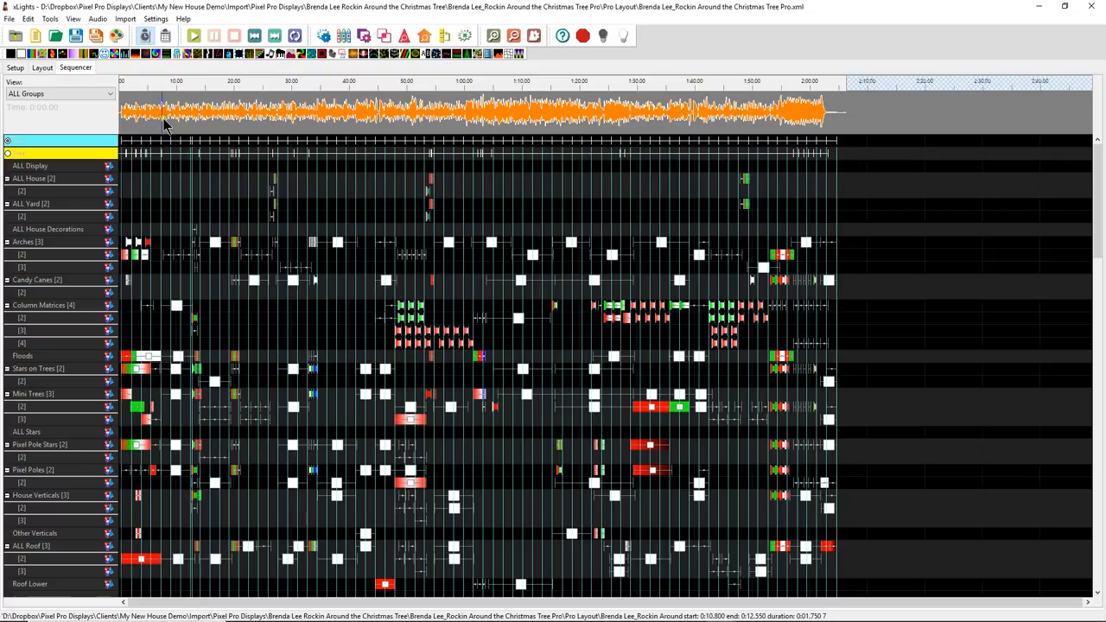
- Scrub the waveform and scroll the model rows before rendering all models
drag(164, 118, 560, 118)
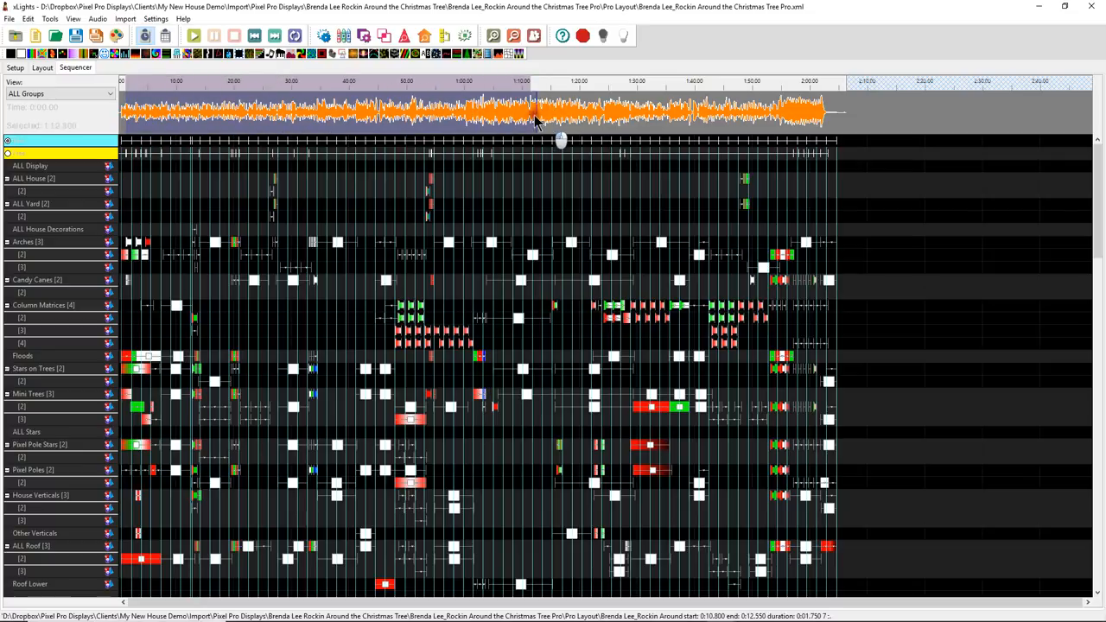
scroll(down, 3)
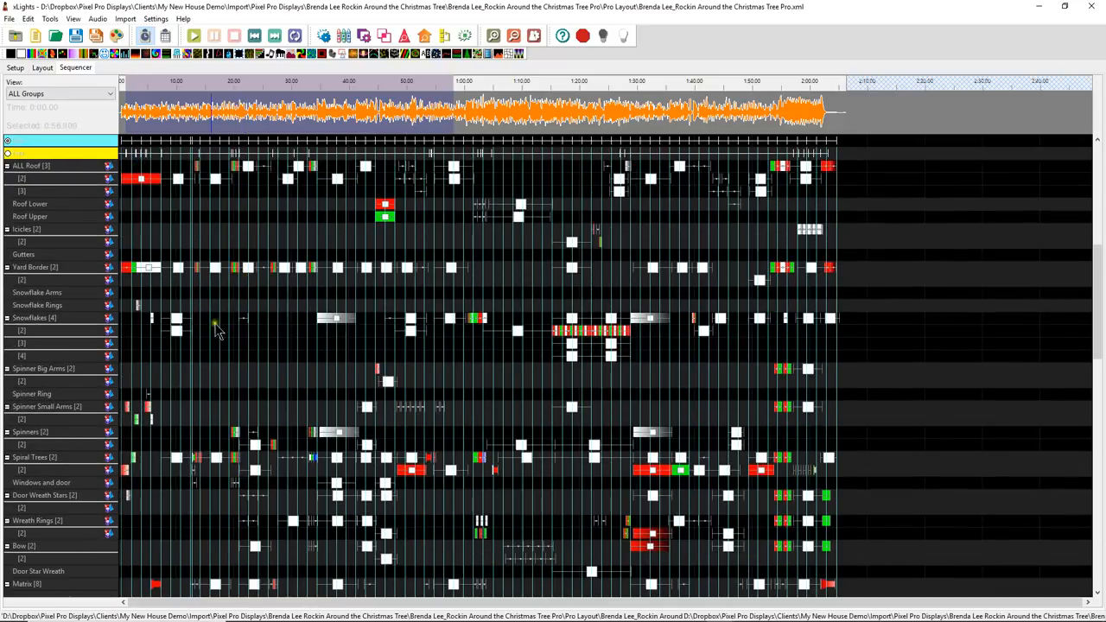
mouse_move(68, 54)
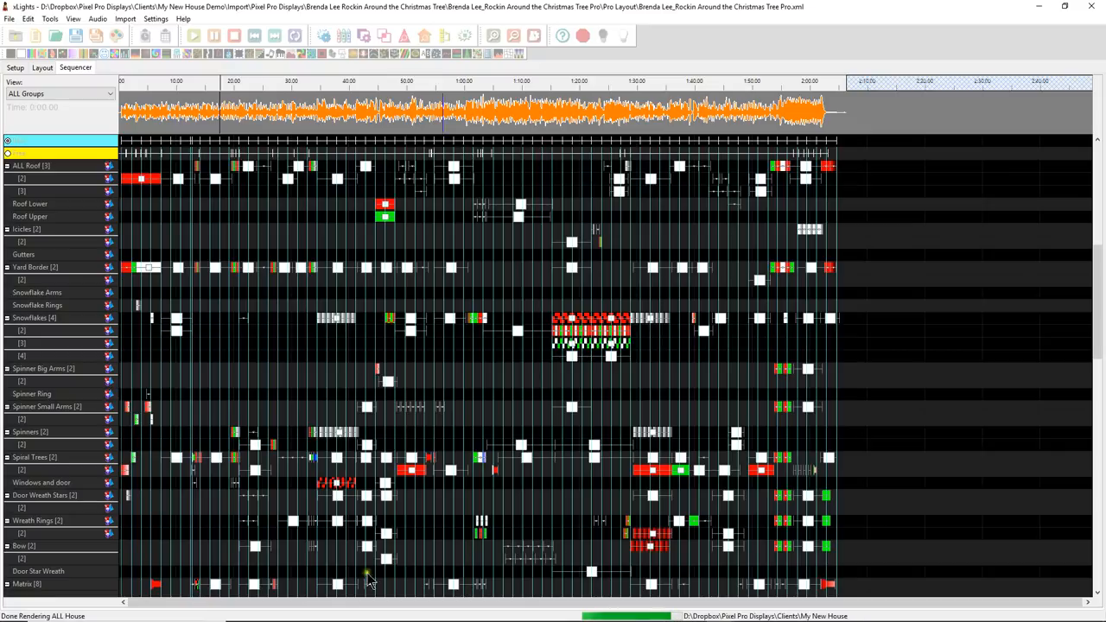
- Scroll through the Megatree Star, Ribbon Tree and Mega Tree rows to review effects across the song
scroll(down, 3)
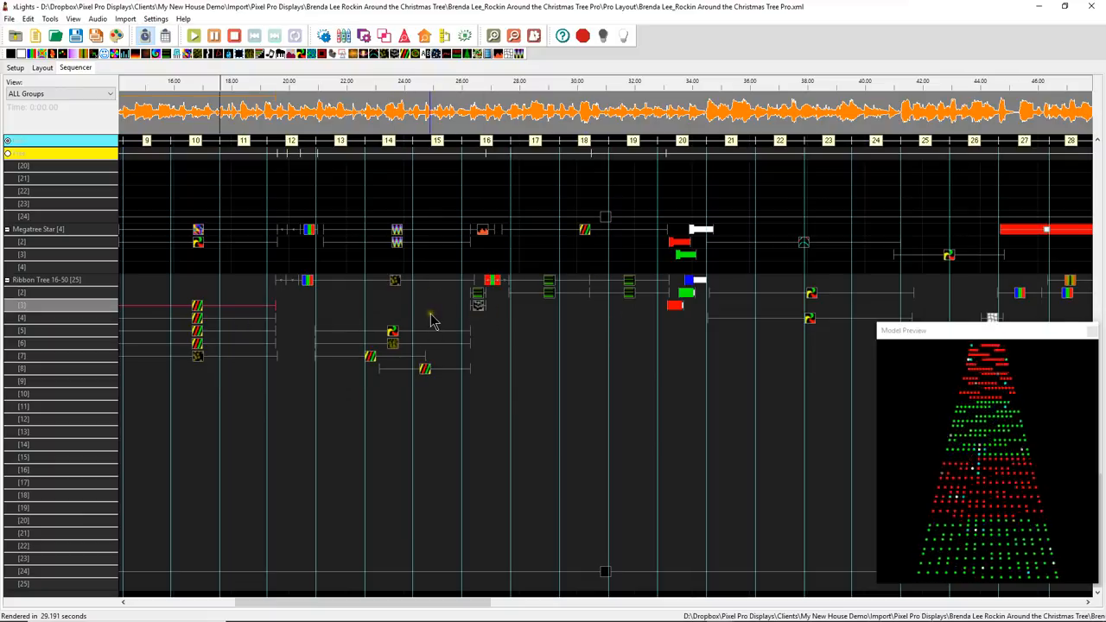
scroll(right, 3)
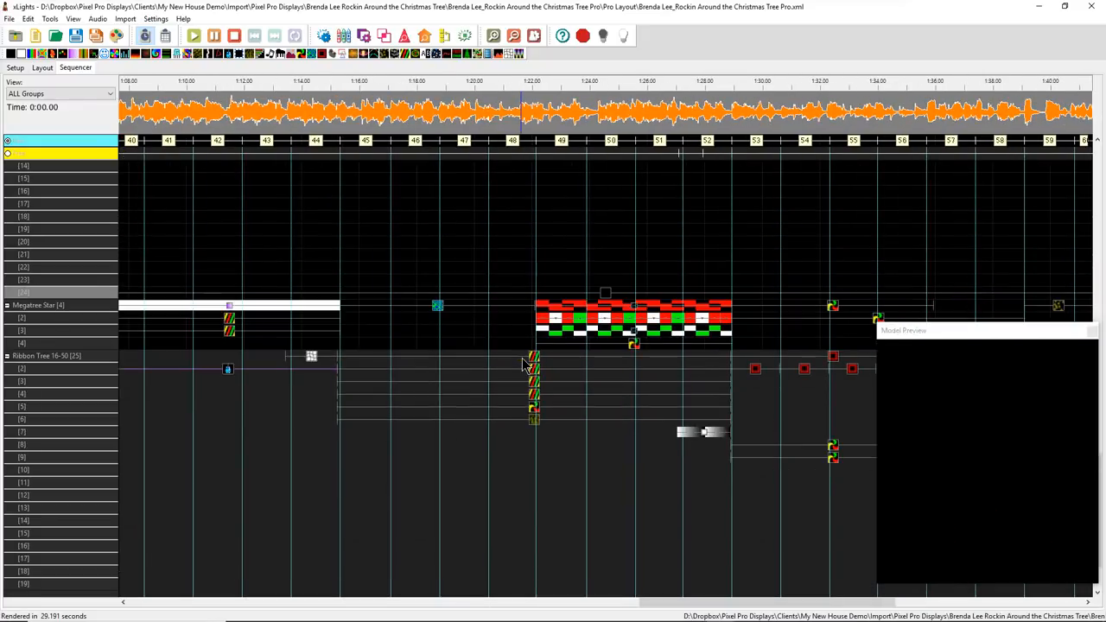
scroll(right, 3)
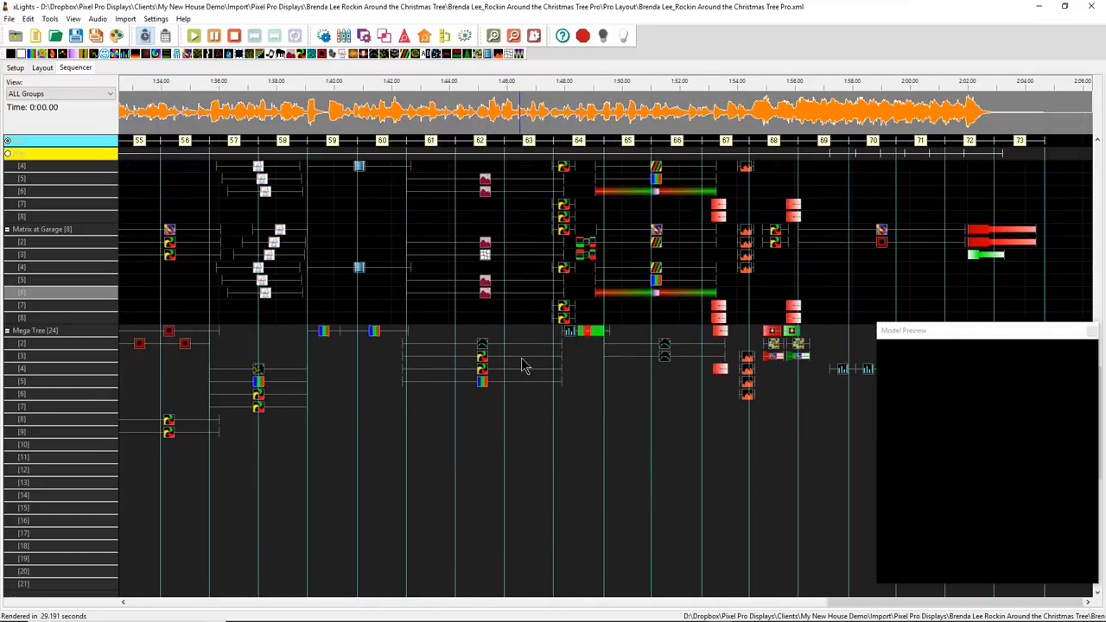
scroll(left, 3)
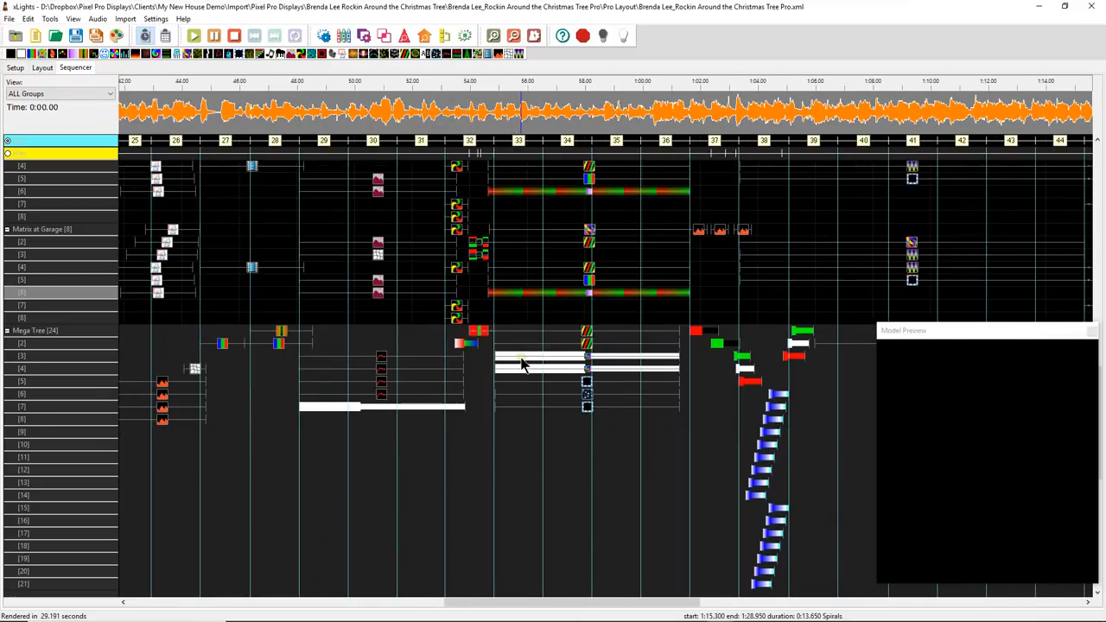
scroll(left, 3)
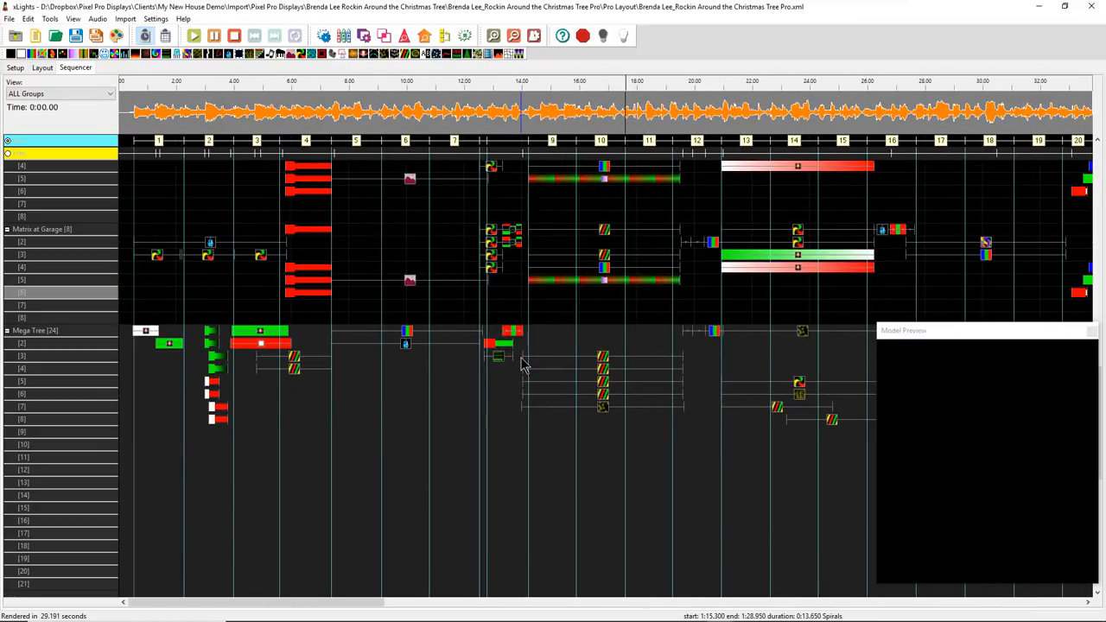
scroll(down, 3)
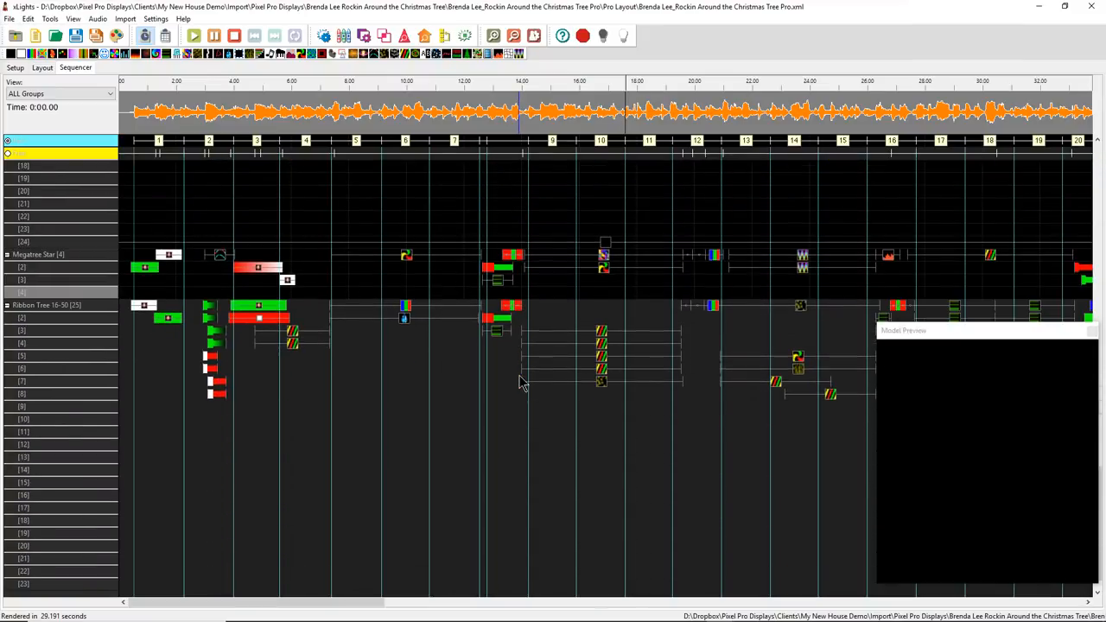
scroll(right, 3)
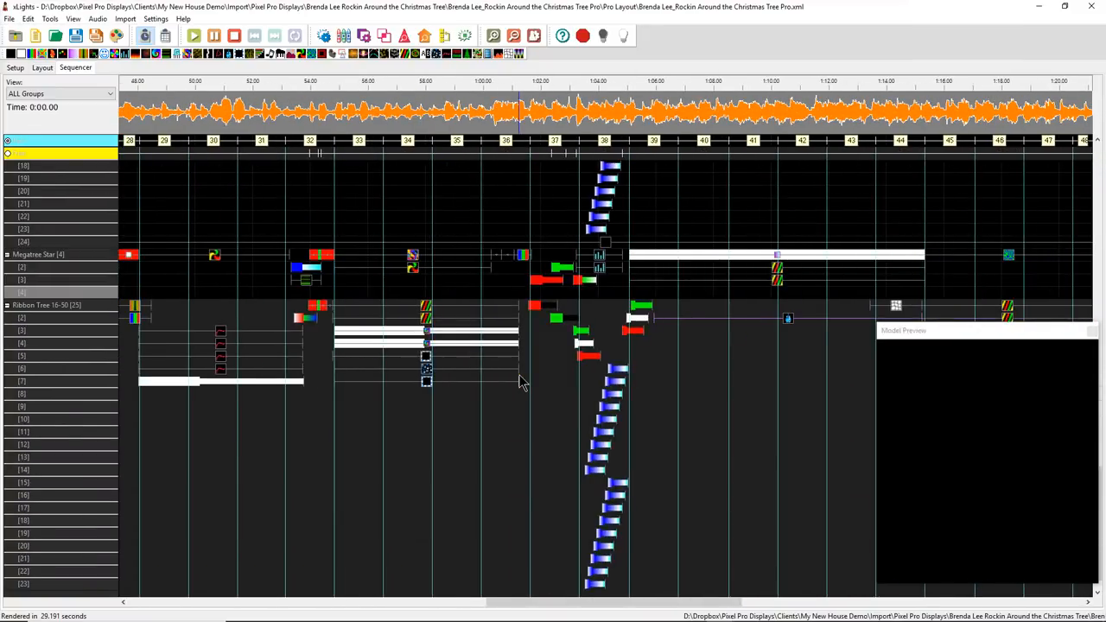
scroll(right, 3)
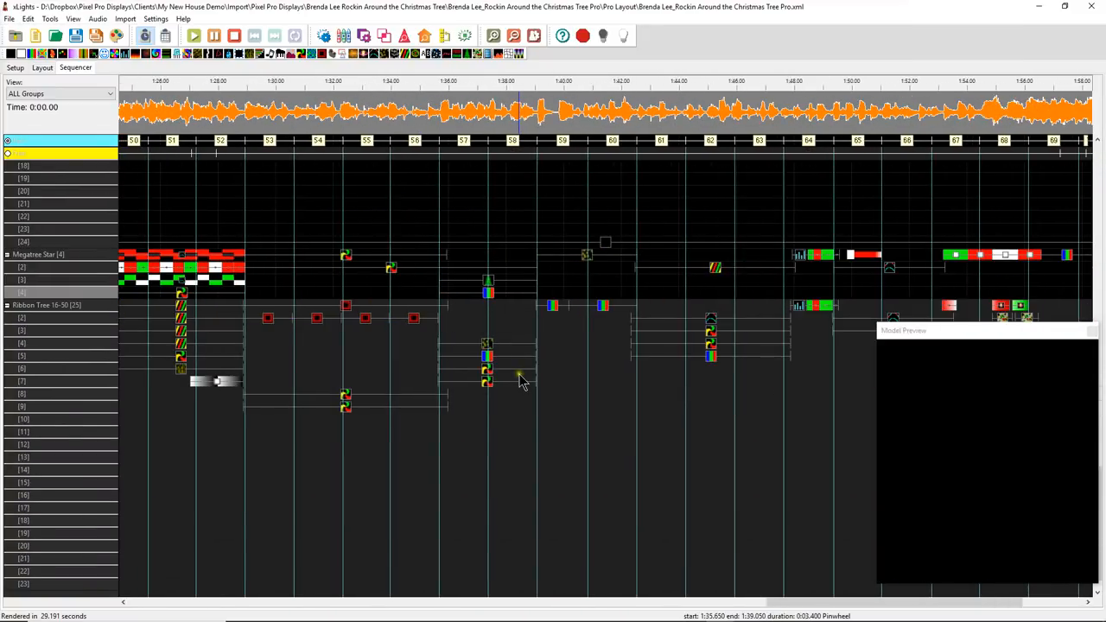
scroll(right, 3)
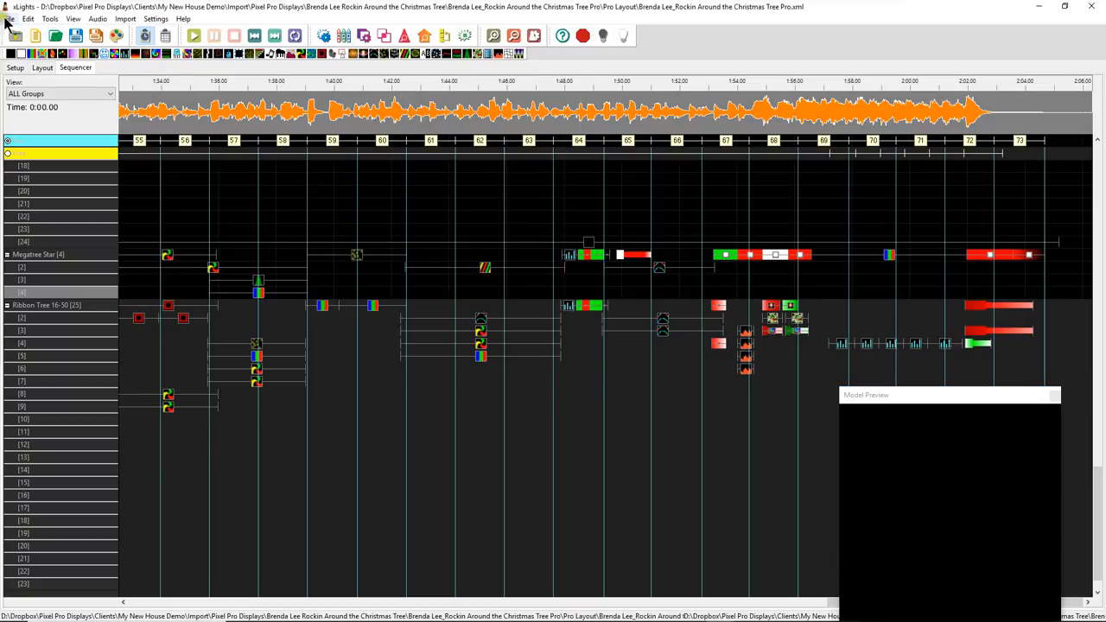
click(9, 18)
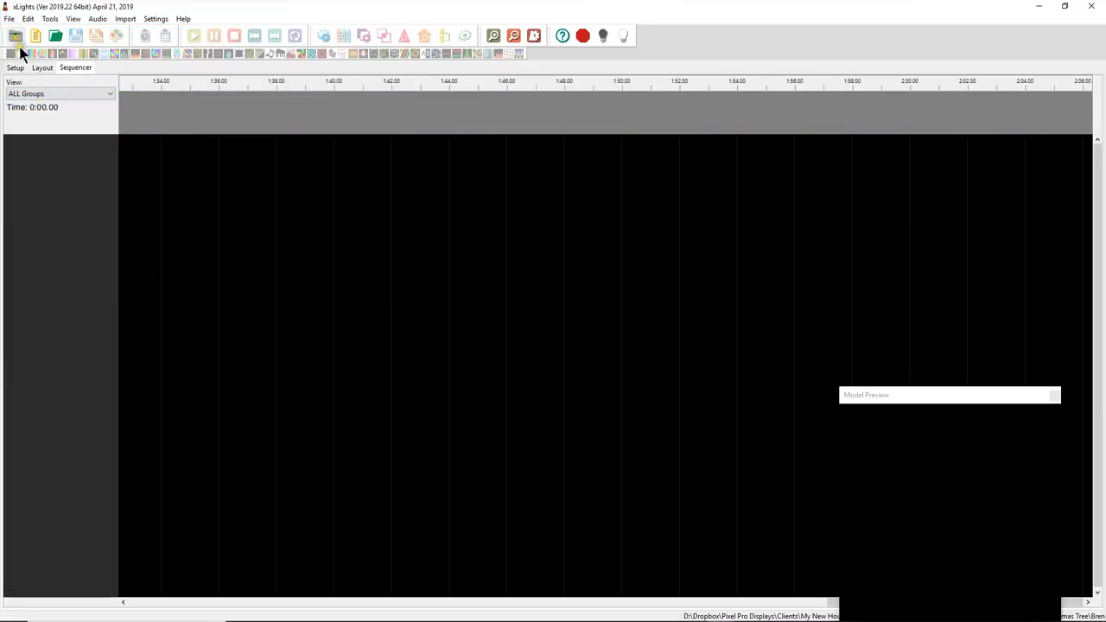
click(41, 67)
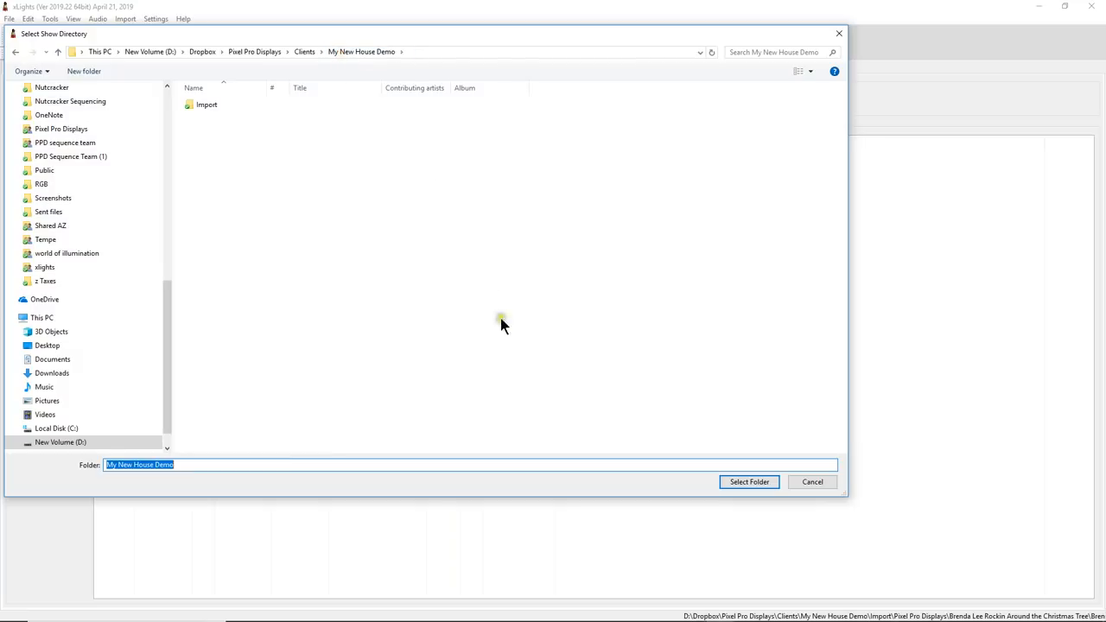
click(749, 481)
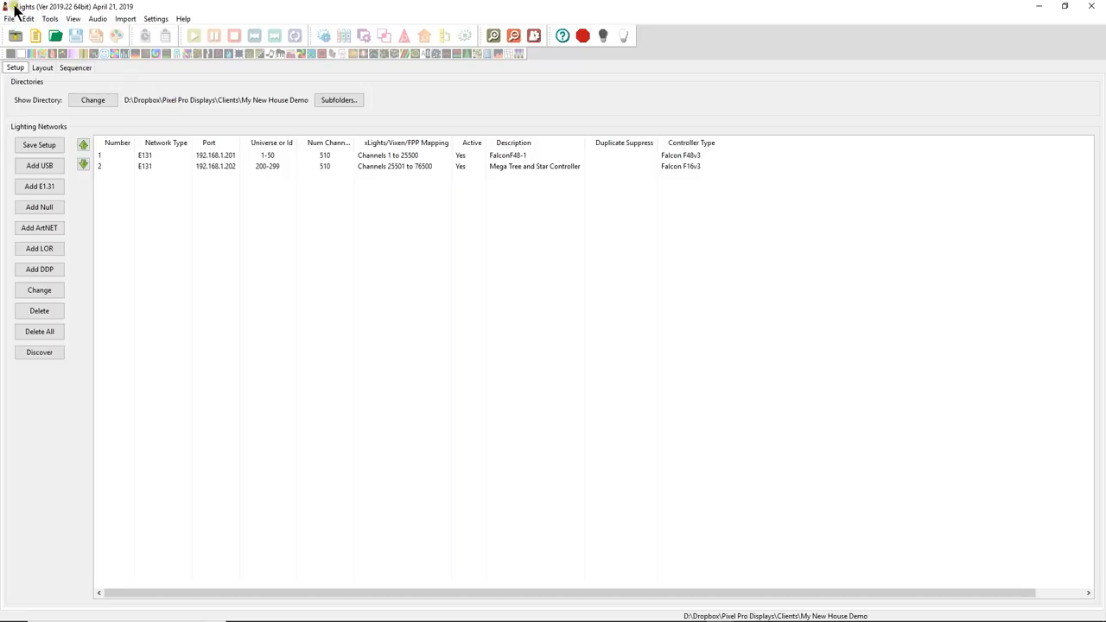
mouse_move(102, 52)
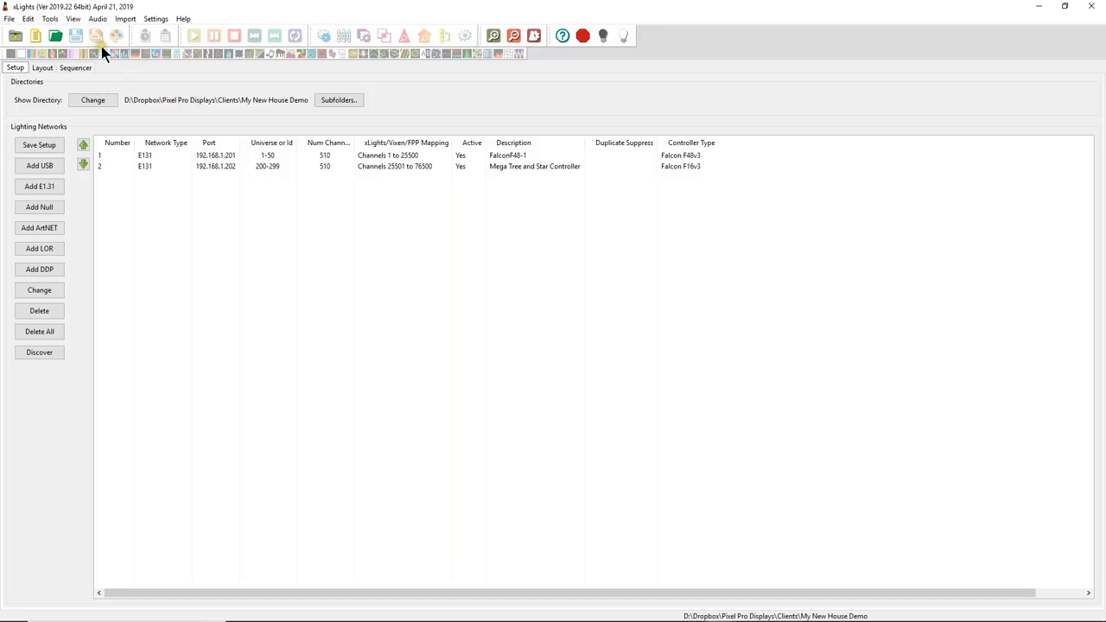
- Start a new musical sequence using the Brenda Lee Rockin Around The Christmas Tree mp3
click(39, 35)
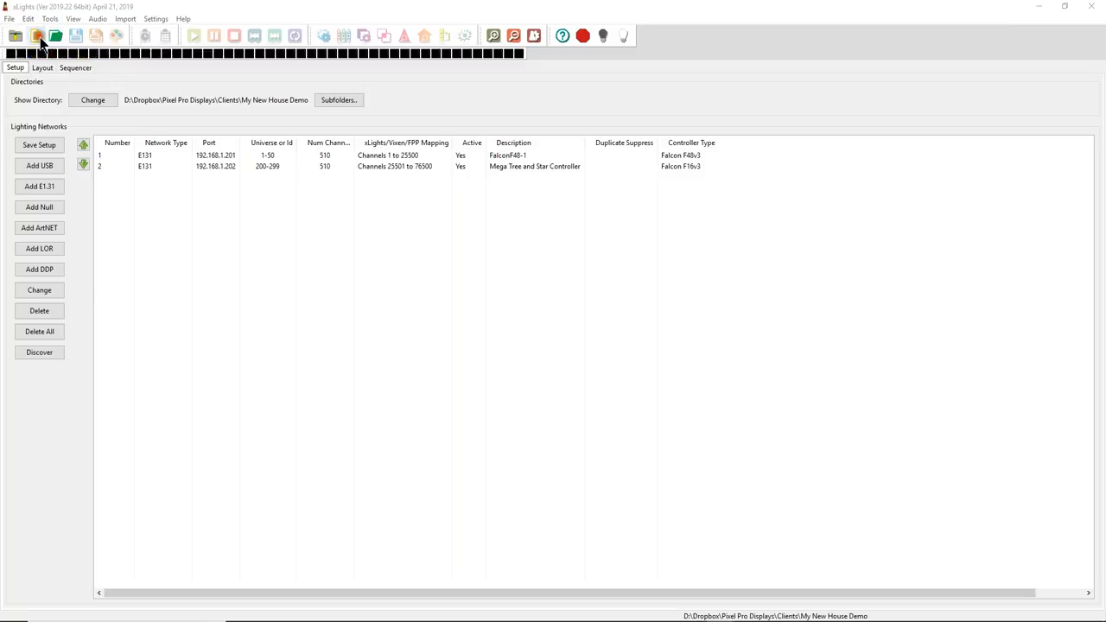
click(38, 34)
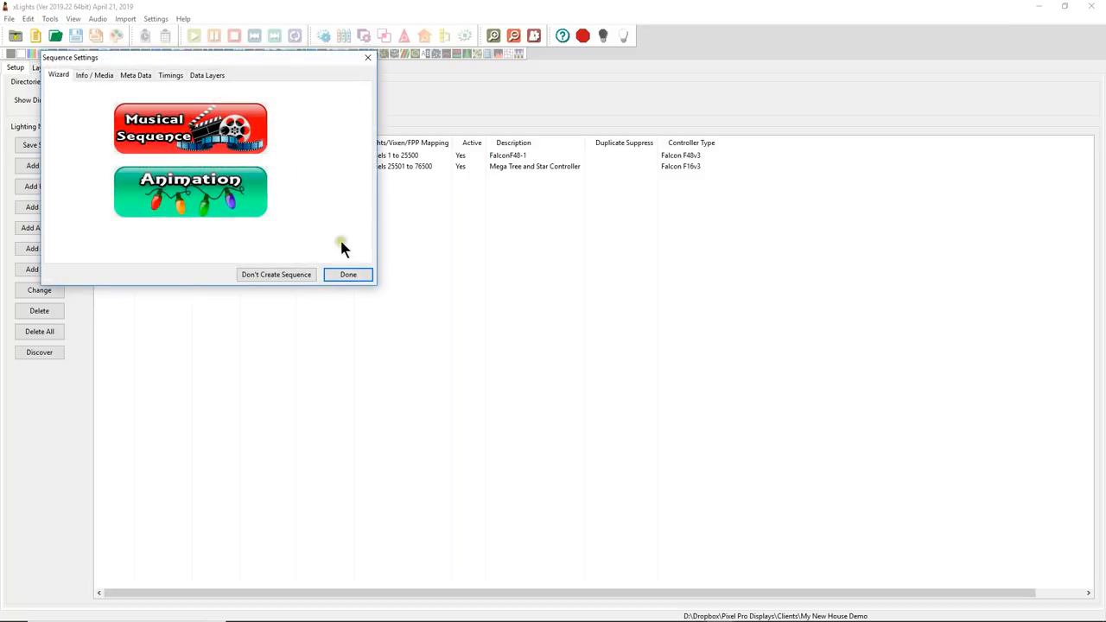
click(190, 128)
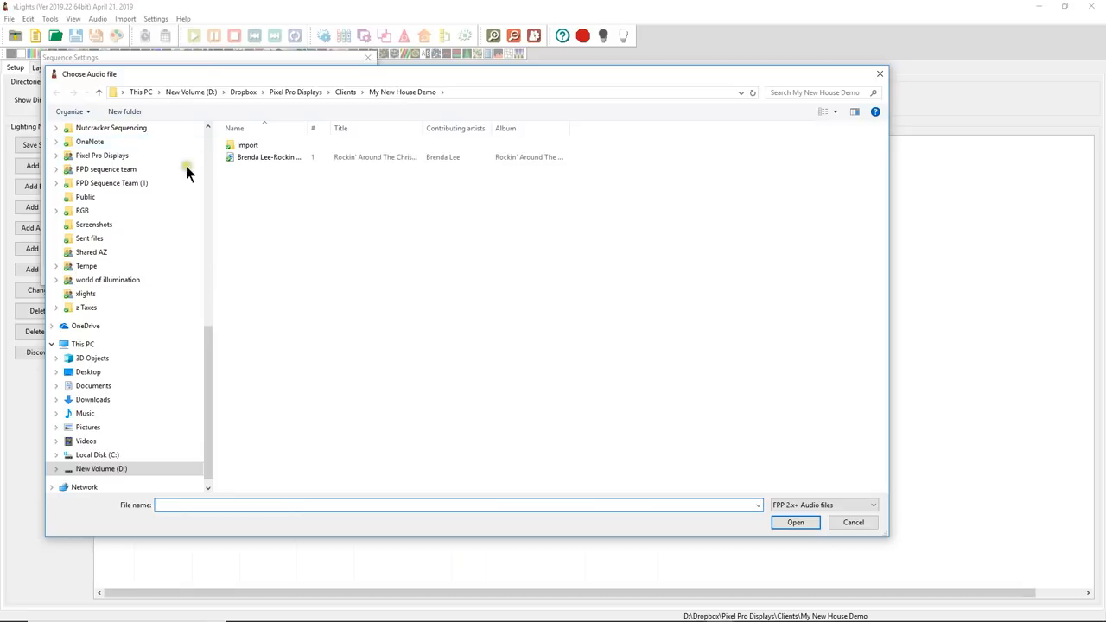
click(269, 156)
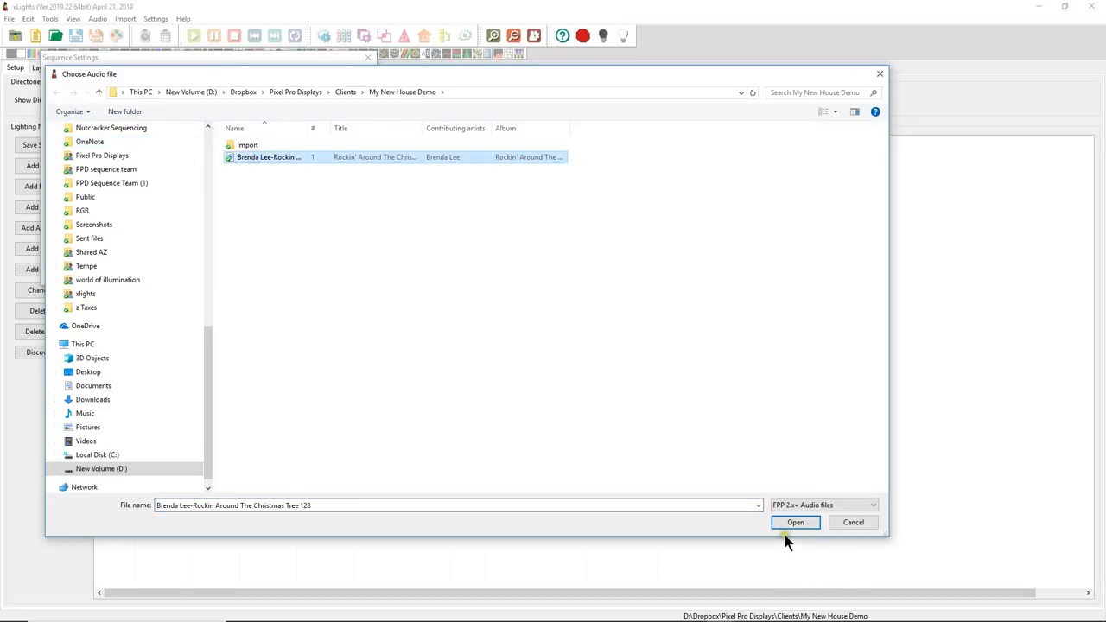
click(796, 522)
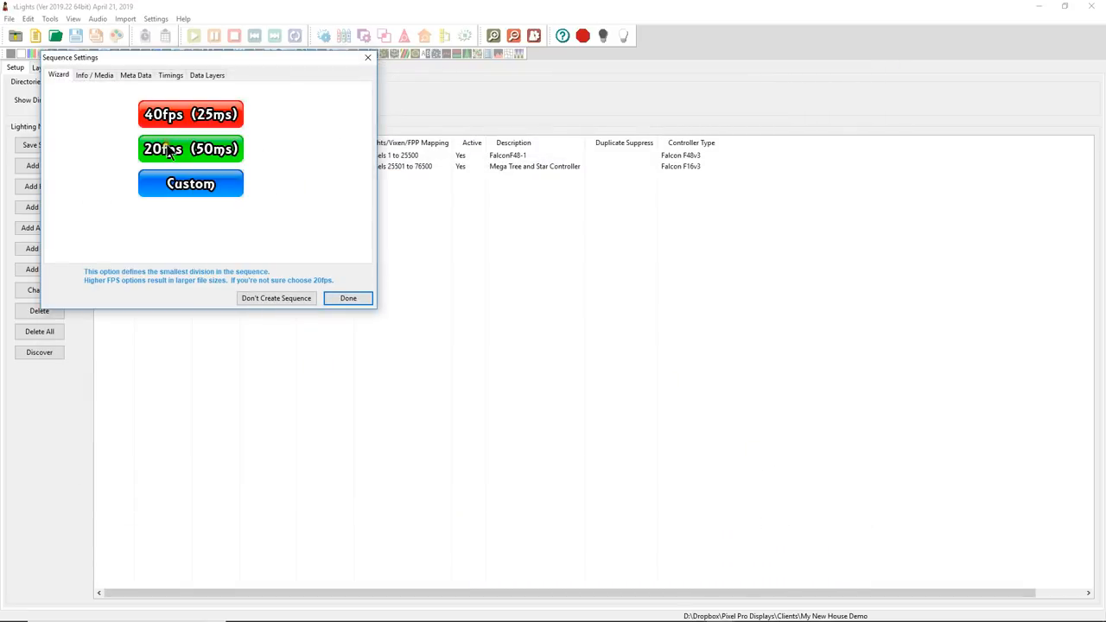
- Choose the frame rate and Quick Start with all models in the sequencer grid
click(190, 149)
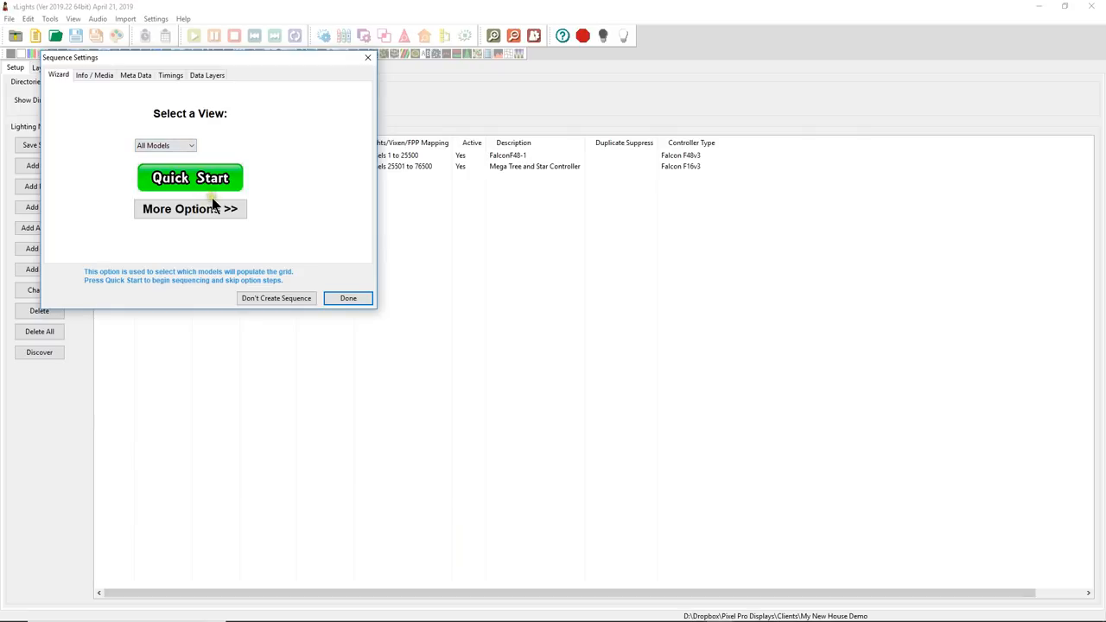
mouse_move(191, 207)
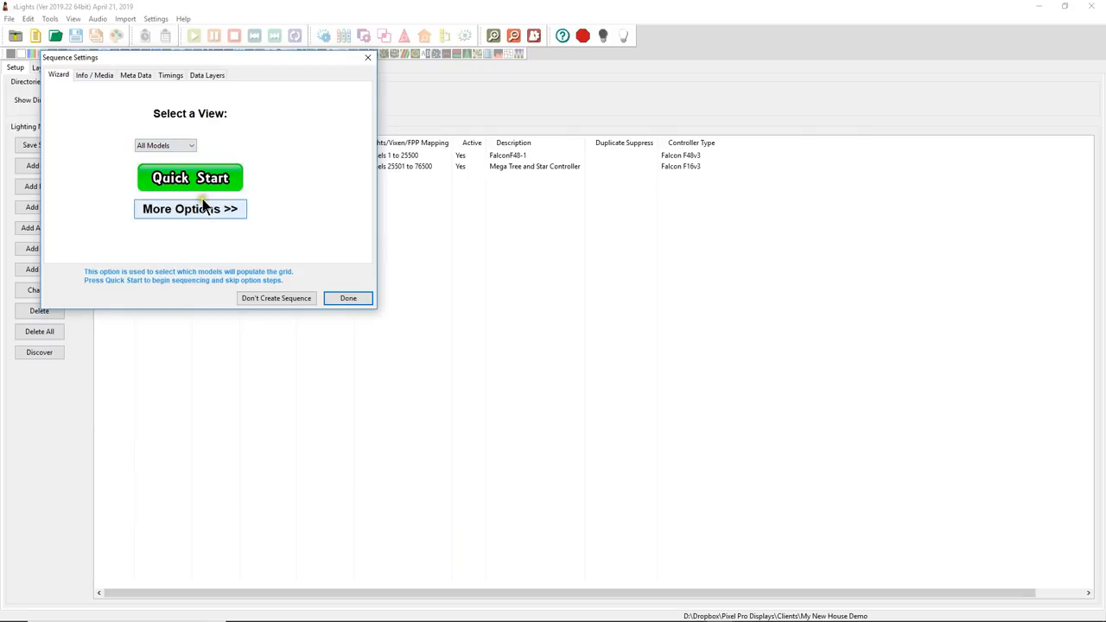
click(347, 297)
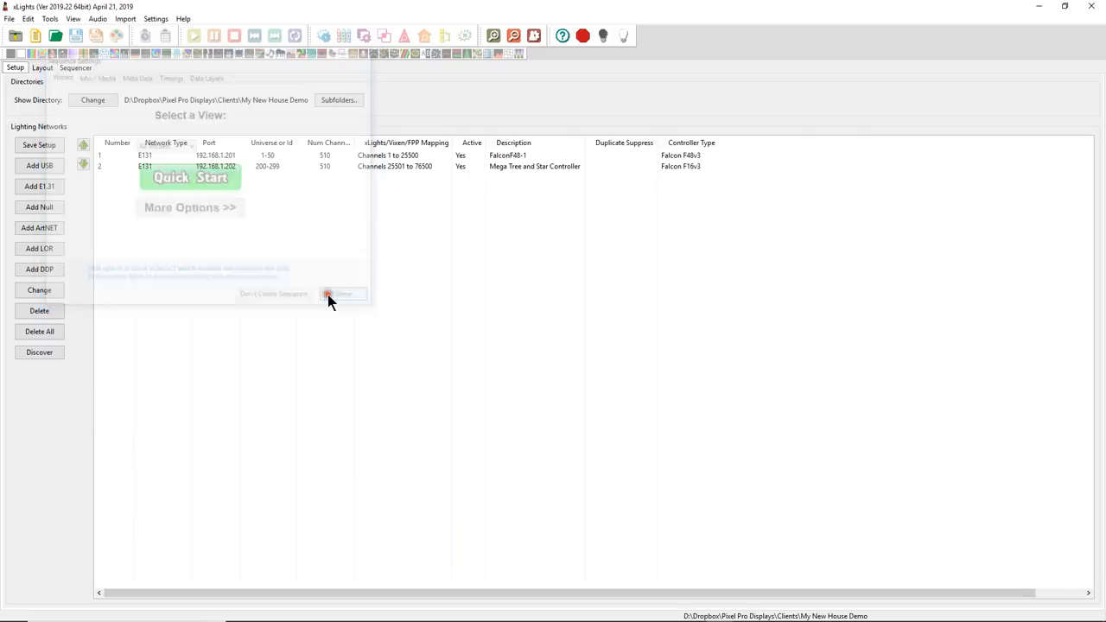
click(342, 294)
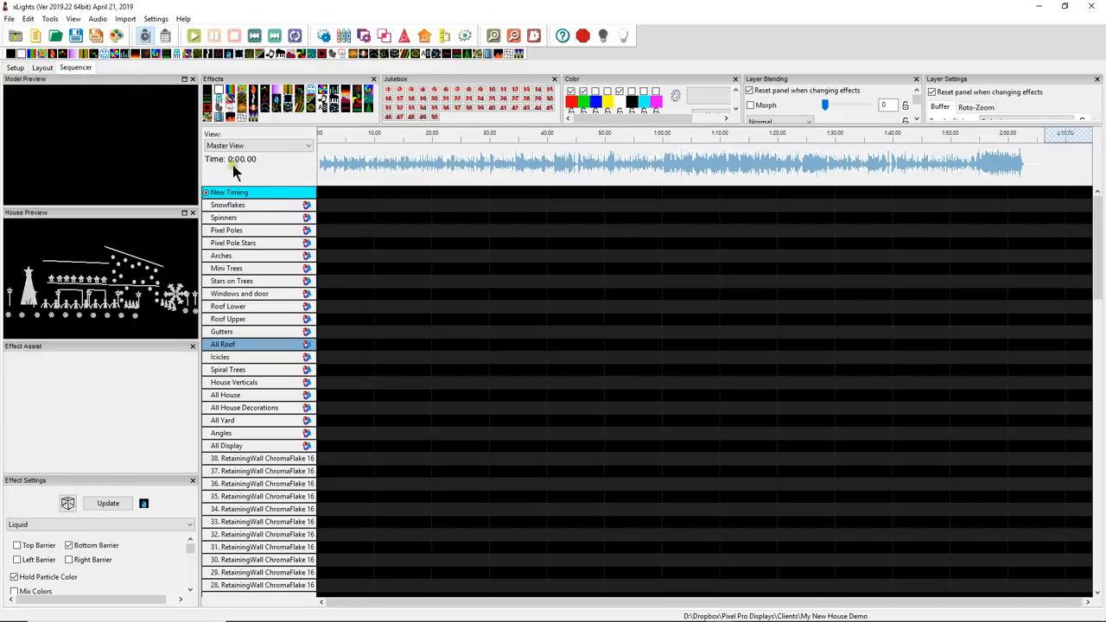
- Save the sequence as Brenda Lee Rockin Around The Christmas Tree in My New House Demo
click(77, 35)
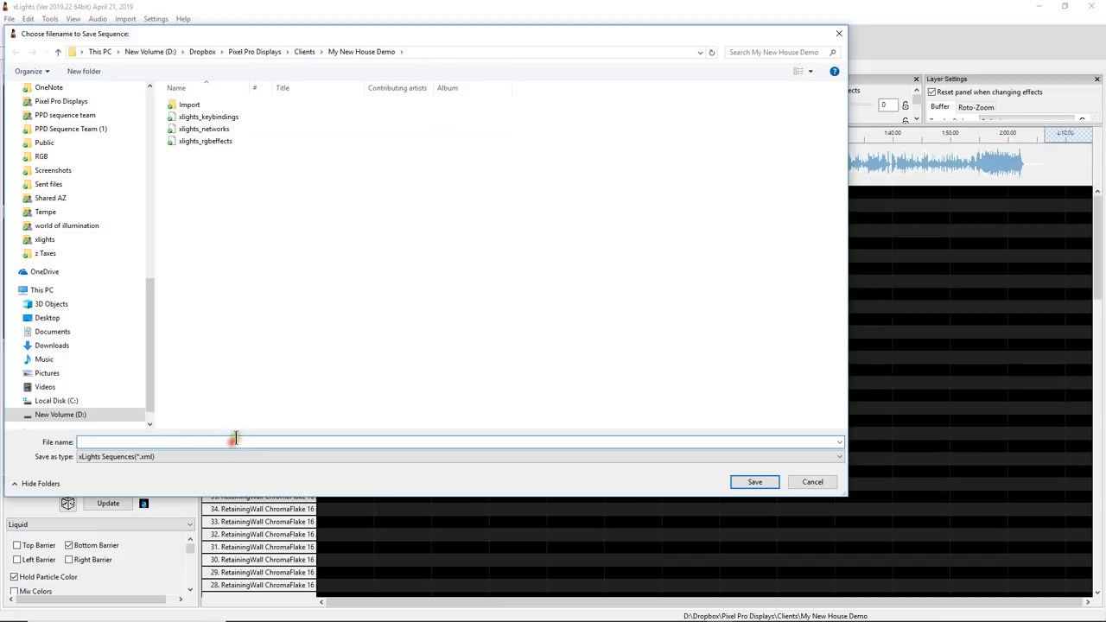
click(156, 442)
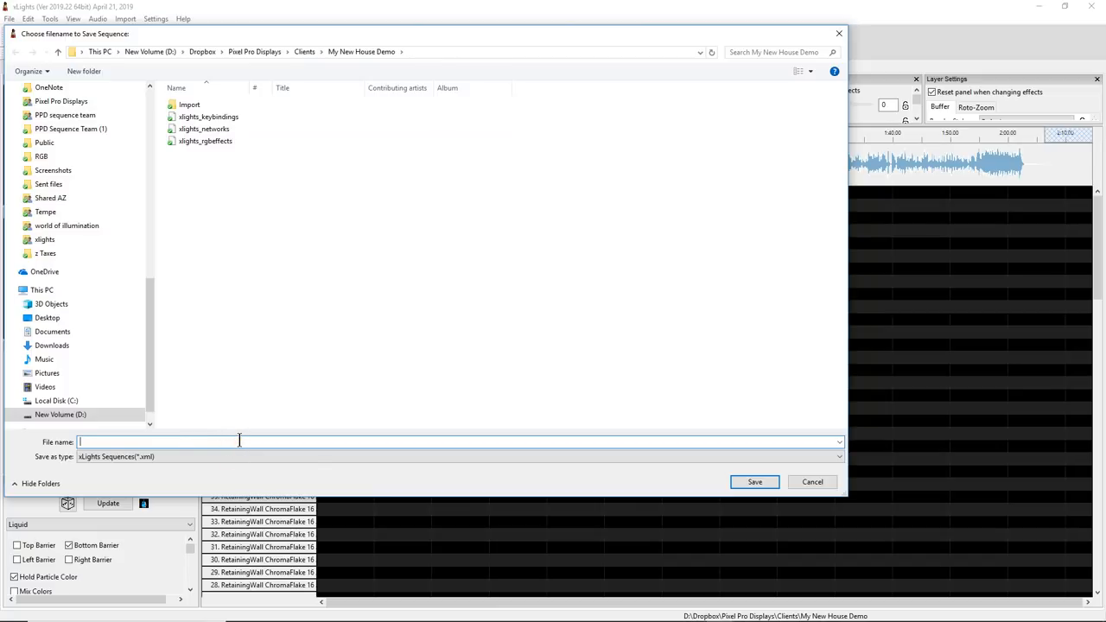
text(Brenda Lee-Rockin Around The Christmas Tree 128)
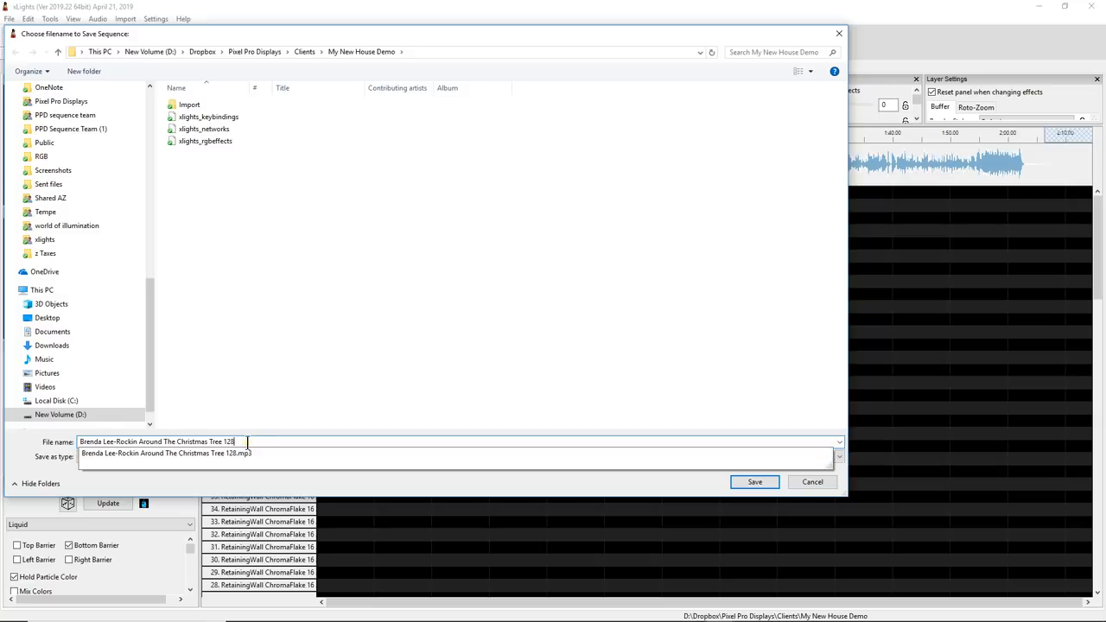
key(Backspace)
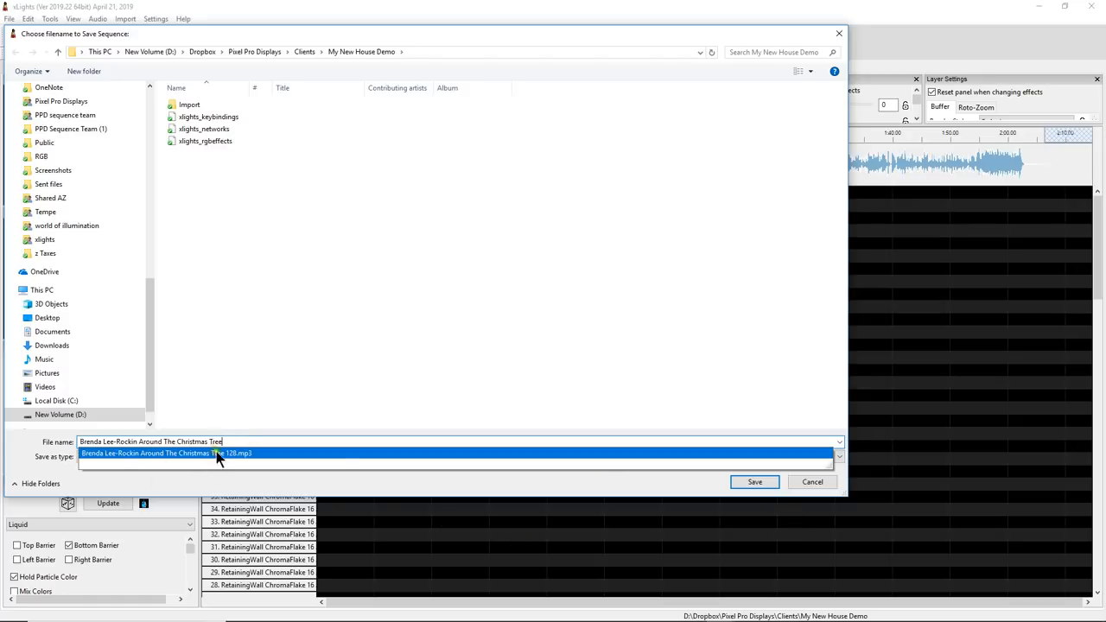
click(754, 480)
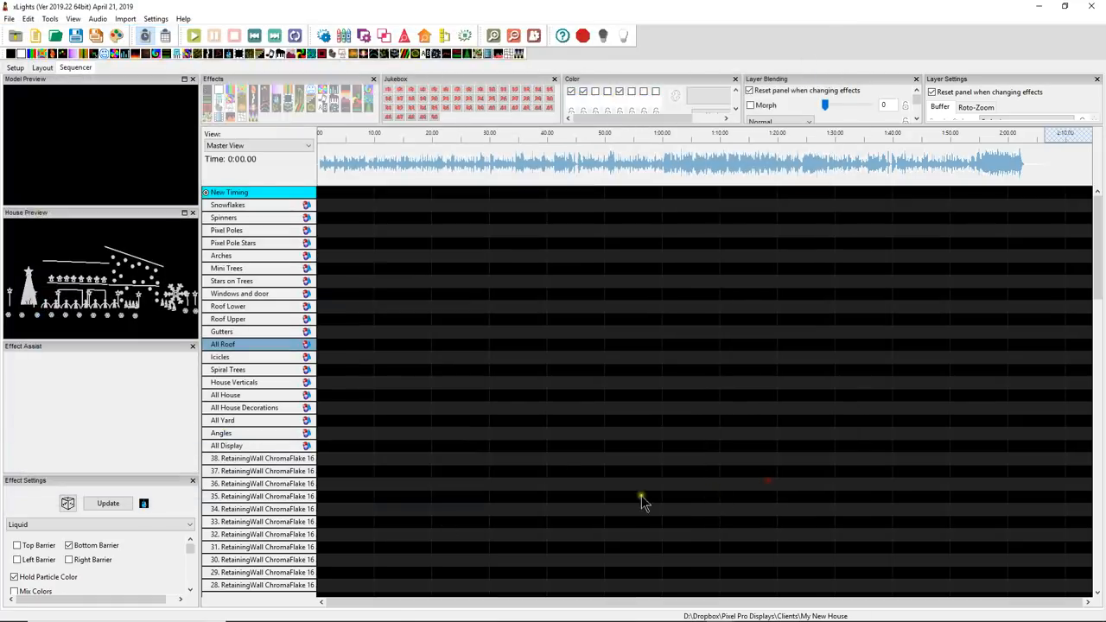
- Delete the New Timing track from the sequence and confirm
click(250, 192)
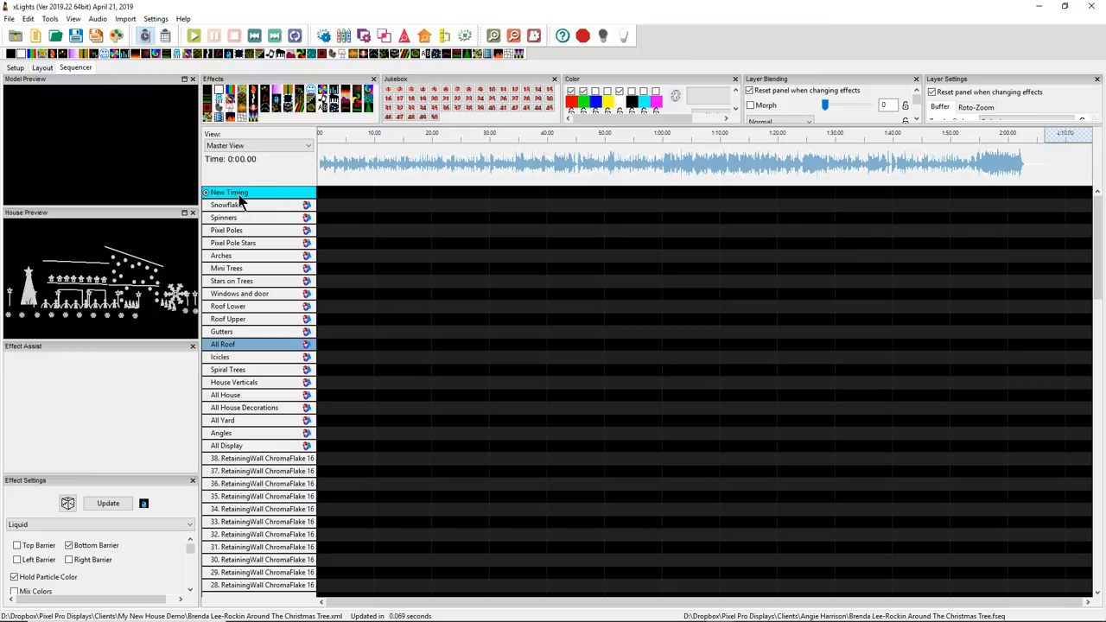
right_click(229, 192)
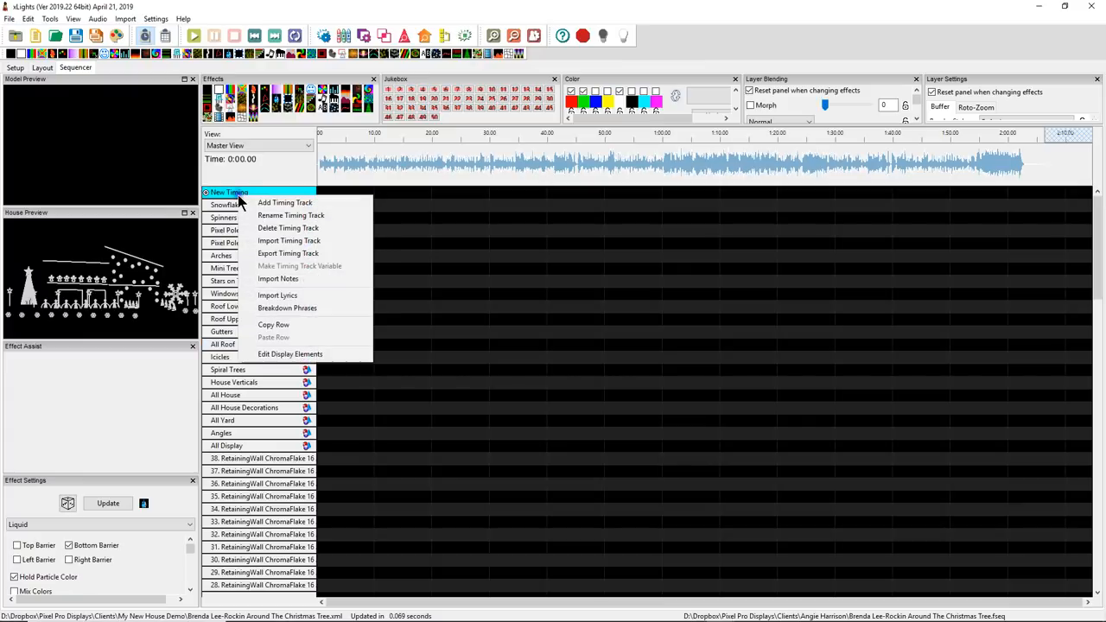
mouse_move(294, 355)
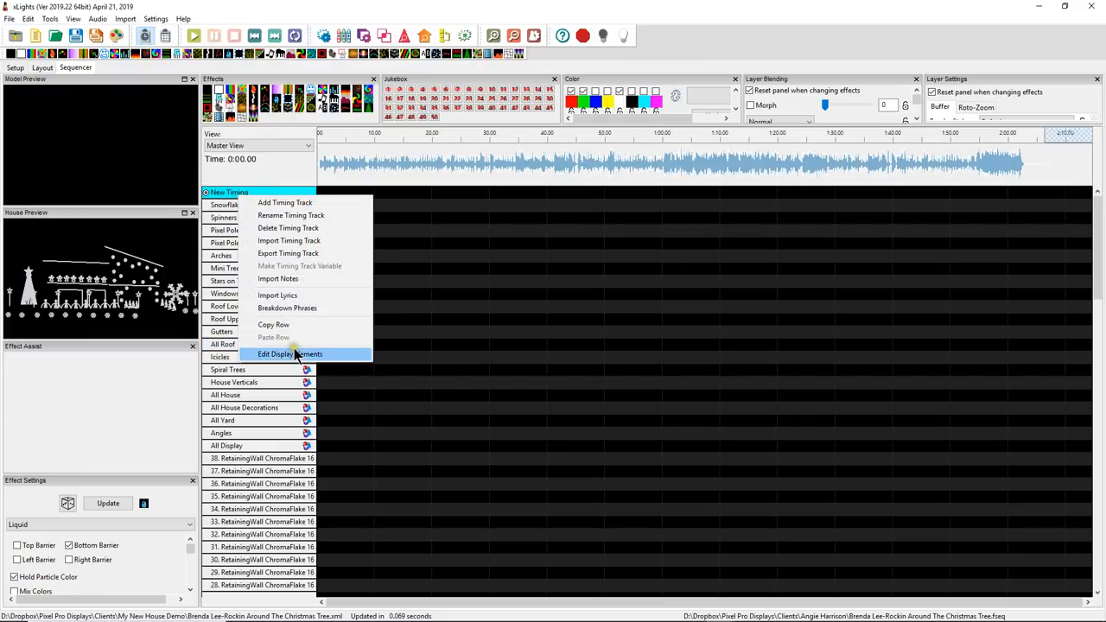
click(287, 228)
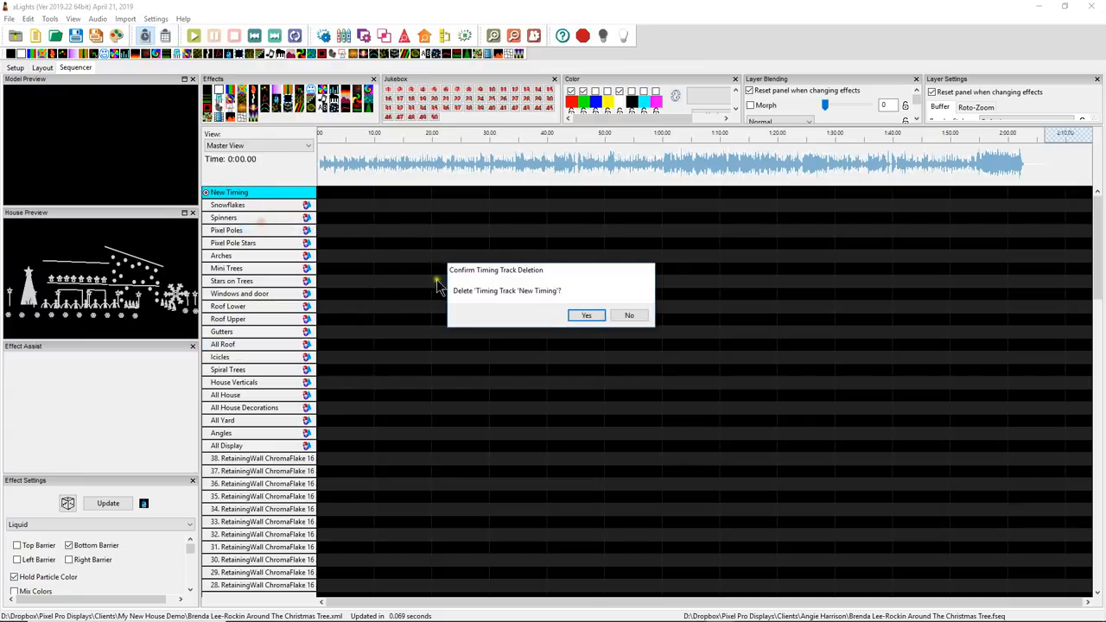
click(586, 315)
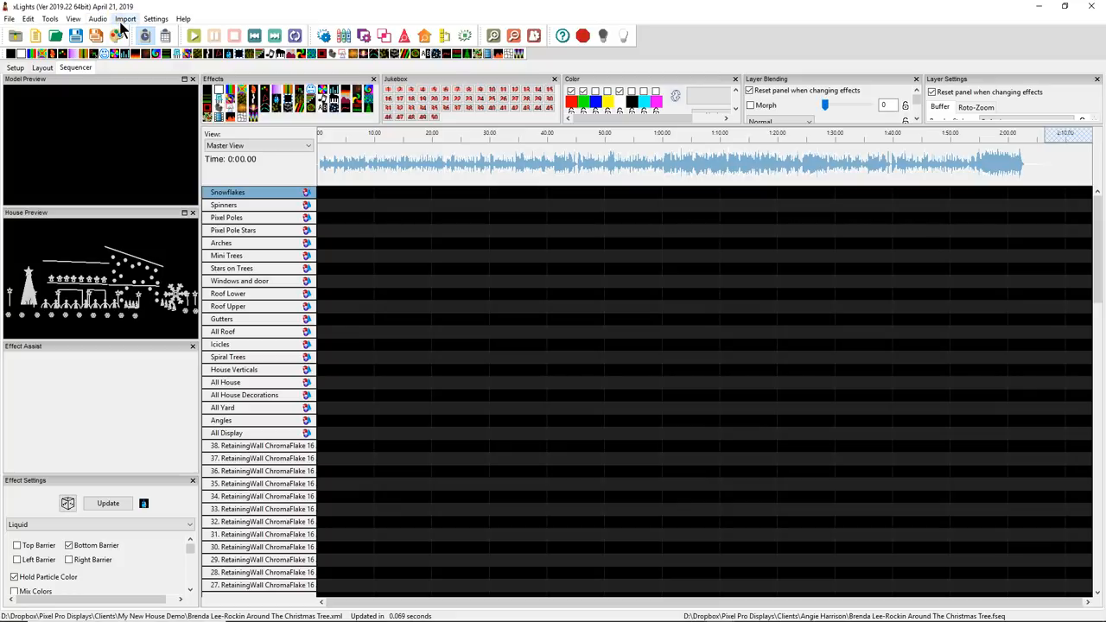
- Start Import Effects and browse into the Import folder
click(125, 17)
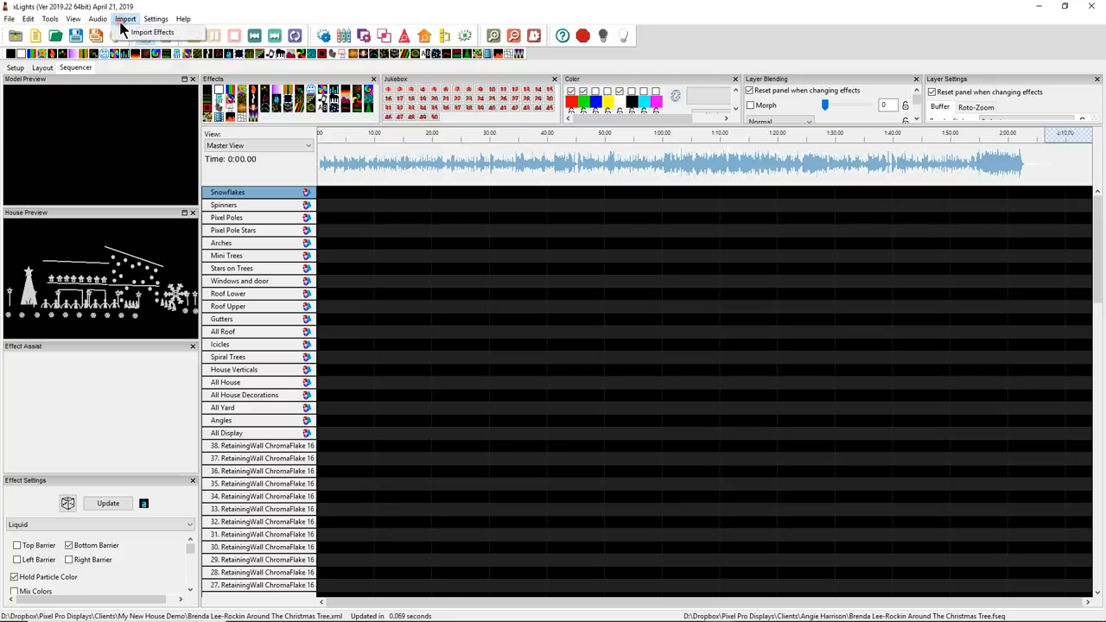
click(152, 31)
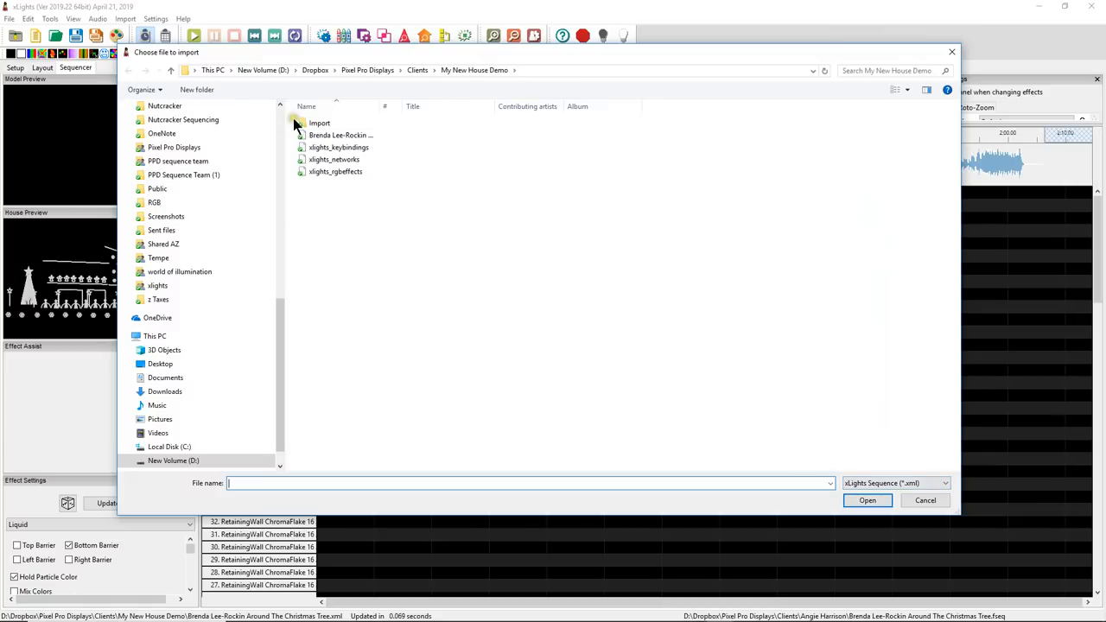
click(320, 123)
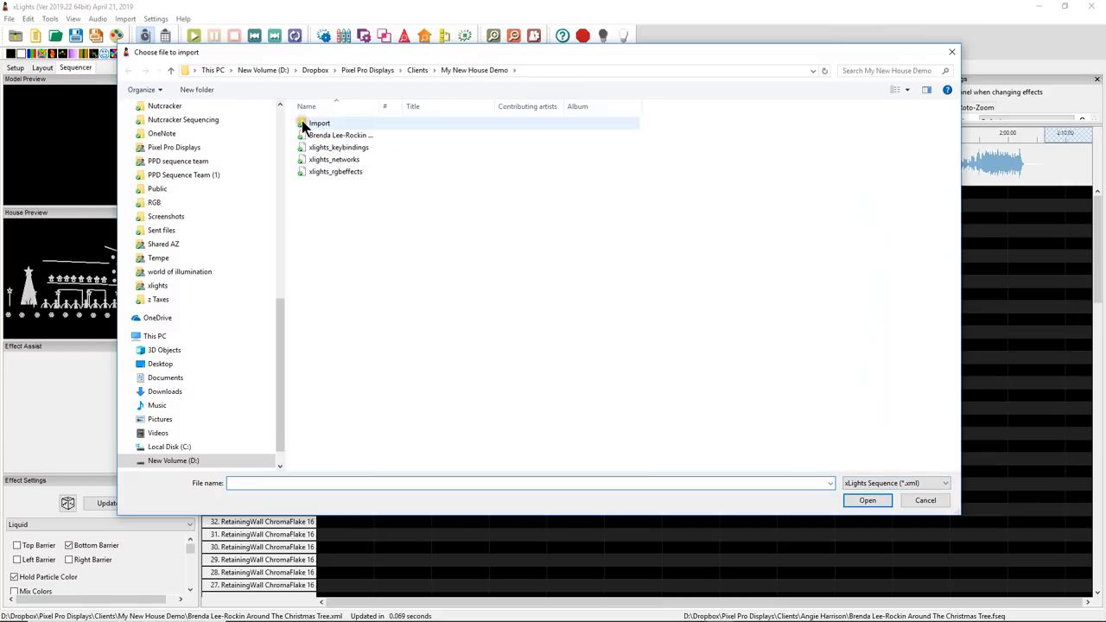
double_click(318, 123)
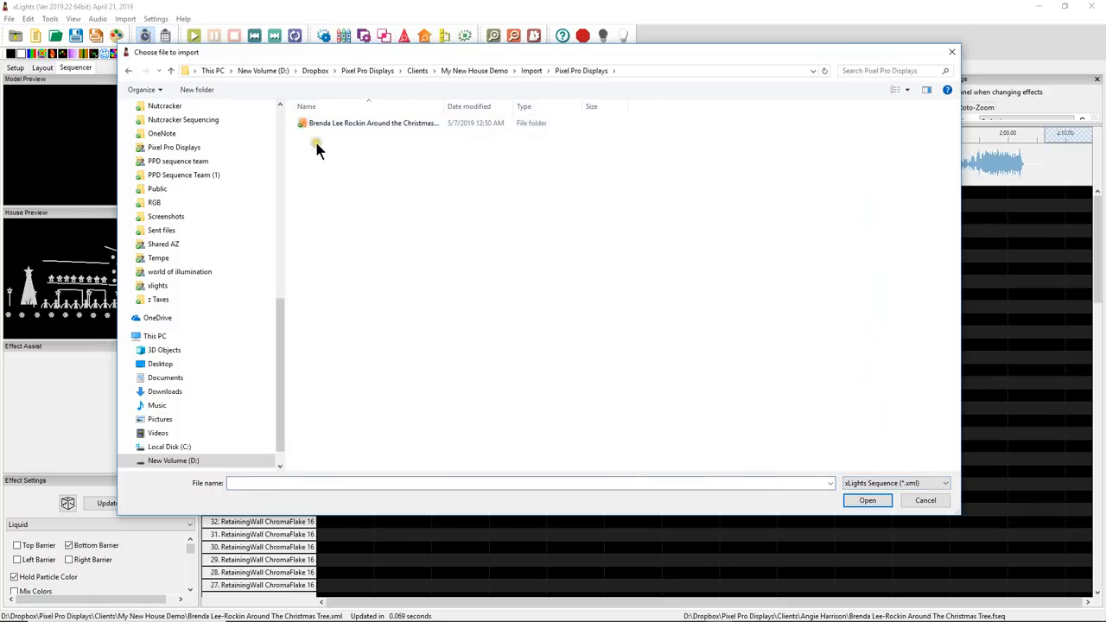
- Open the Brenda Lee Pro Layout folder and import the Pro sequence xml
double_click(373, 123)
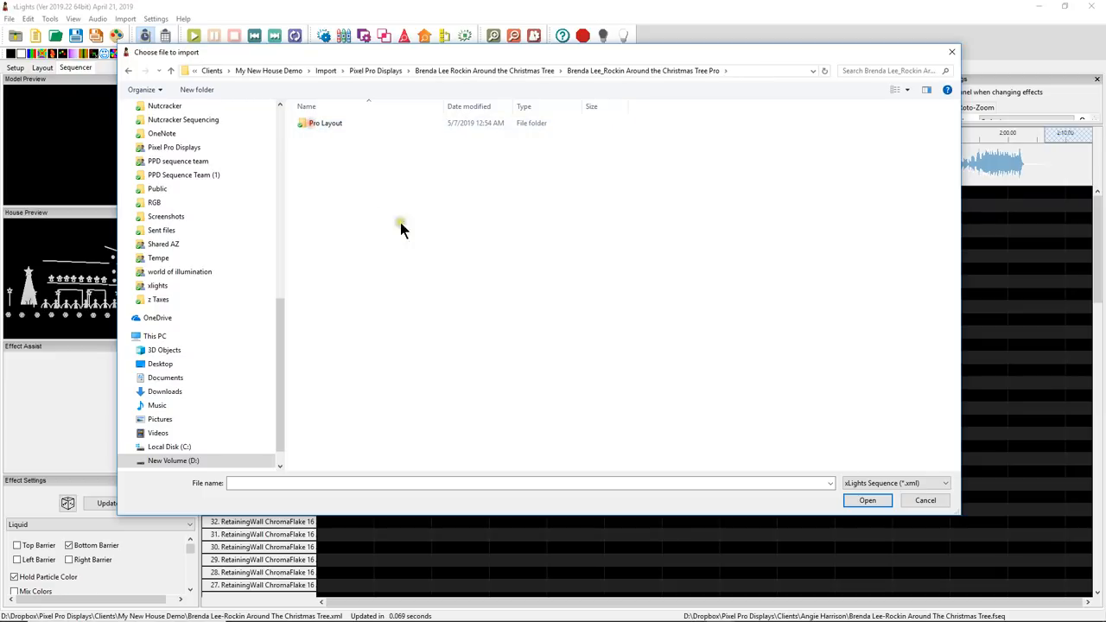
double_click(325, 122)
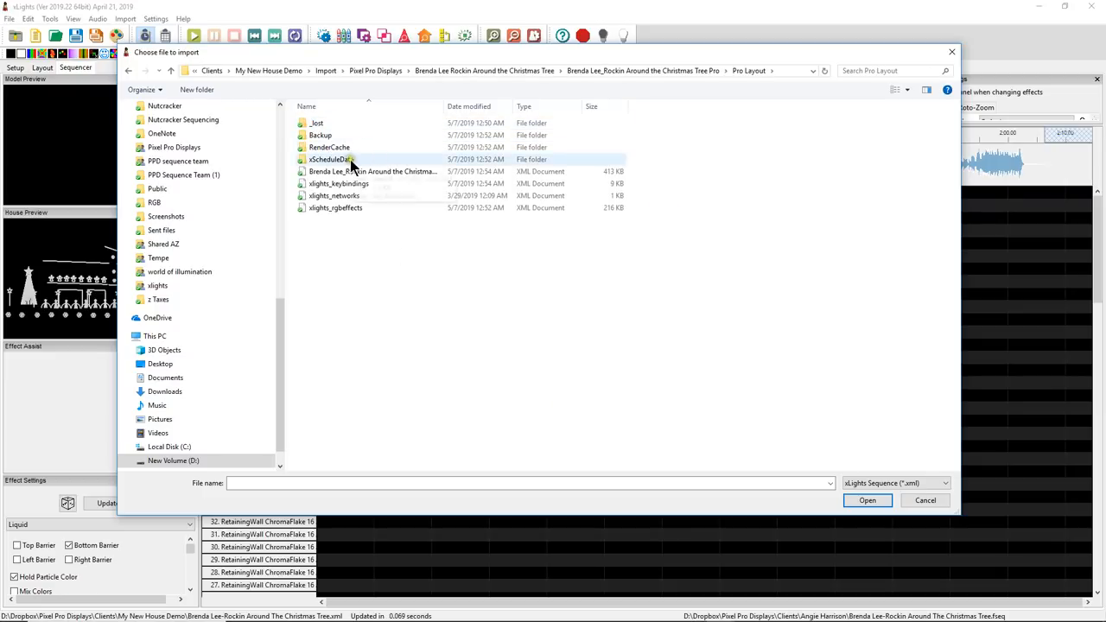
click(373, 171)
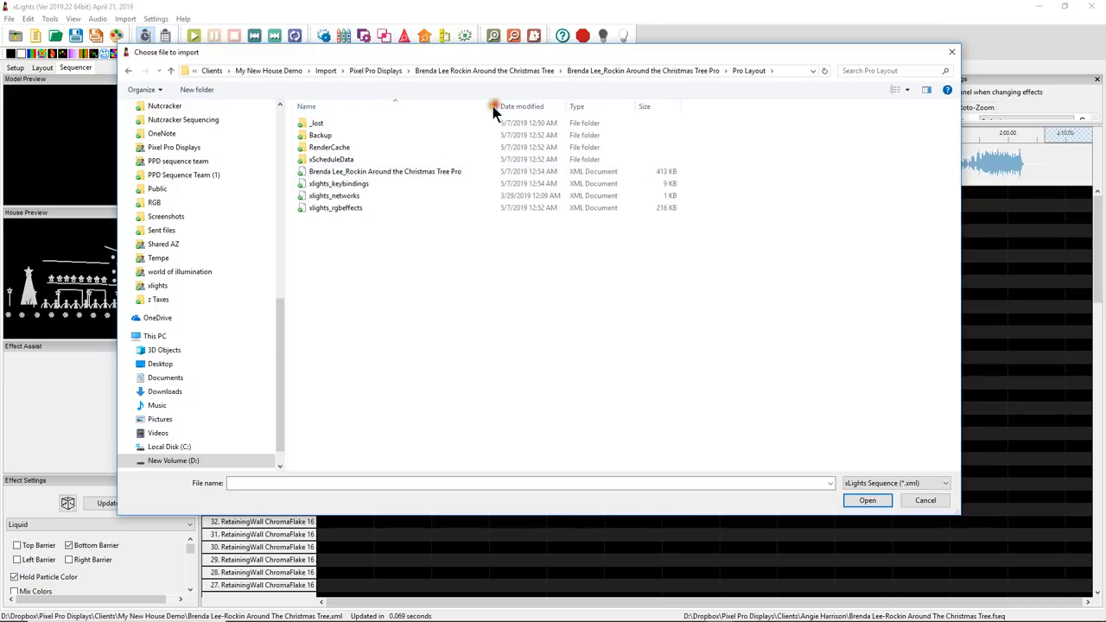
click(384, 171)
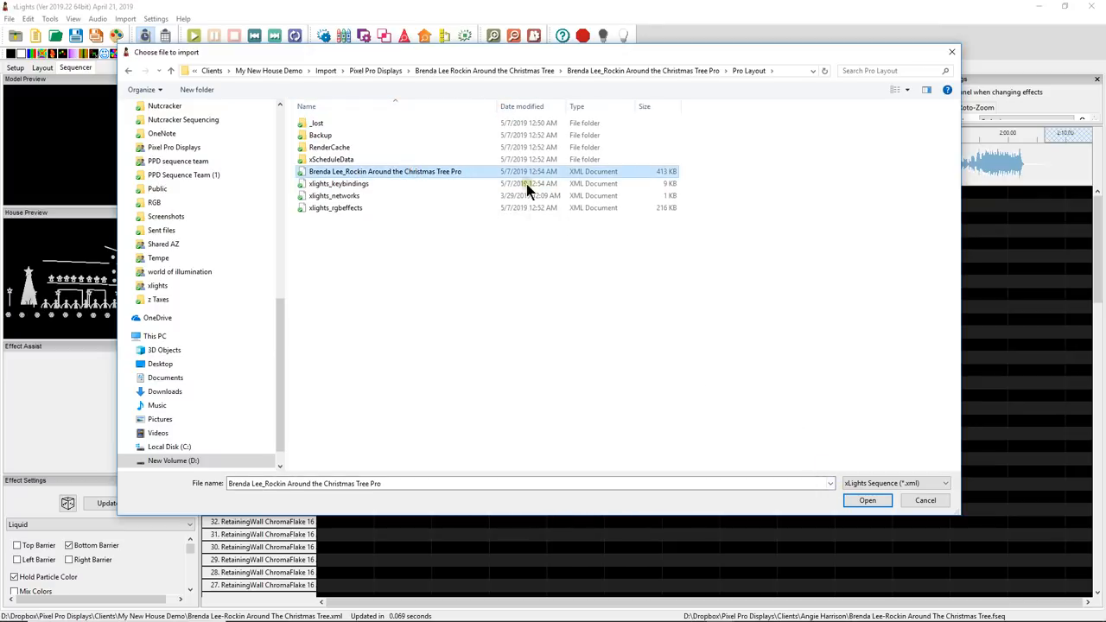
click(868, 501)
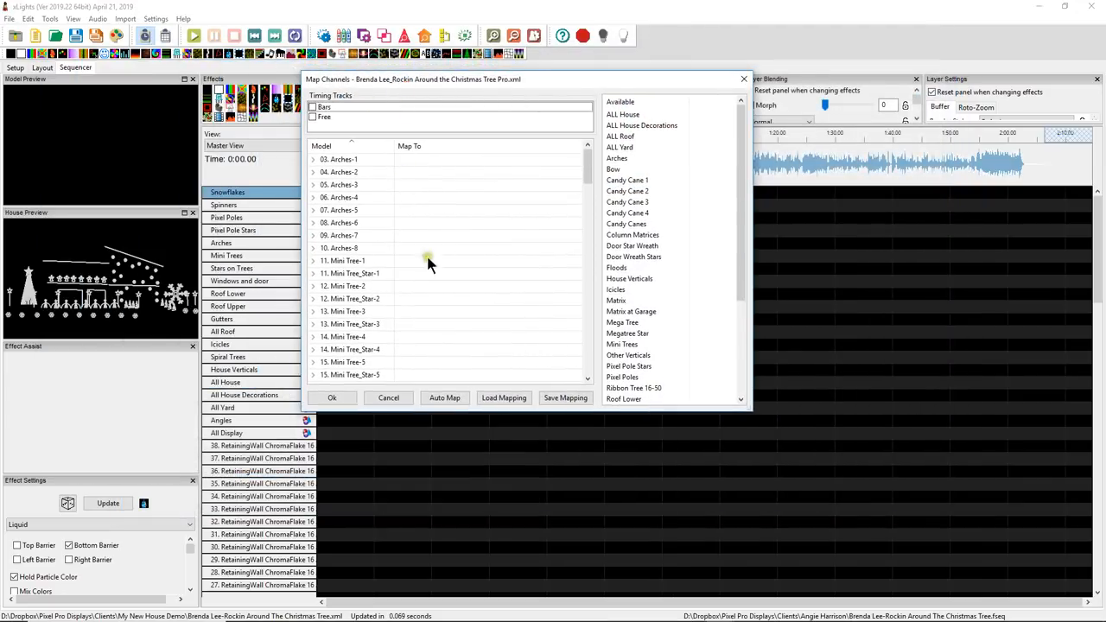
mouse_move(463, 414)
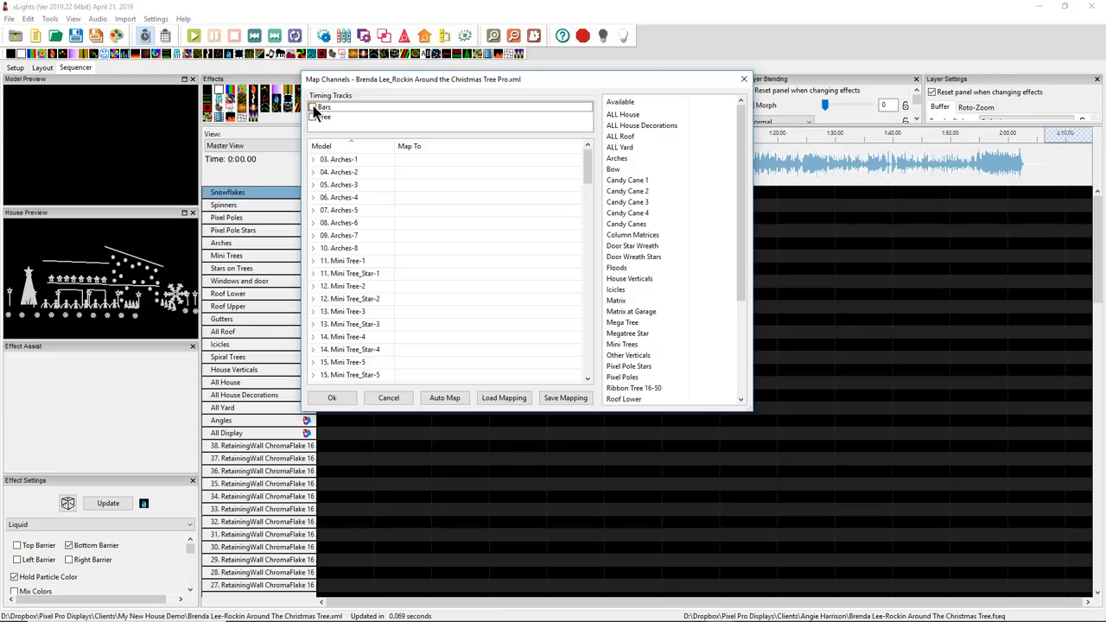
- Tick the Bars and Free timing tracks for import in the Map Channels dialog
click(316, 107)
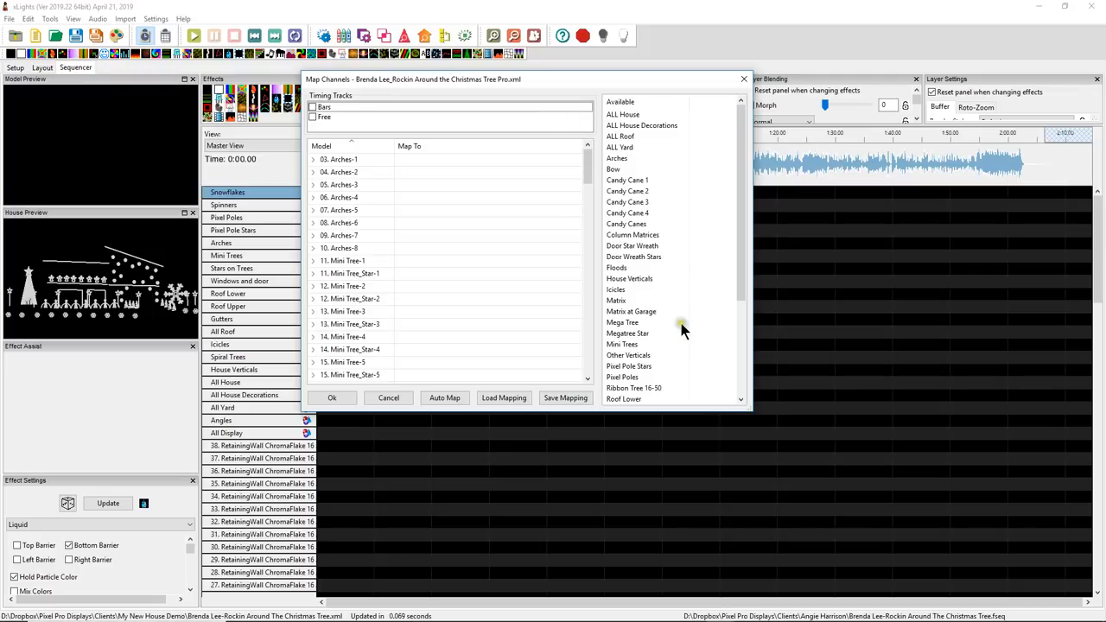
click(314, 108)
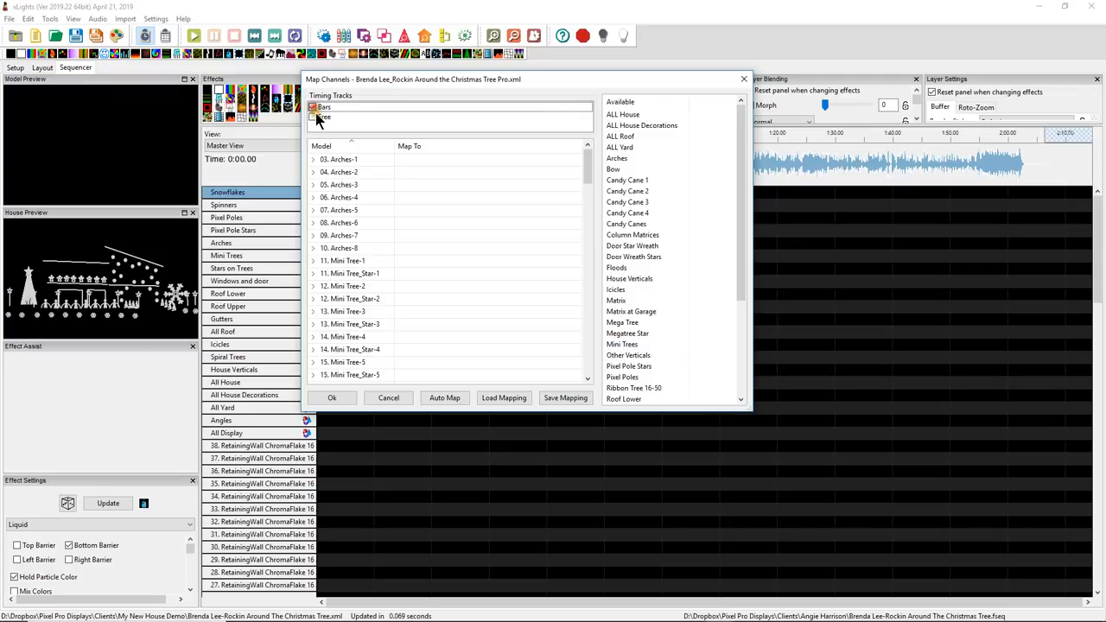
click(313, 107)
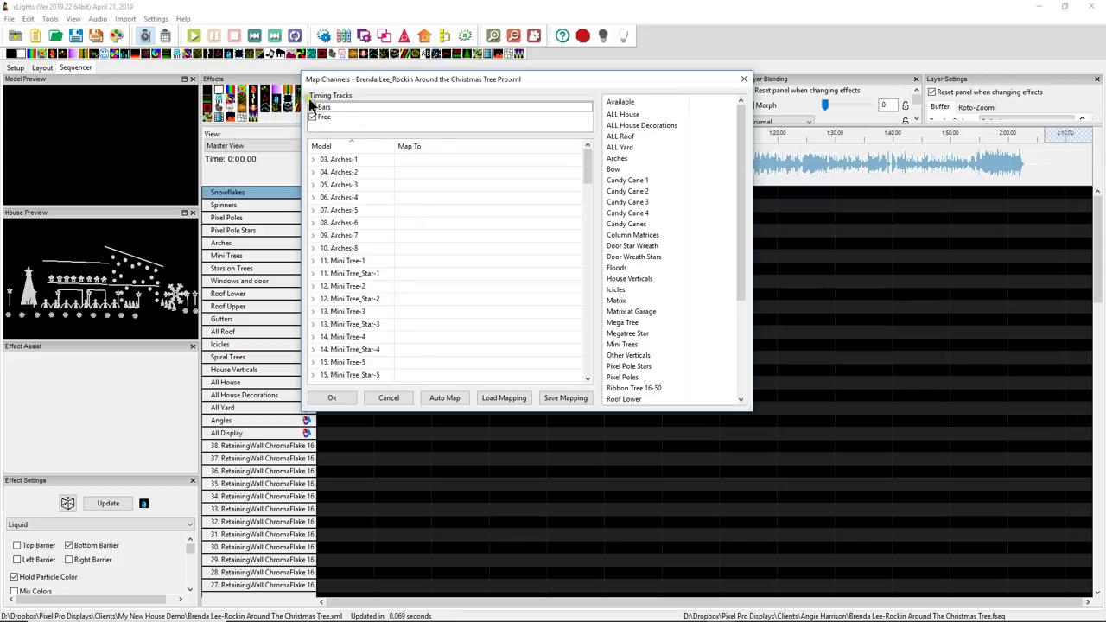
click(313, 107)
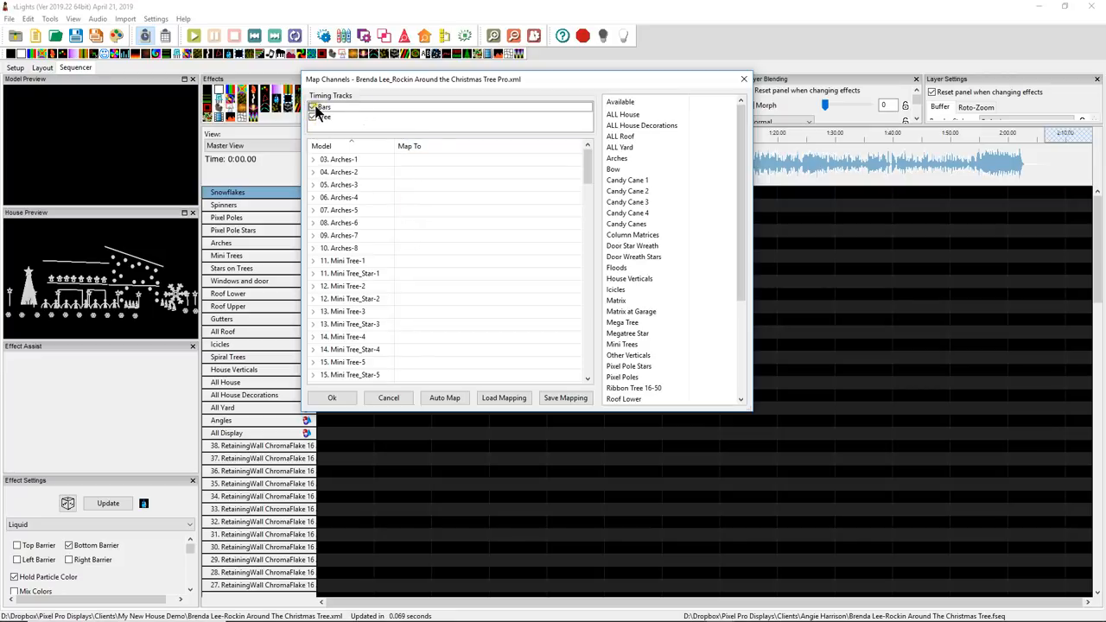
click(313, 107)
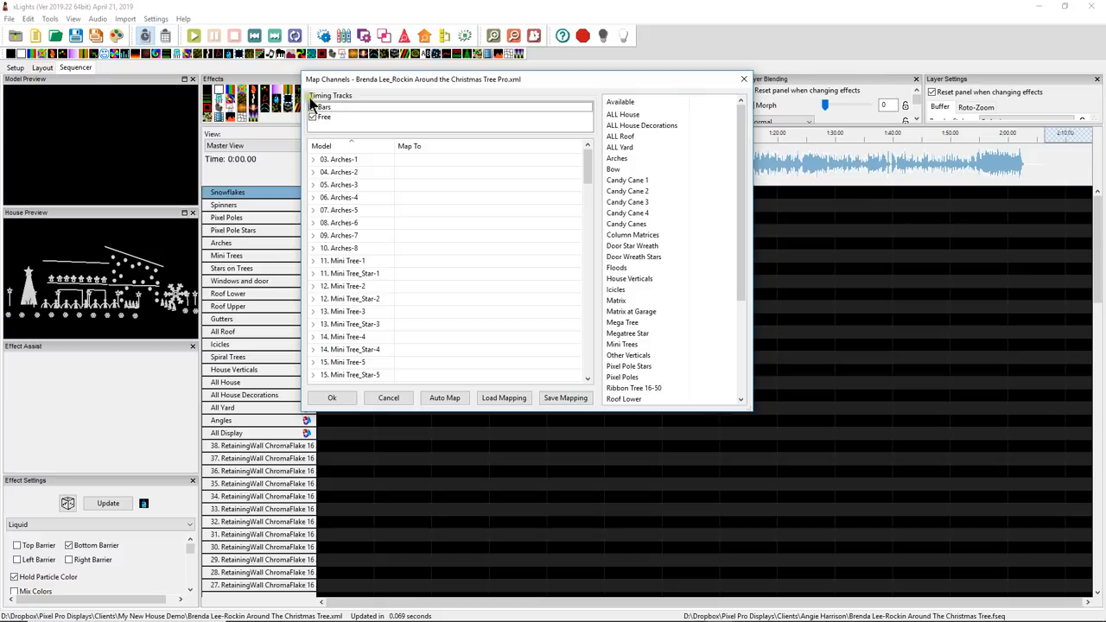
click(313, 117)
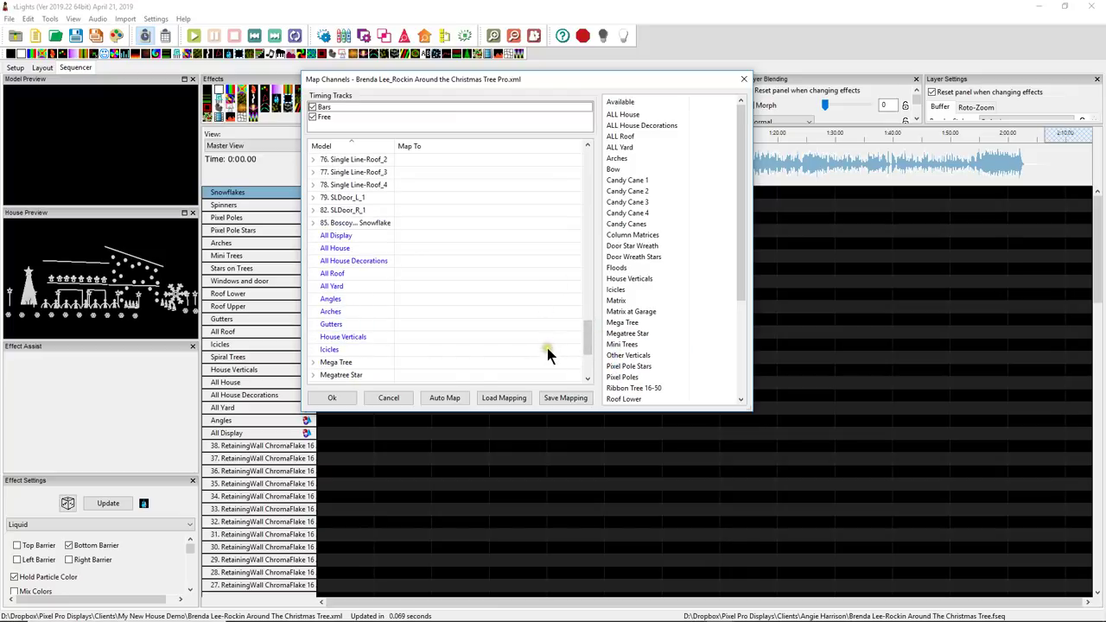
mouse_move(387, 252)
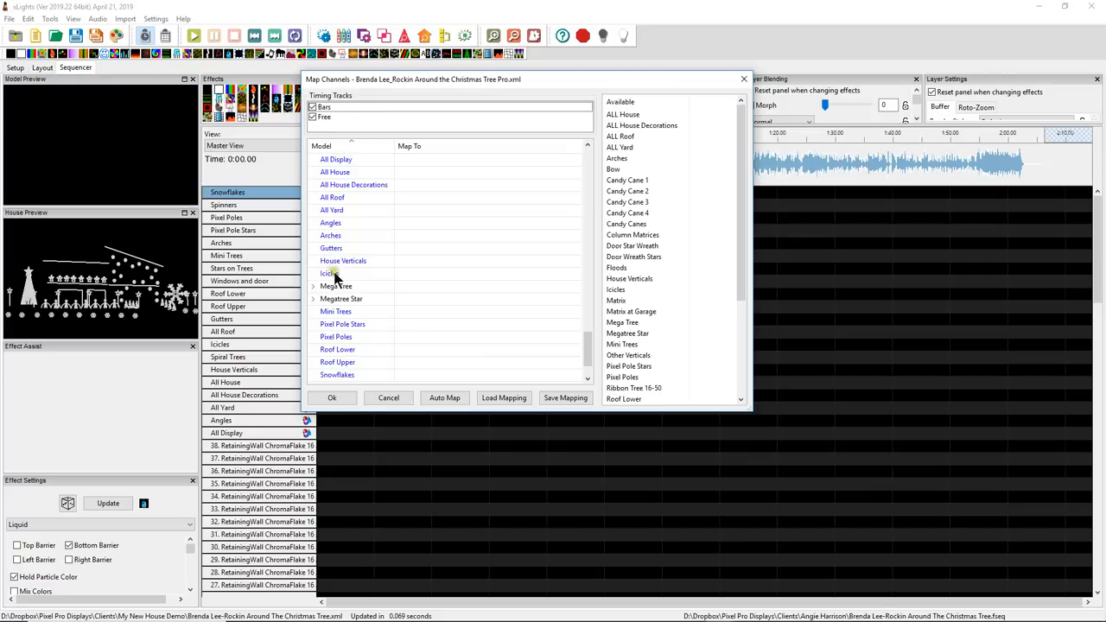
mouse_move(349, 281)
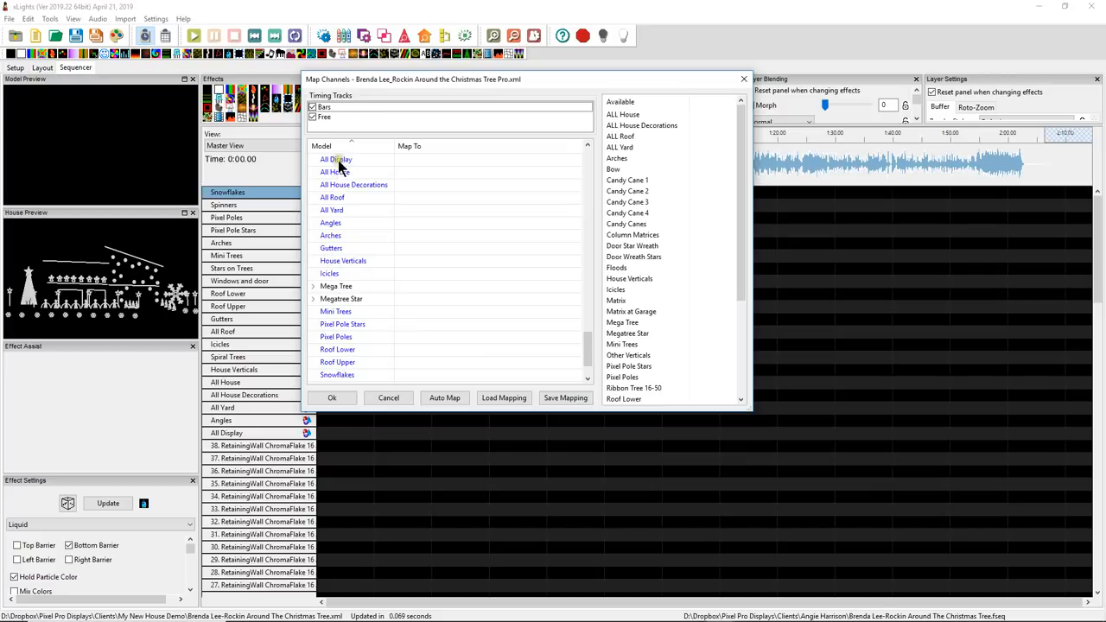
mouse_move(344, 327)
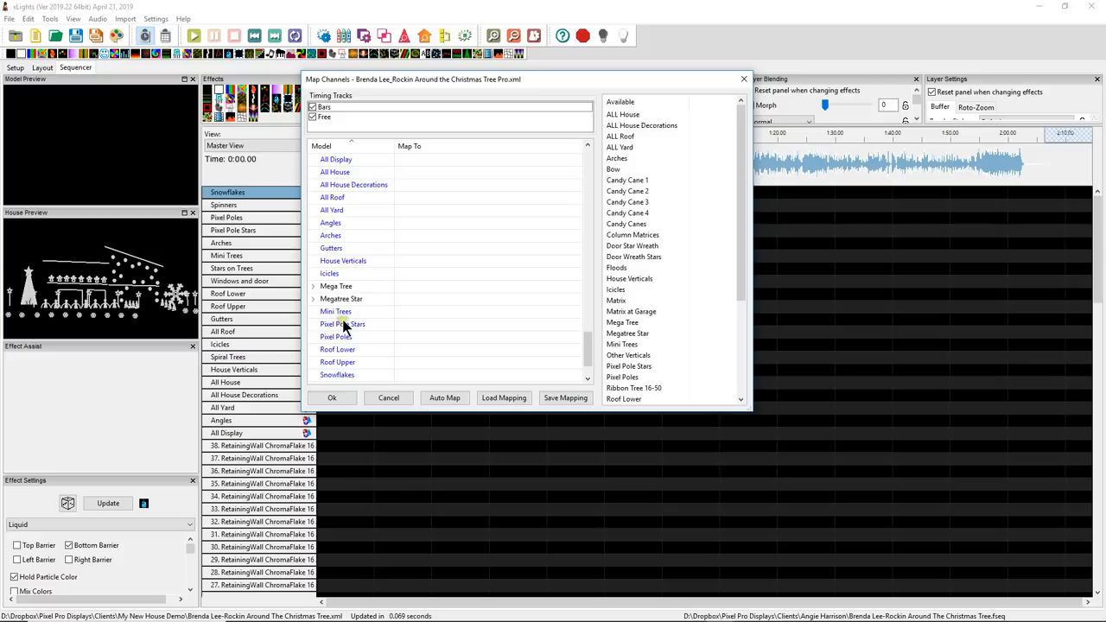
scroll(down, 3)
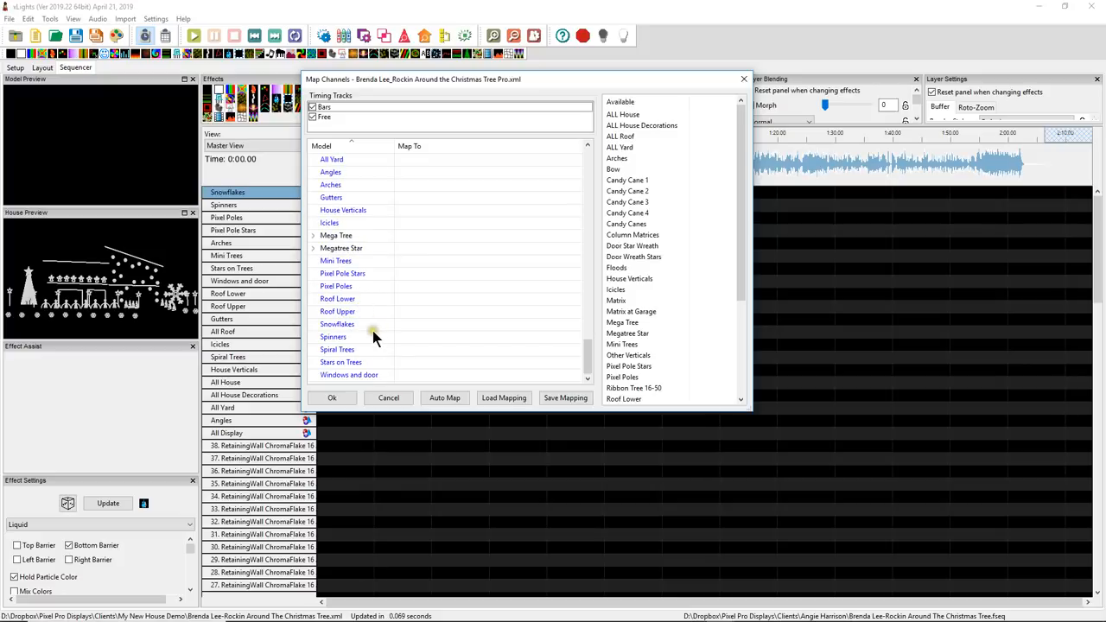
mouse_move(702, 391)
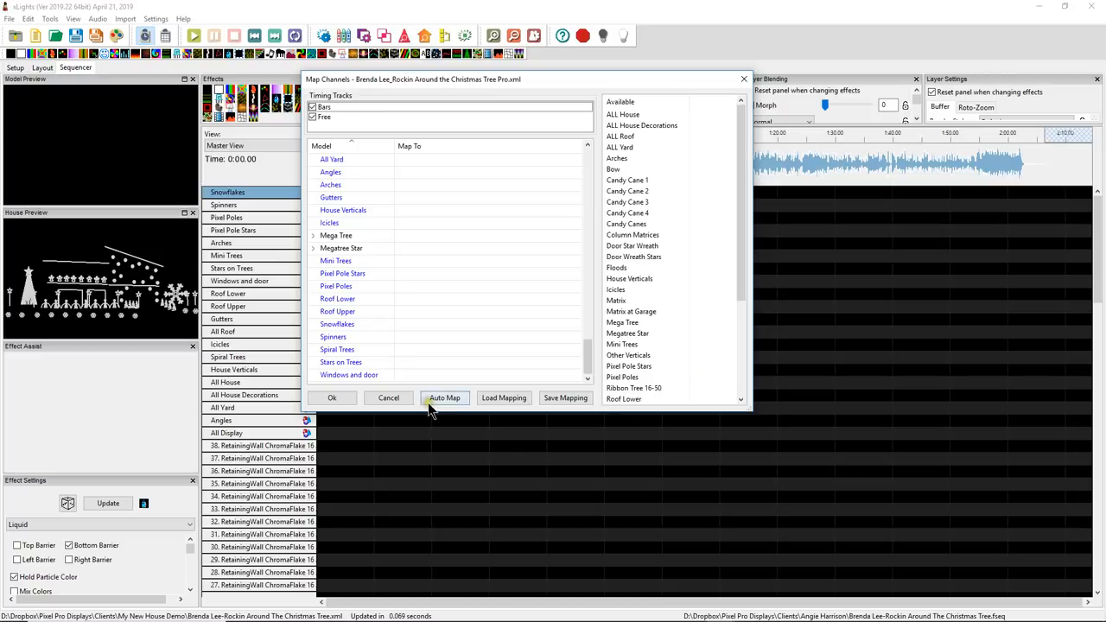
mouse_move(446, 397)
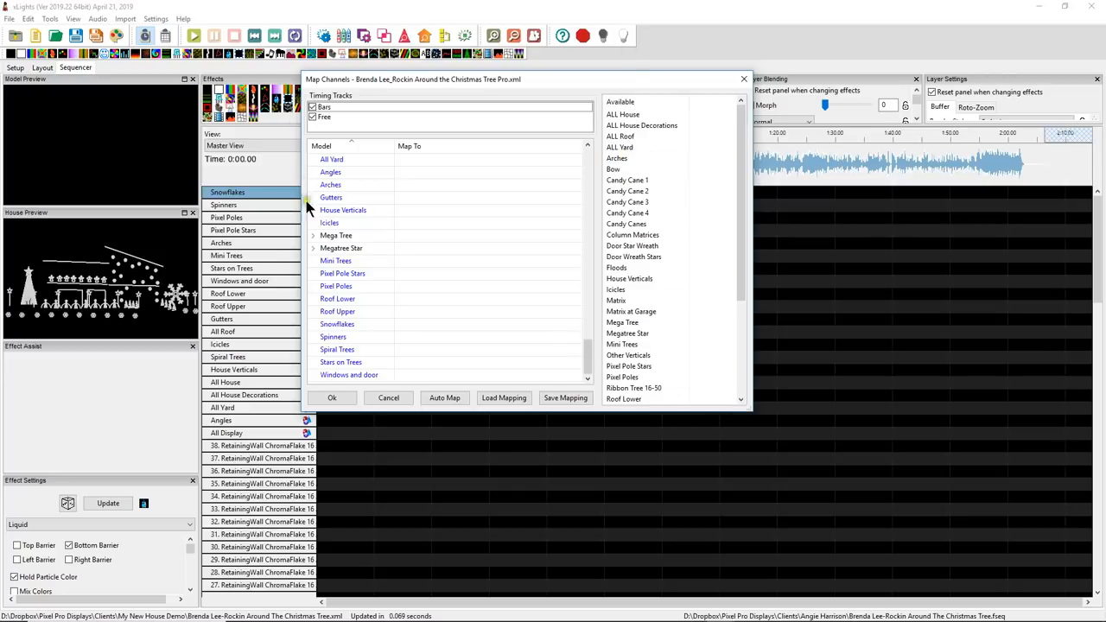
mouse_move(337, 245)
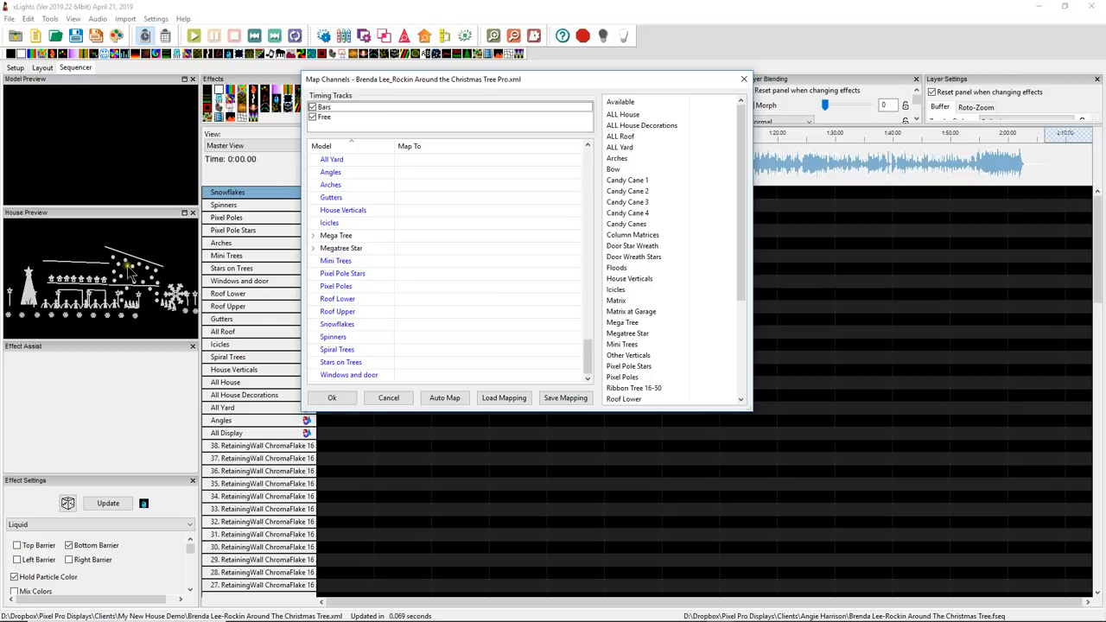
mouse_move(464, 430)
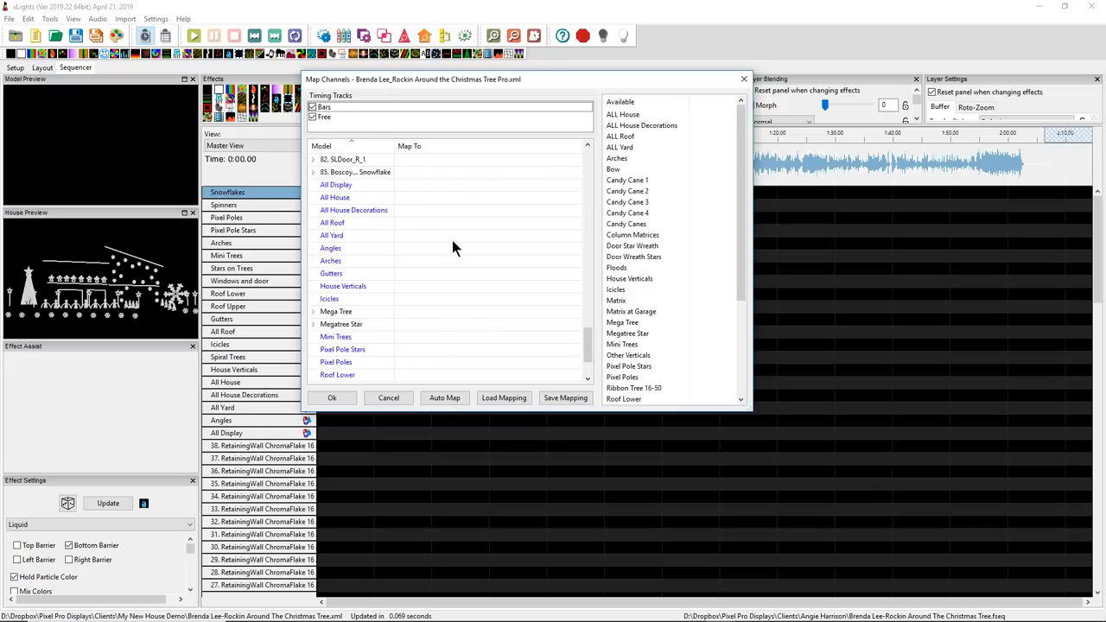
- Auto Map the sequence groups so ALL House, Arches and Mega Tree pair with same-named layout groups
click(445, 397)
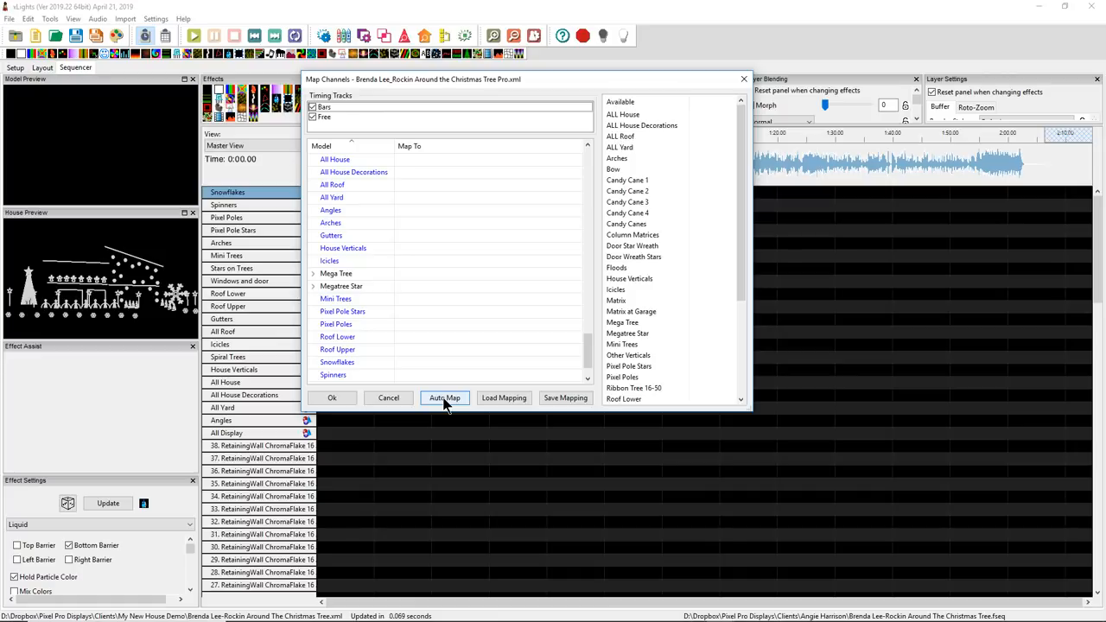
click(444, 397)
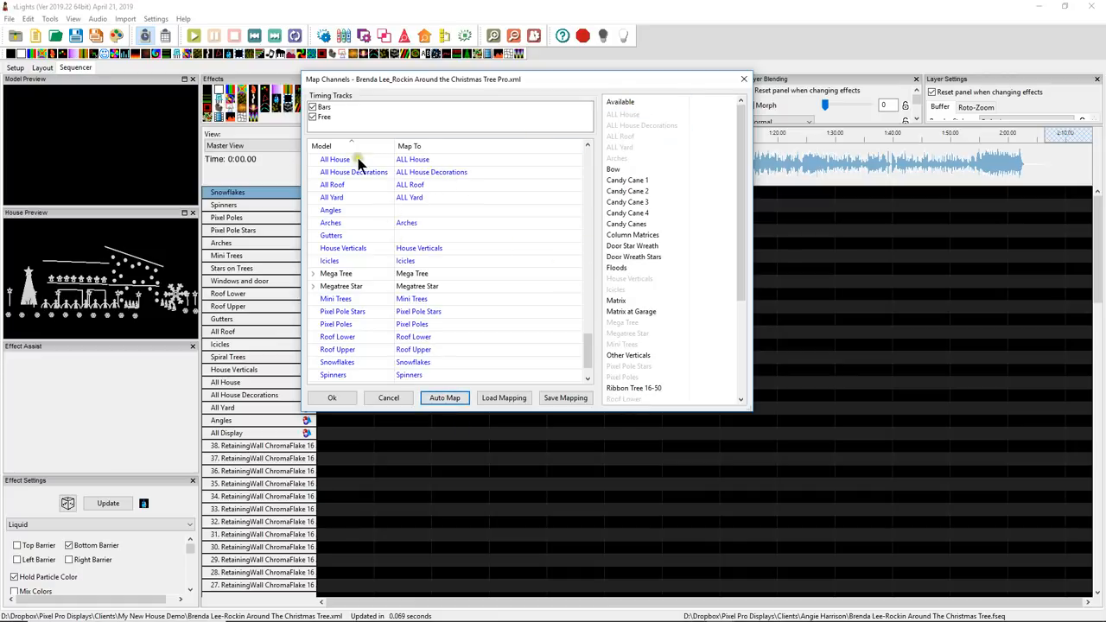
mouse_move(691, 396)
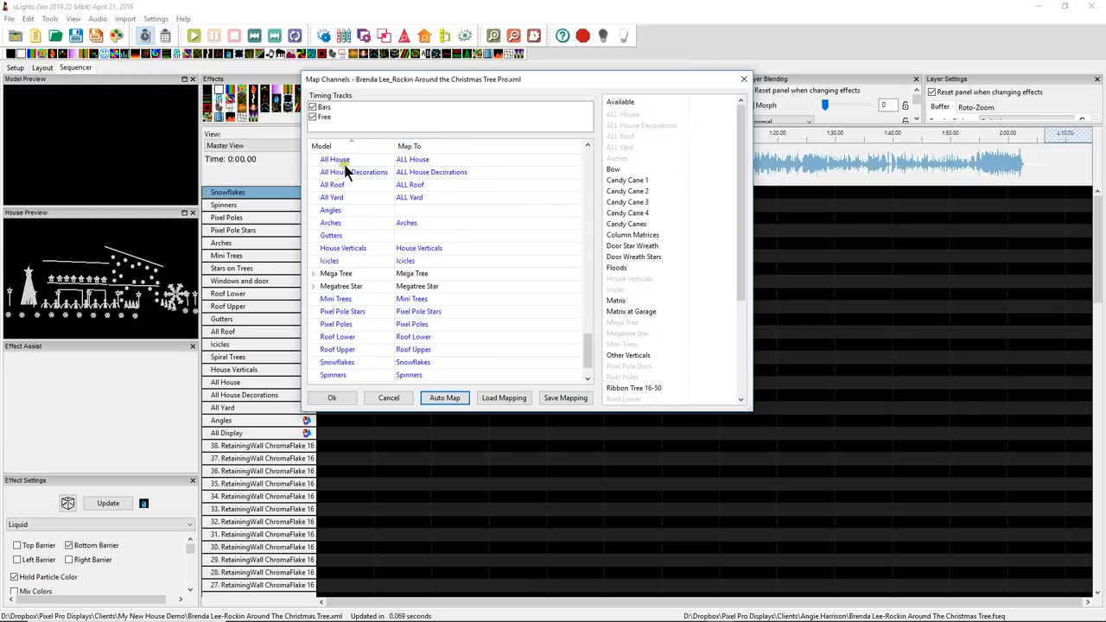
mouse_move(429, 242)
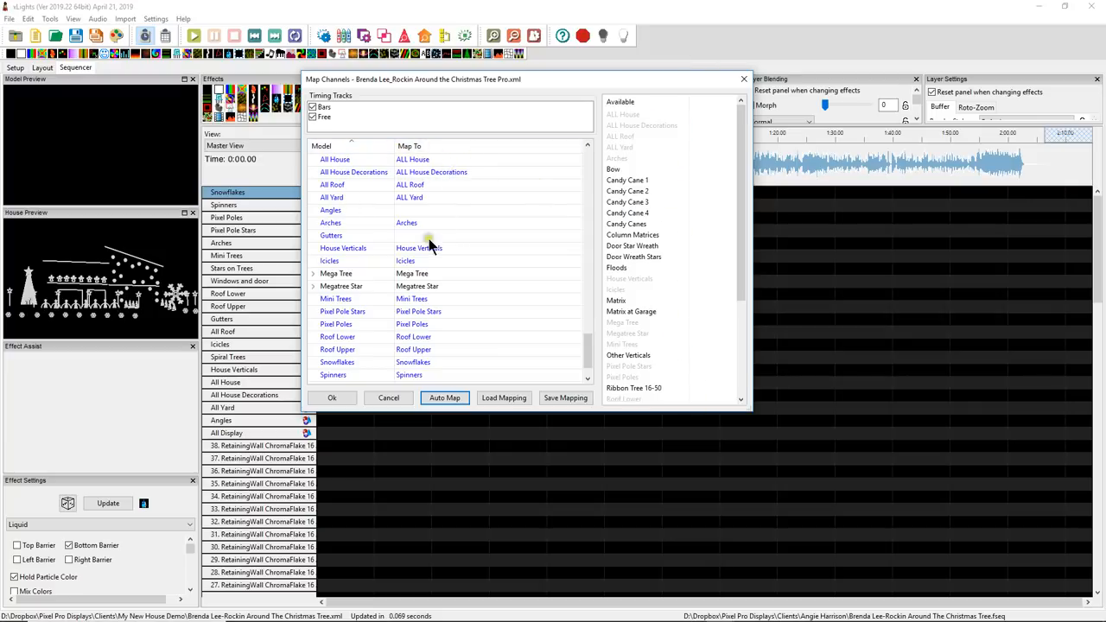
mouse_move(377, 337)
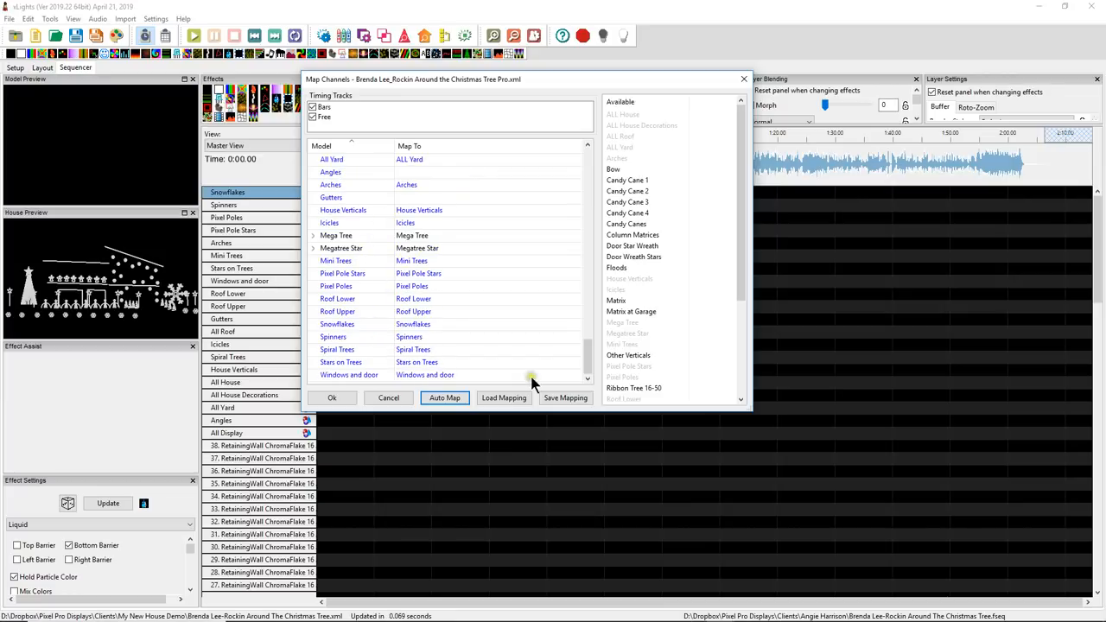
scroll(down, 3)
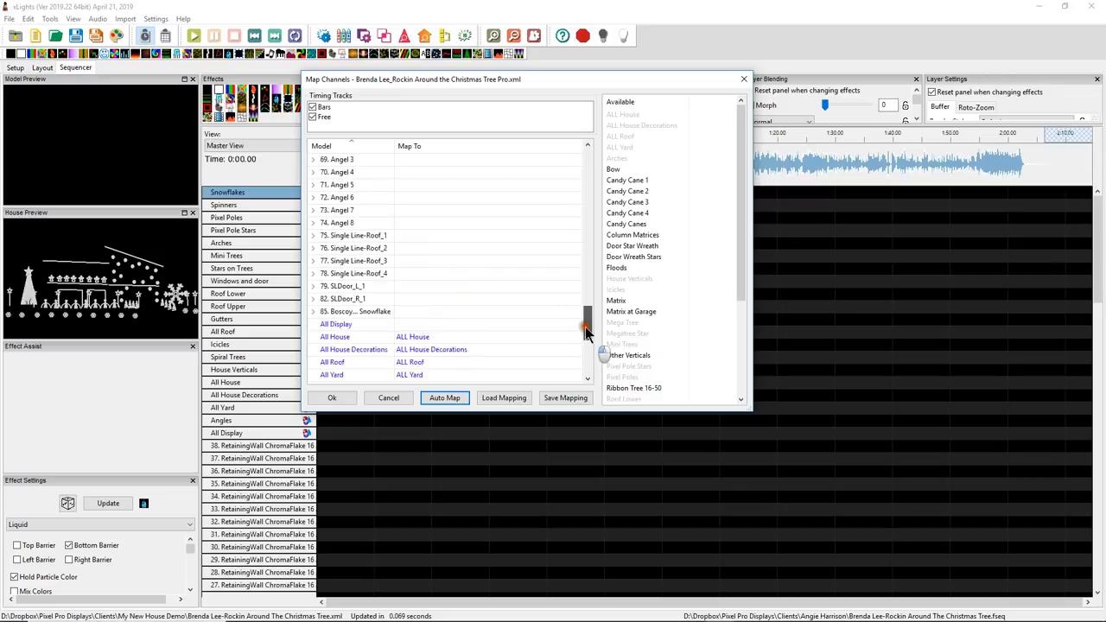
scroll(up, 3)
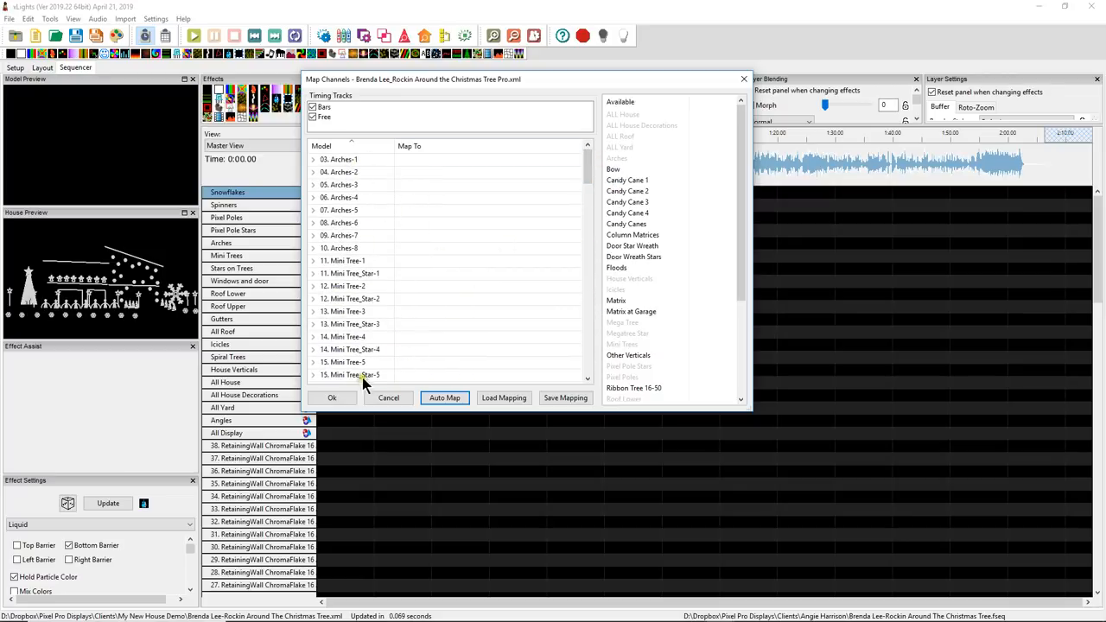
scroll(down, 3)
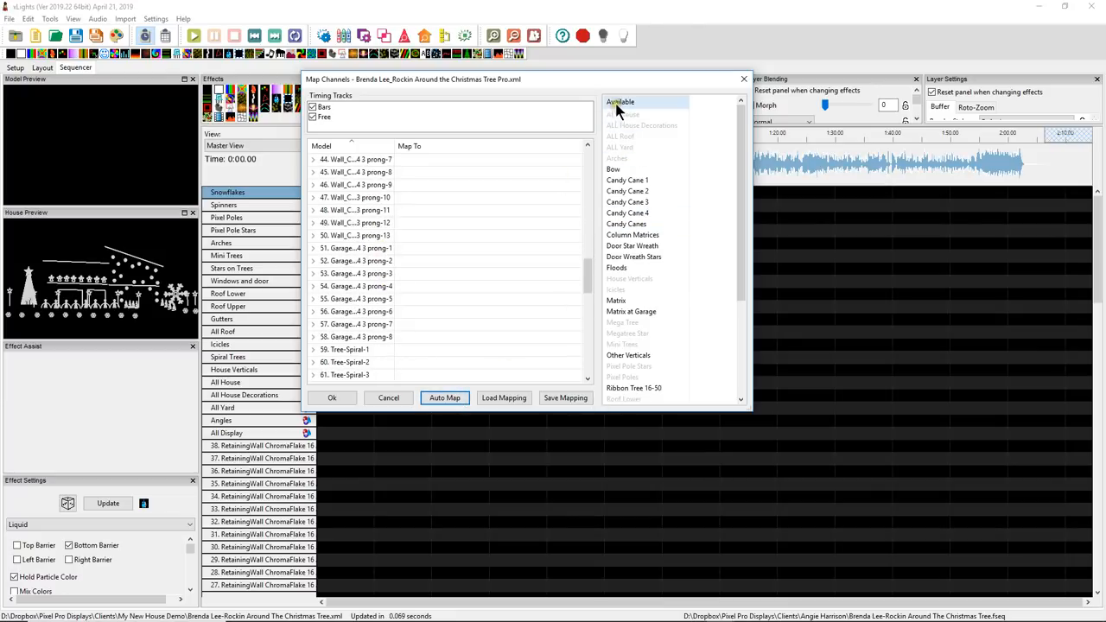
scroll(down, 3)
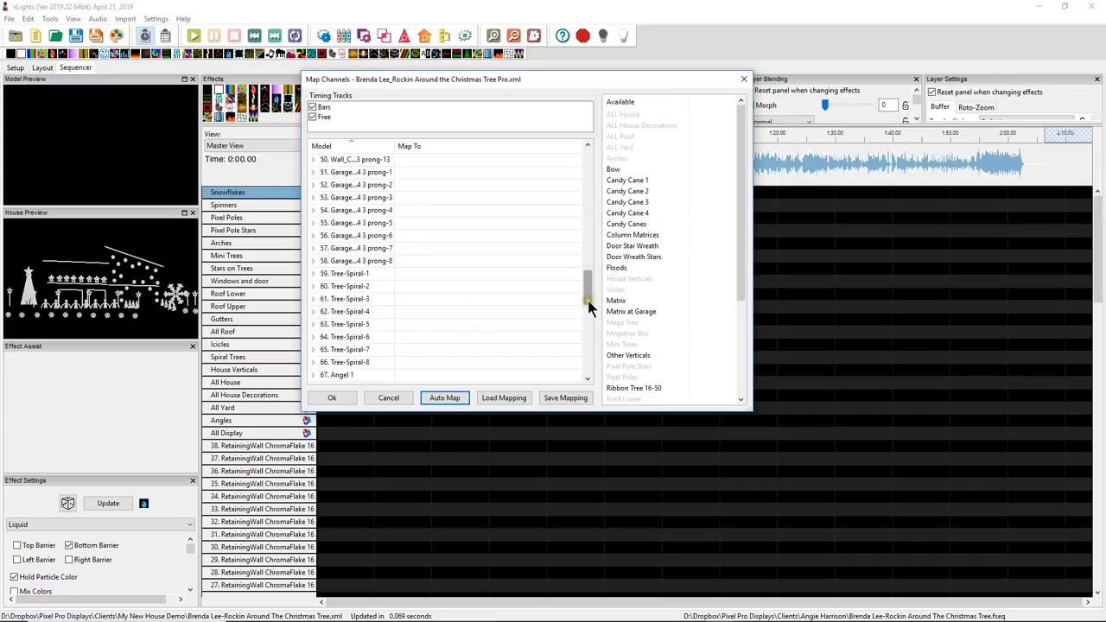
click(445, 398)
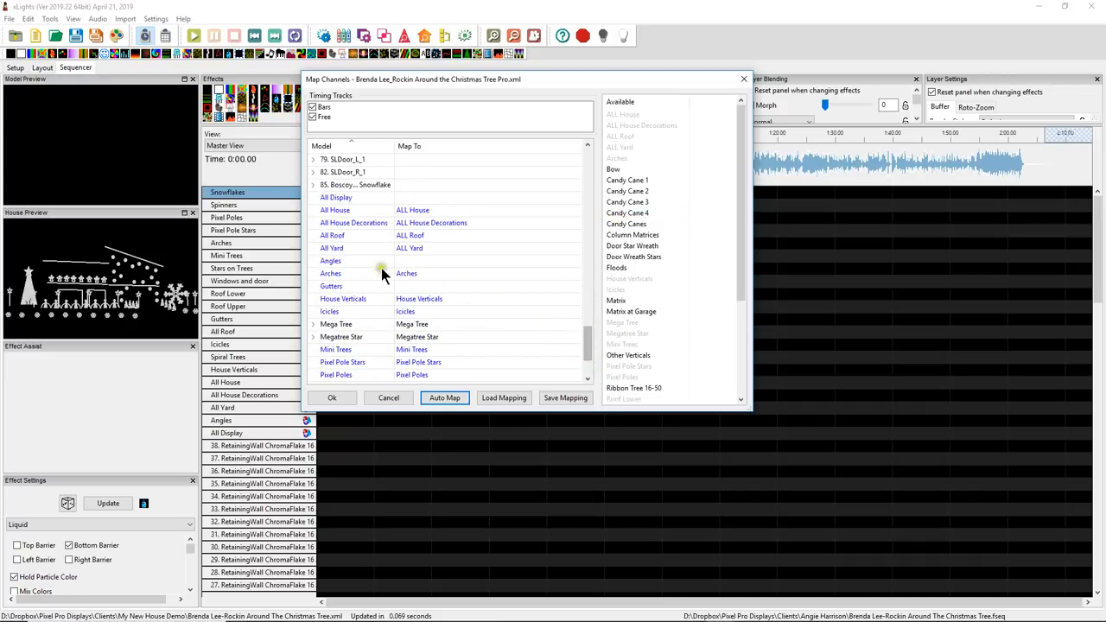
scroll(up, 3)
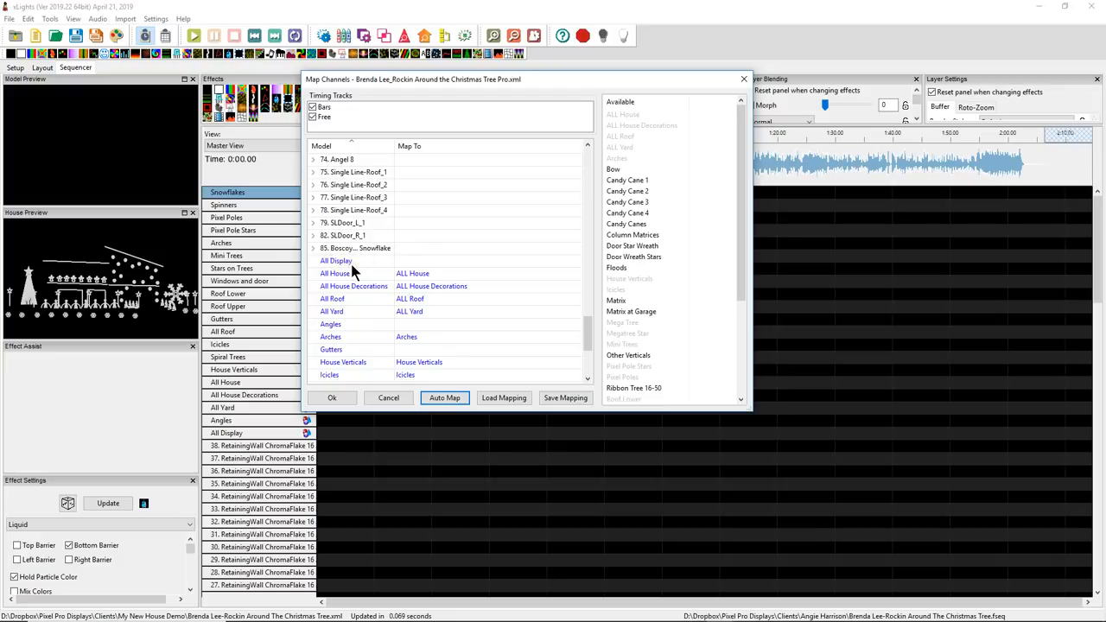
click(624, 114)
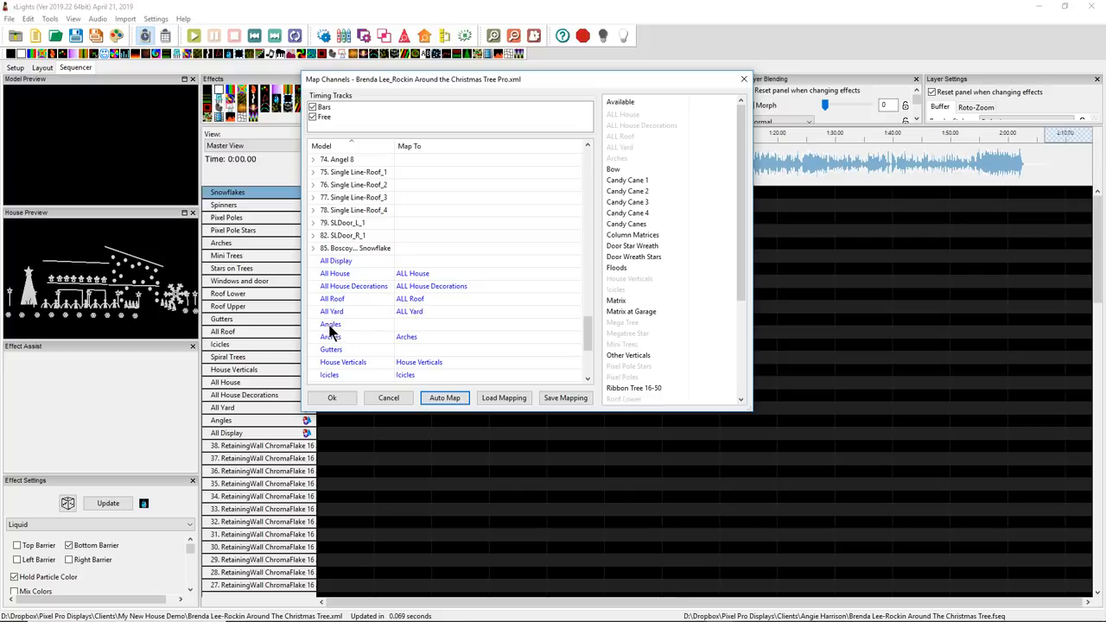
click(330, 323)
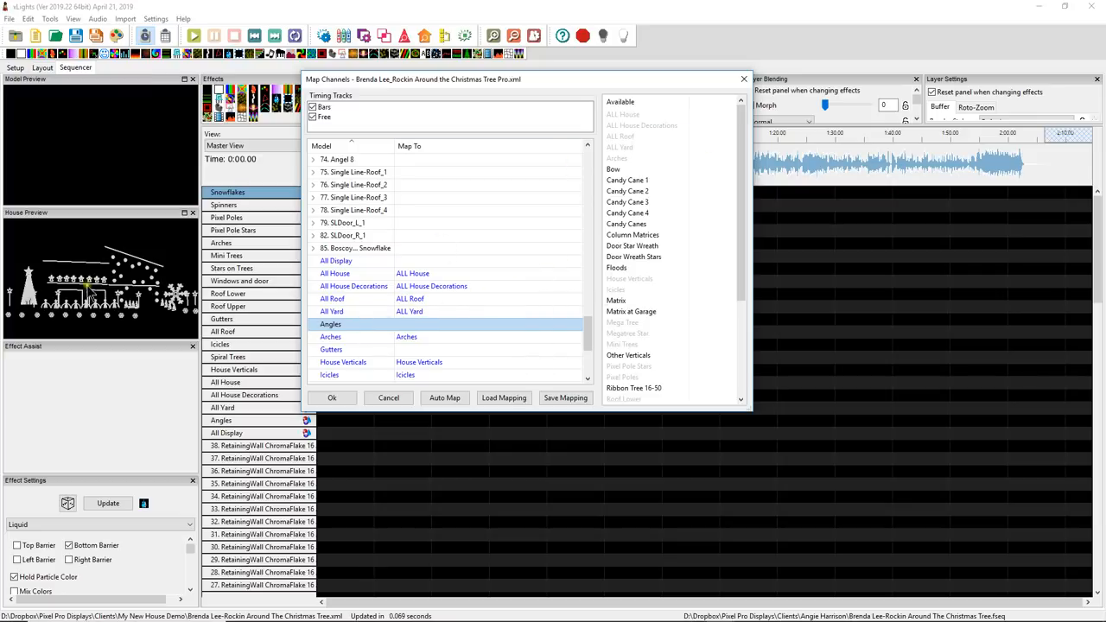
mouse_move(104, 321)
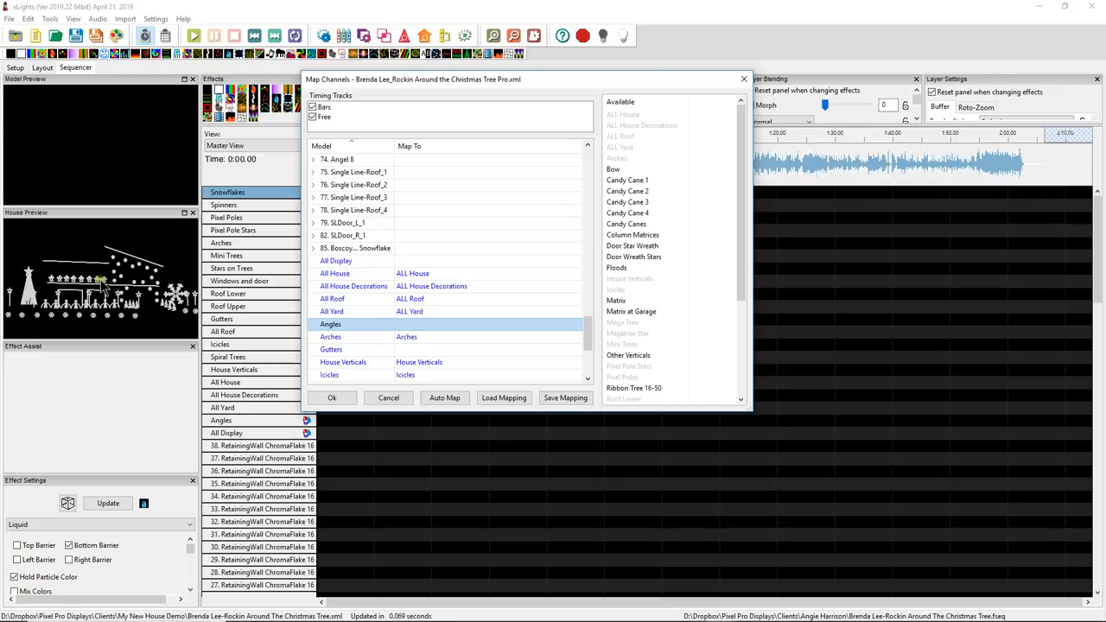
mouse_move(117, 318)
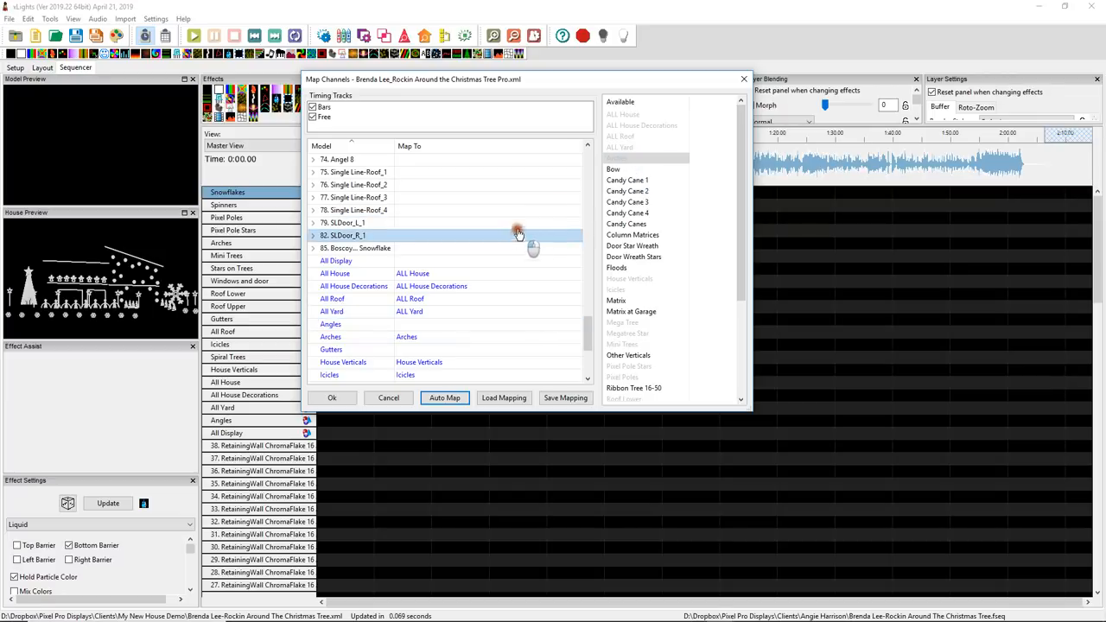
click(330, 323)
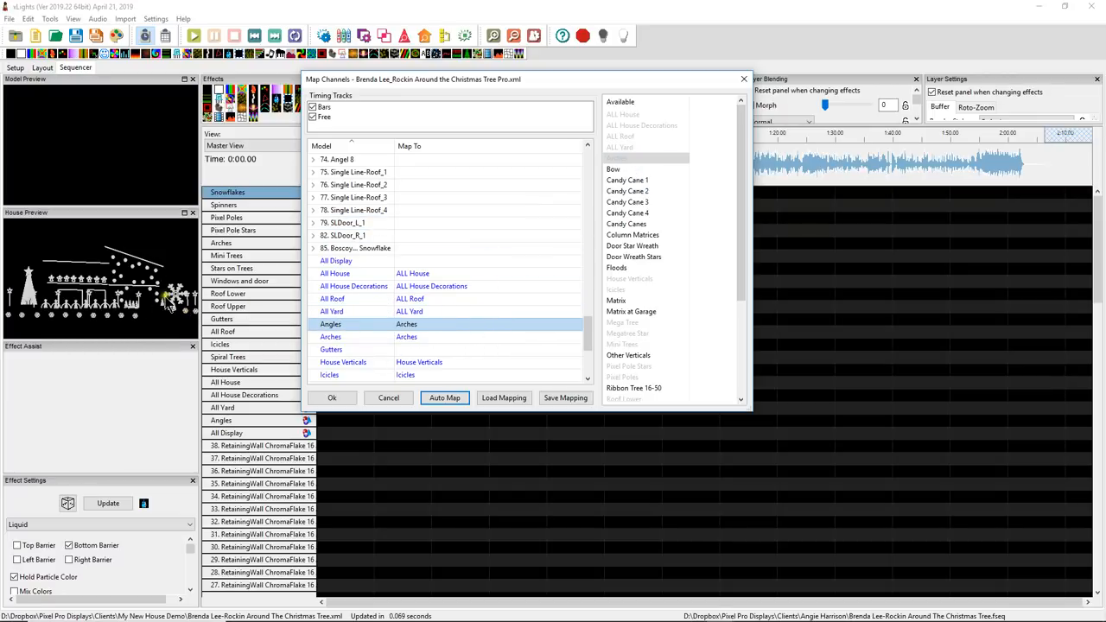
mouse_move(363, 249)
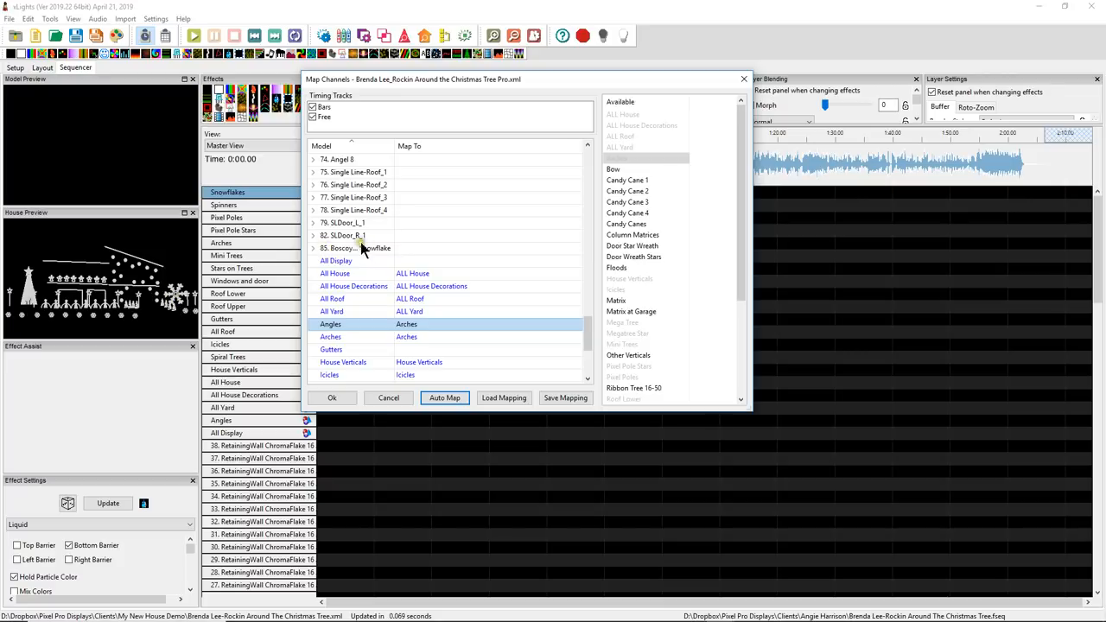
mouse_move(190, 315)
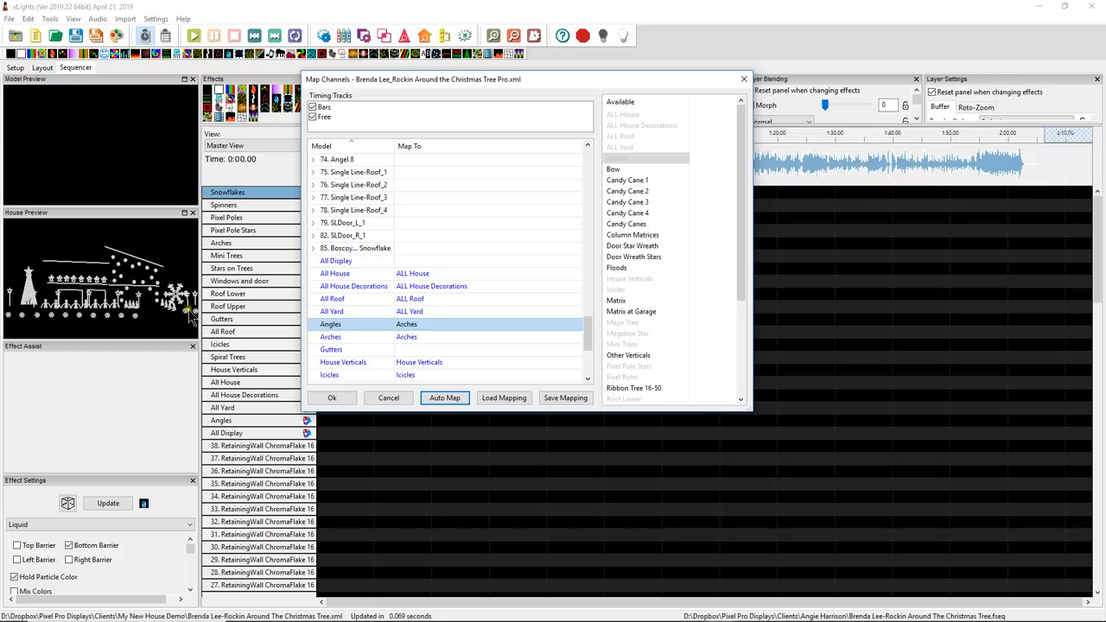
mouse_move(342, 266)
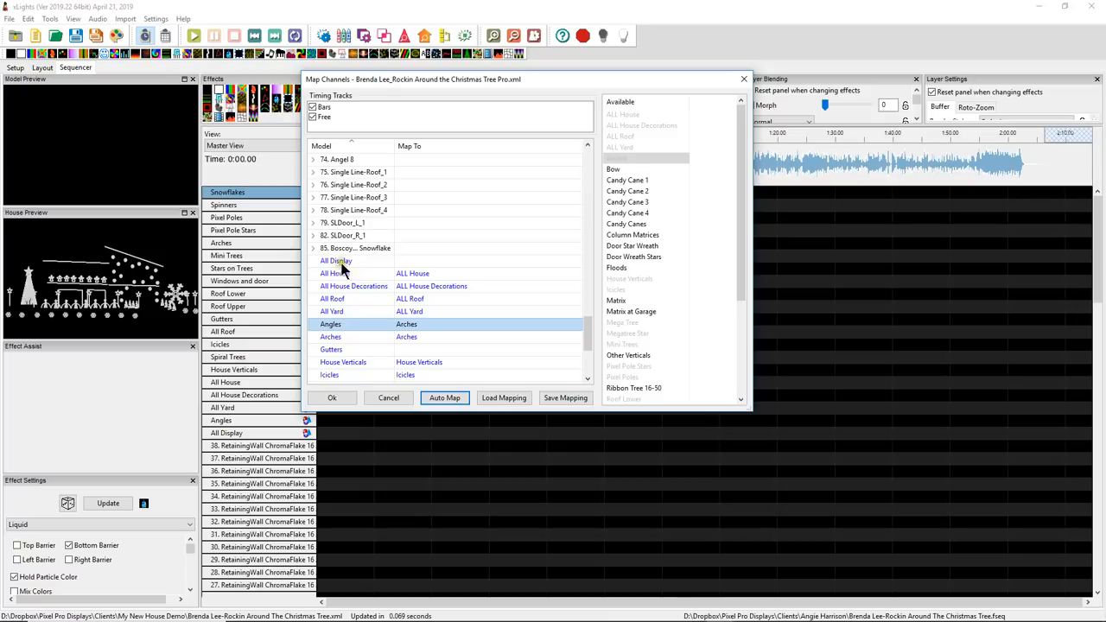
mouse_move(389, 252)
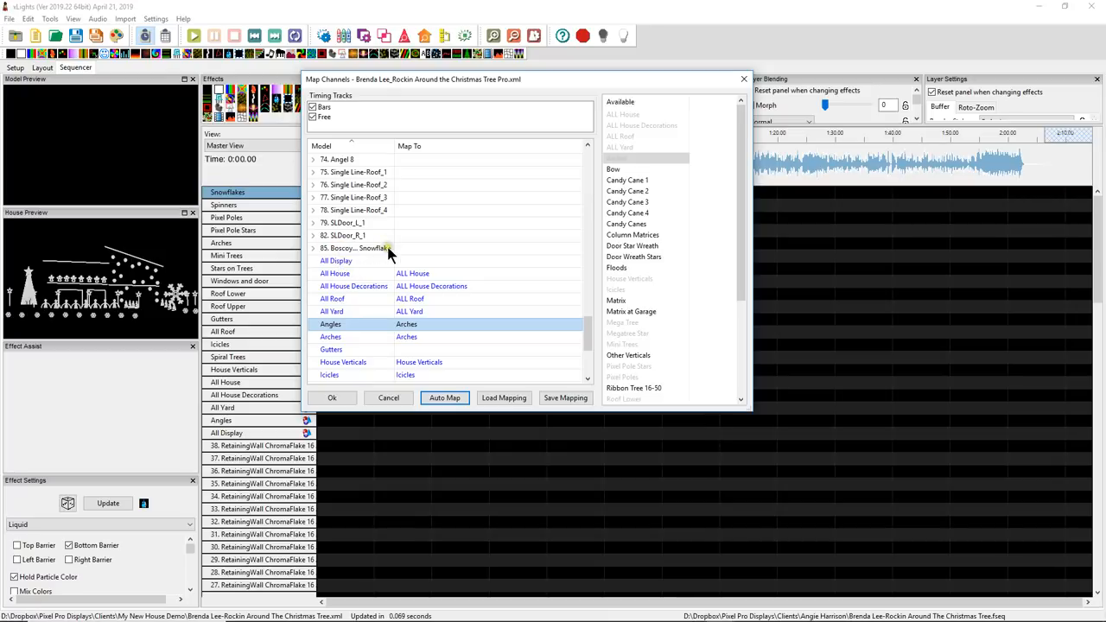
mouse_move(633, 235)
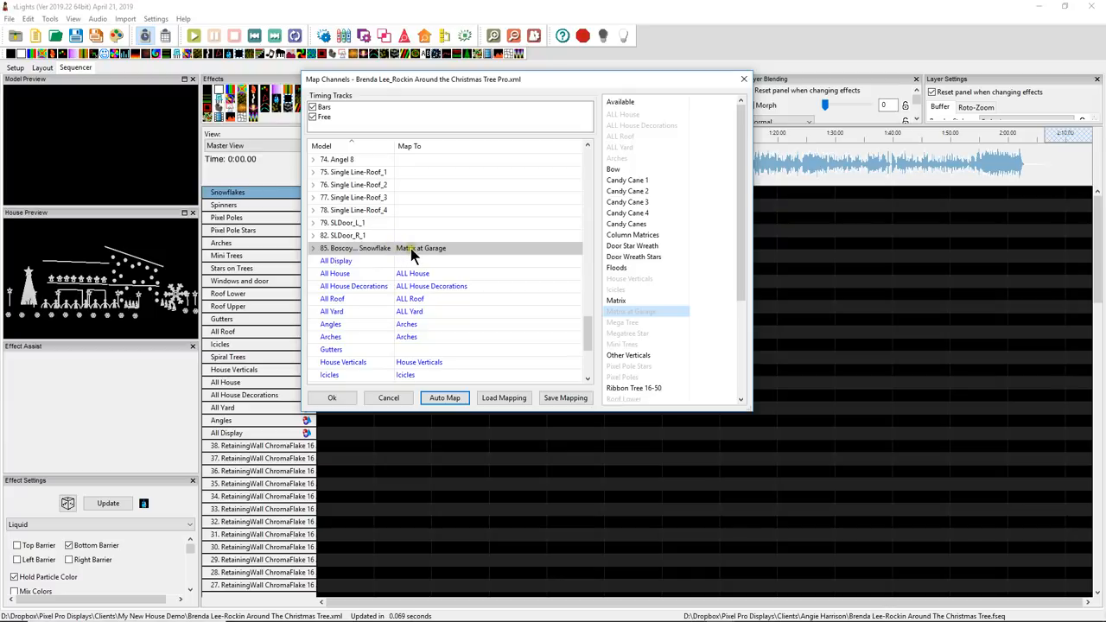
mouse_move(465, 291)
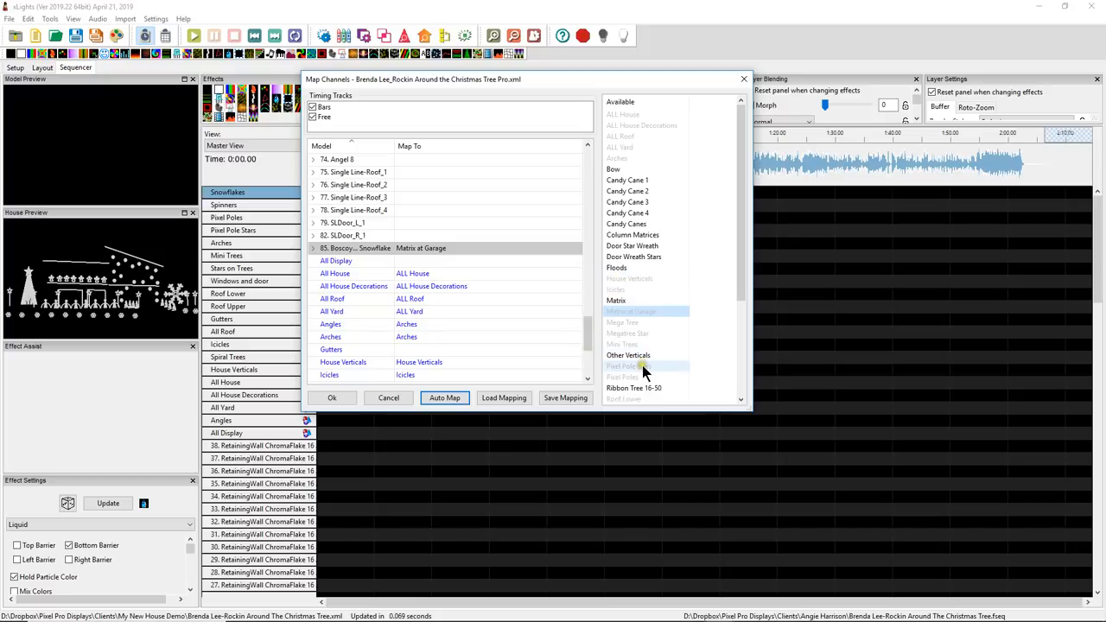
- Scroll the model list to the Boscoyo Snowflake now mapped to Matrix at Garage
scroll(down, 3)
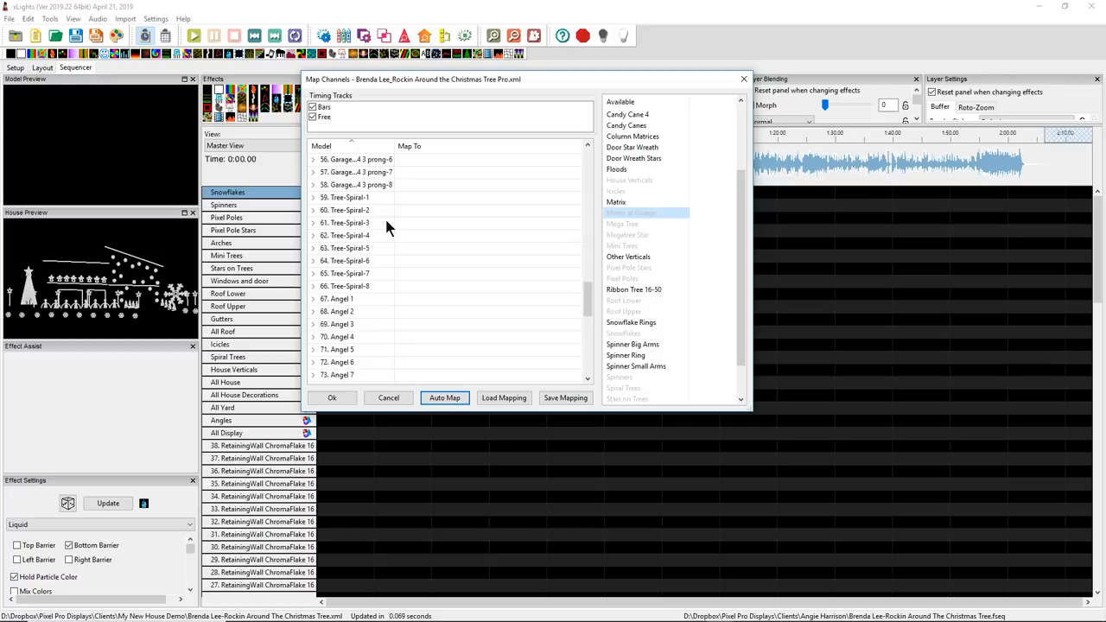
click(444, 397)
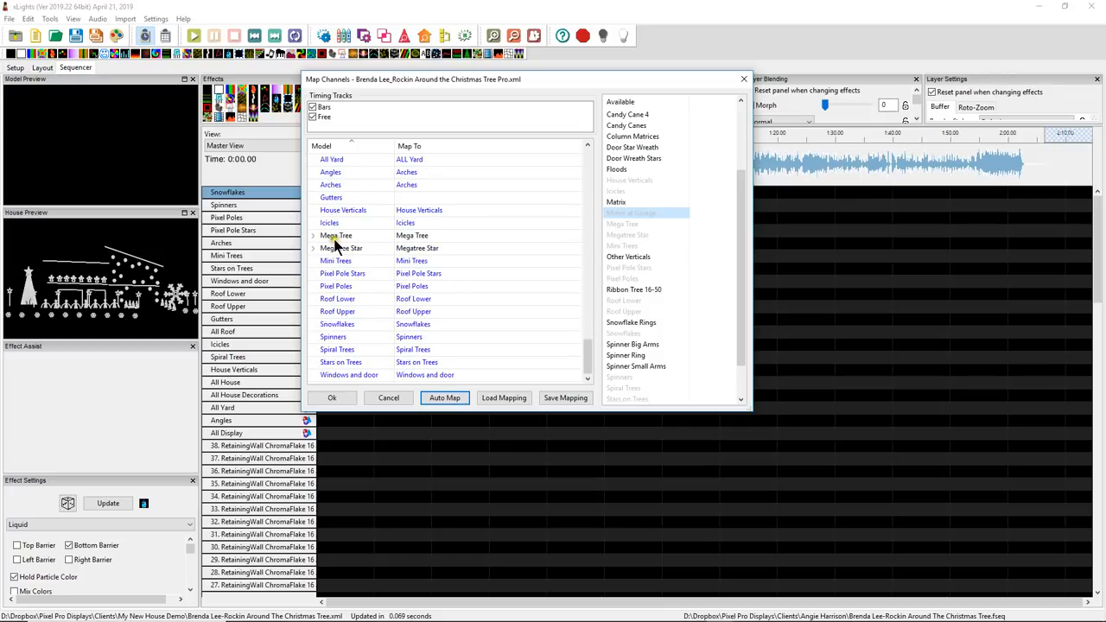
mouse_move(332, 245)
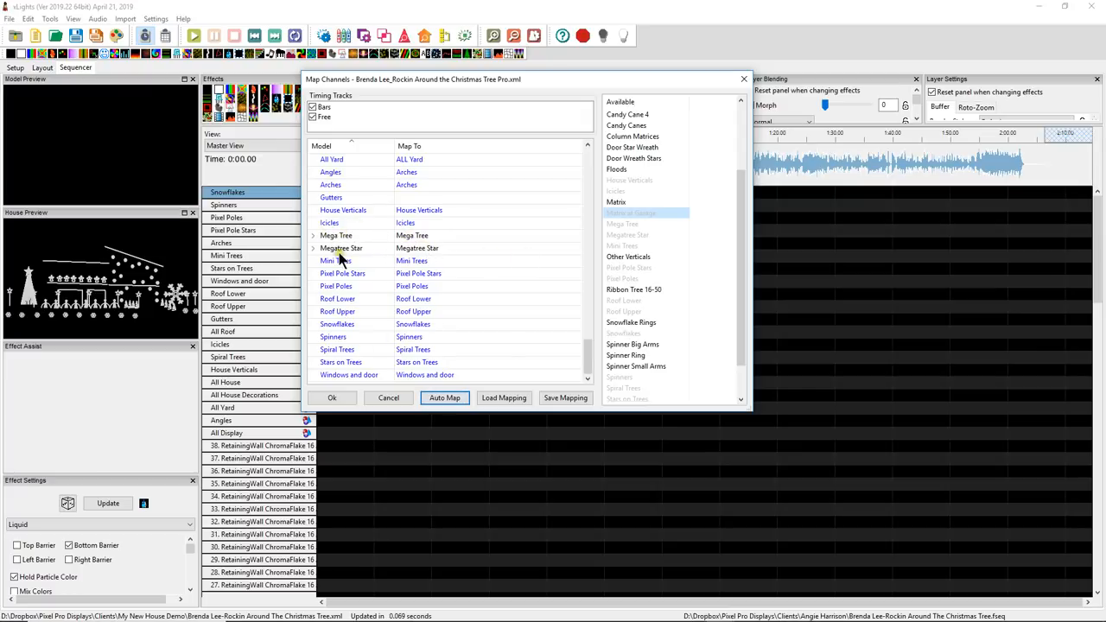
click(615, 211)
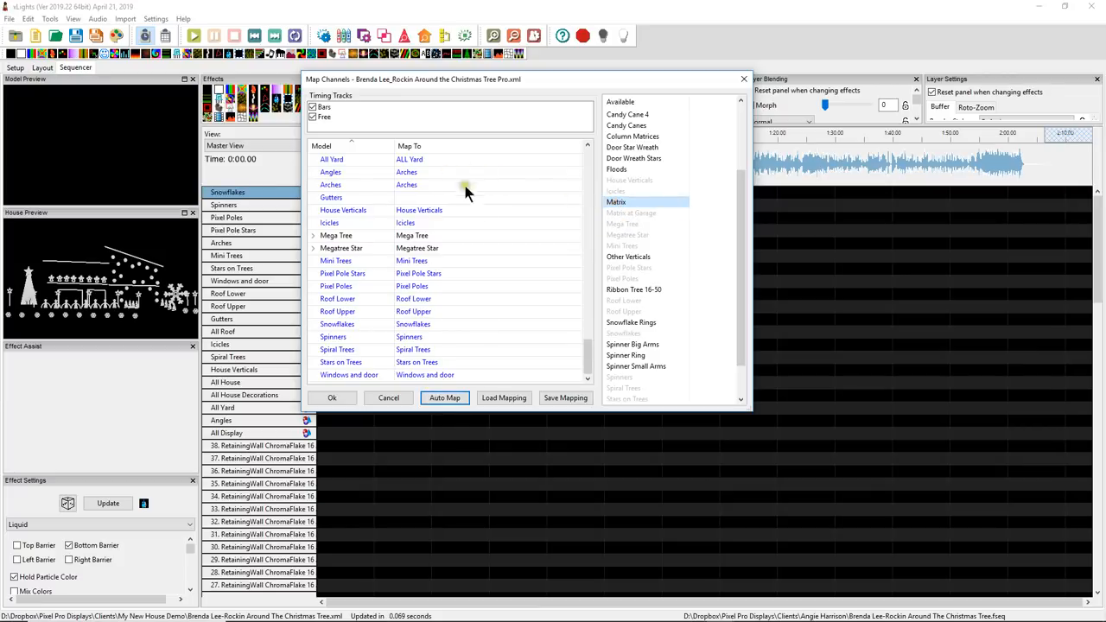
mouse_move(460, 254)
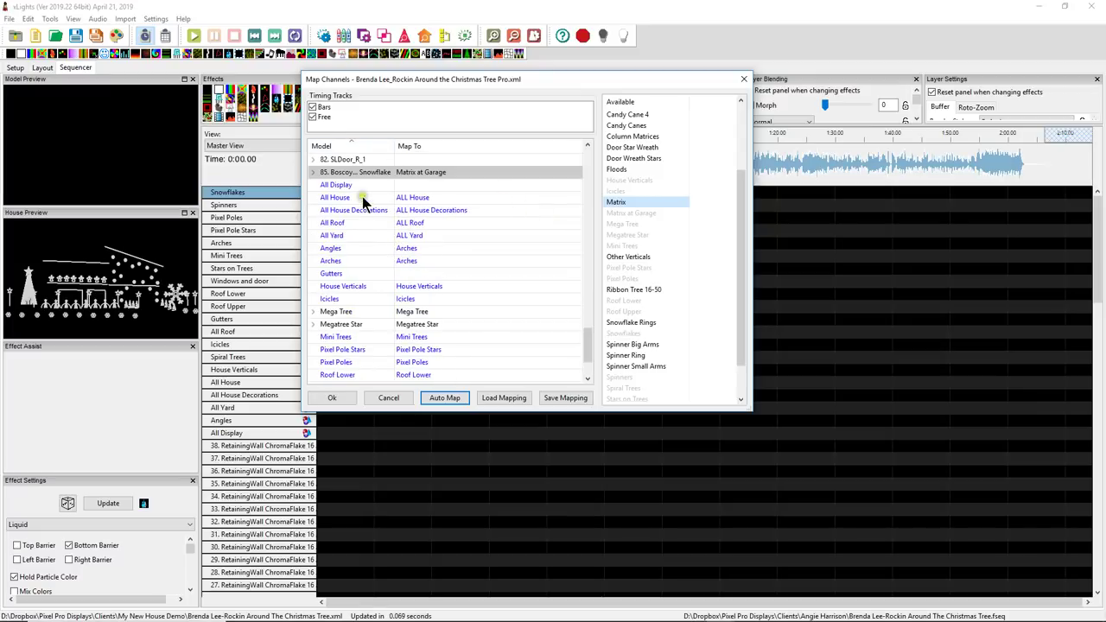
mouse_move(337, 211)
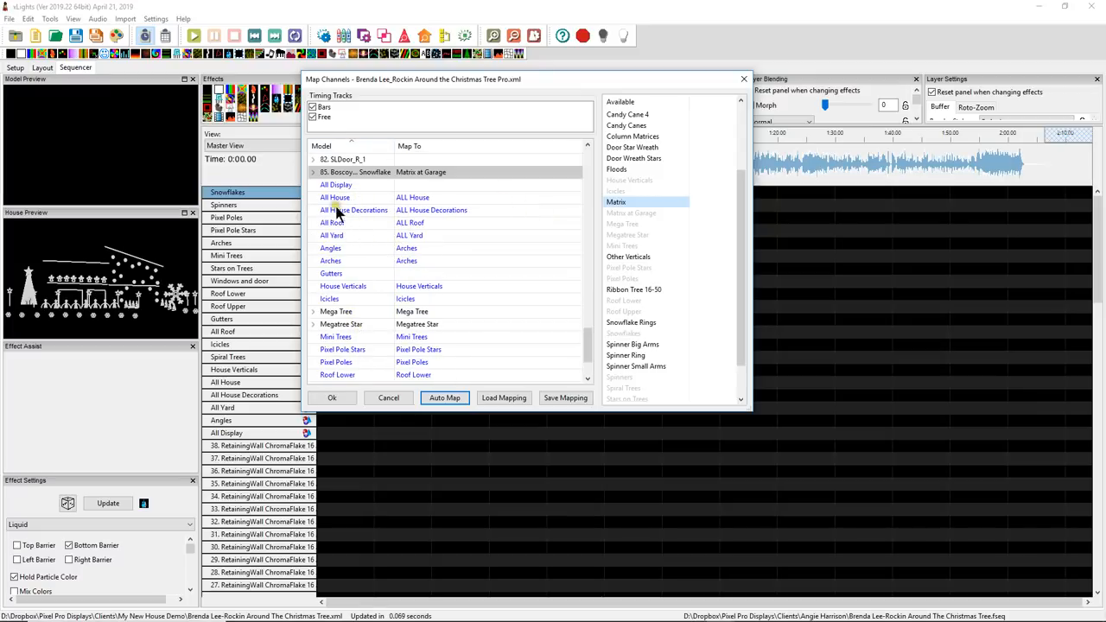
mouse_move(401, 205)
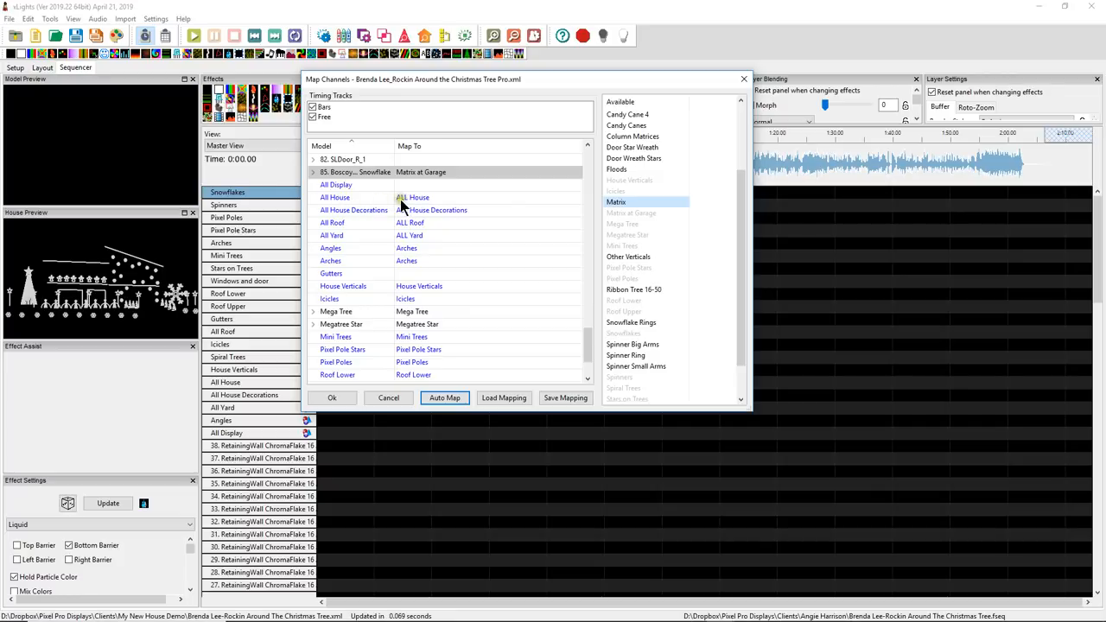
mouse_move(377, 235)
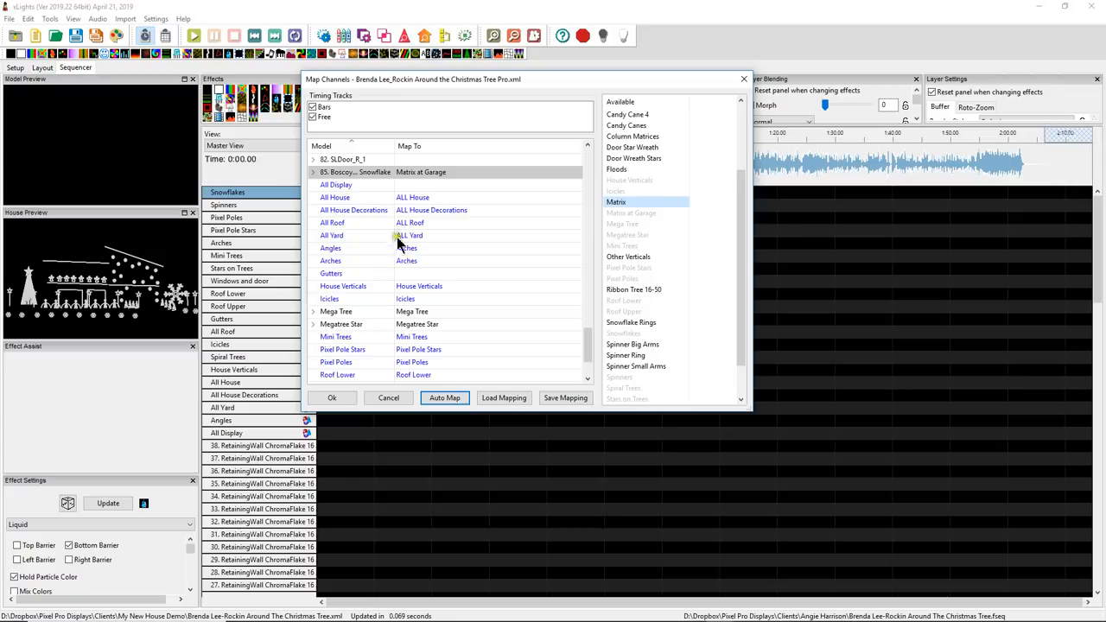
mouse_move(401, 206)
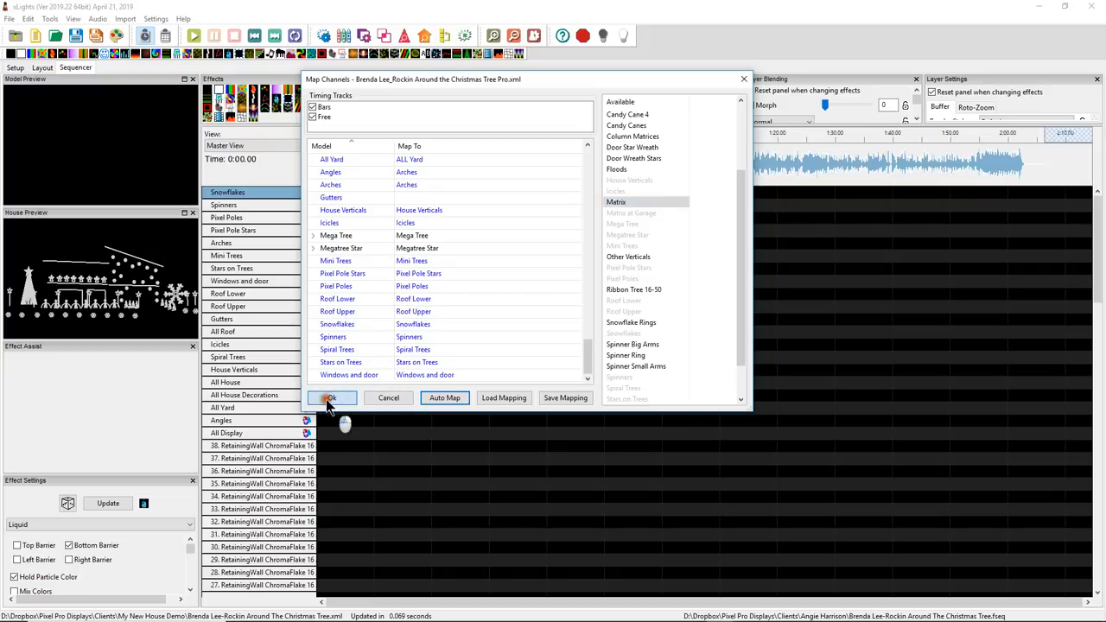
- Confirm Ok in Map Channels to finish the mapping
click(332, 398)
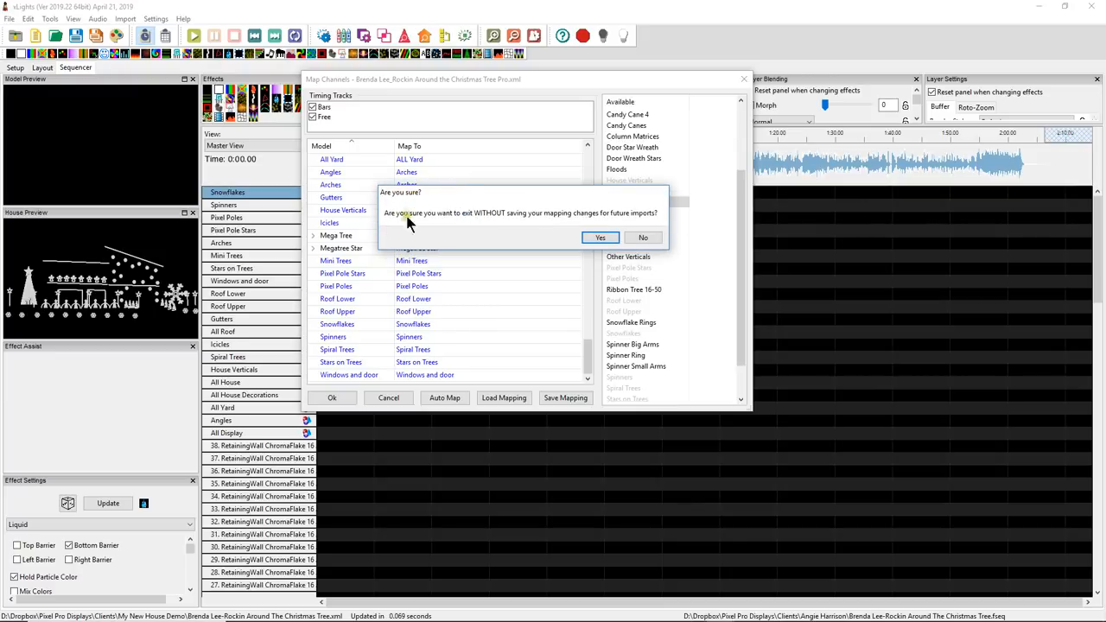
mouse_move(396, 223)
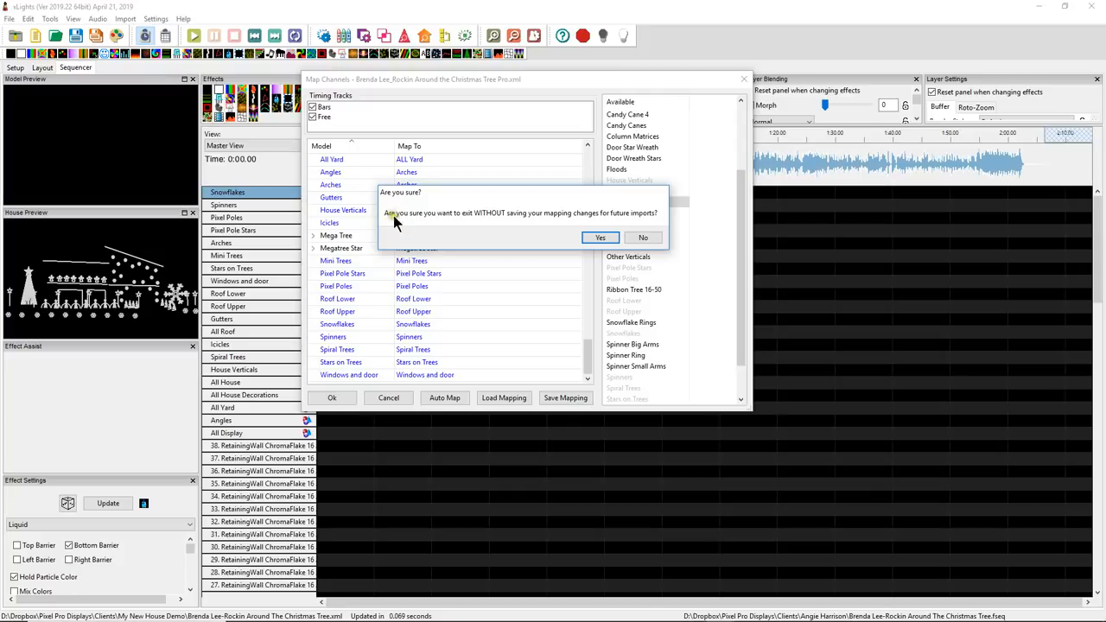
mouse_move(502, 217)
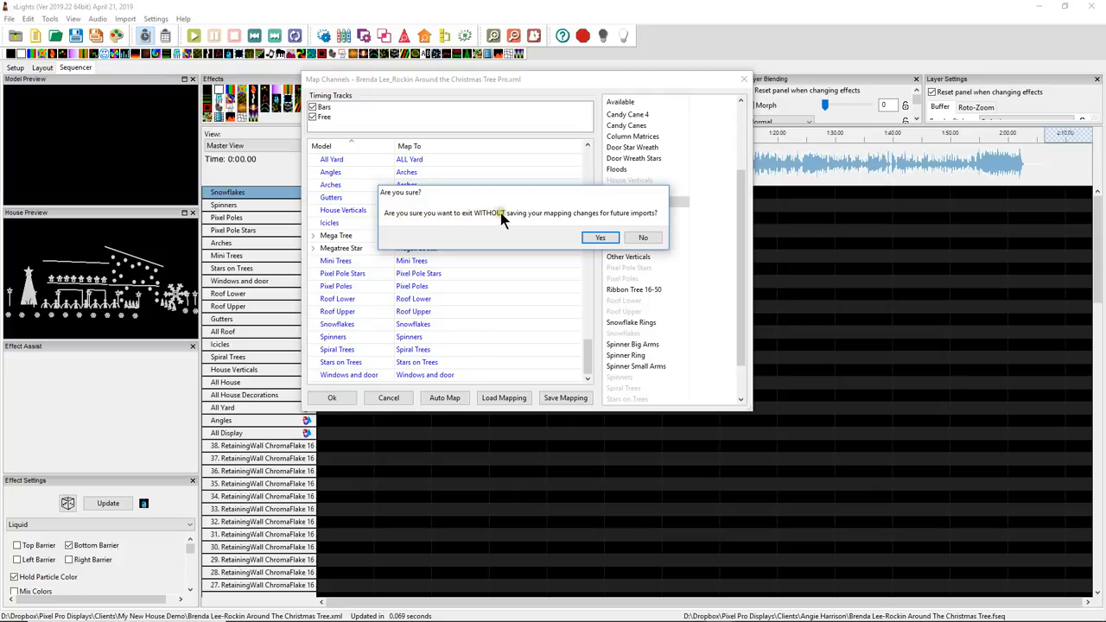
mouse_move(585, 221)
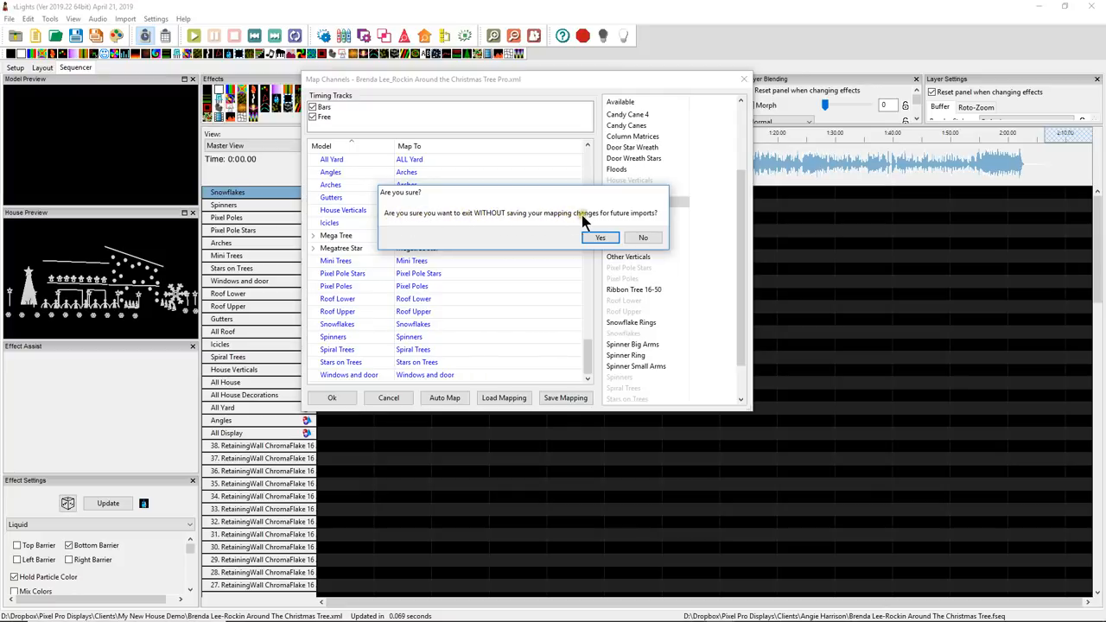
mouse_move(584, 254)
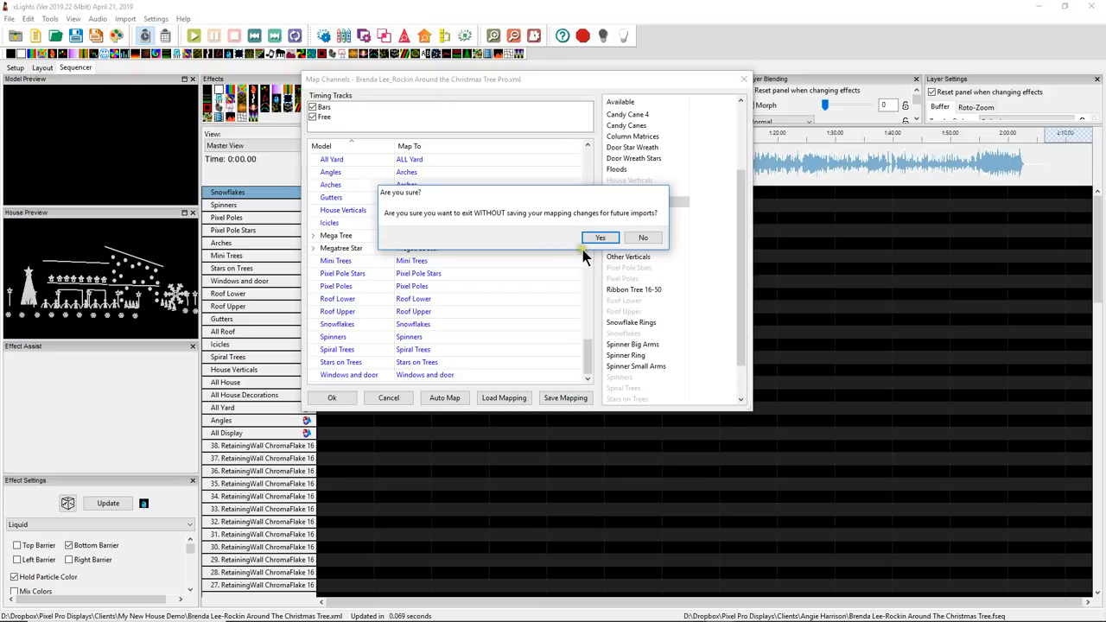
mouse_move(422, 220)
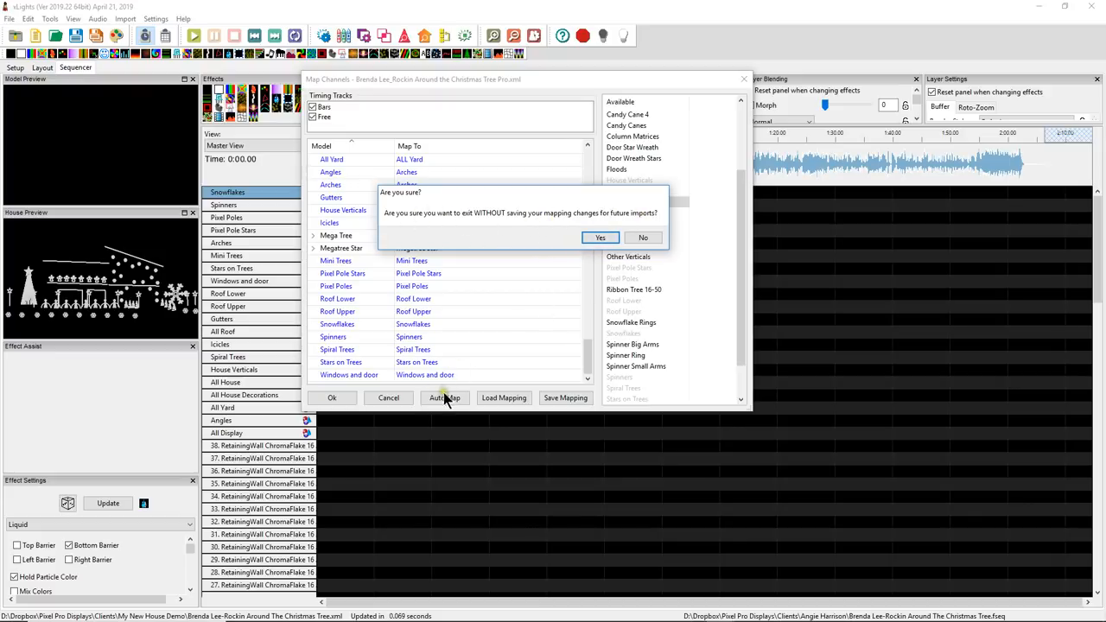
- Exit without saving the mapping, then dismiss the completed Rendering Progress
click(600, 238)
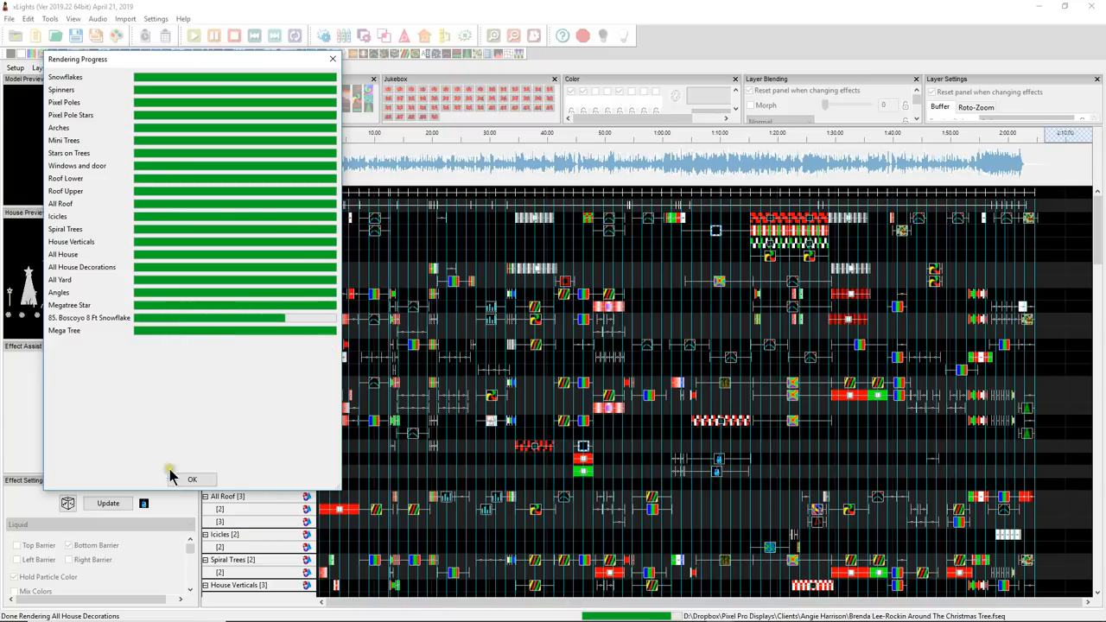
click(192, 478)
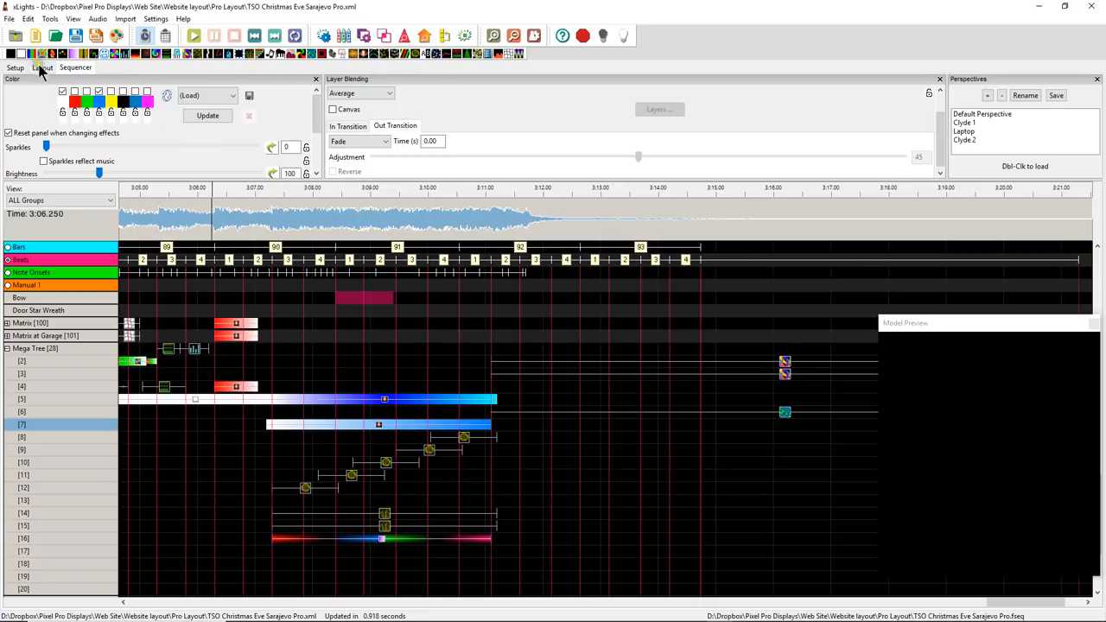
- Minimize the other xLights window and enlarge the Brenda Lee House Preview to fill the screen
click(42, 67)
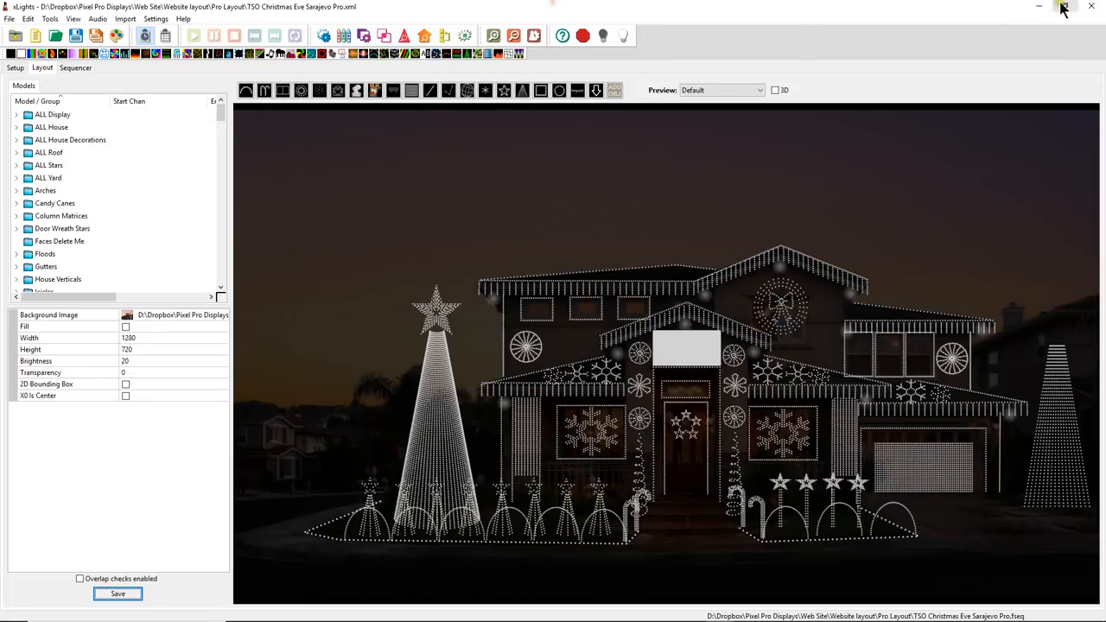
click(76, 68)
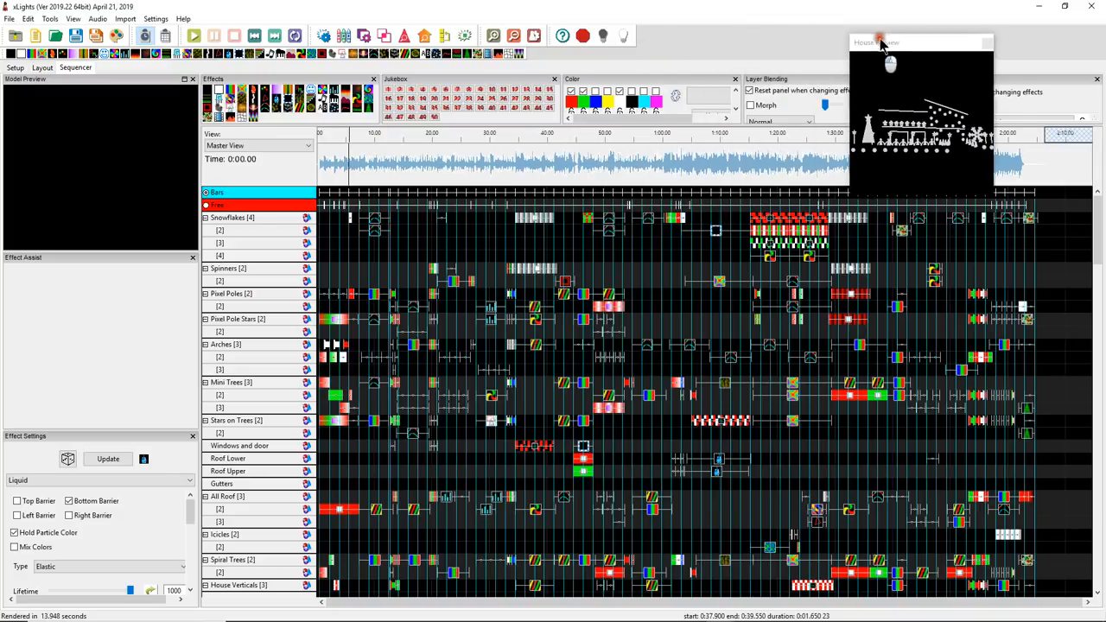
drag(882, 43, 948, 40)
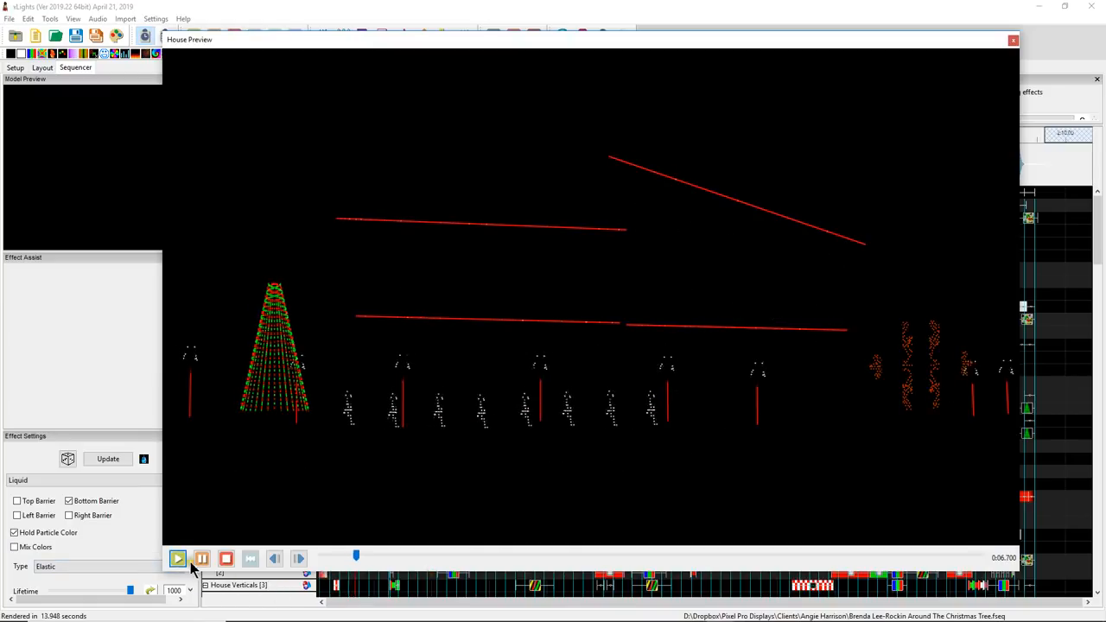
- Play the rendered sequence in the House Preview, then return to the house layout
click(177, 558)
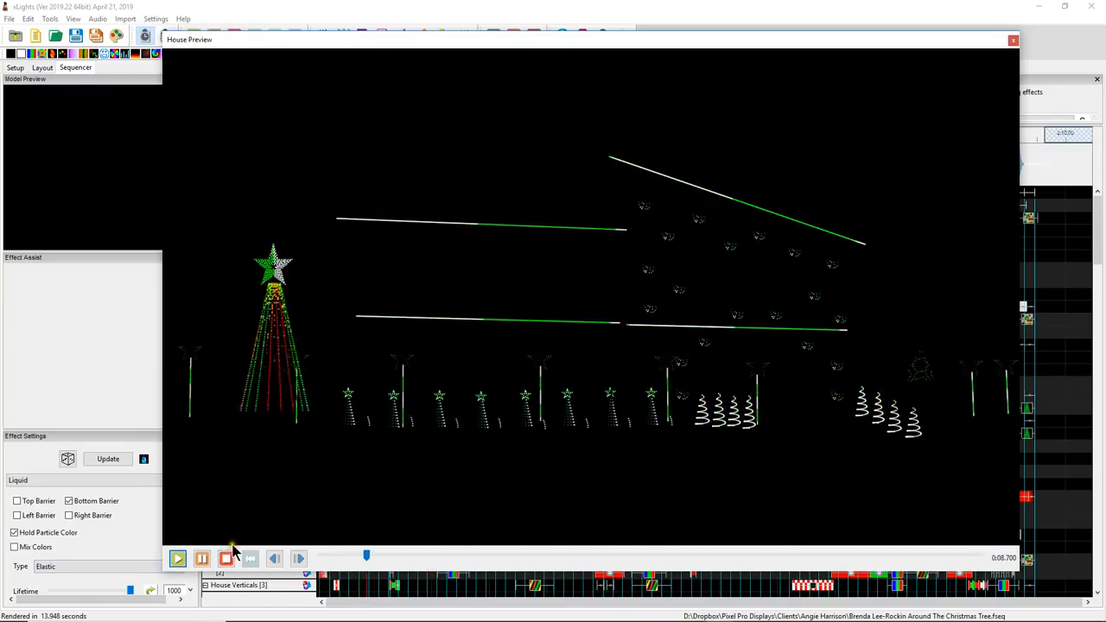
click(176, 558)
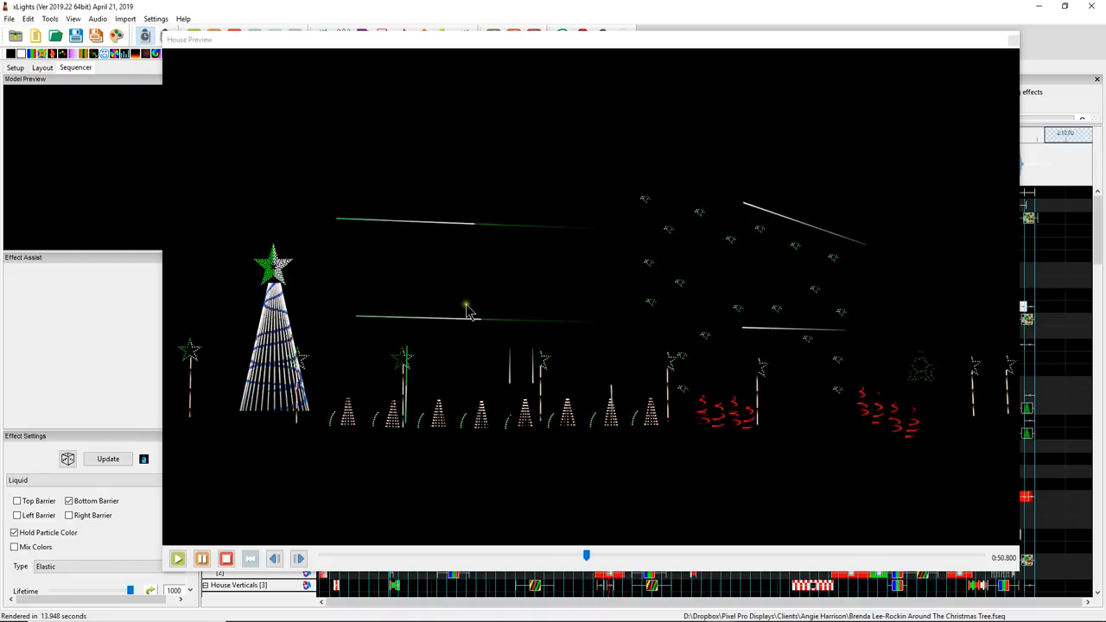
click(176, 558)
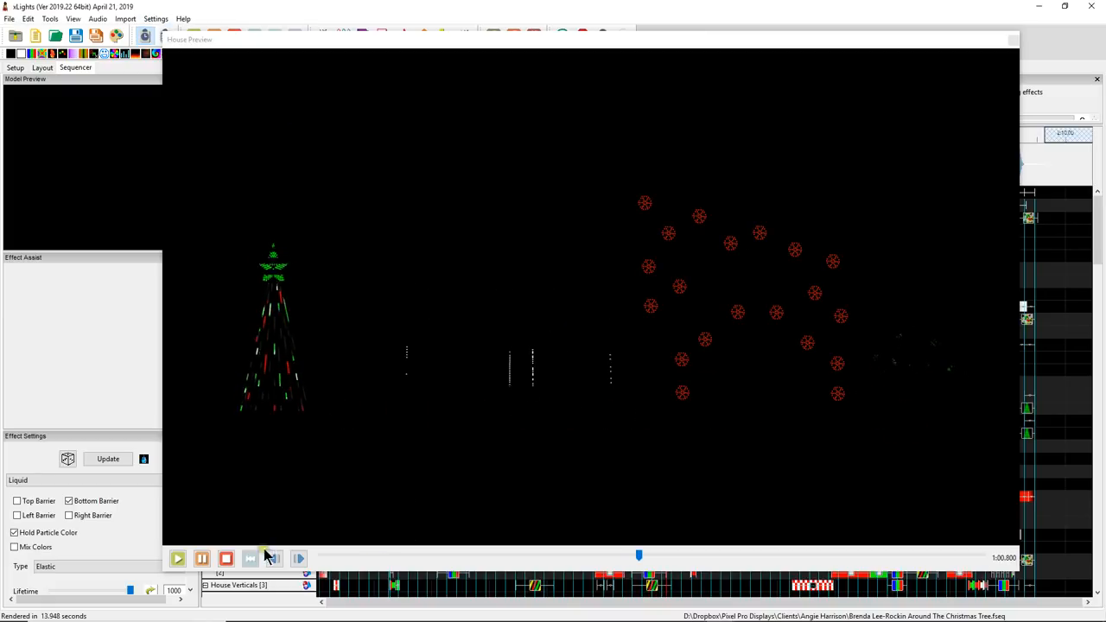
click(177, 558)
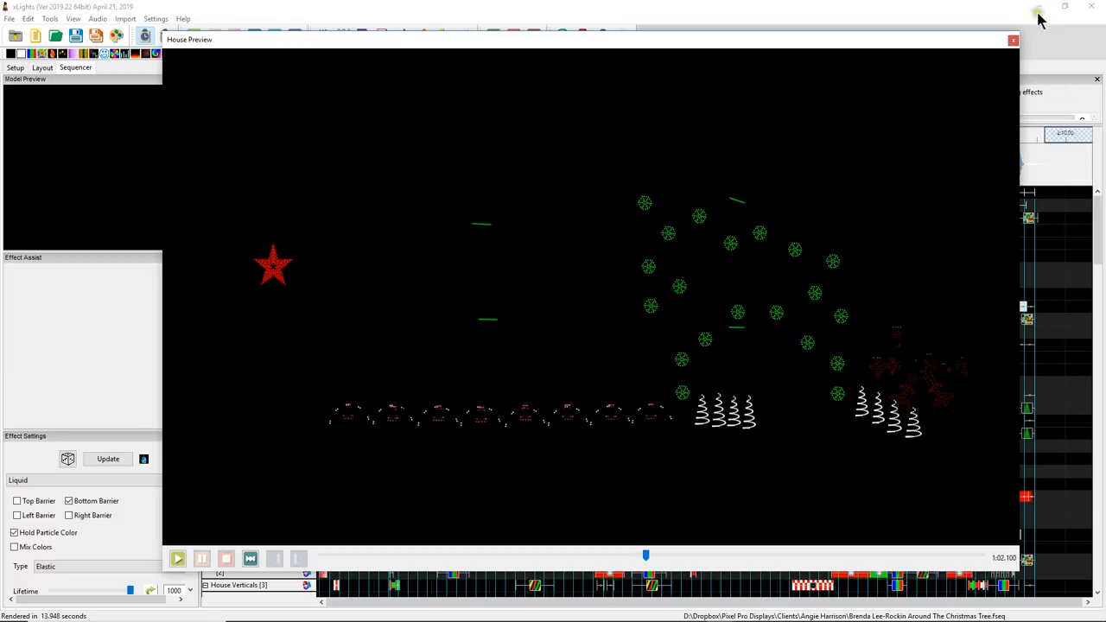
click(42, 67)
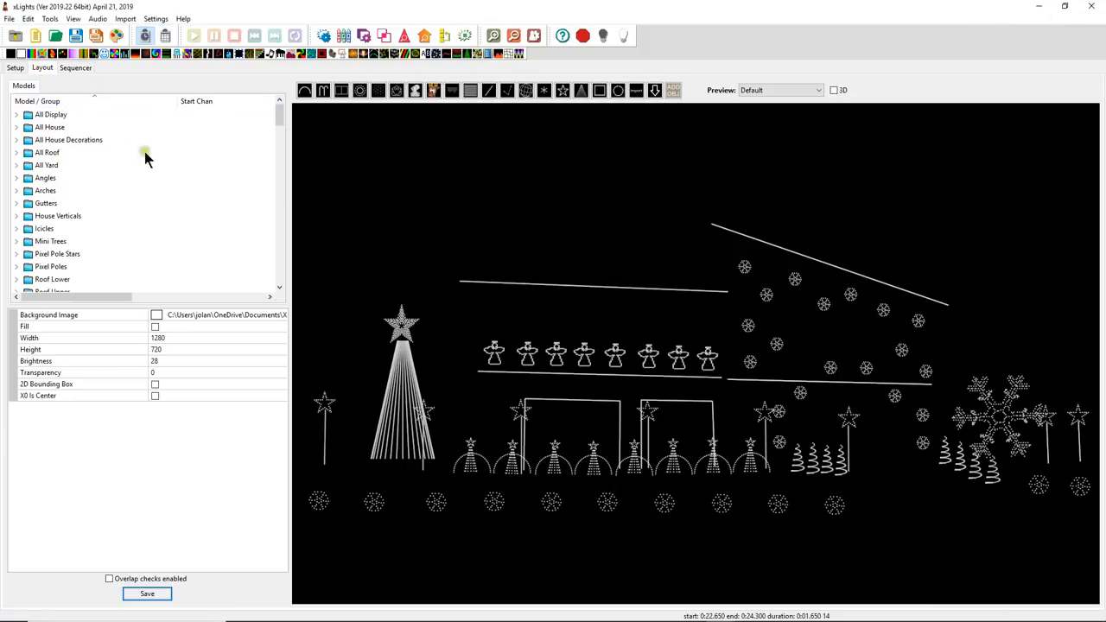
click(50, 114)
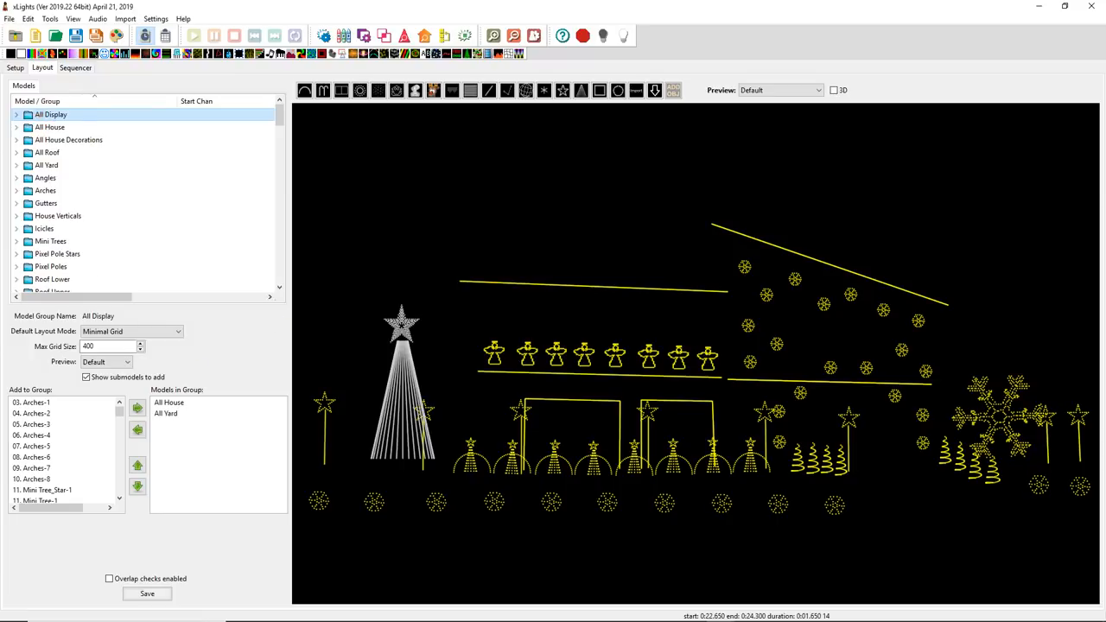
click(69, 139)
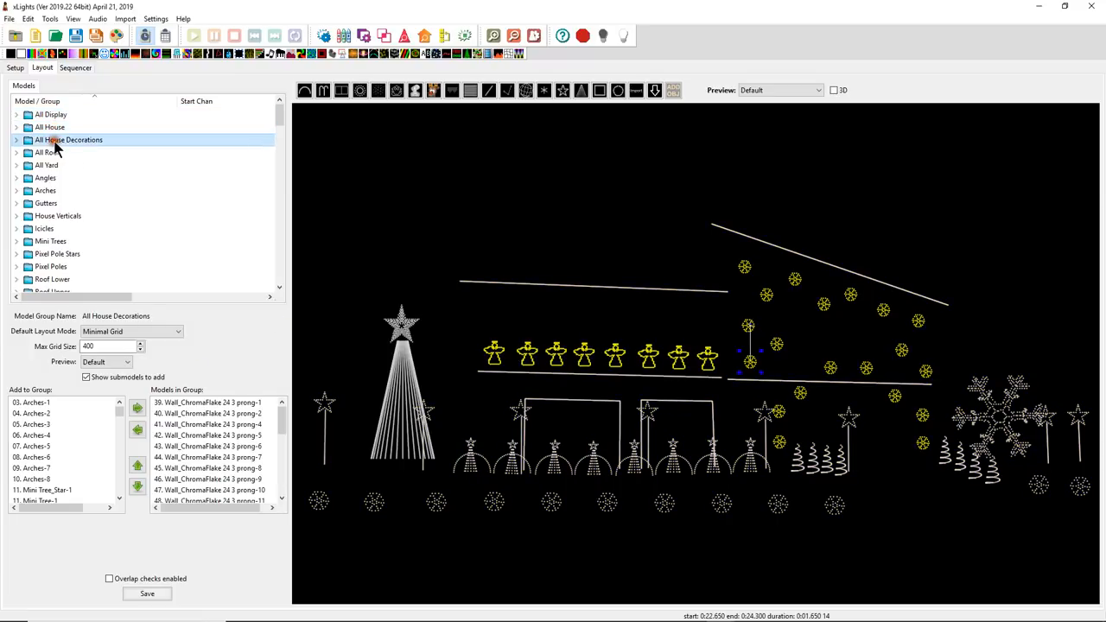
click(46, 152)
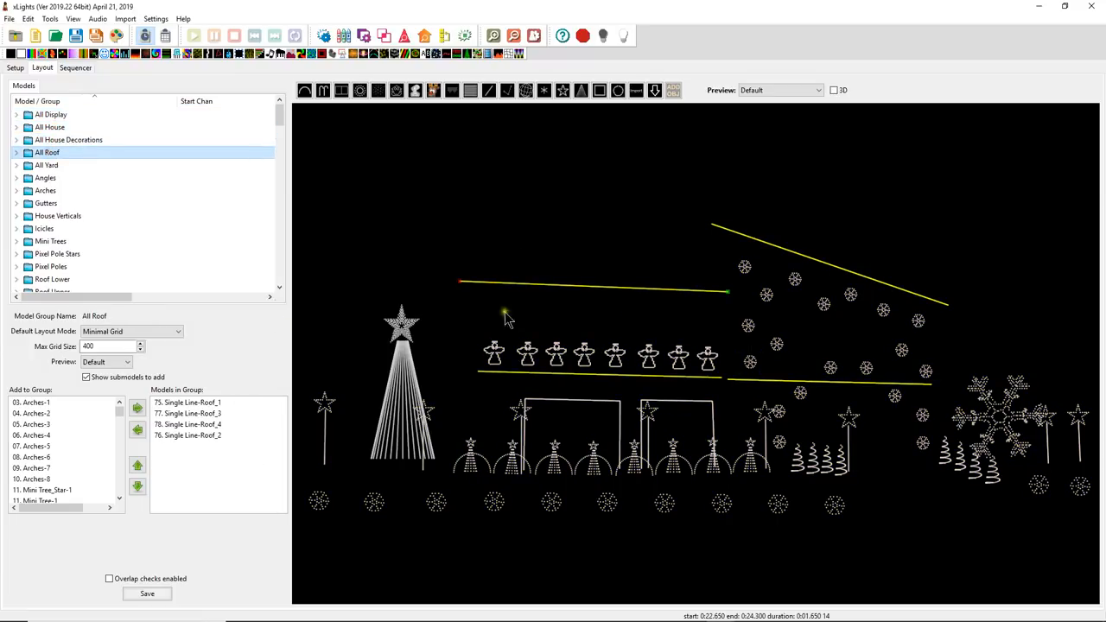
click(46, 166)
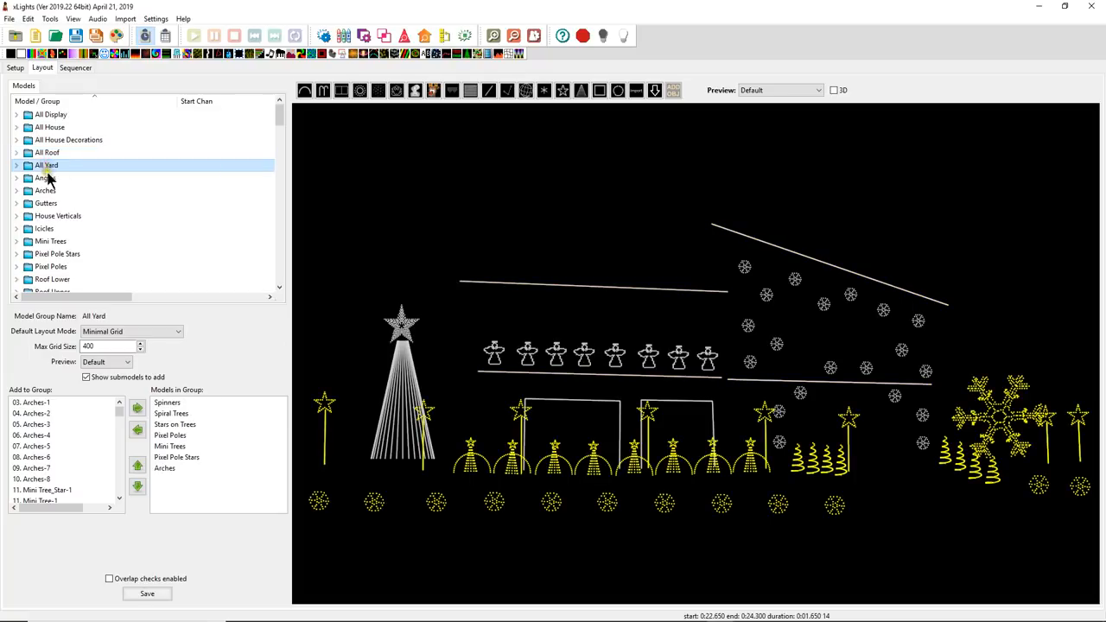
click(45, 177)
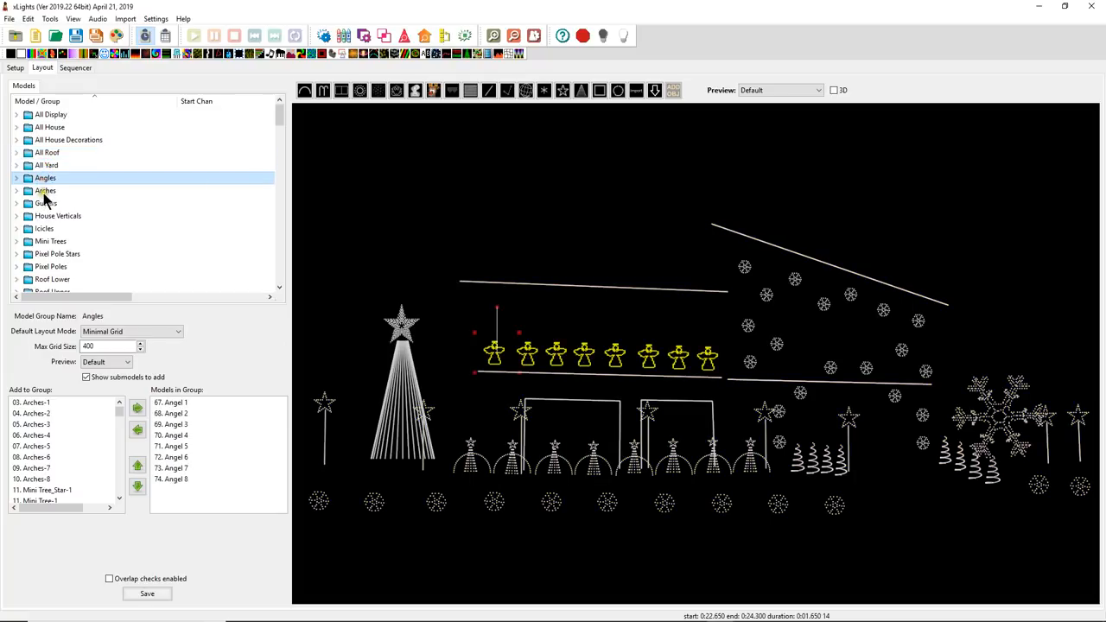
click(45, 190)
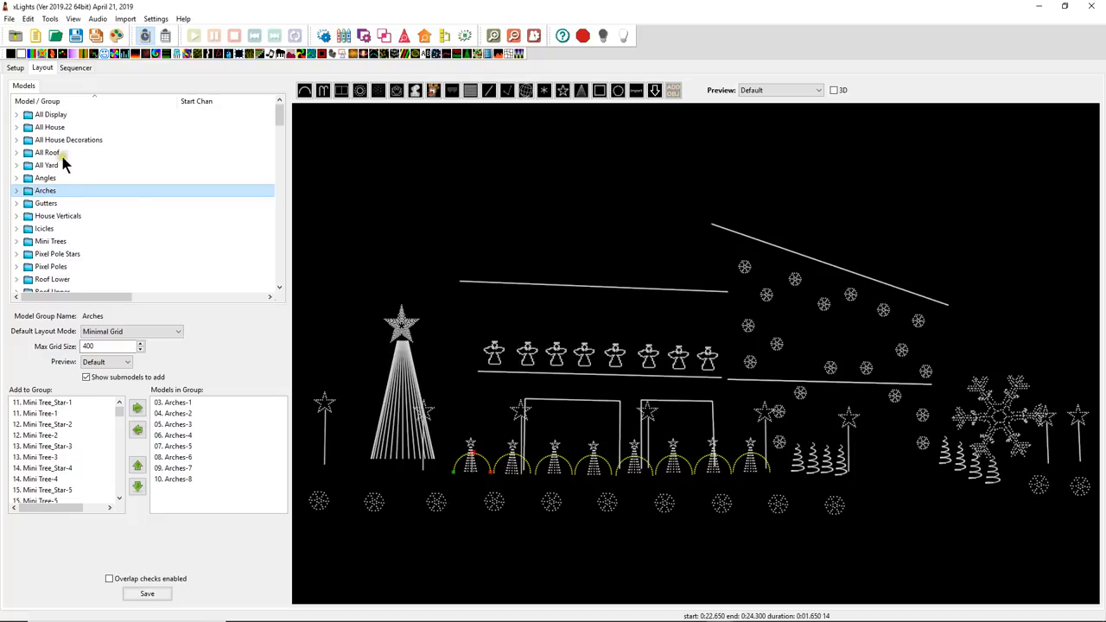
mouse_move(554, 517)
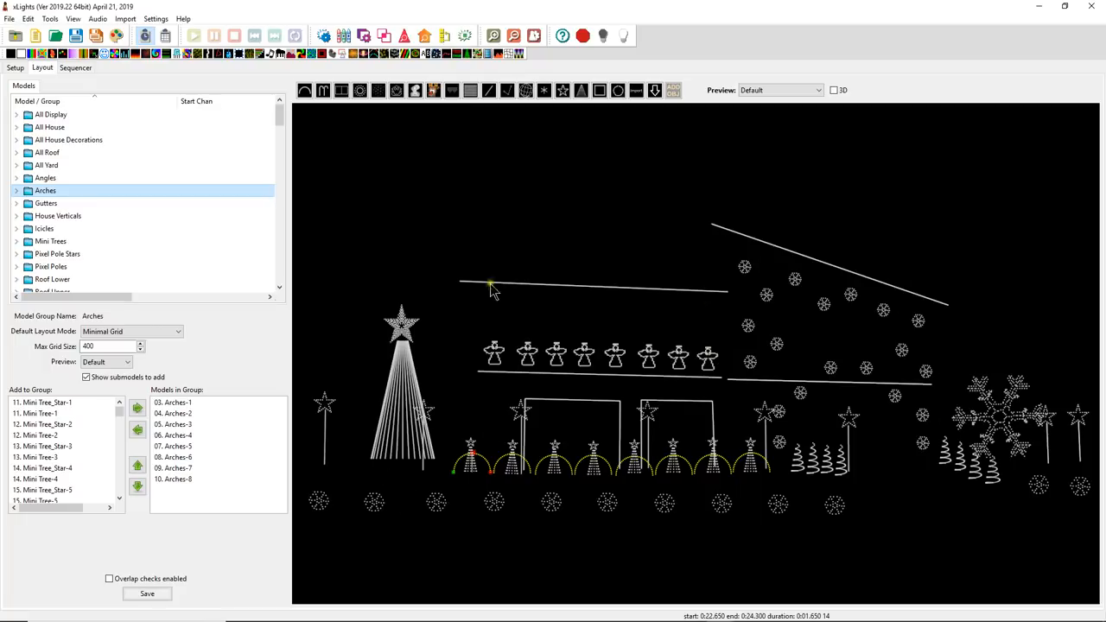
mouse_move(470, 484)
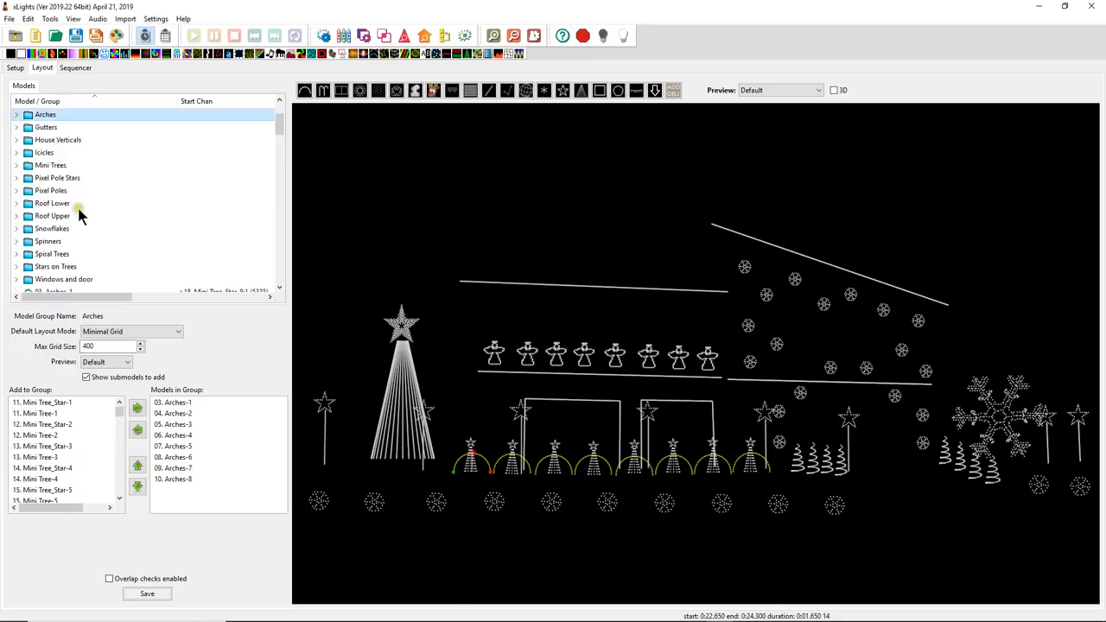
scroll(down, 3)
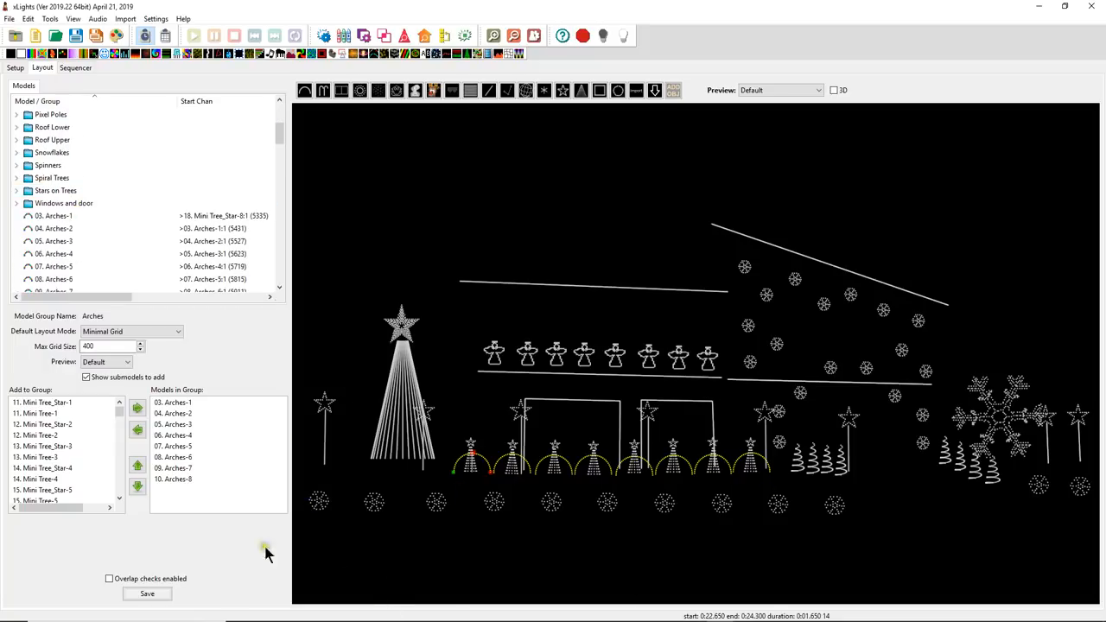
mouse_move(205, 436)
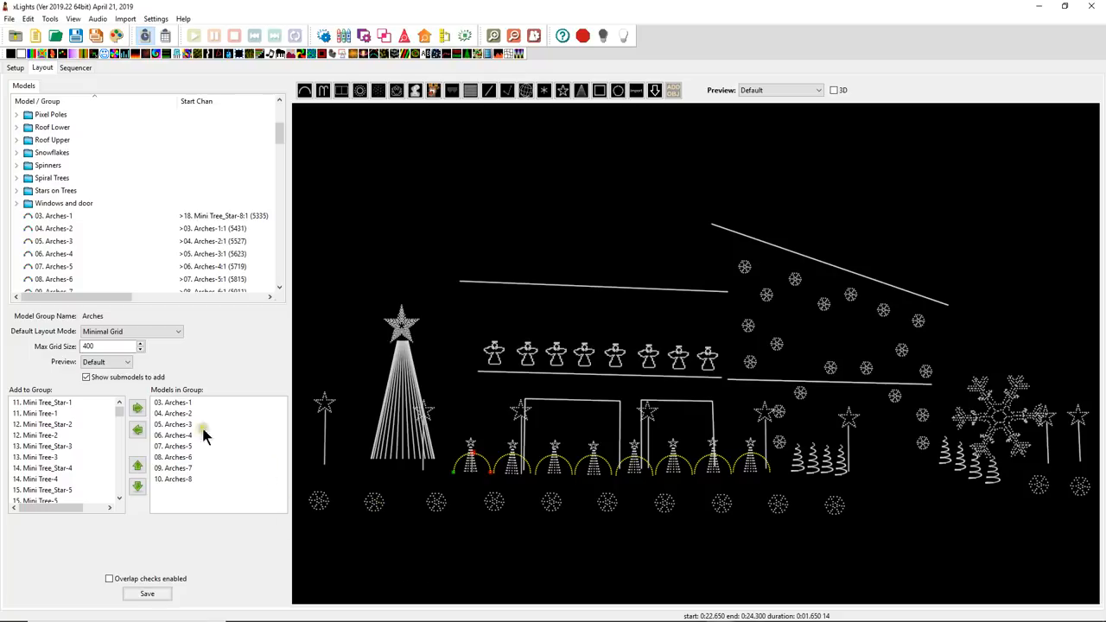
click(48, 165)
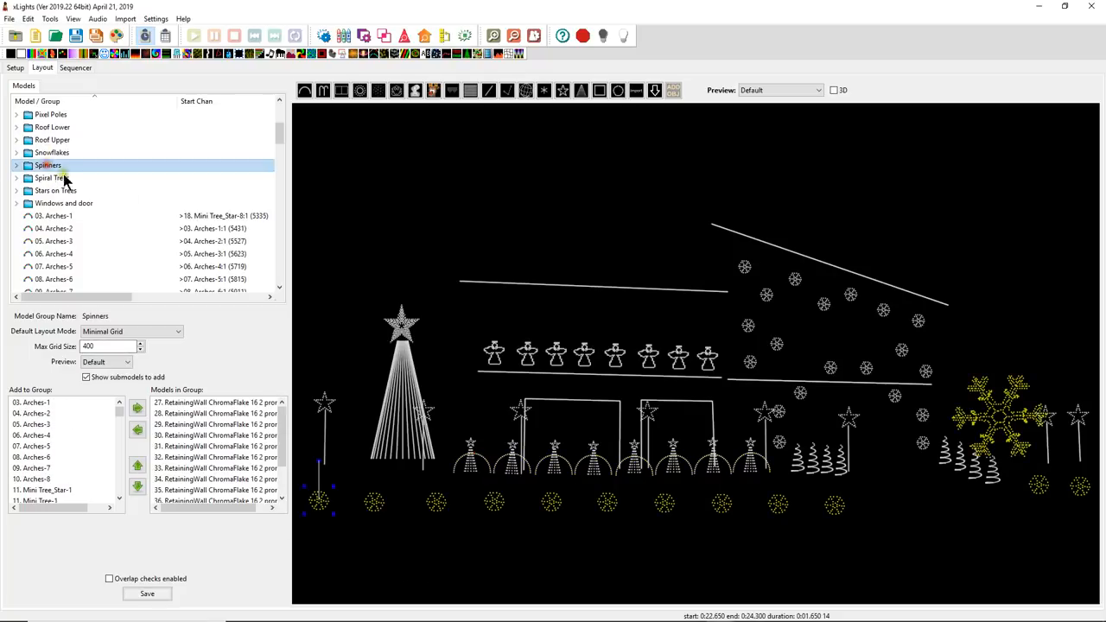
mouse_move(165, 239)
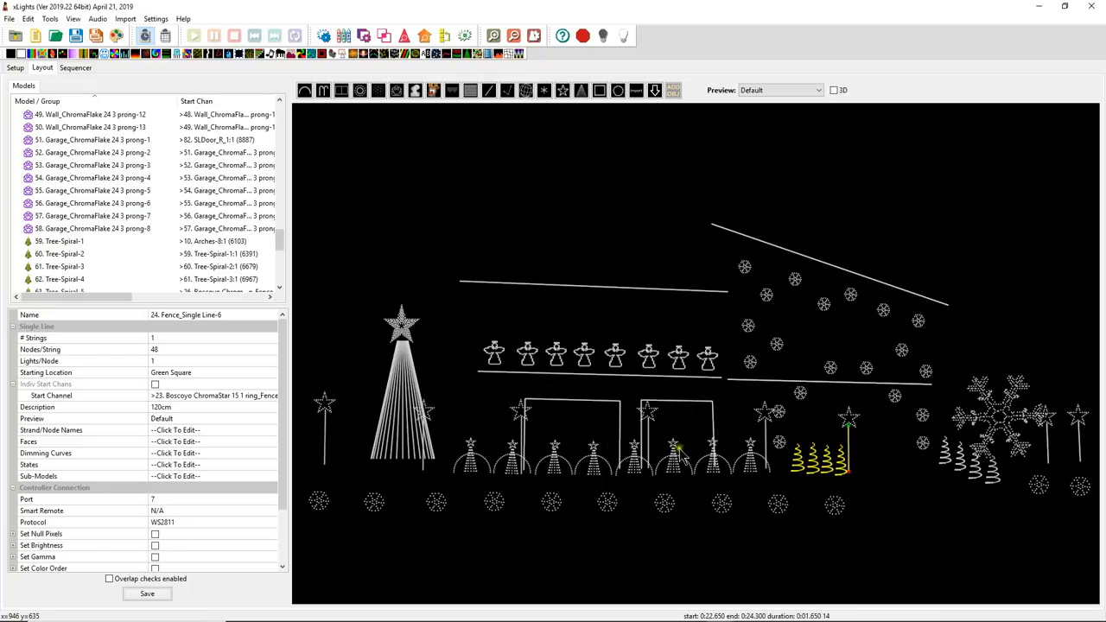
mouse_move(677, 372)
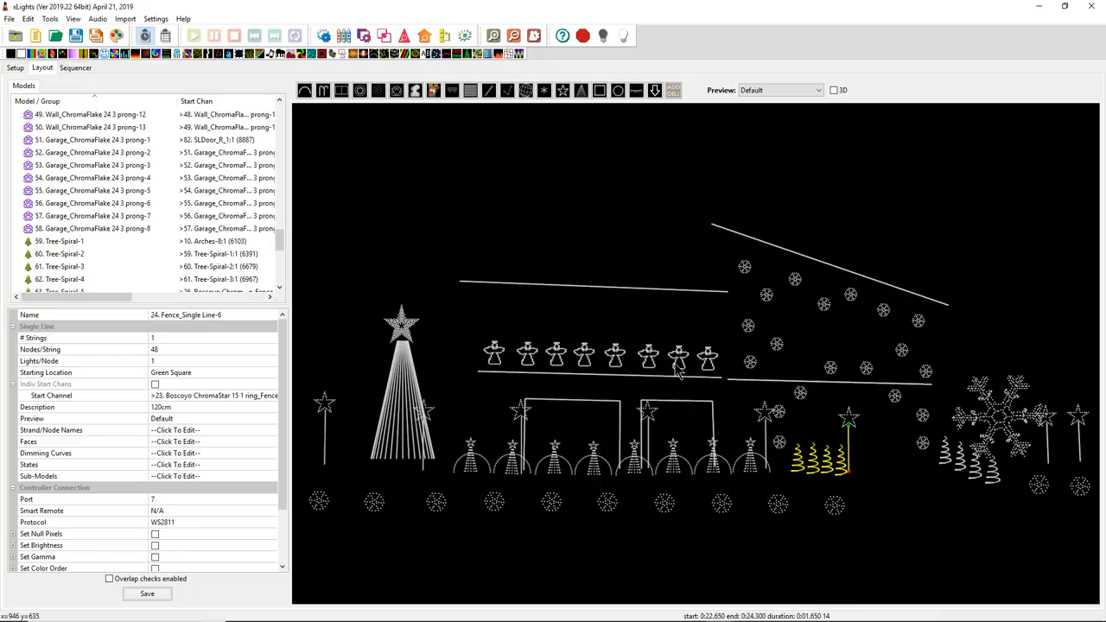
mouse_move(477, 345)
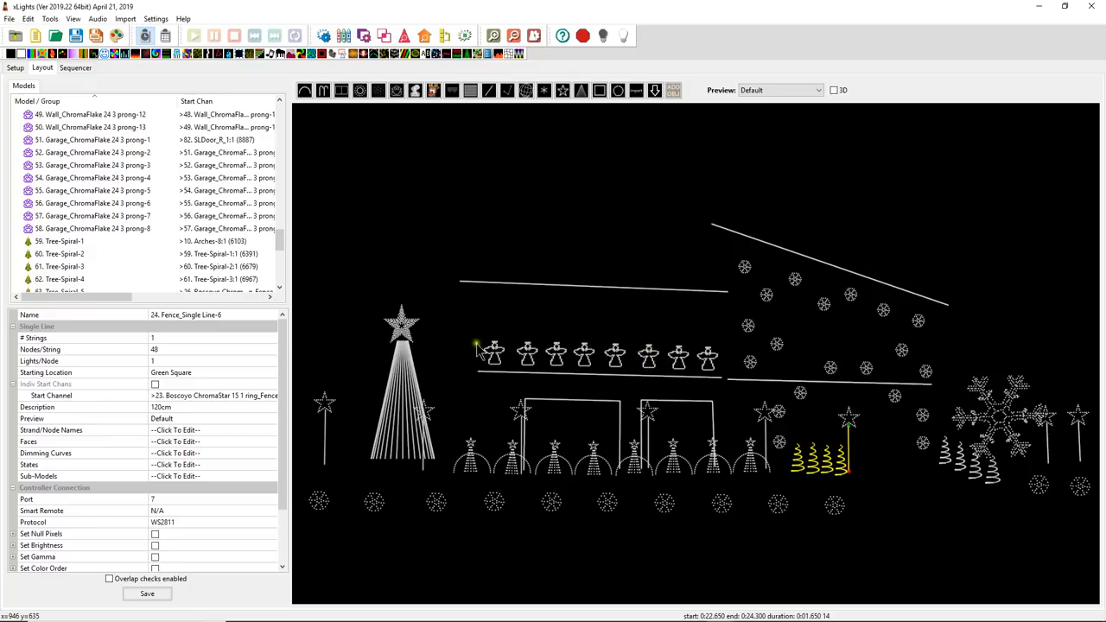
mouse_move(498, 370)
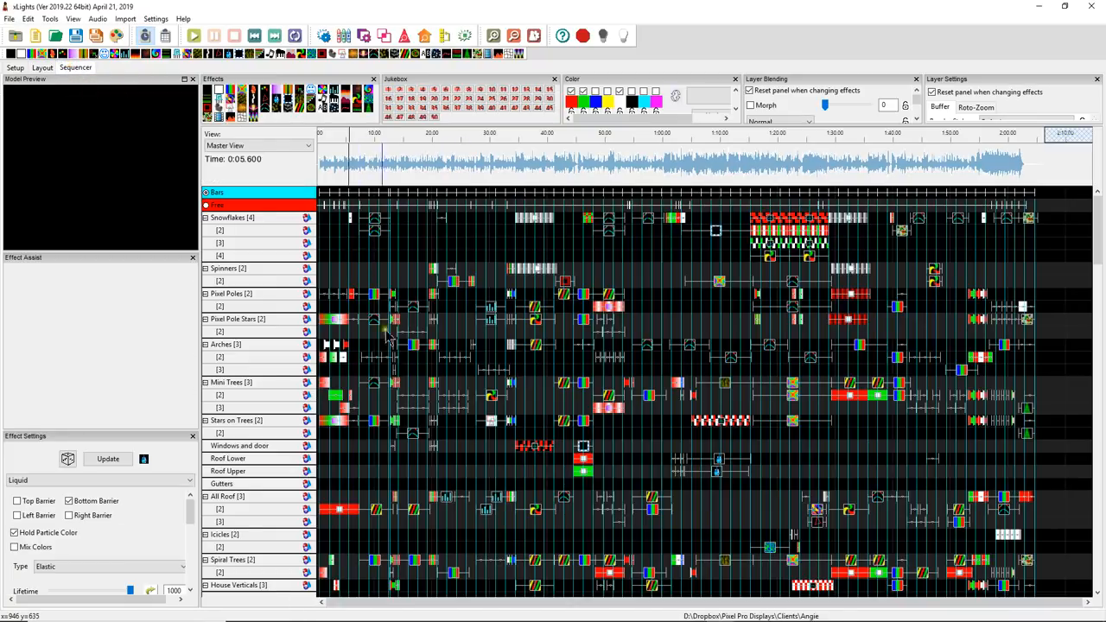
- Select the Angels row's effects in the sequencer to show their Morph settings
scroll(down, 3)
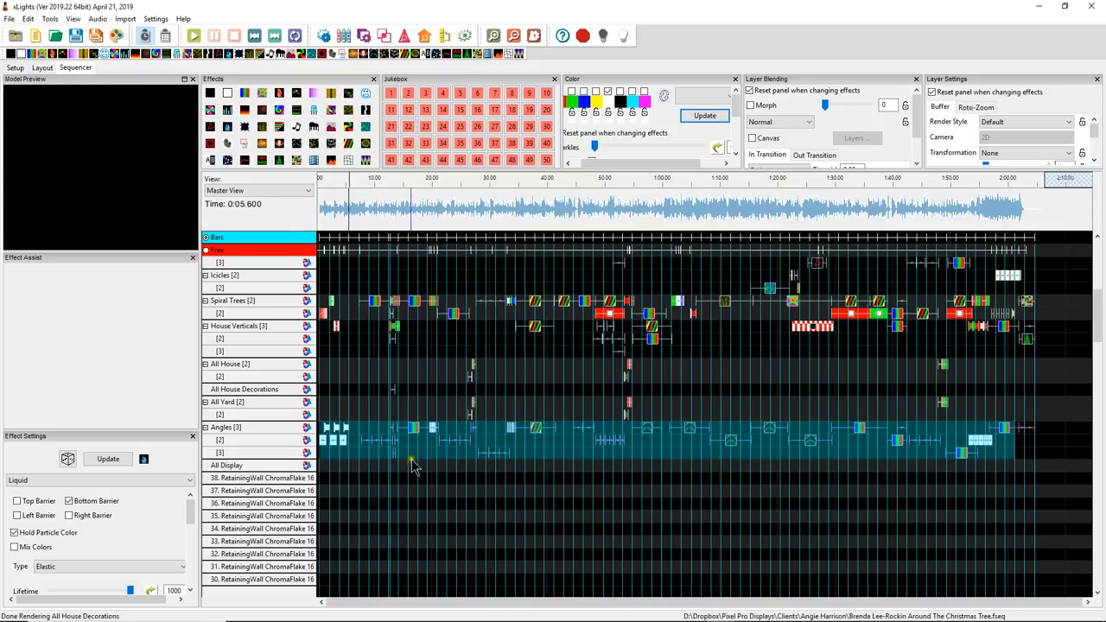
mouse_move(441, 432)
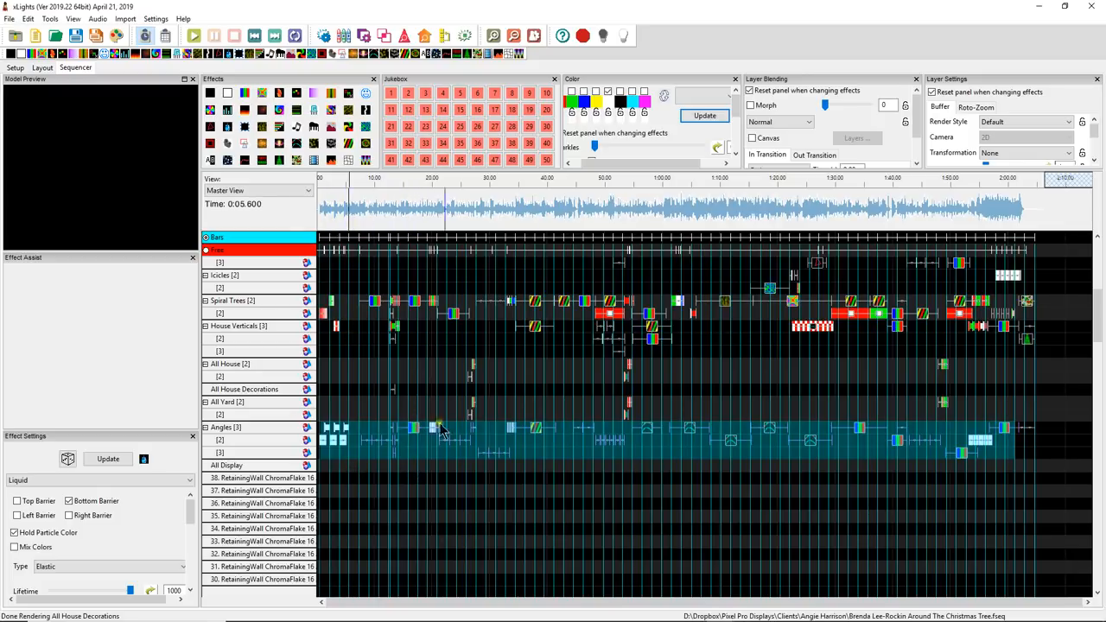
click(193, 34)
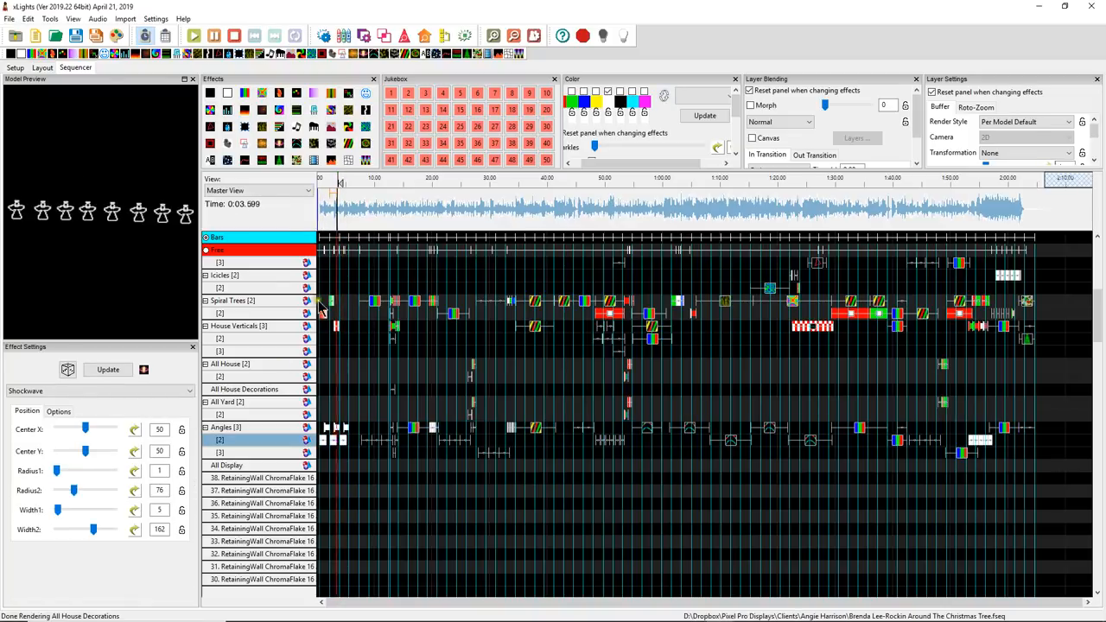
click(194, 35)
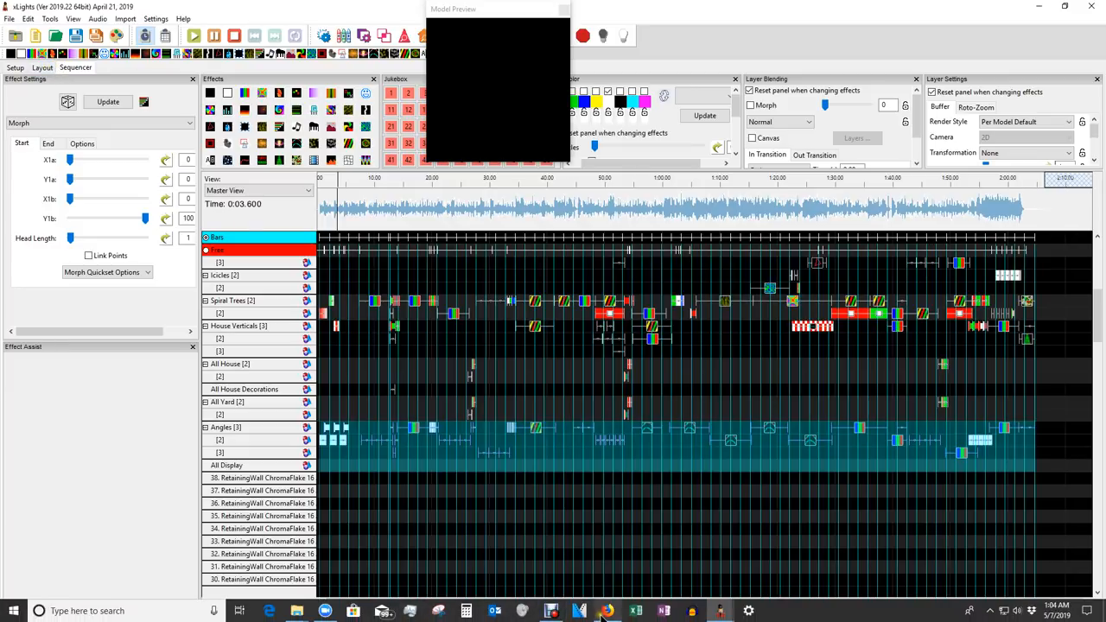
- Switch to the browser and show the Pixel Pro Displays shop's sequence category tiles
click(607, 612)
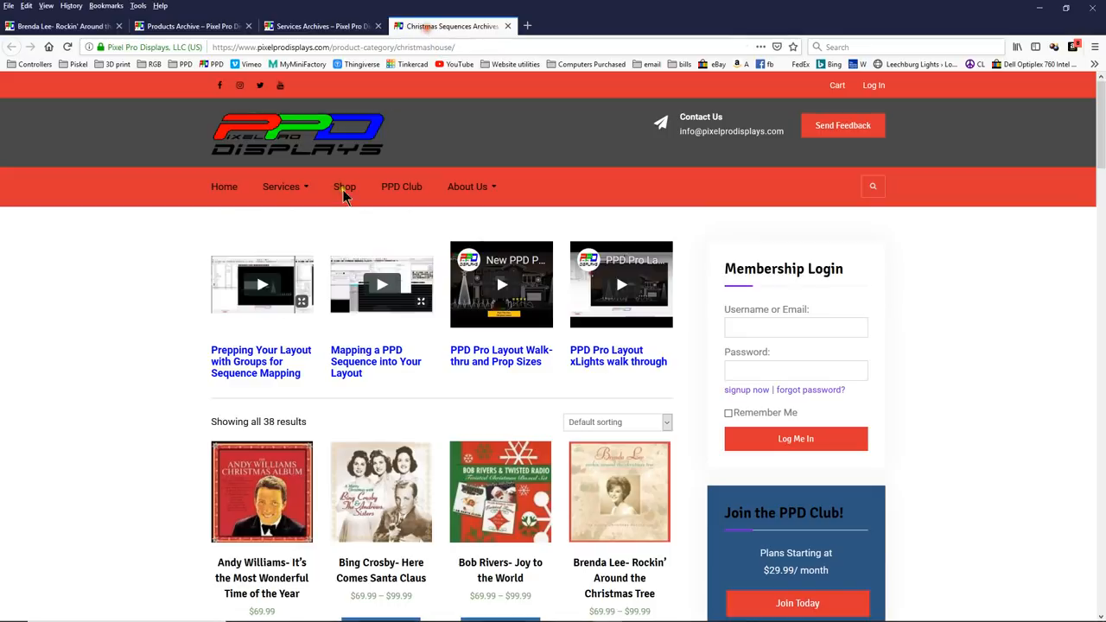
click(344, 187)
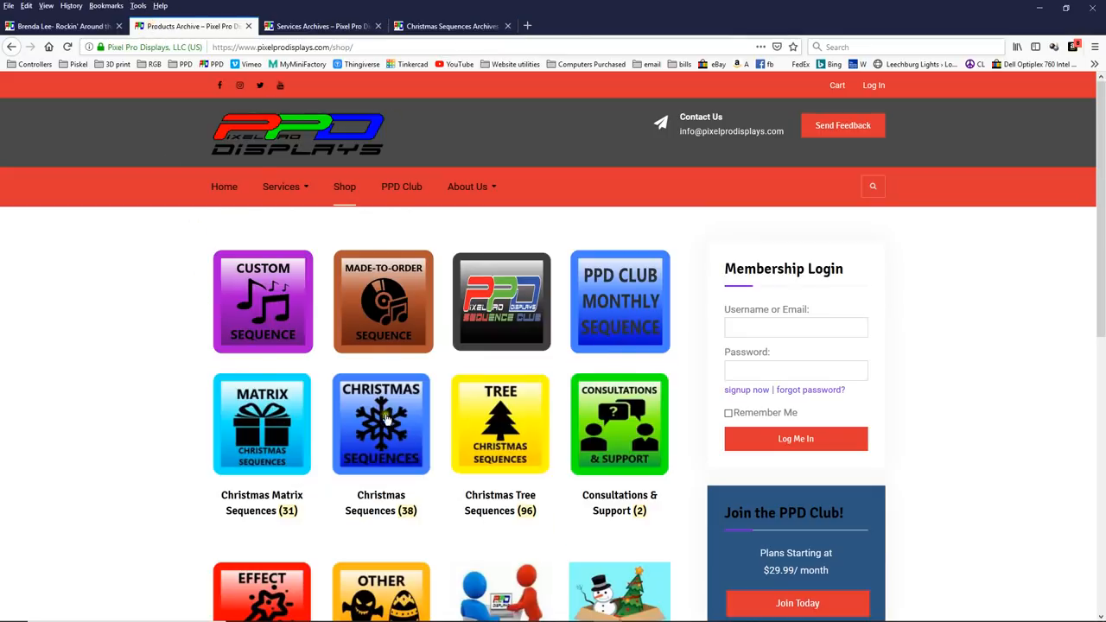
mouse_move(453, 26)
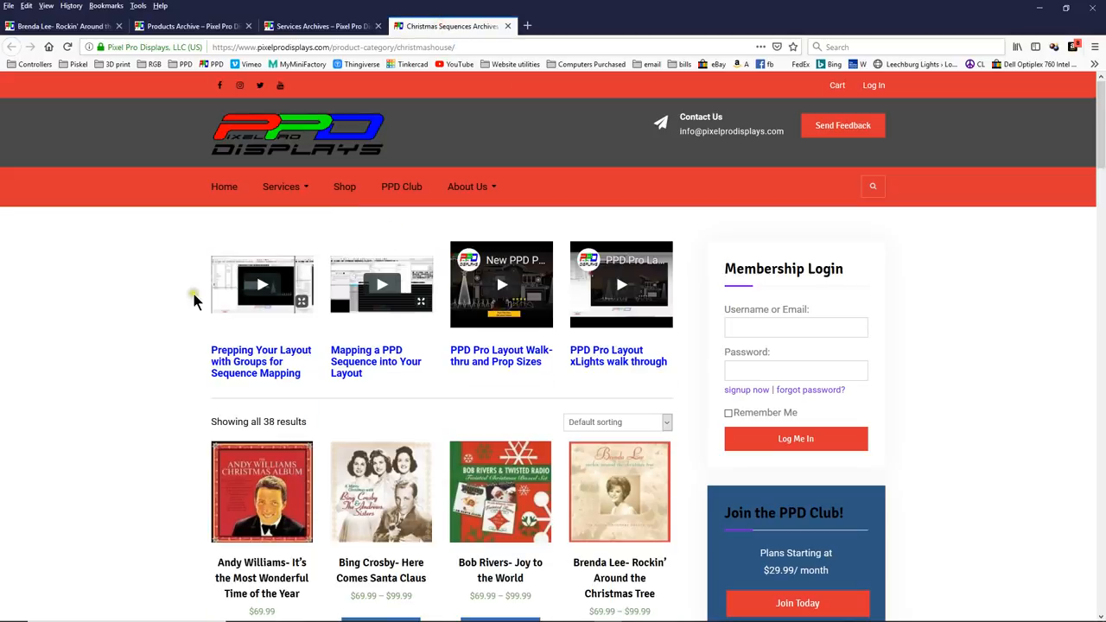
mouse_move(424, 396)
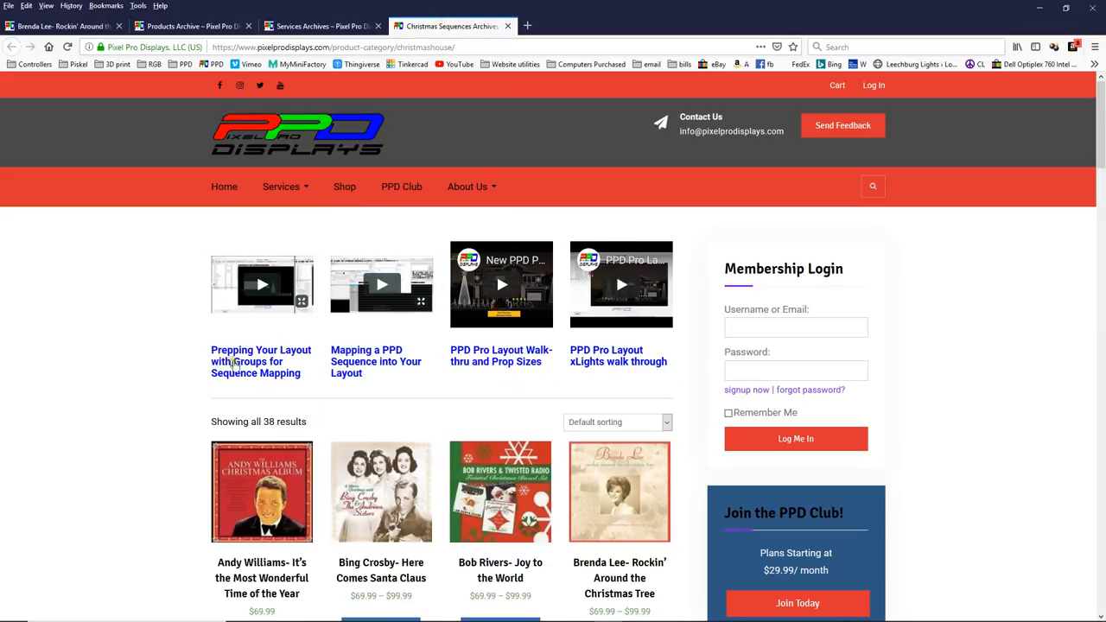
mouse_move(191, 275)
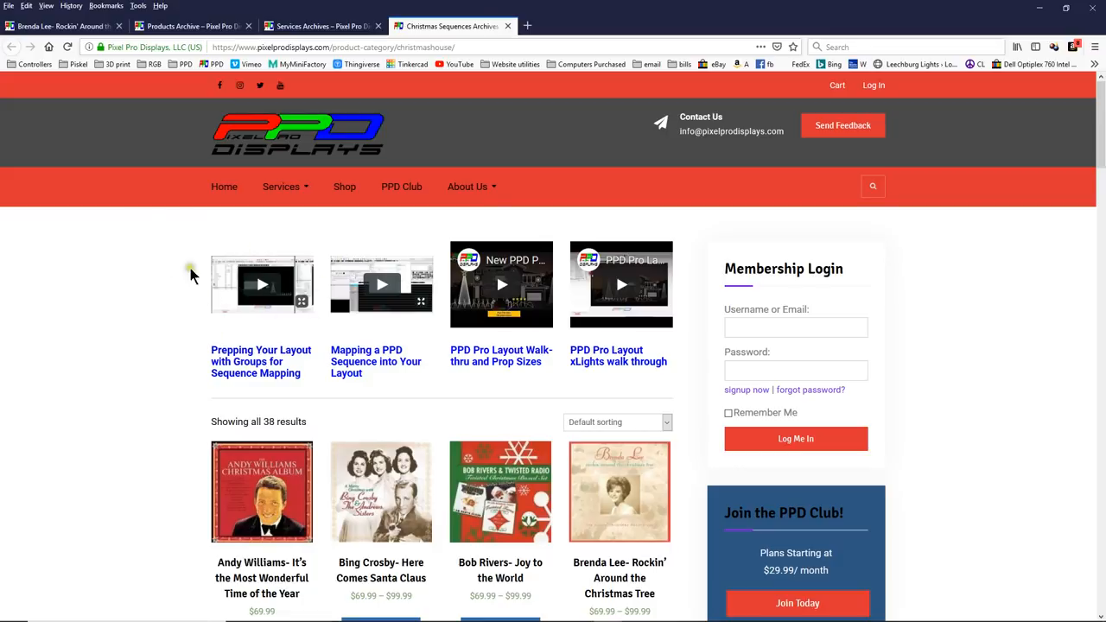
mouse_move(556, 406)
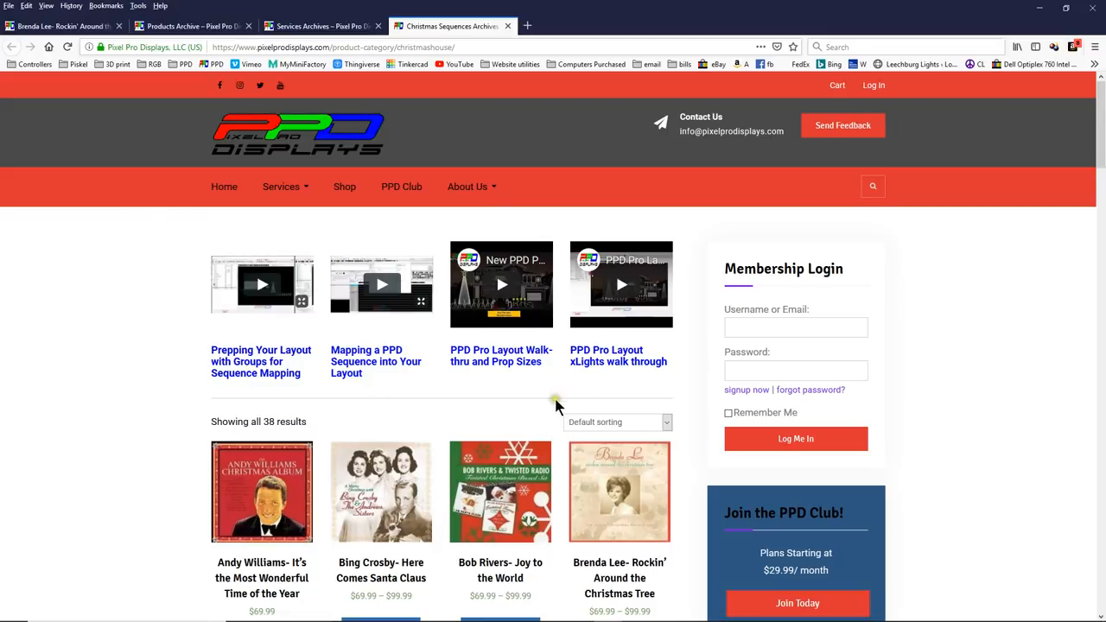
mouse_move(618, 422)
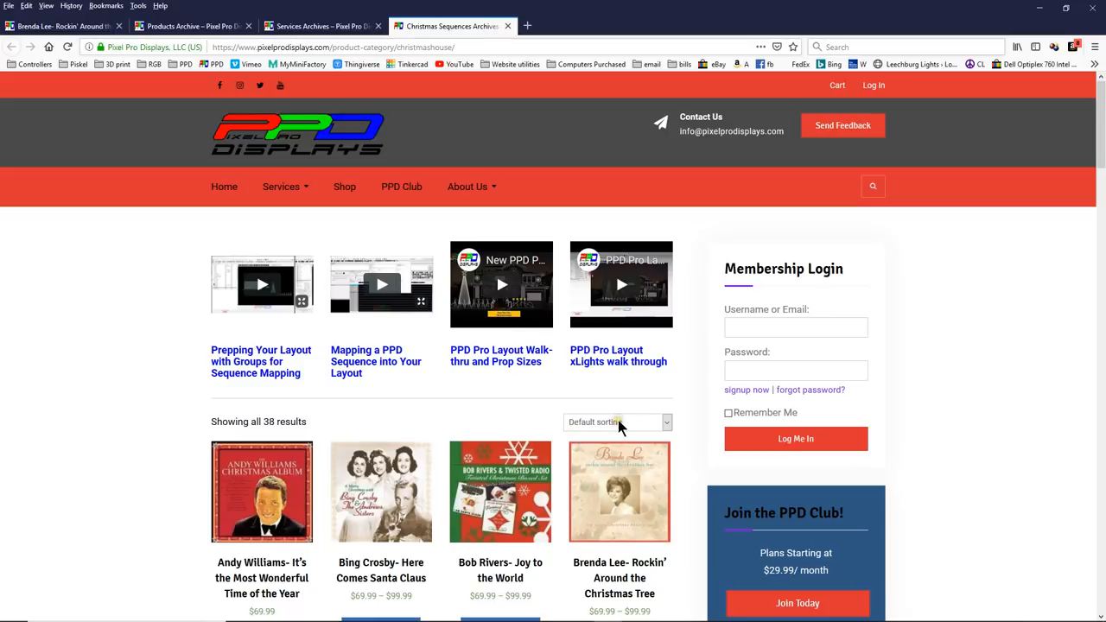